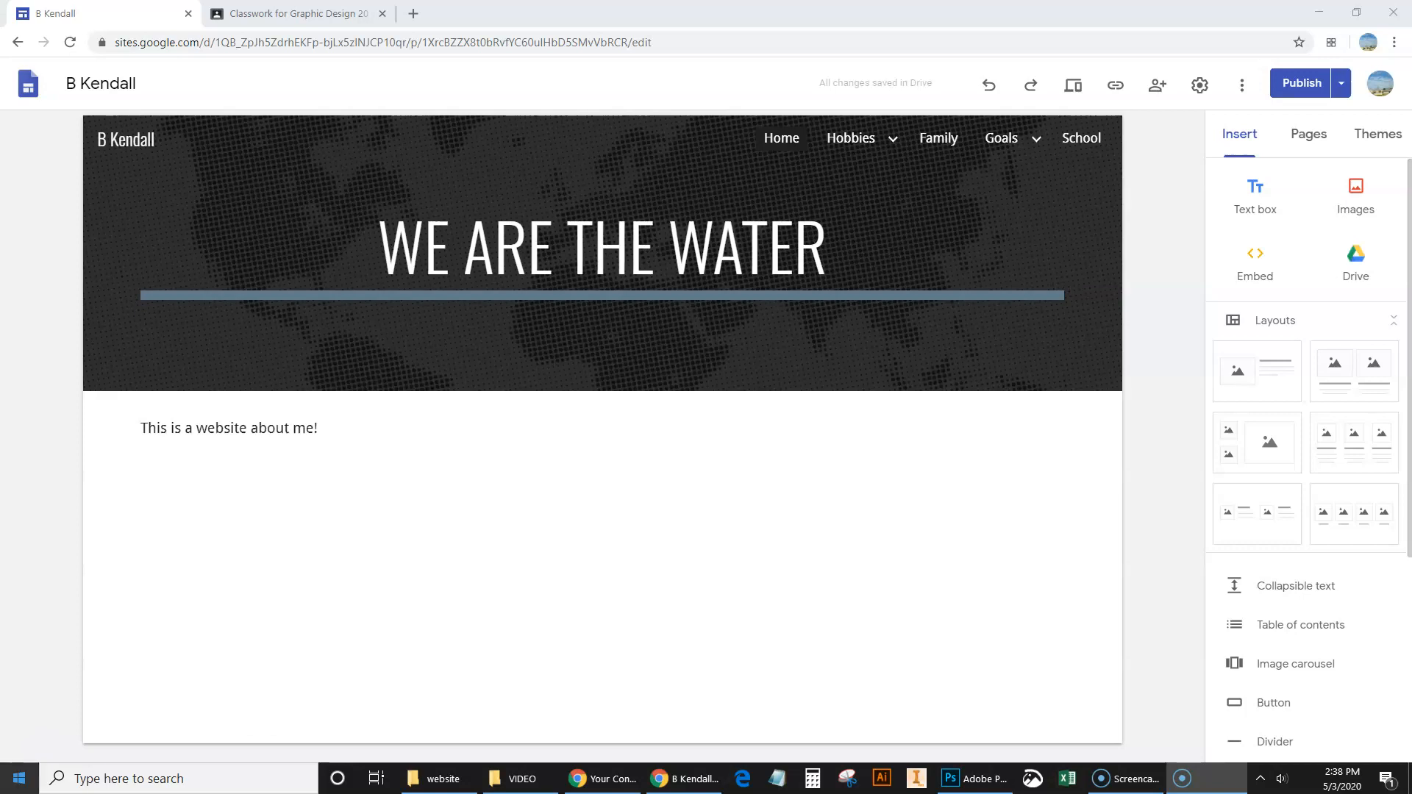
- Go to the School page and inspect the panther logo image and the Jurupa Valley HS Website link
left_click(701, 341)
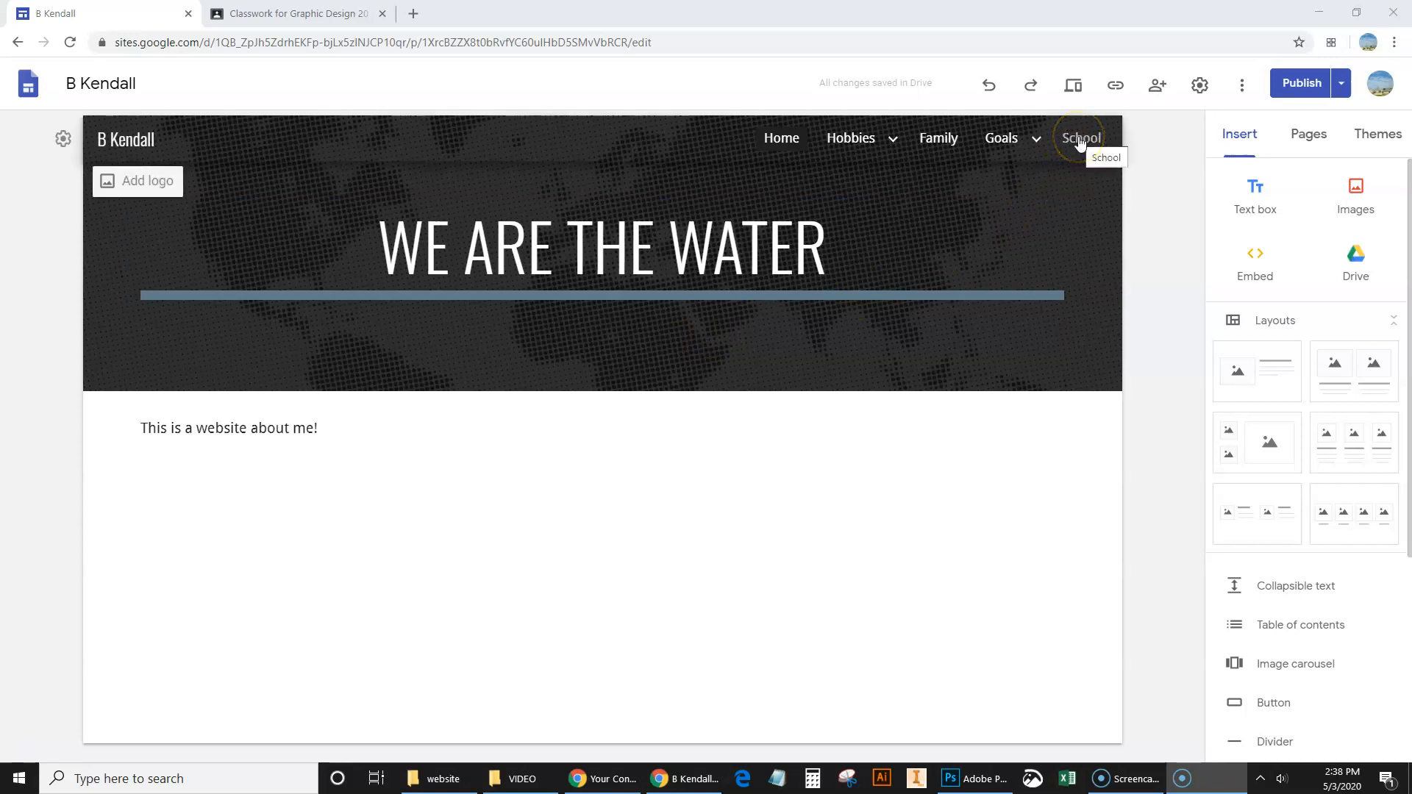
left_click(1080, 137)
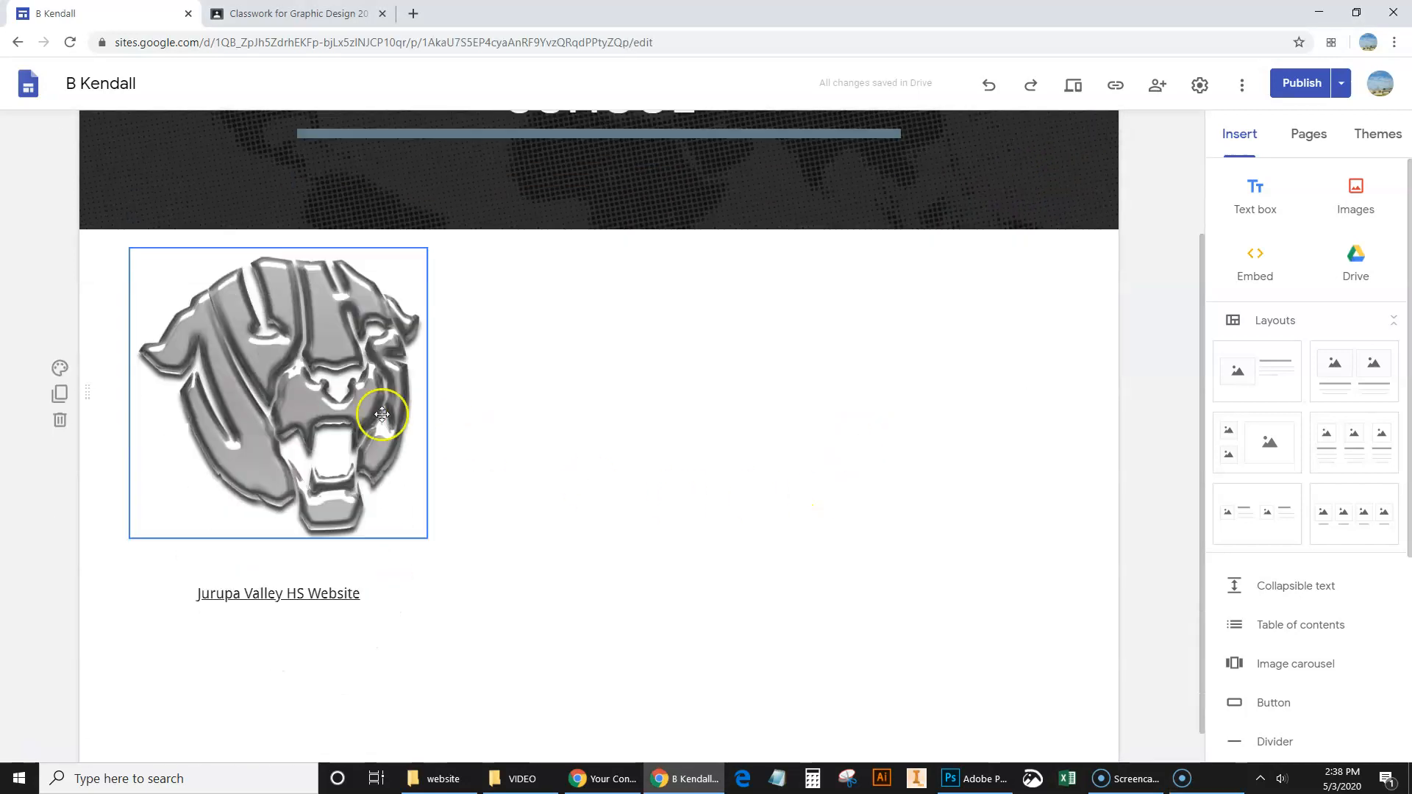
left_click(304, 593)
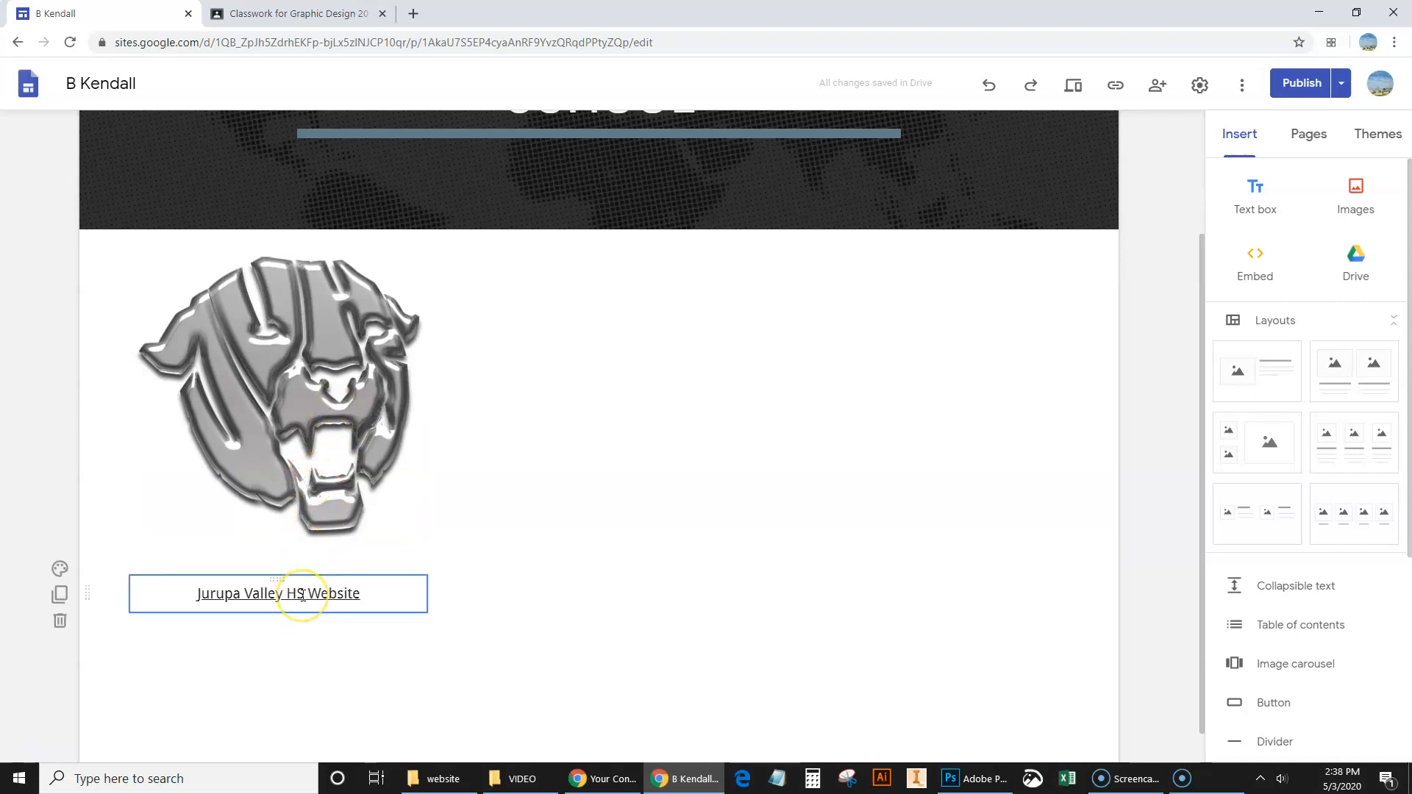
left_click(906, 532)
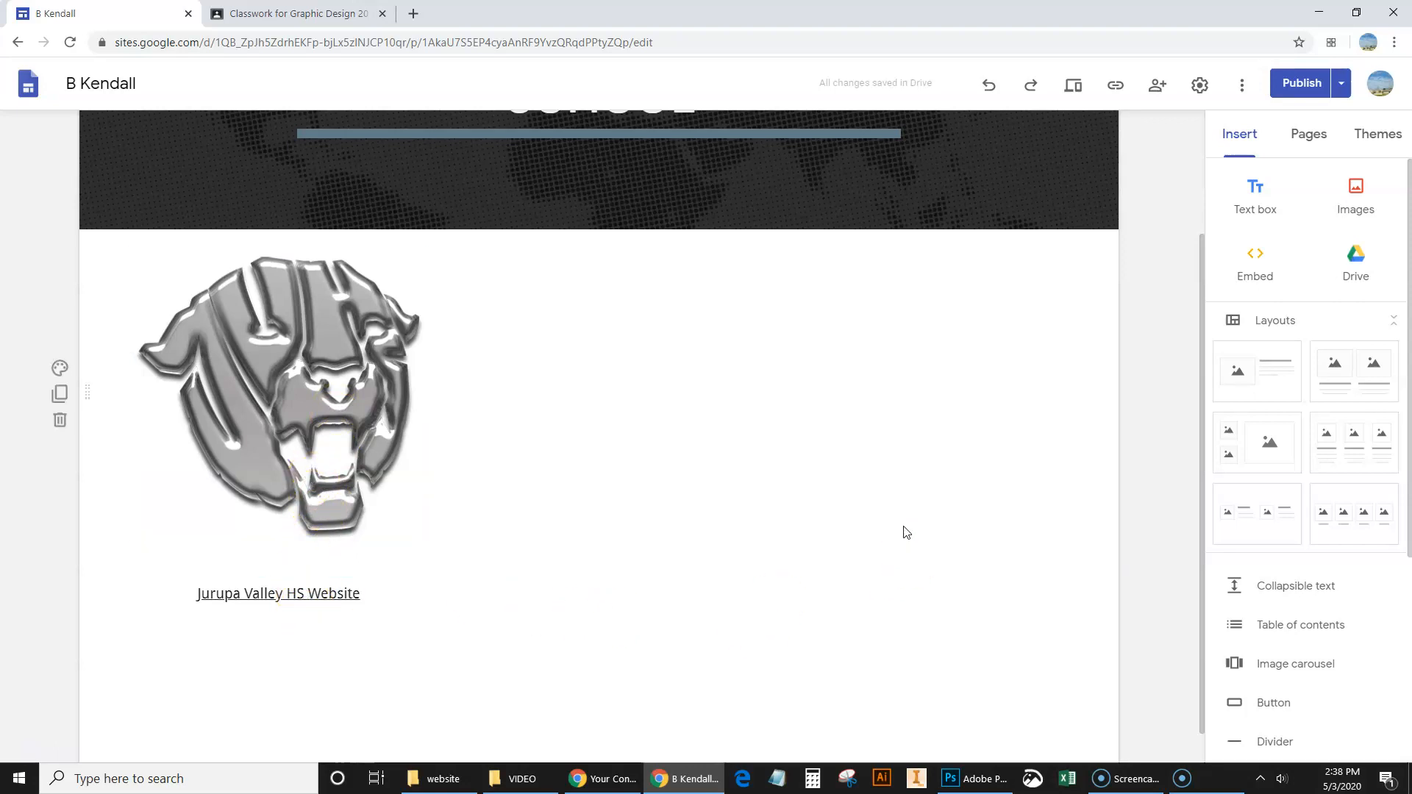
scroll("up", 3)
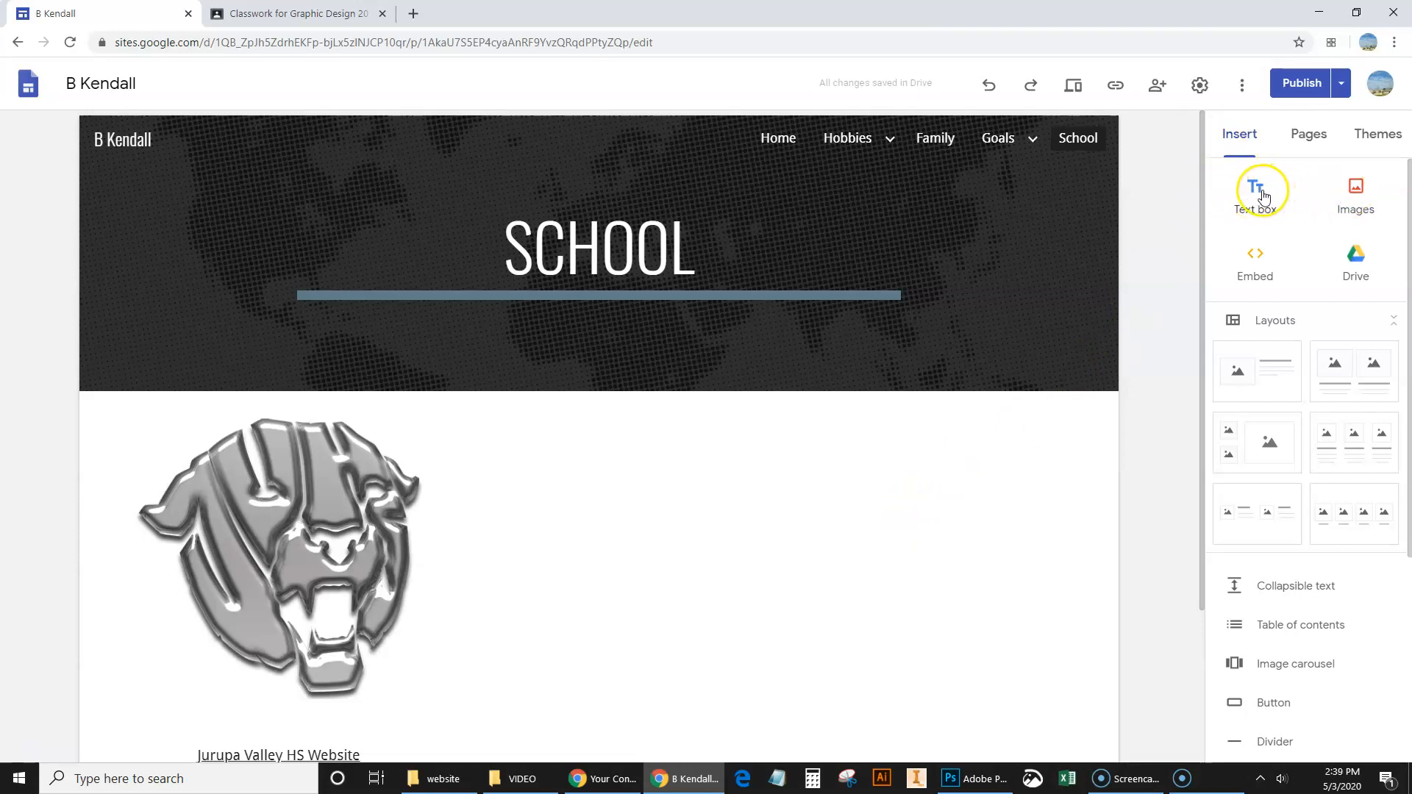
scroll("down", 3)
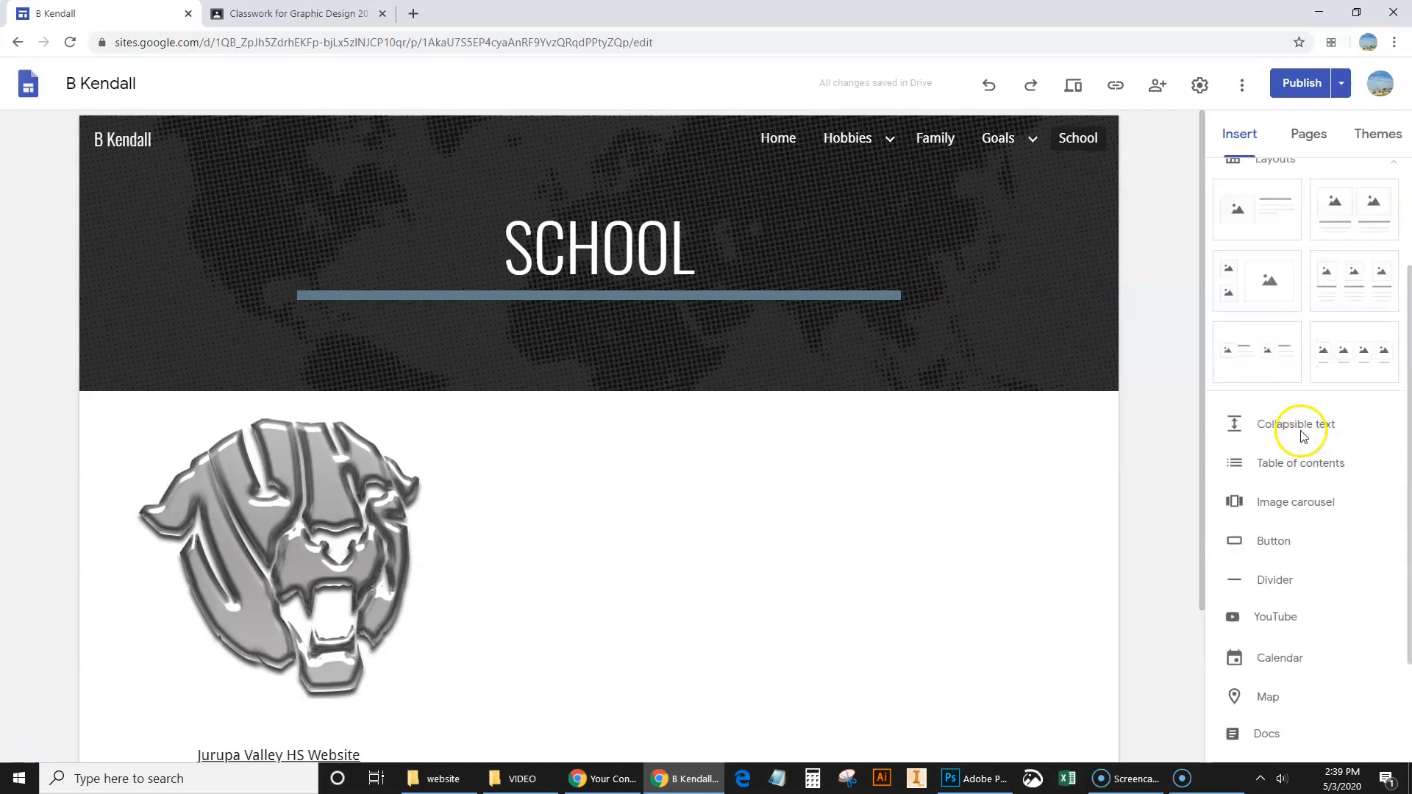
mouse_move(1310, 468)
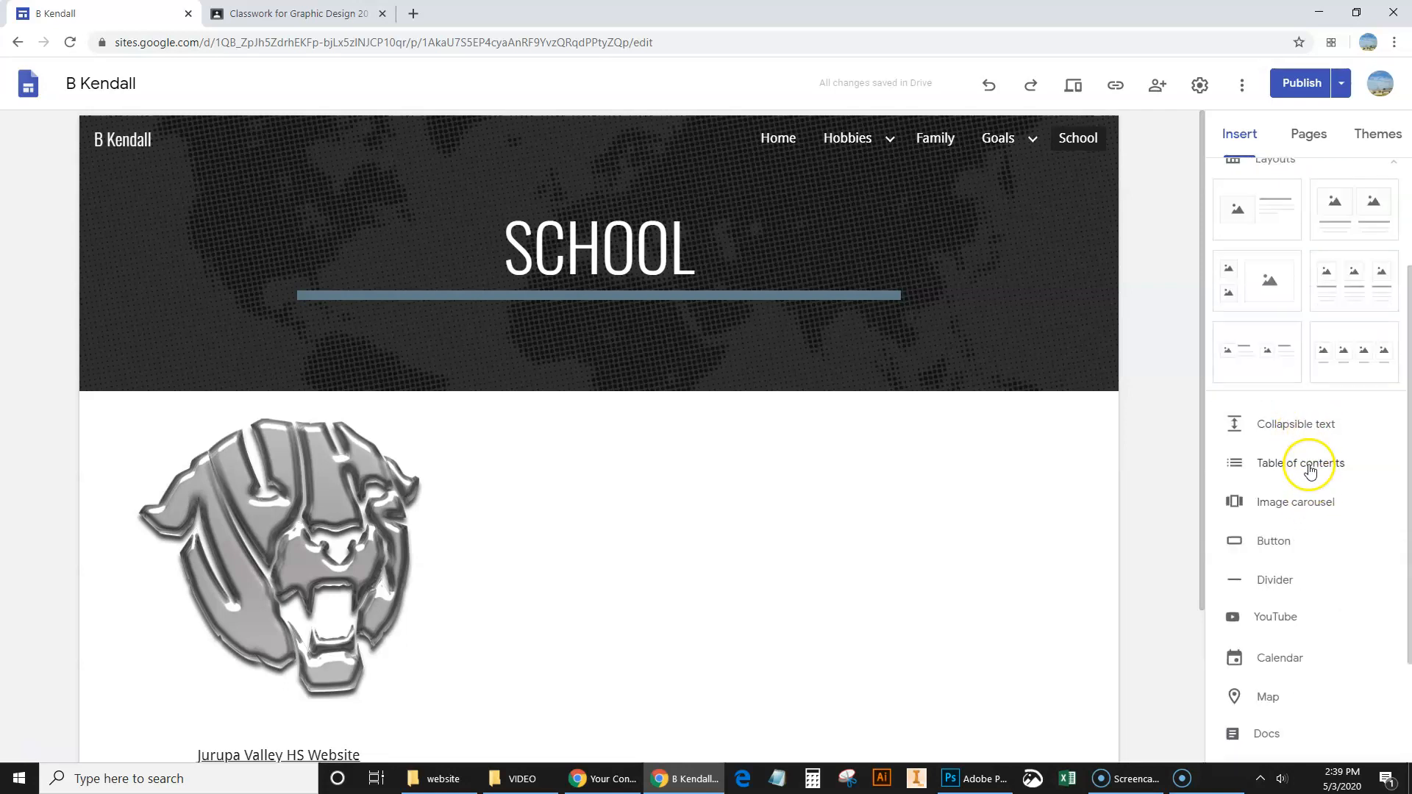
scroll("down", 3)
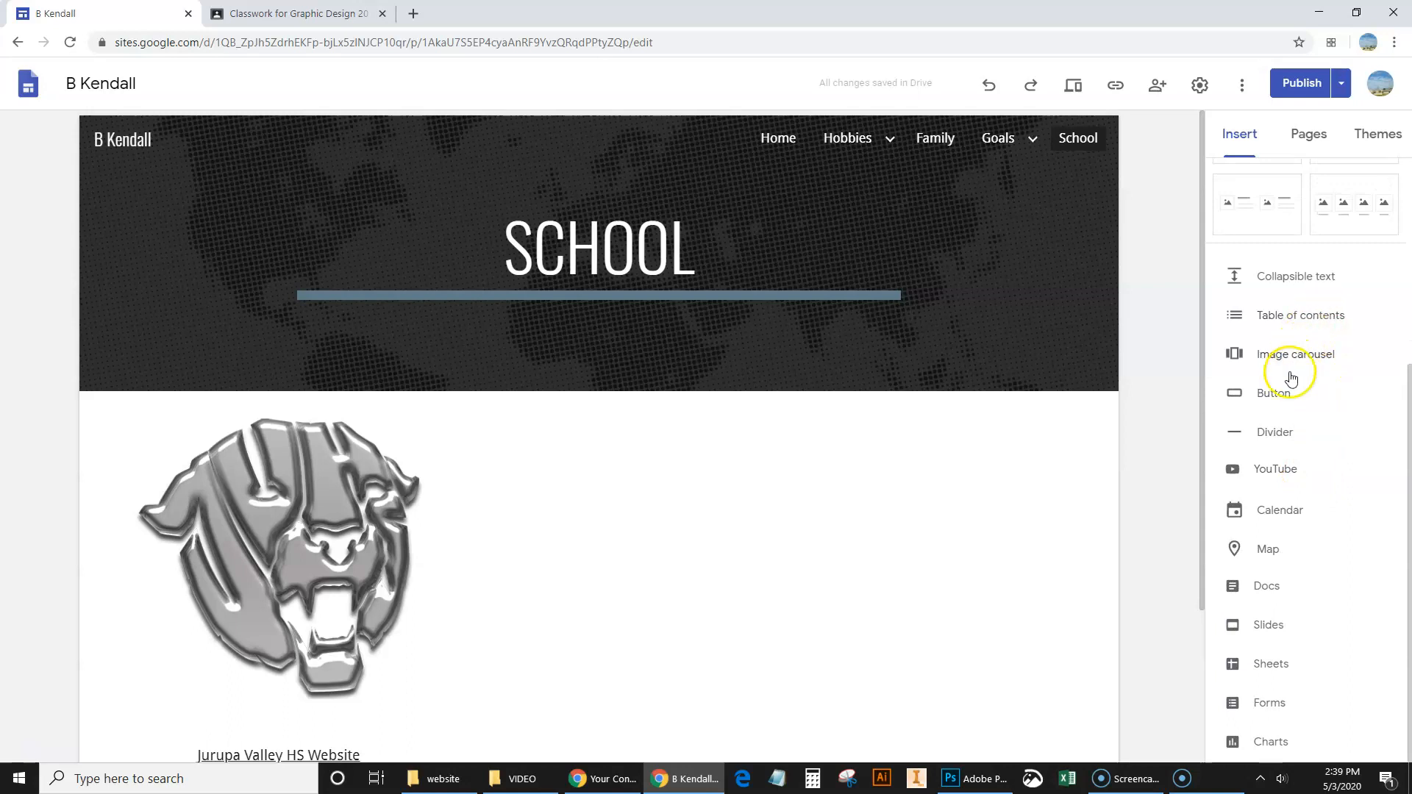
mouse_move(1275, 470)
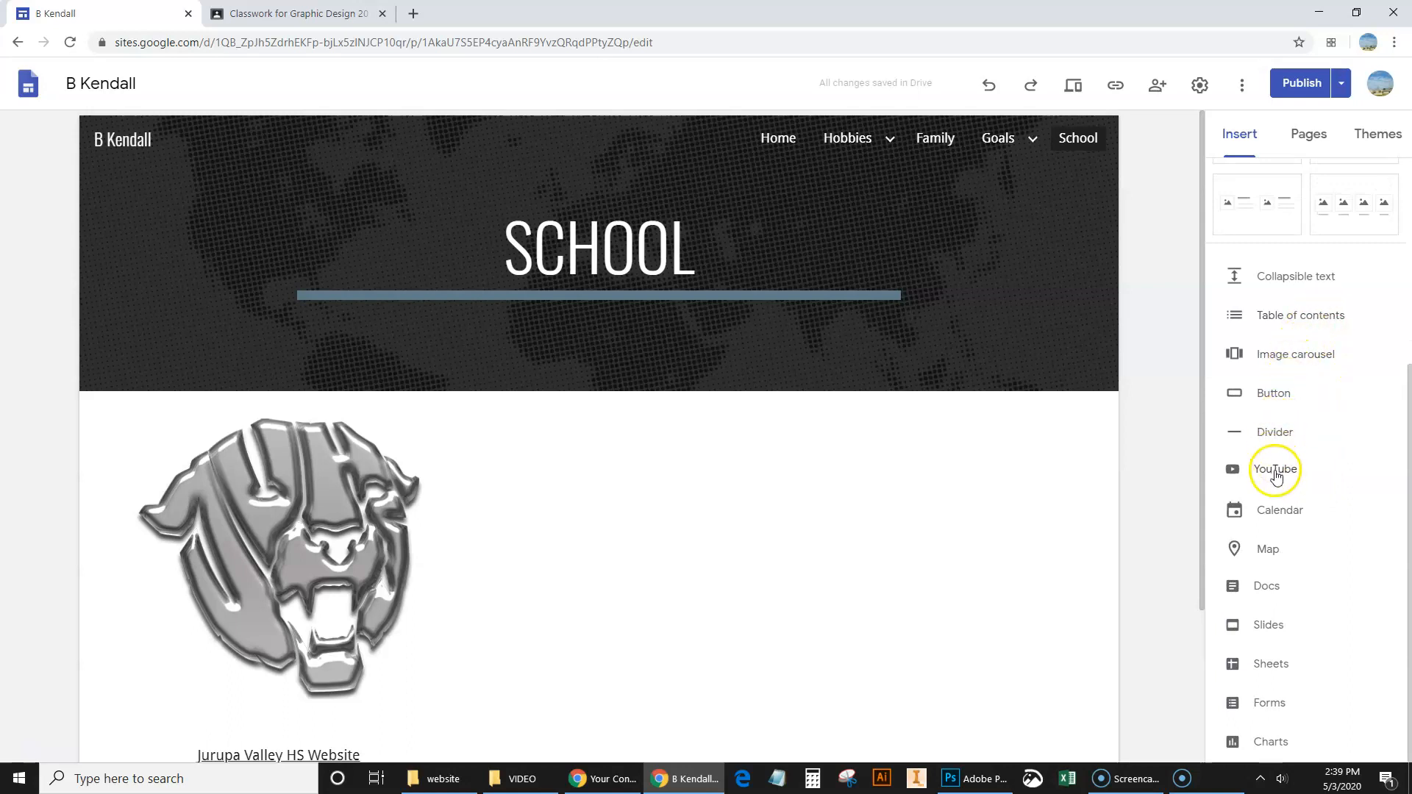
mouse_move(1267, 548)
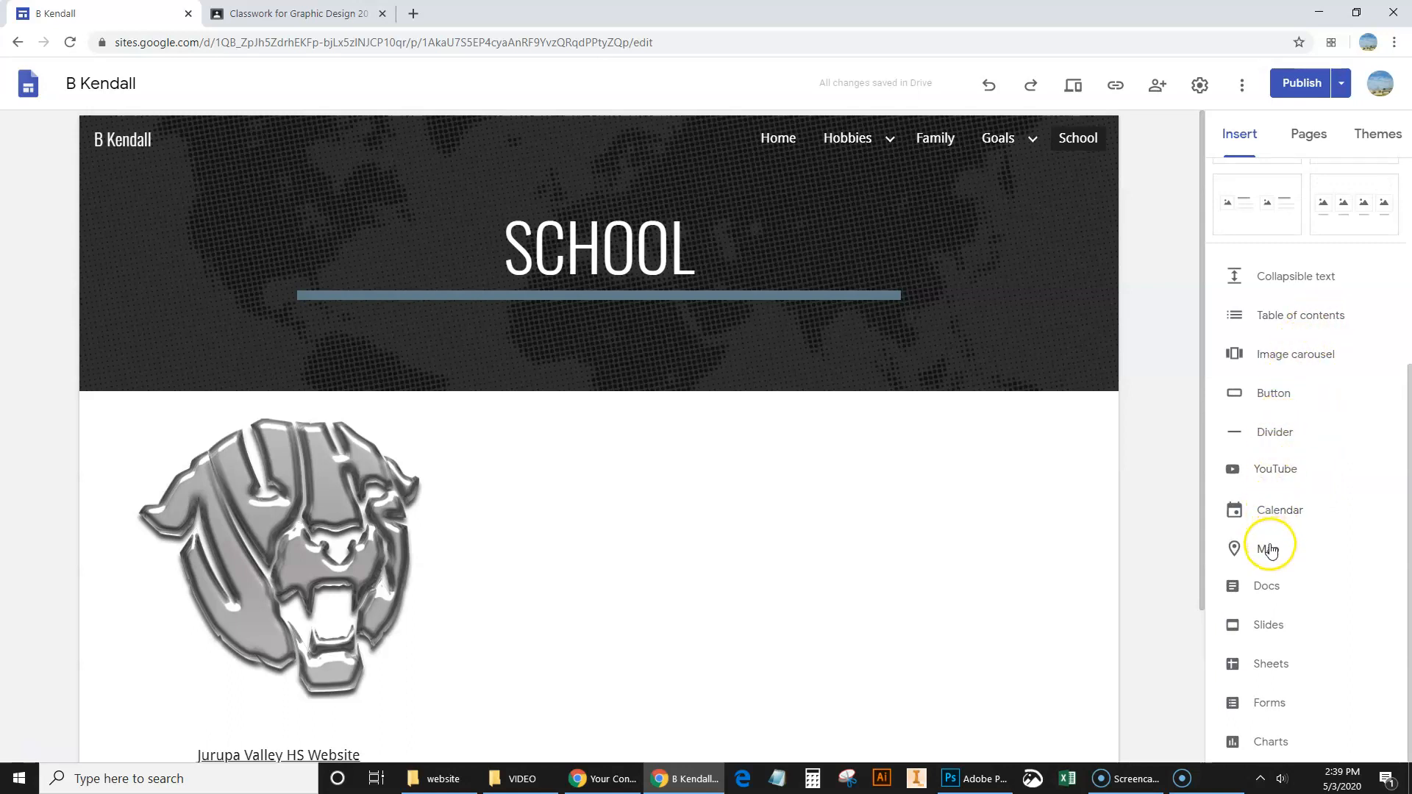
mouse_move(1283, 675)
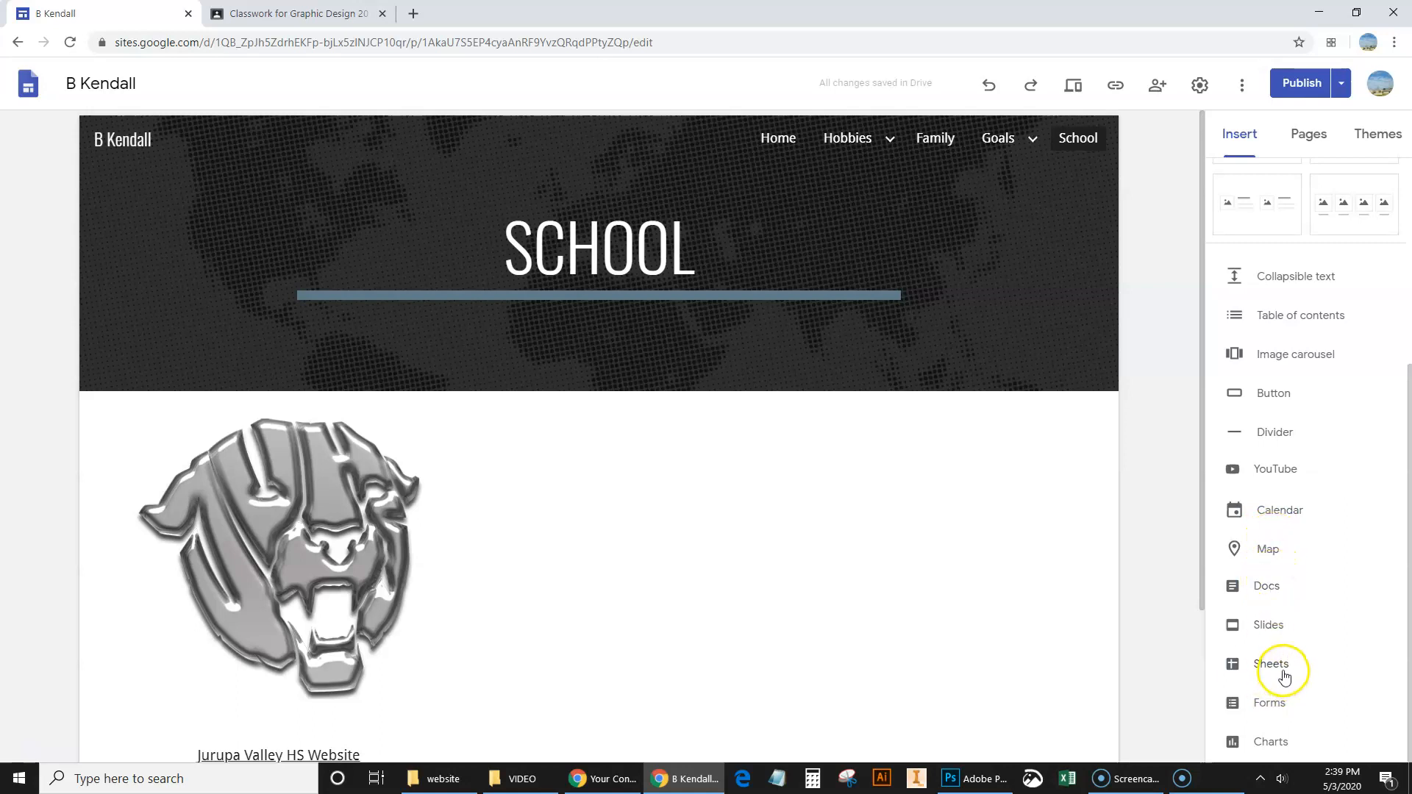
mouse_move(1270, 702)
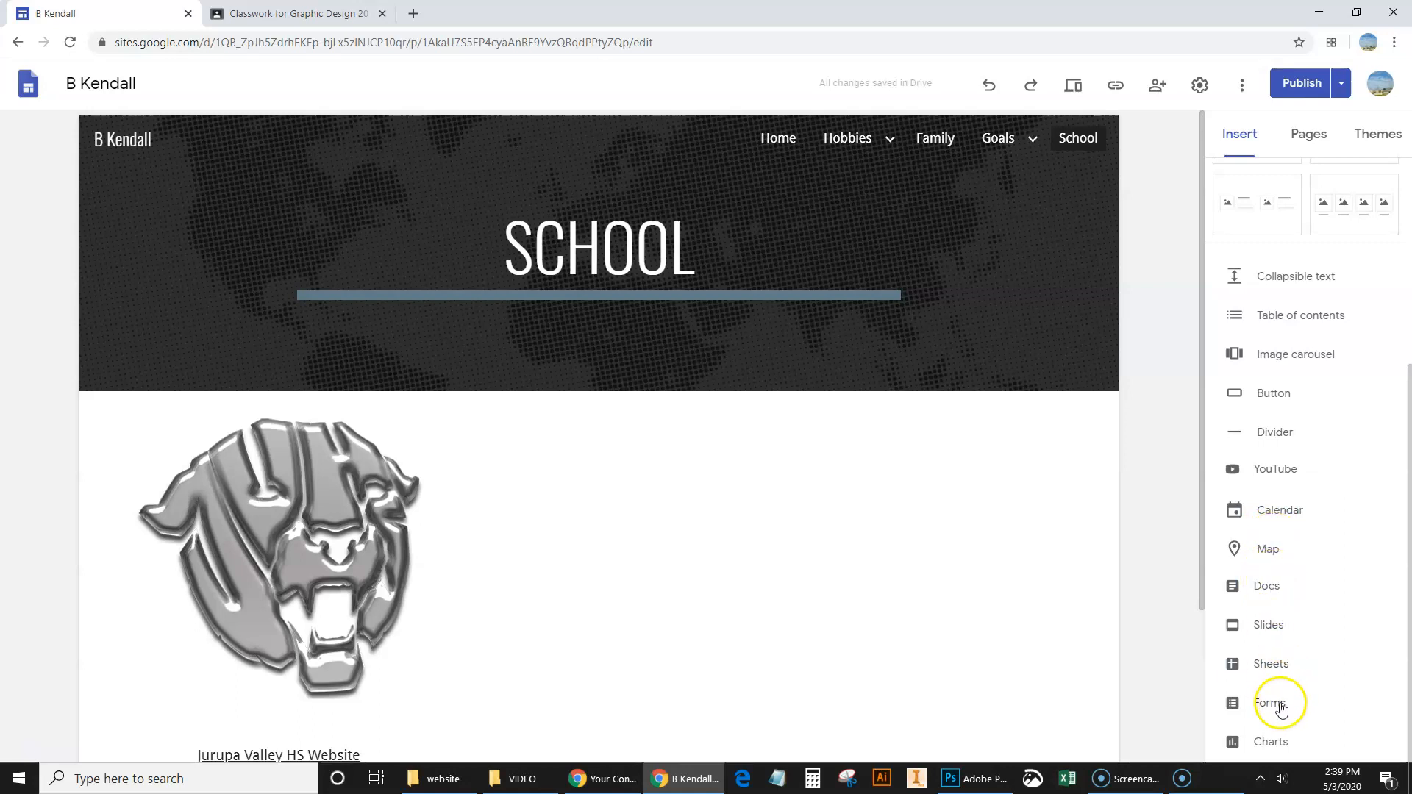
mouse_move(1277, 501)
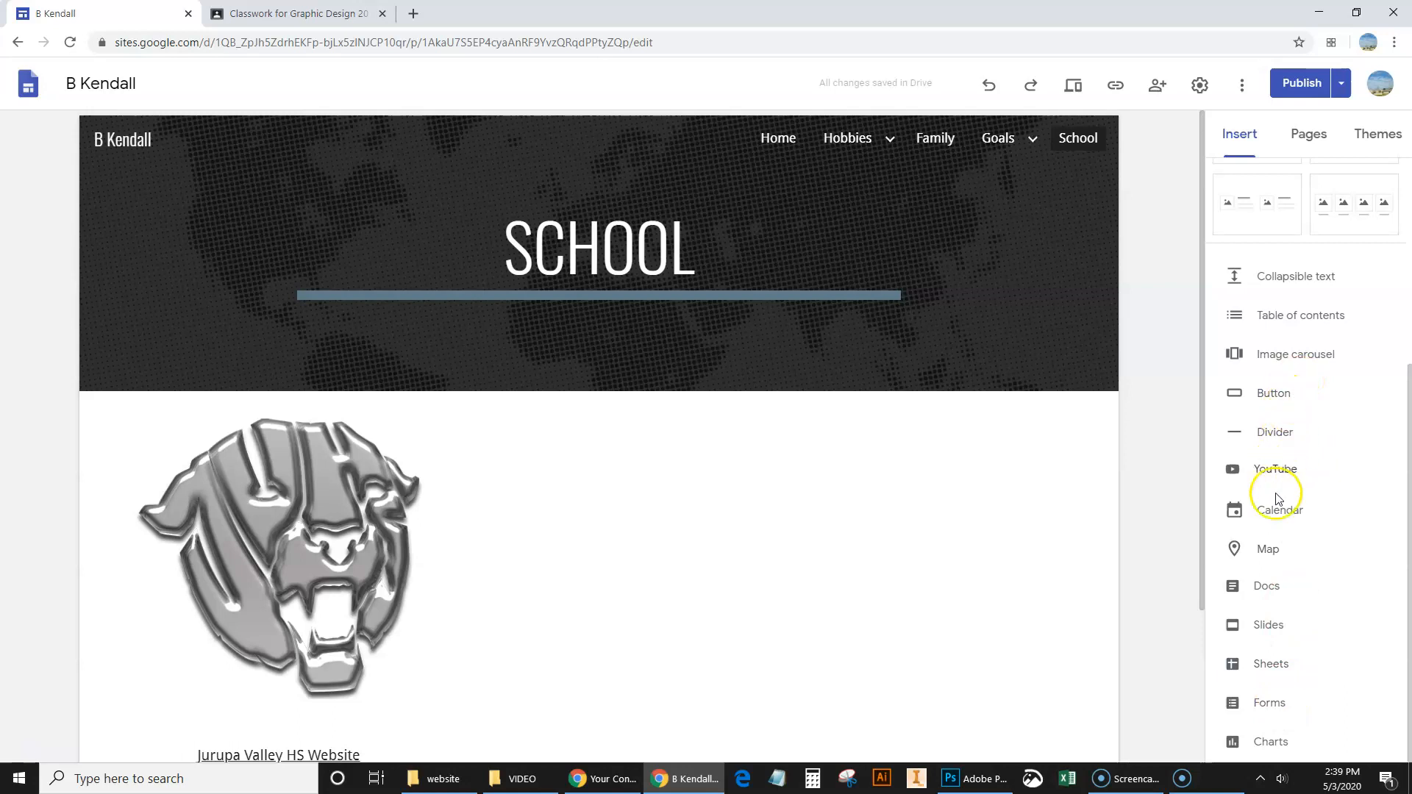
mouse_move(1268, 550)
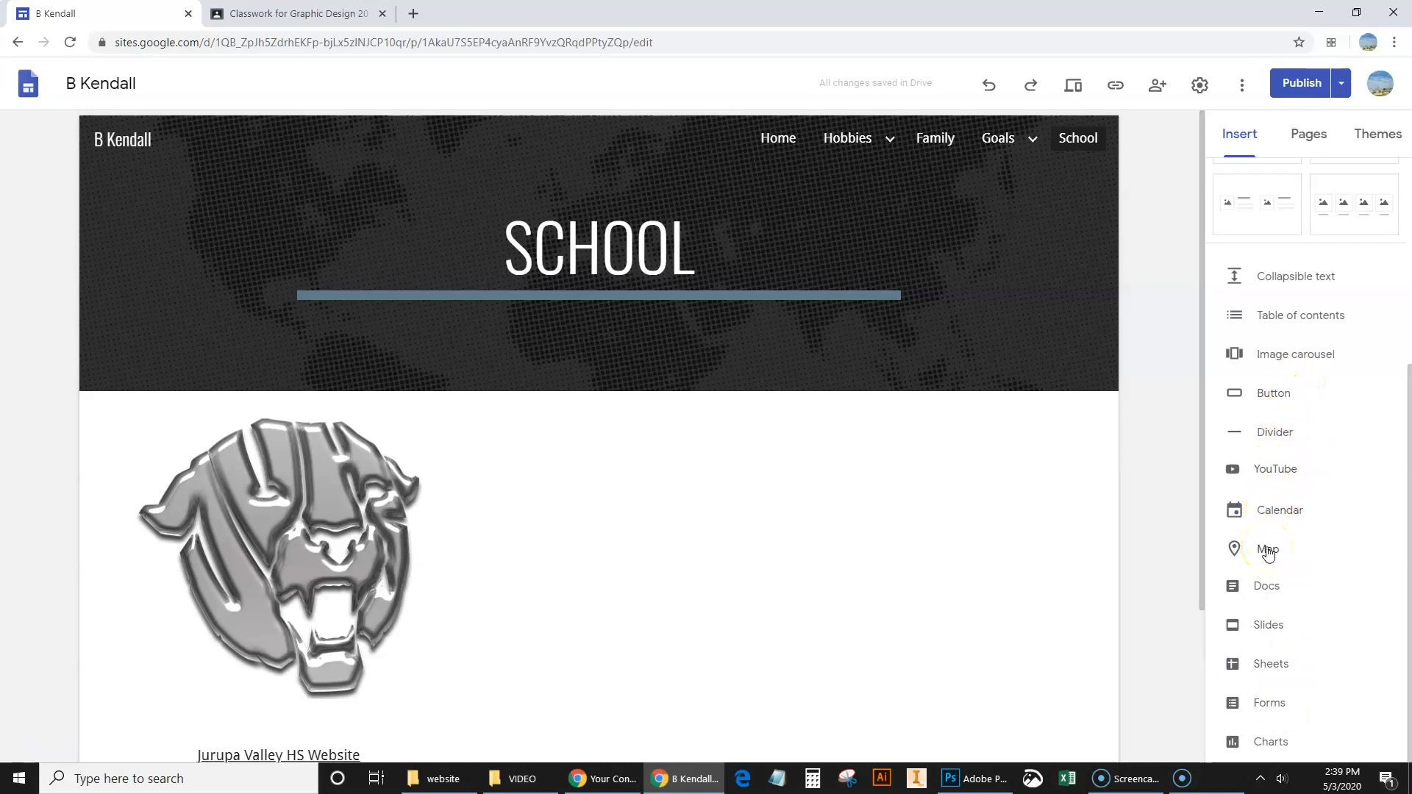
- Insert a map pinned at 10551 Bellegrave Avenue, Mira Loma onto the School page
left_click(1267, 550)
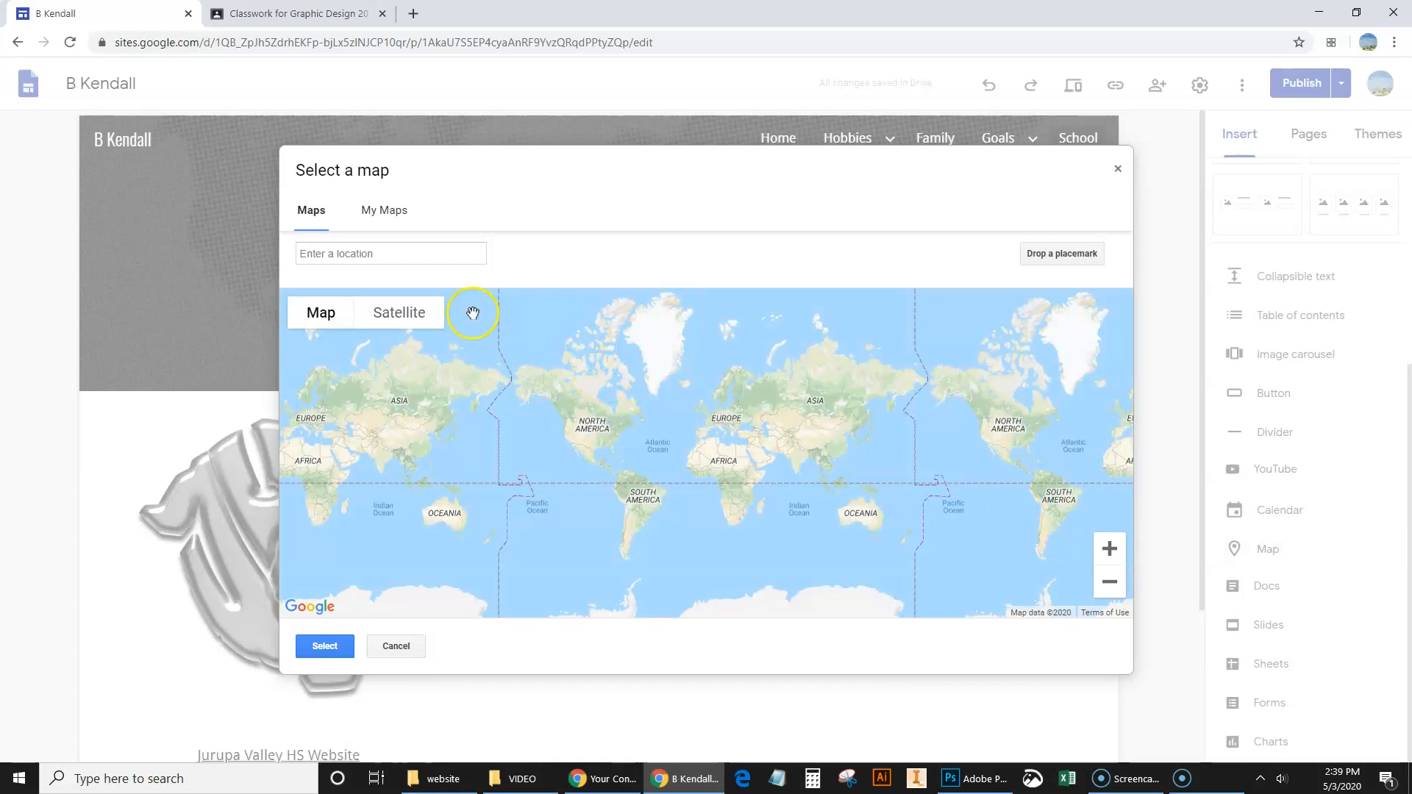
left_click(389, 253)
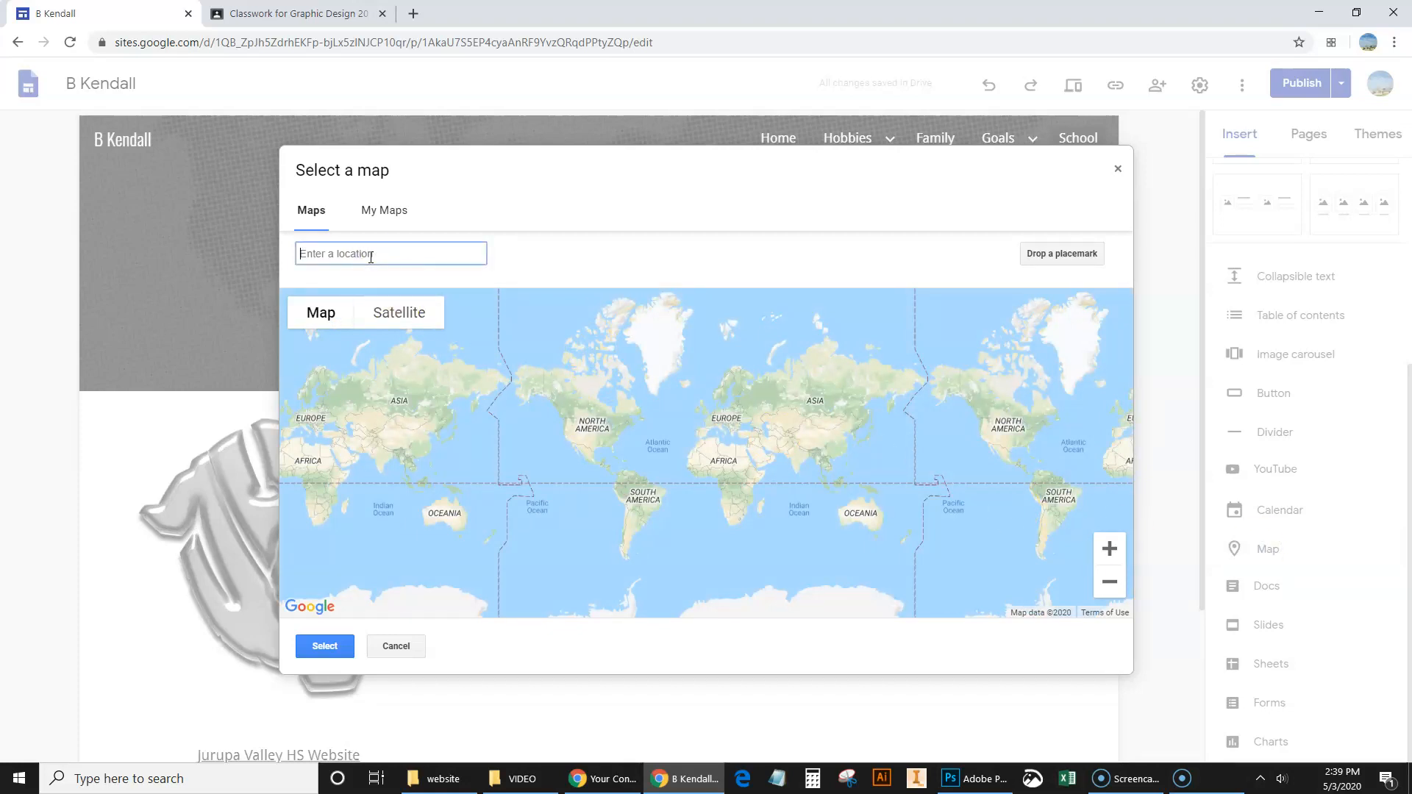
type("1")
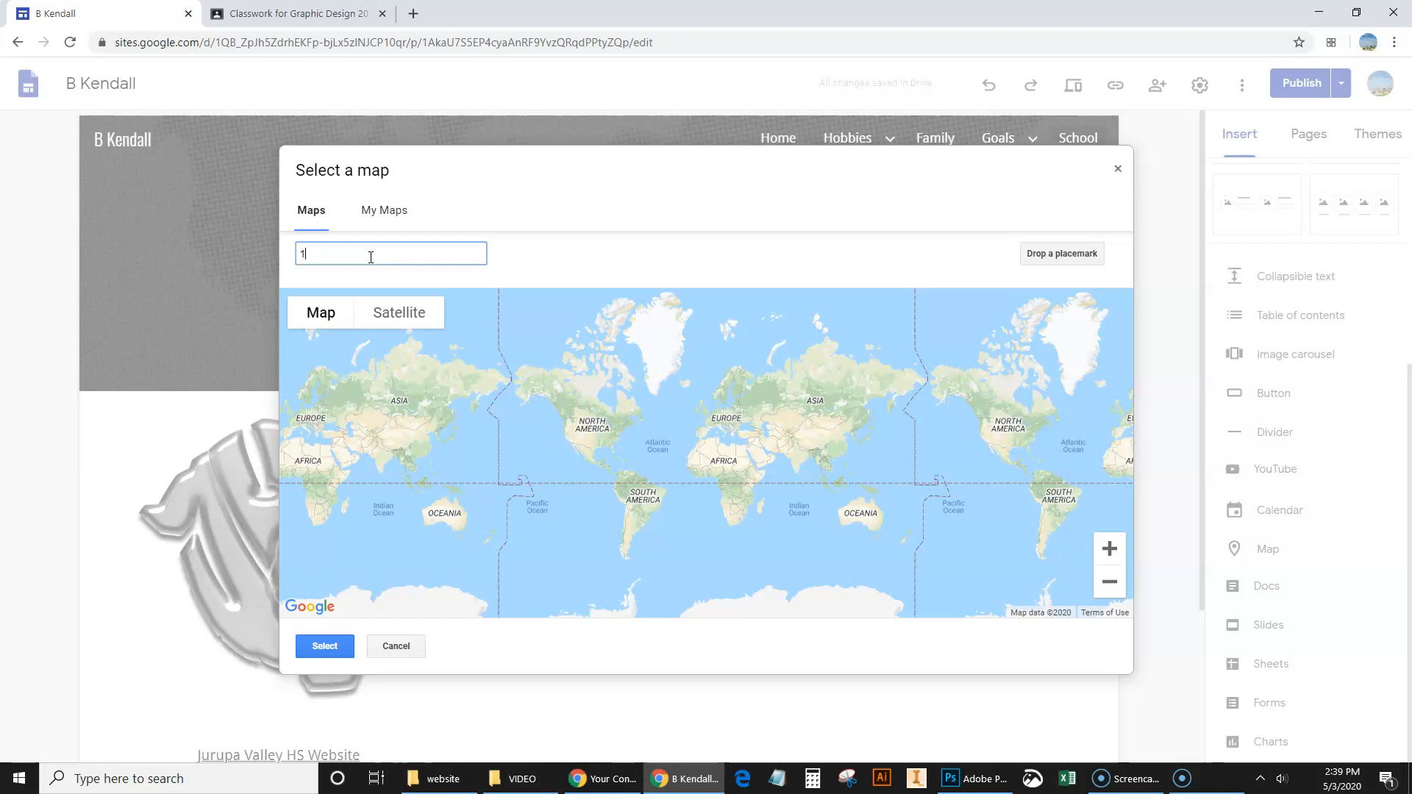
type("0551")
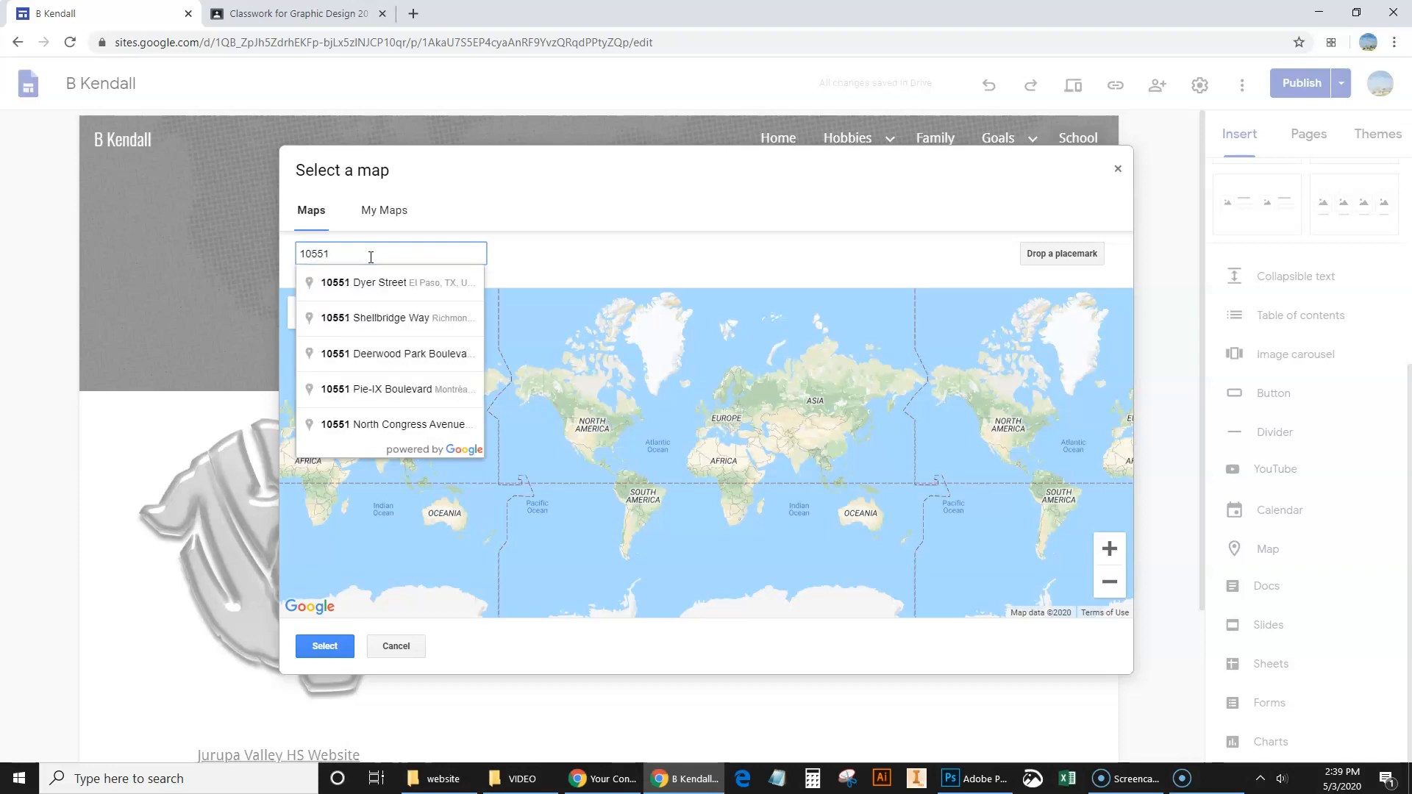
type("bell")
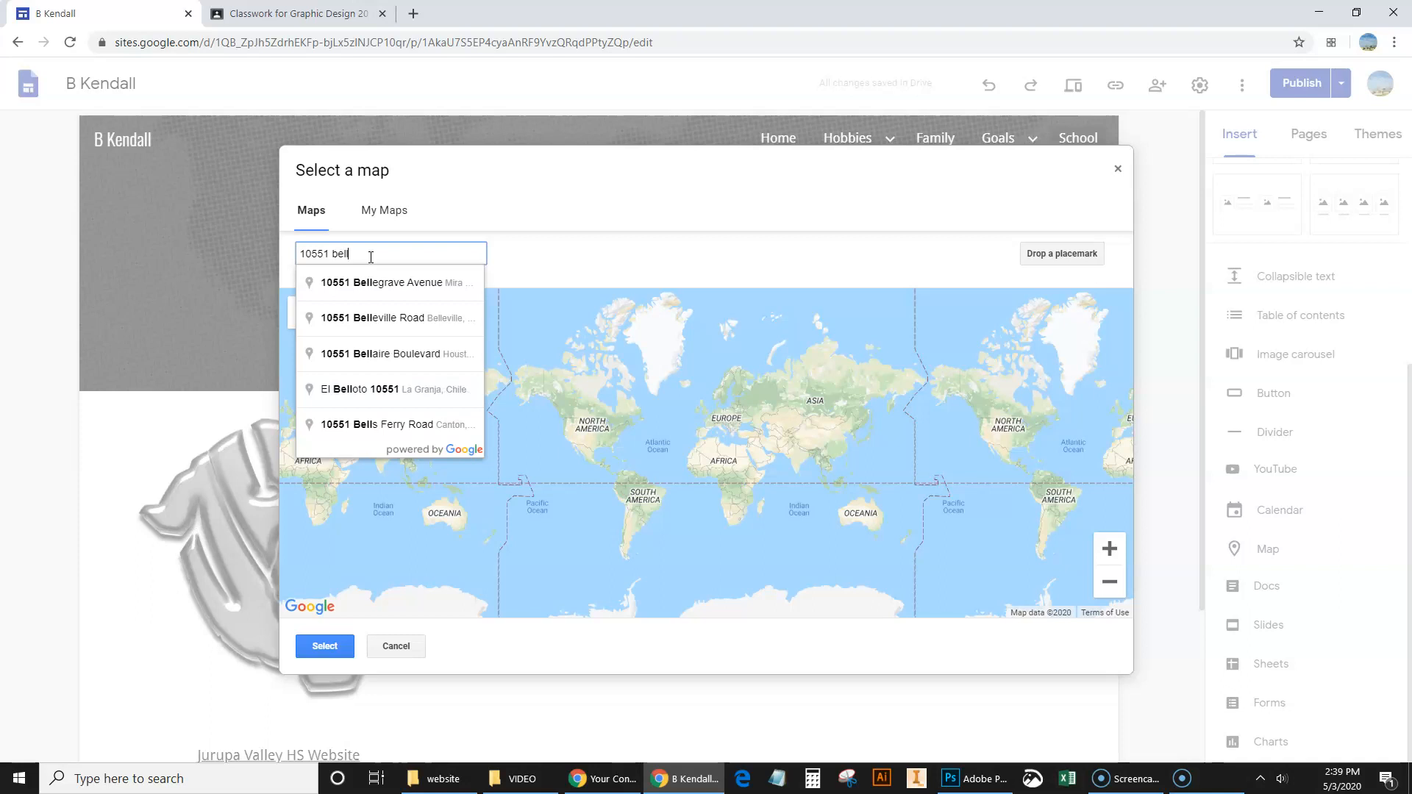
left_click(389, 282)
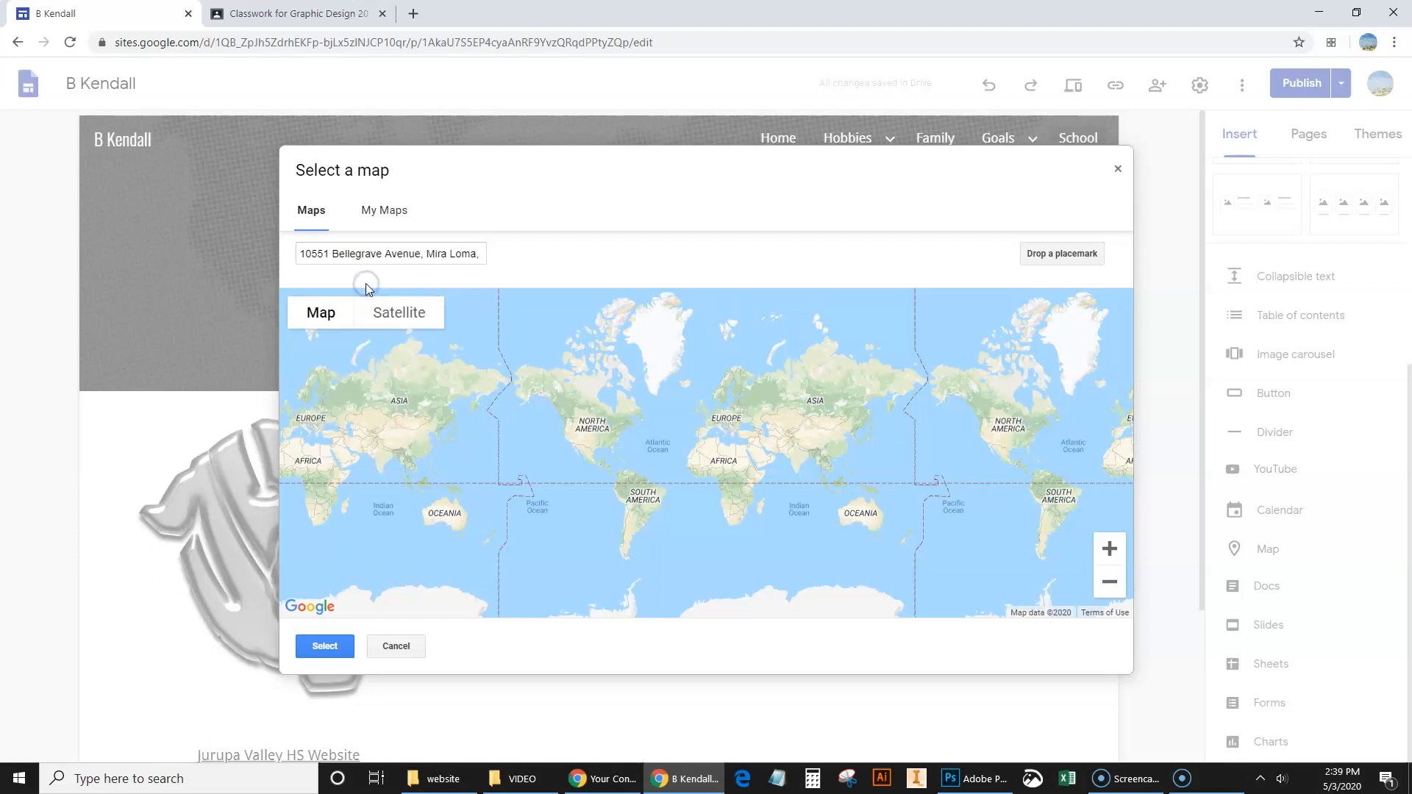
key("Return")
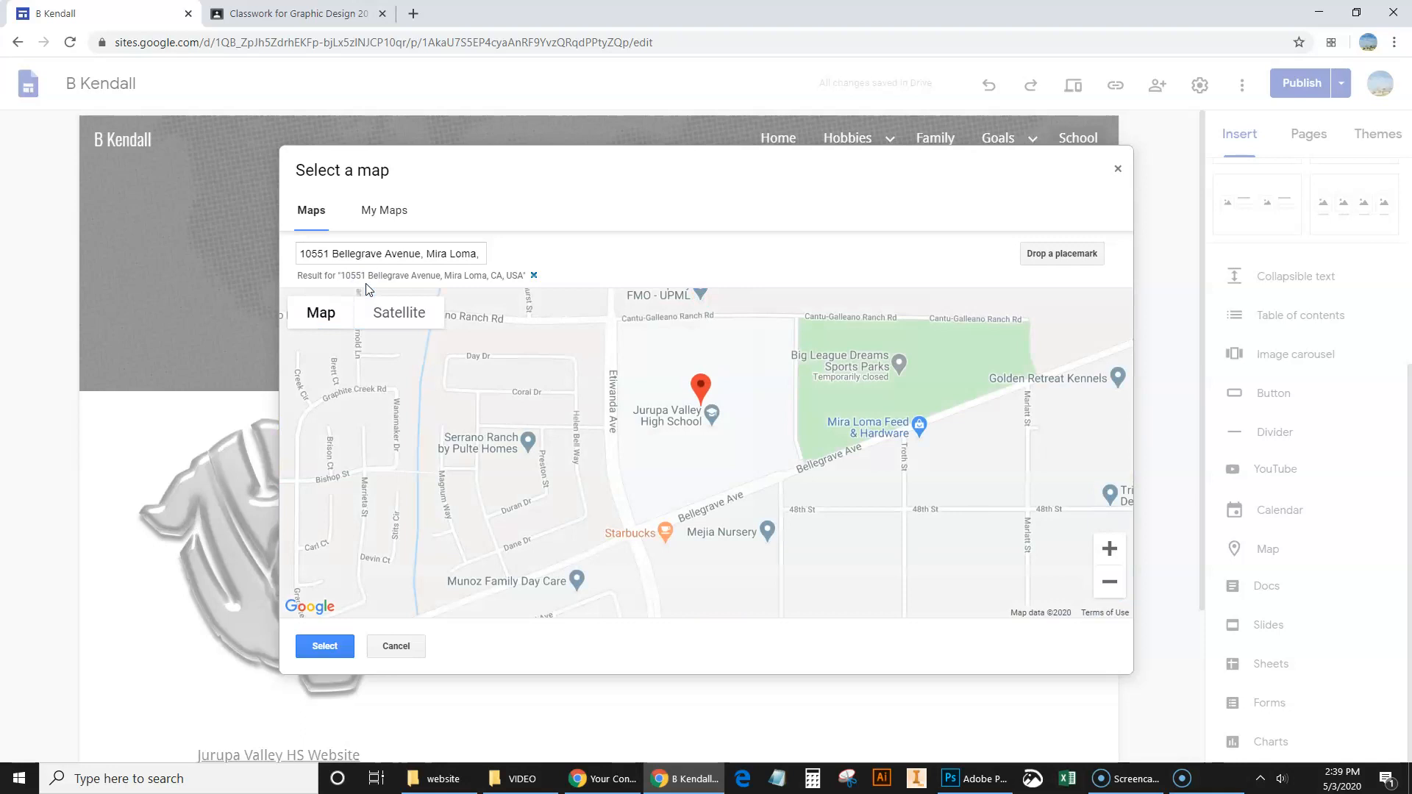
mouse_move(734, 374)
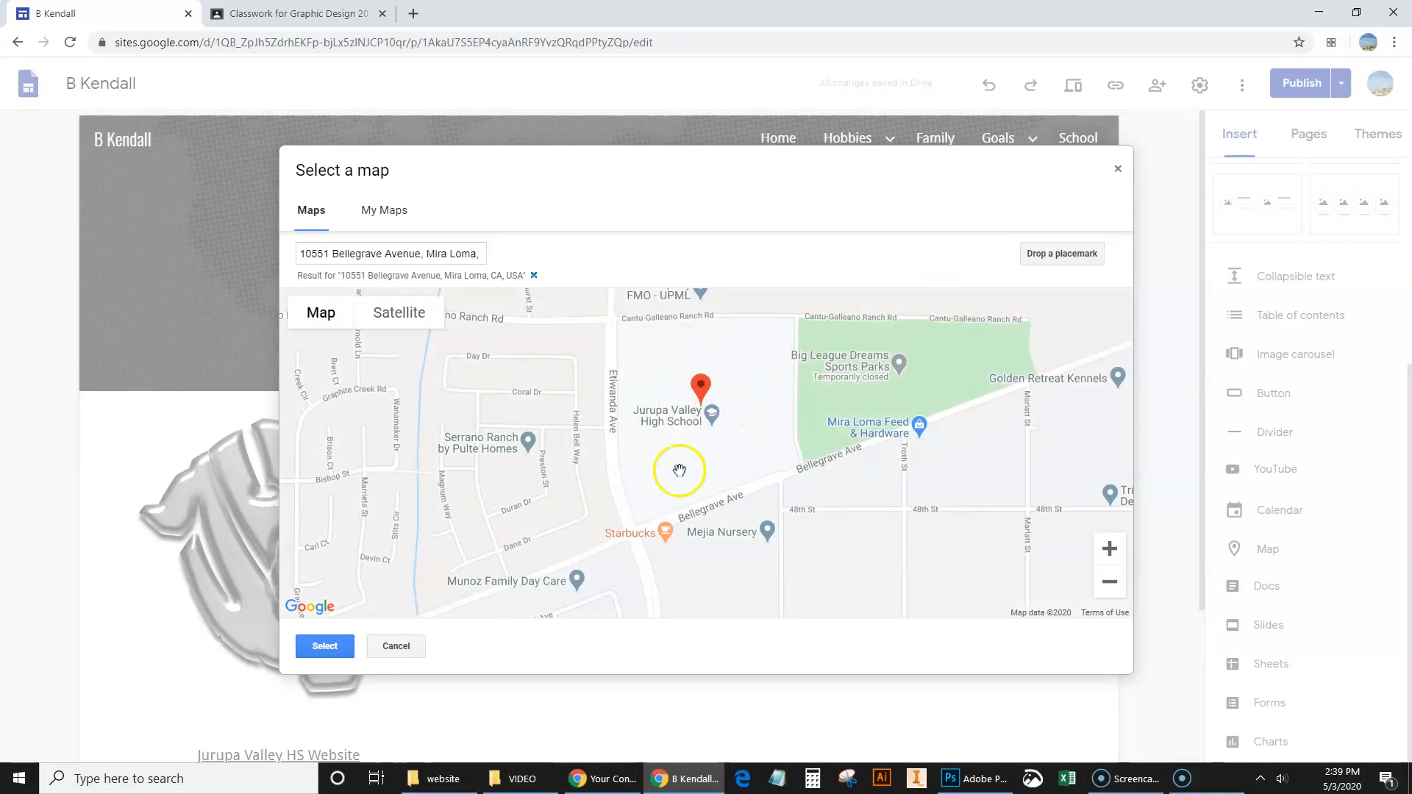
left_click(325, 646)
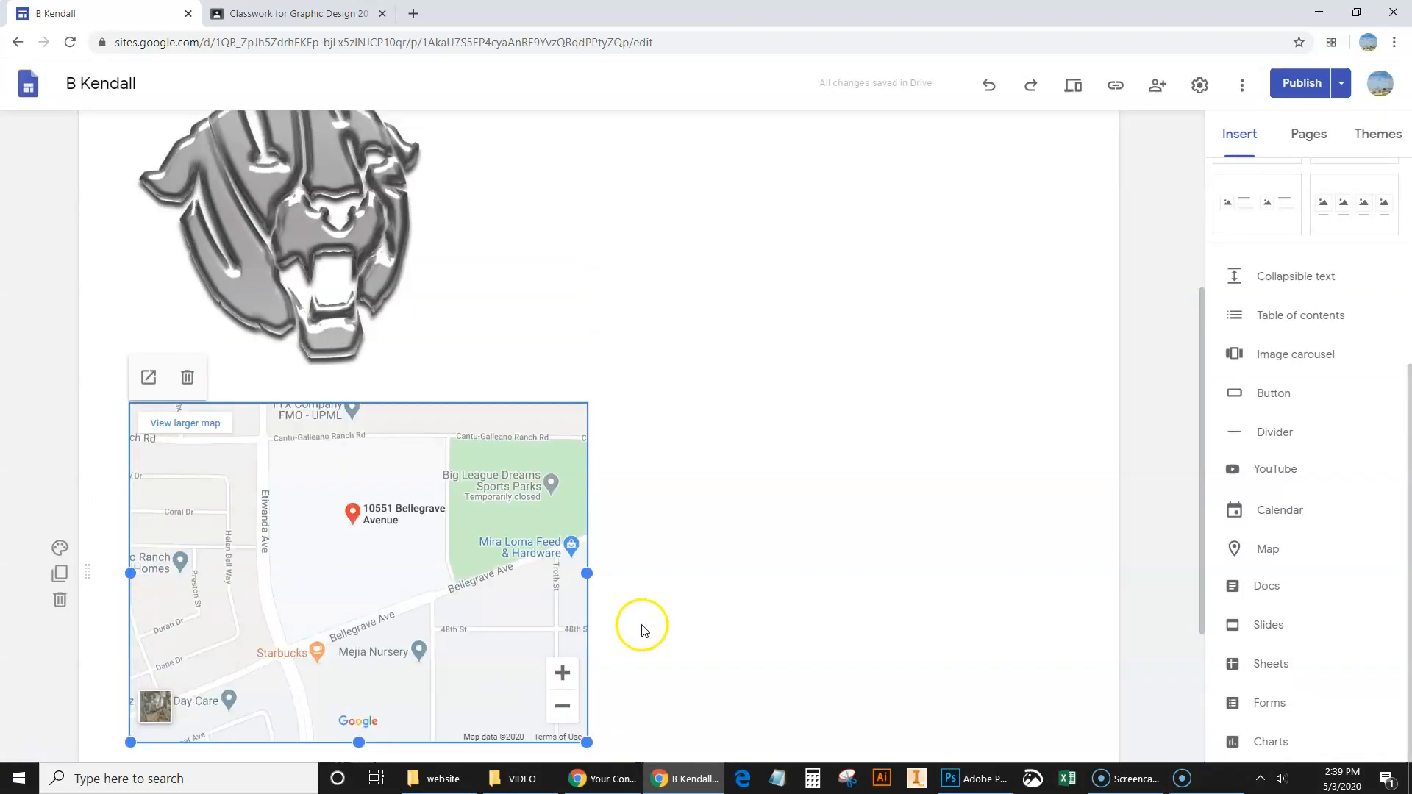
- Place the map beside the panther logo with the Jurupa Valley HS Website link box beneath the logo
scroll("up", 3)
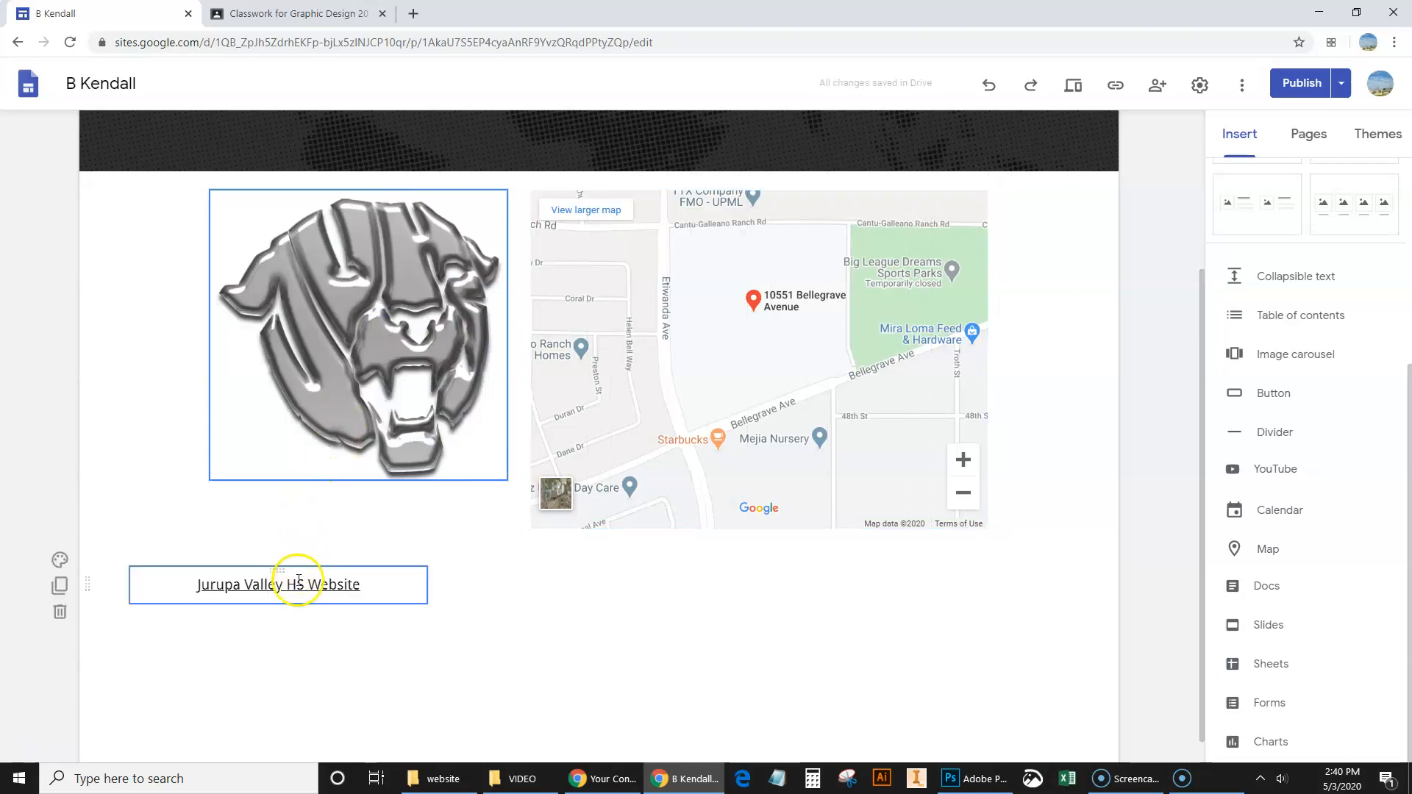
left_click(278, 583)
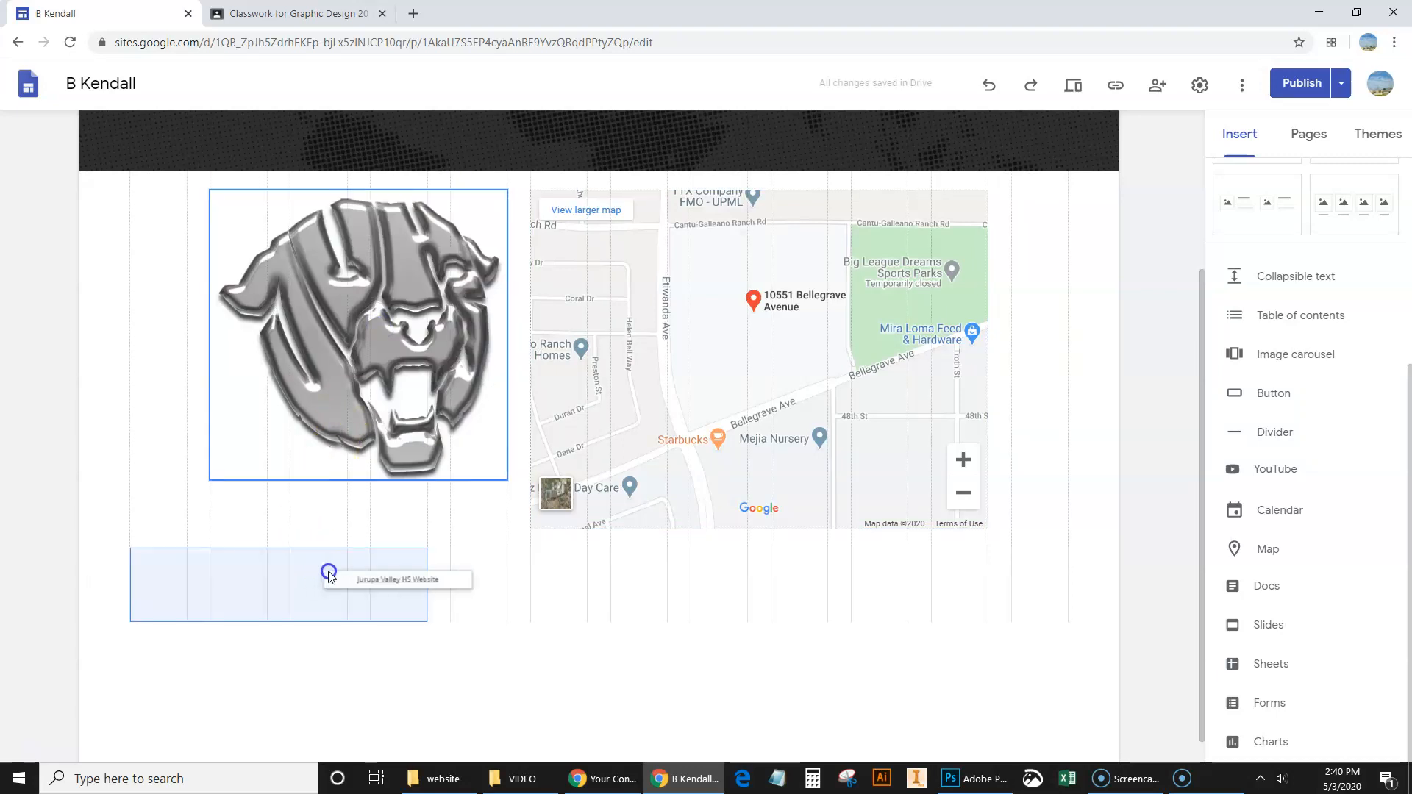
left_click(357, 583)
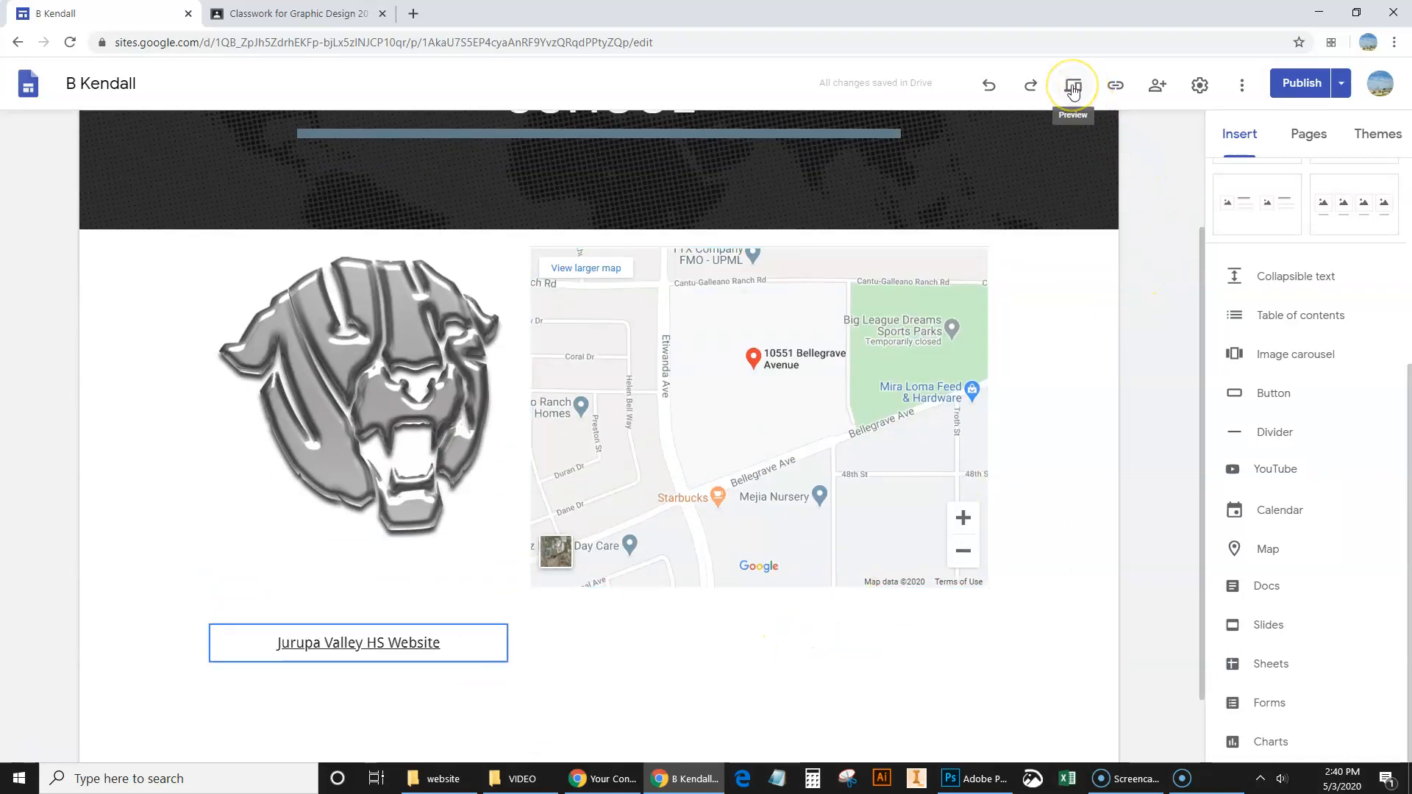
- Preview the School page at phone size, look through it, and return to editing
left_click(1071, 85)
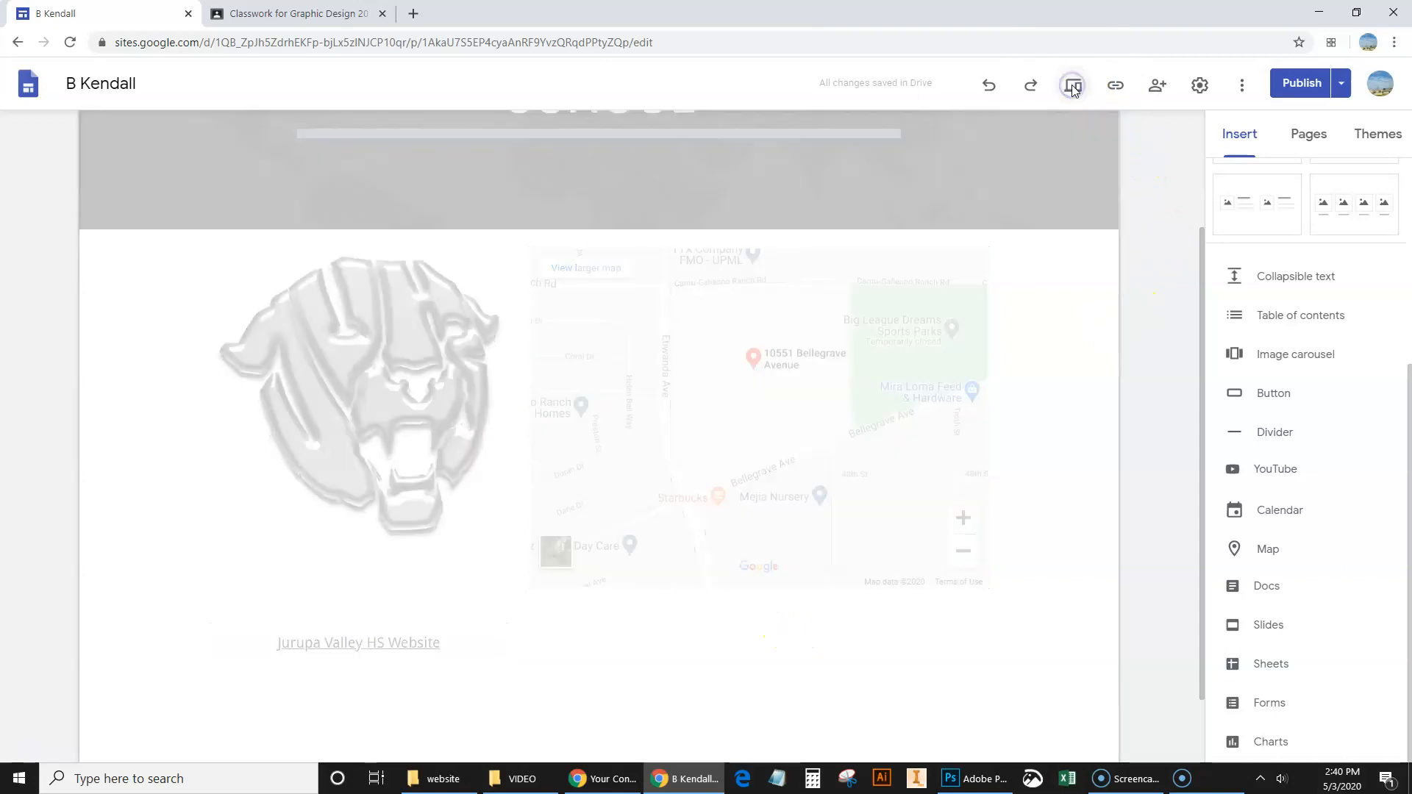
left_click(1072, 84)
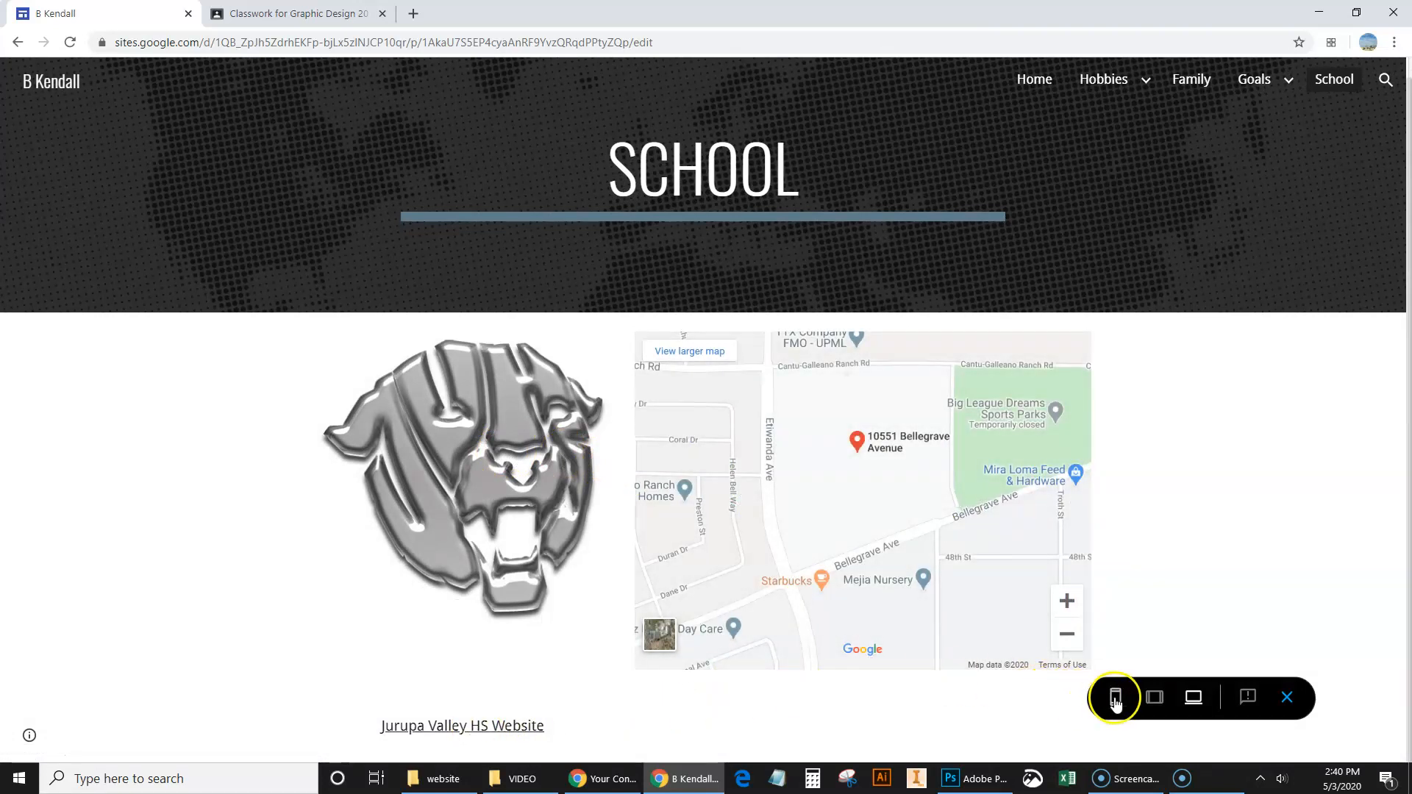
left_click(1115, 697)
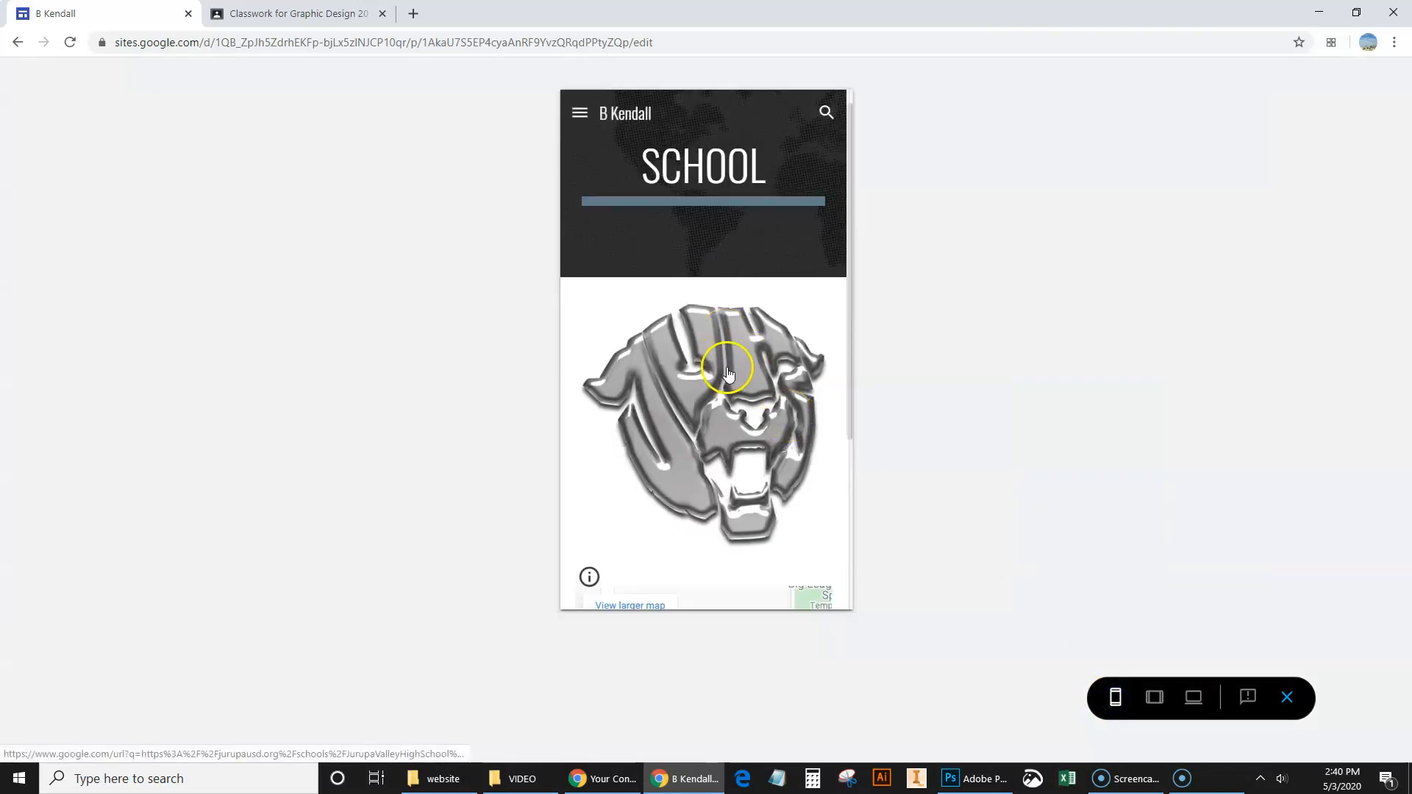
scroll("down", 3)
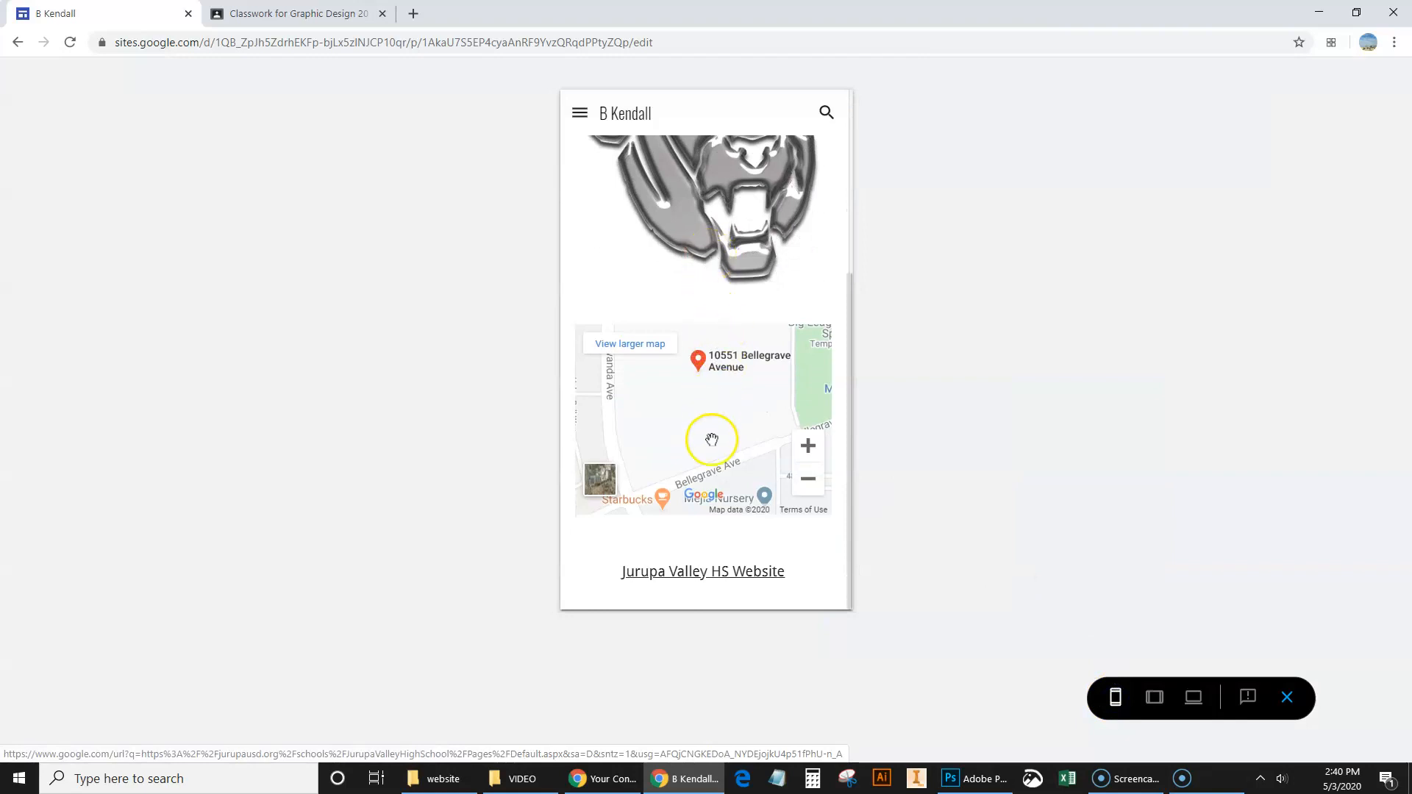
mouse_move(702, 571)
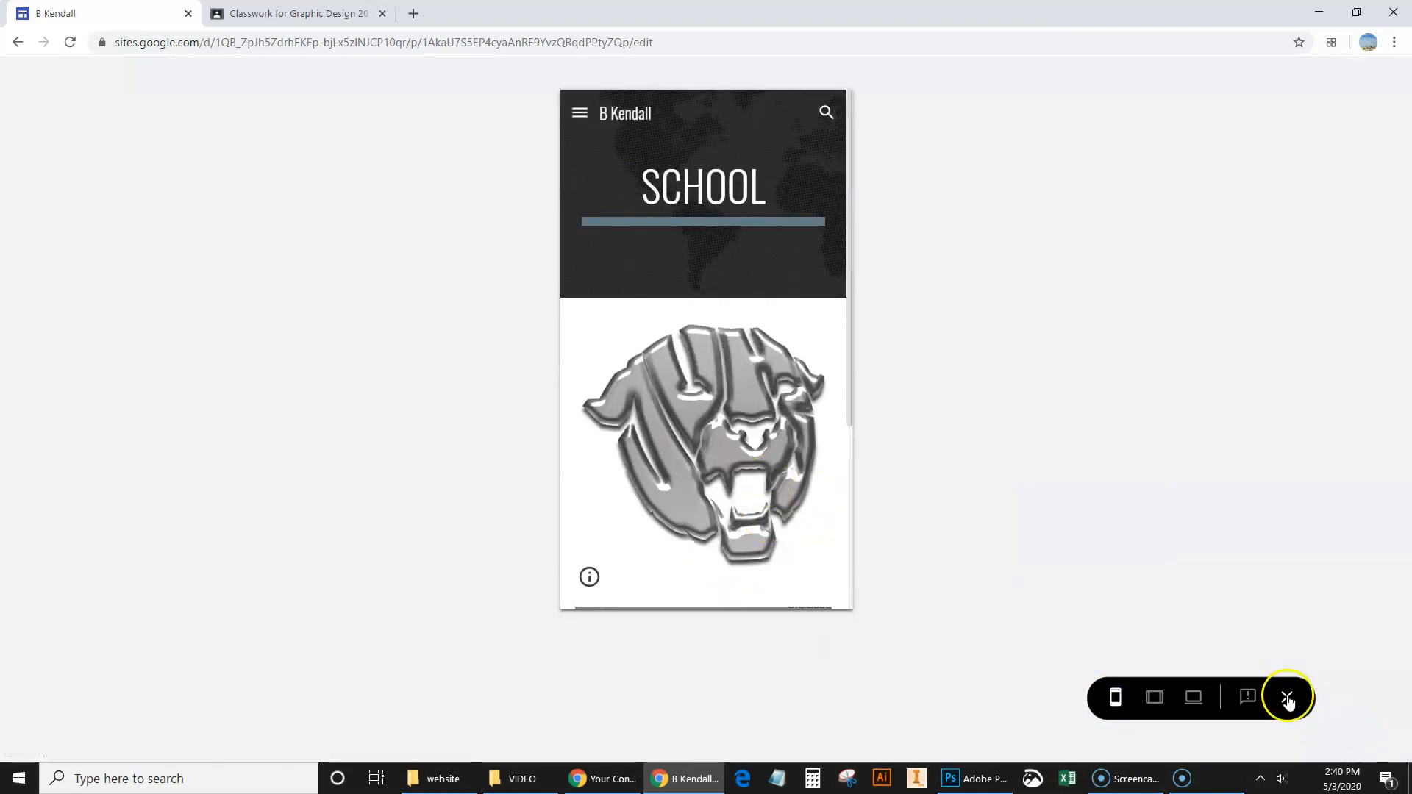
left_click(1288, 700)
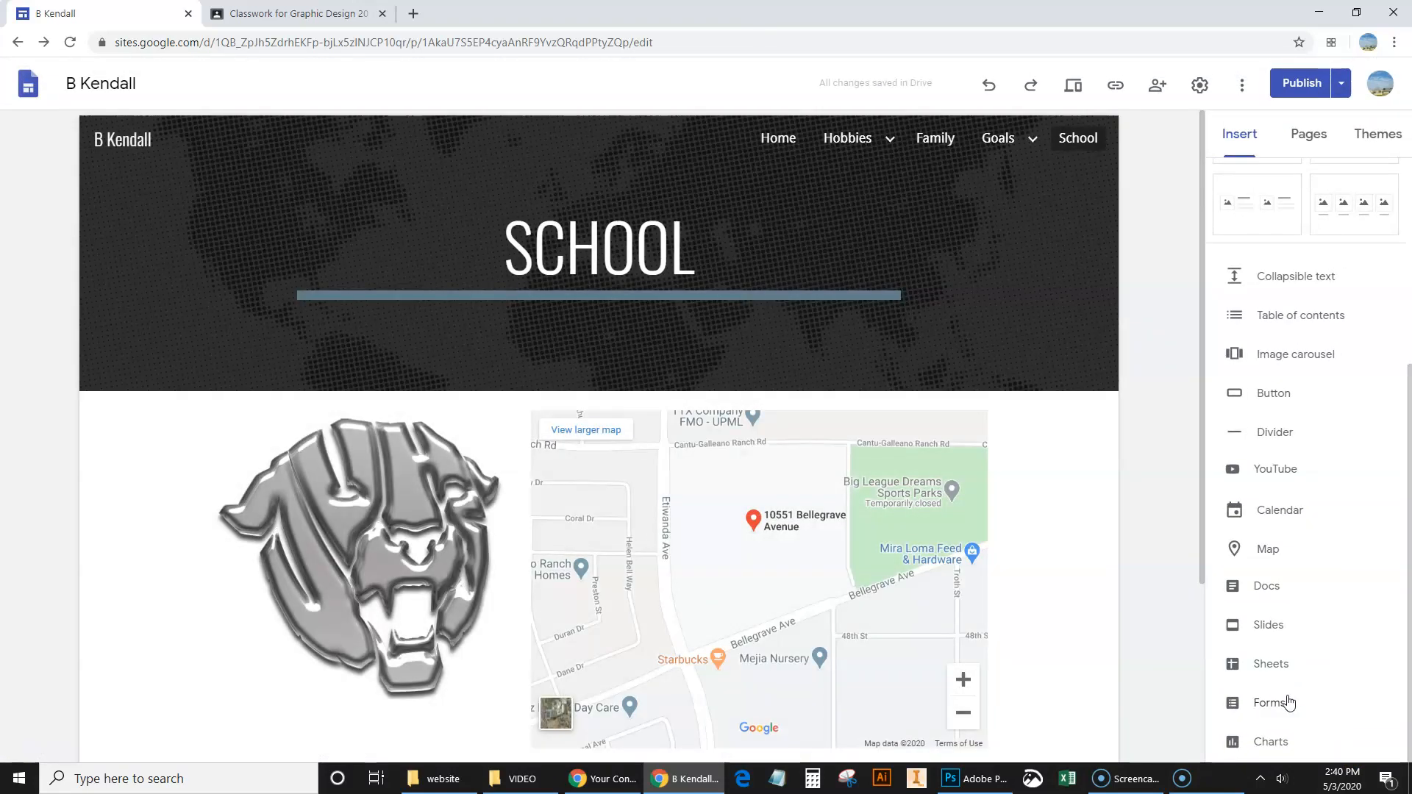
mouse_move(1283, 469)
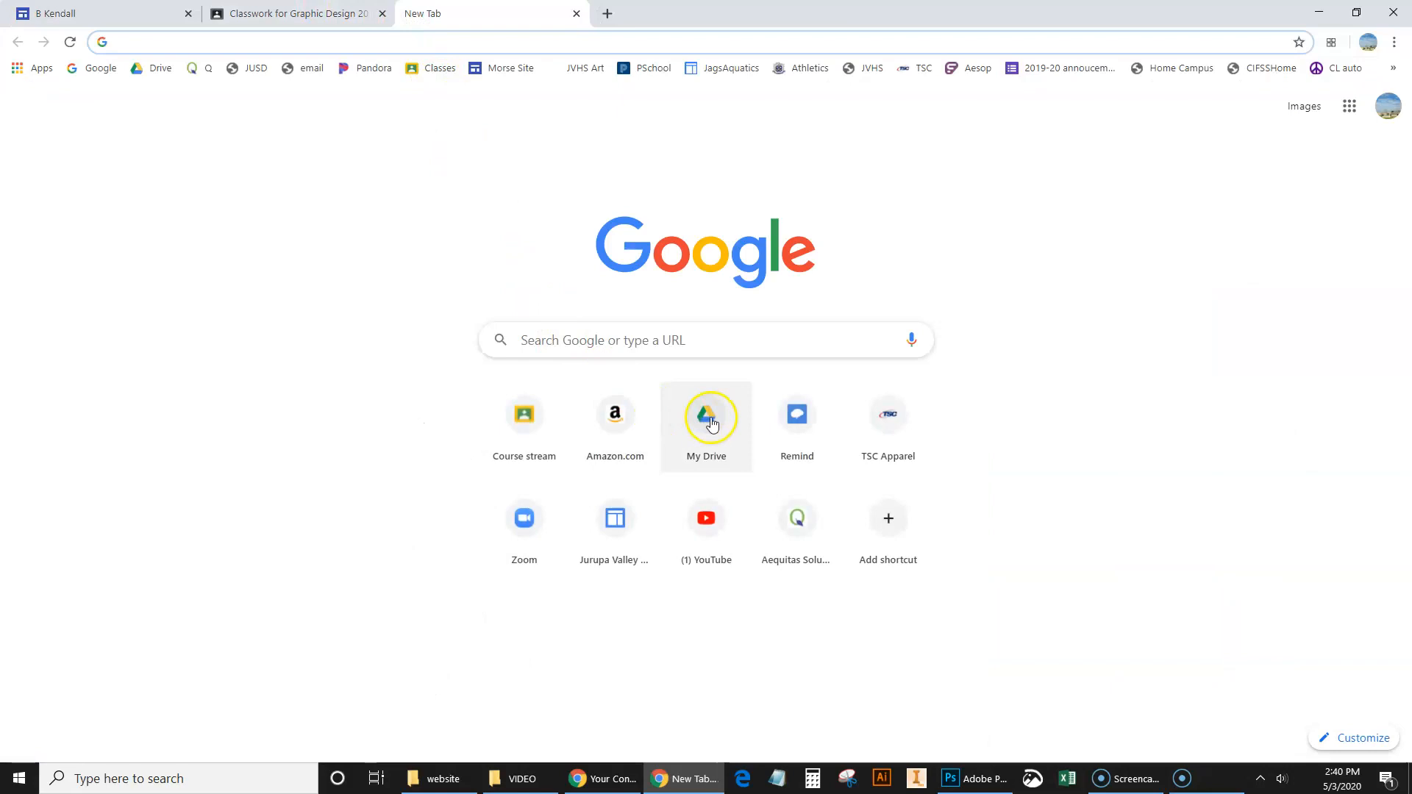
- From My Drive, start a new Google Docs document from a template
left_click(706, 415)
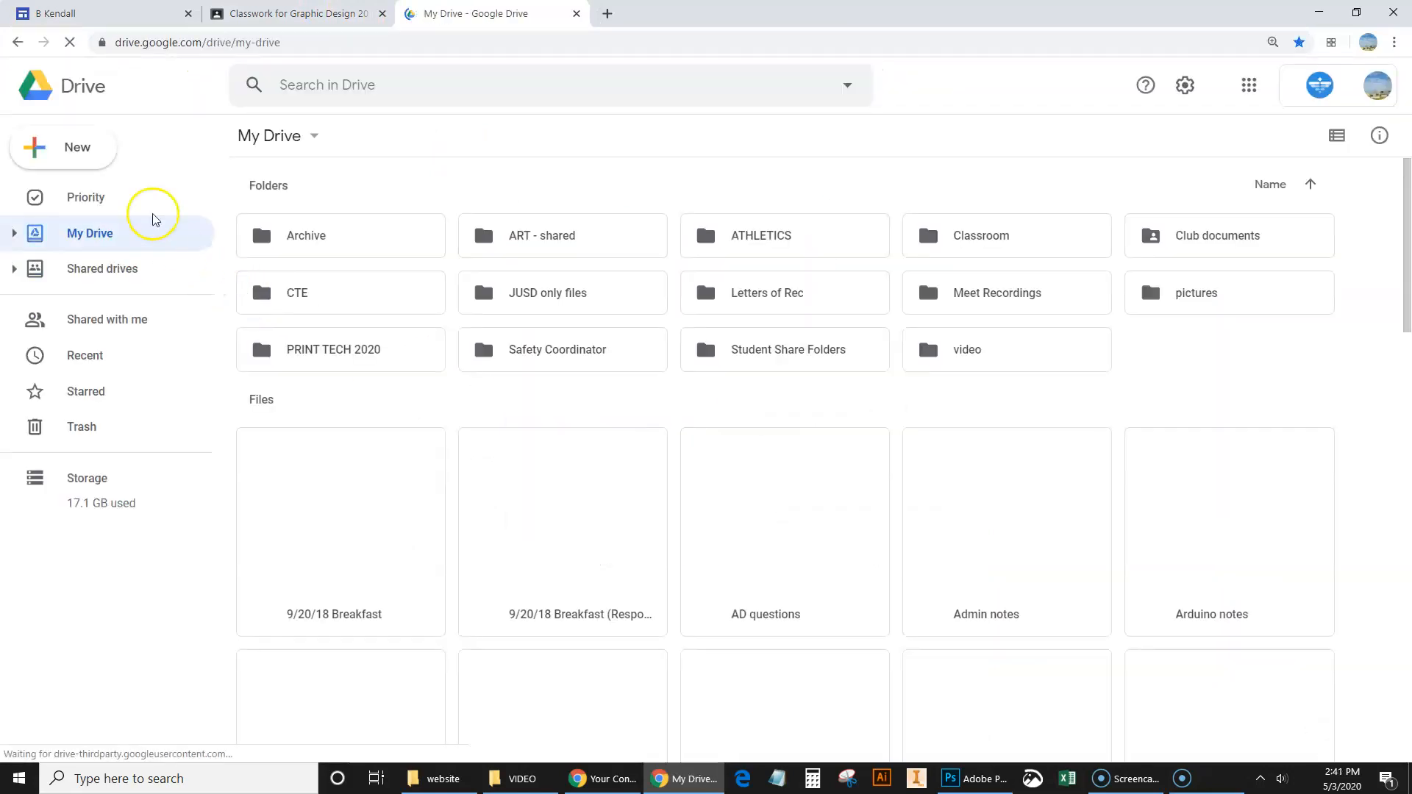
left_click(63, 148)
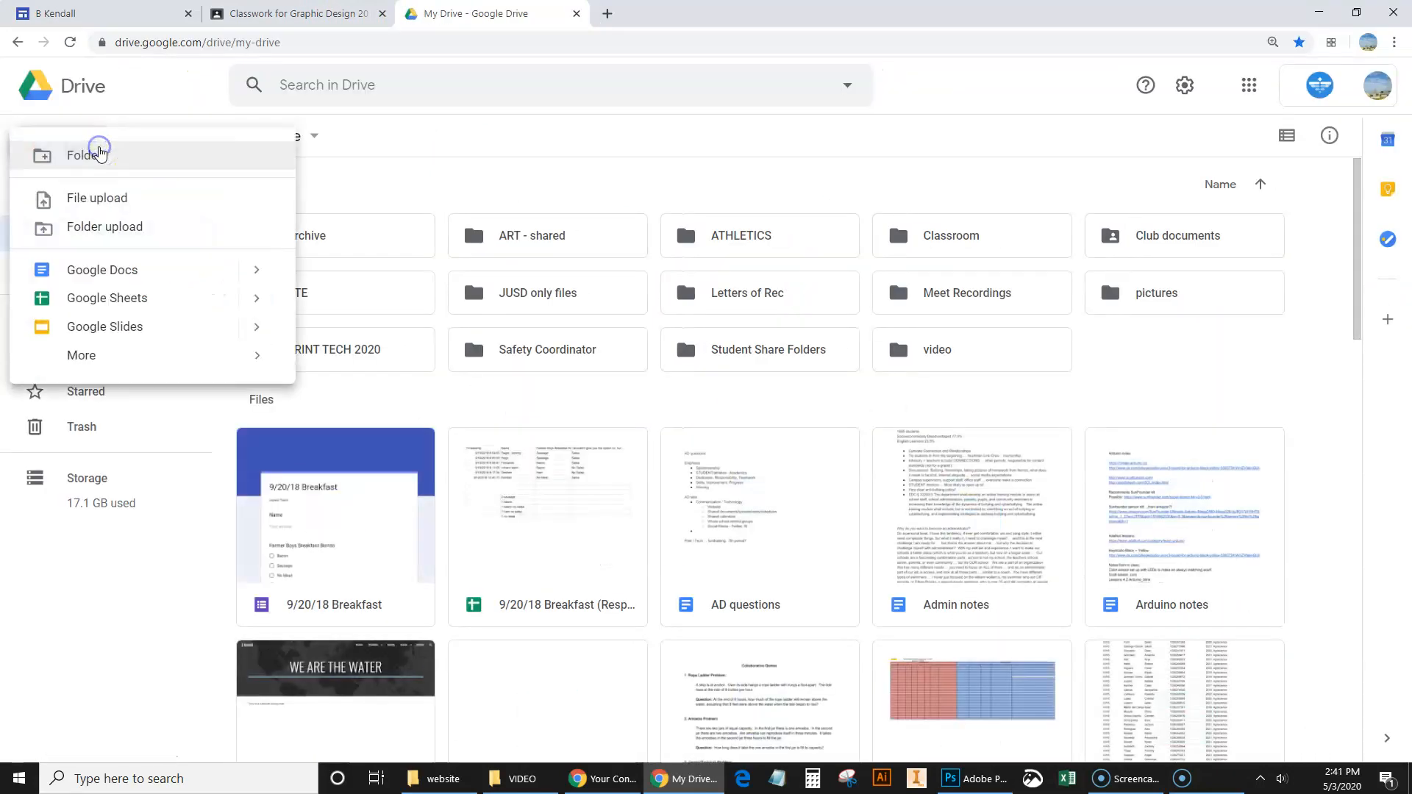
mouse_move(102, 269)
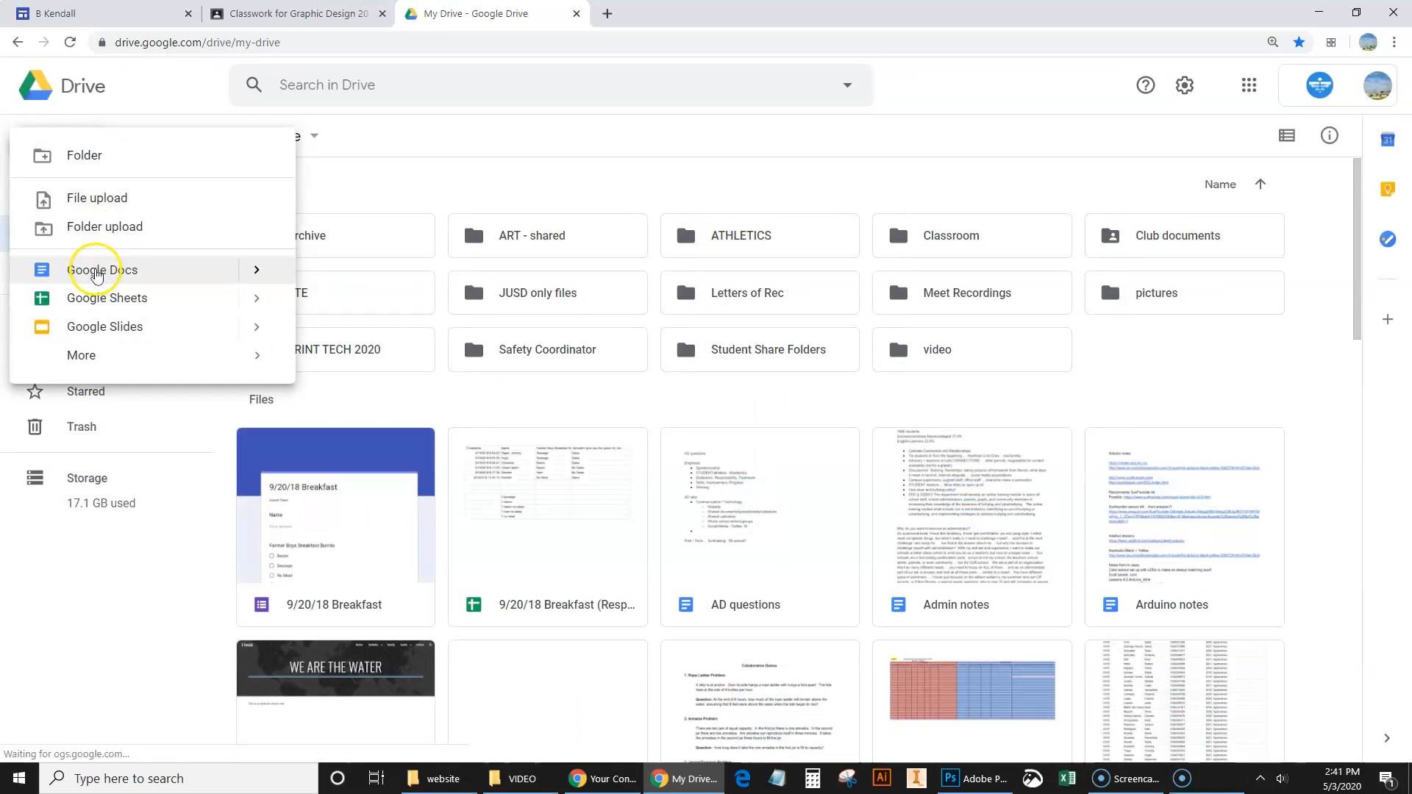
left_click(255, 274)
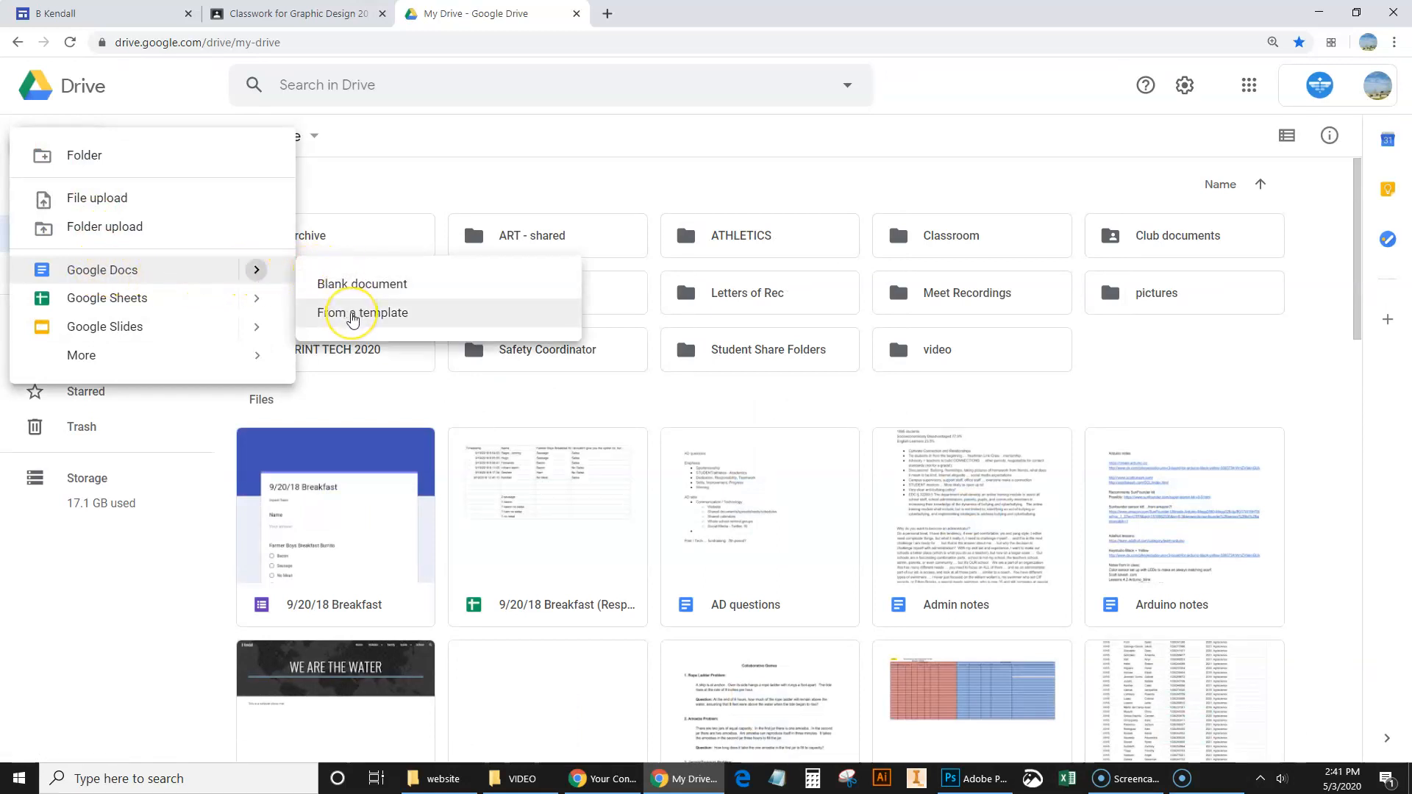
left_click(363, 312)
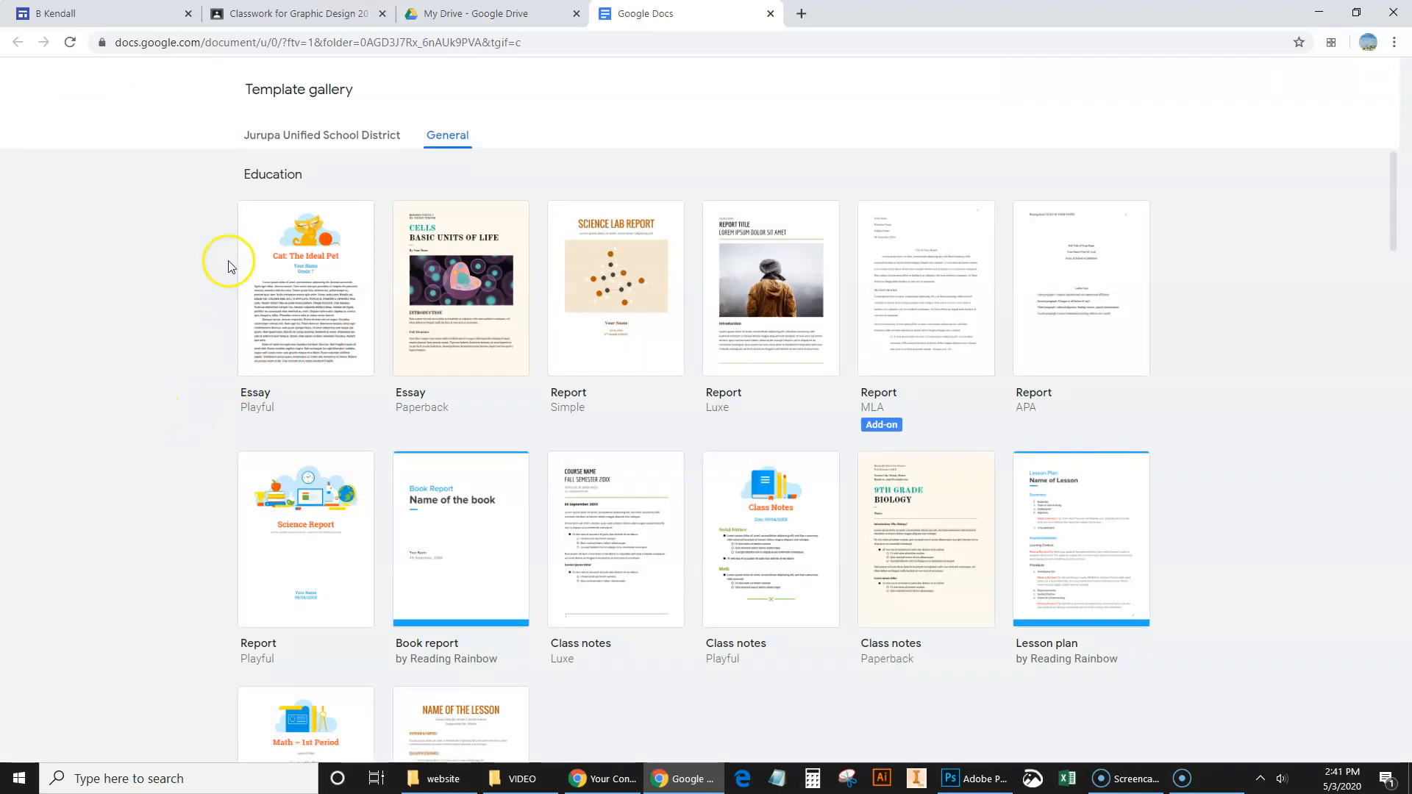
mouse_move(310, 139)
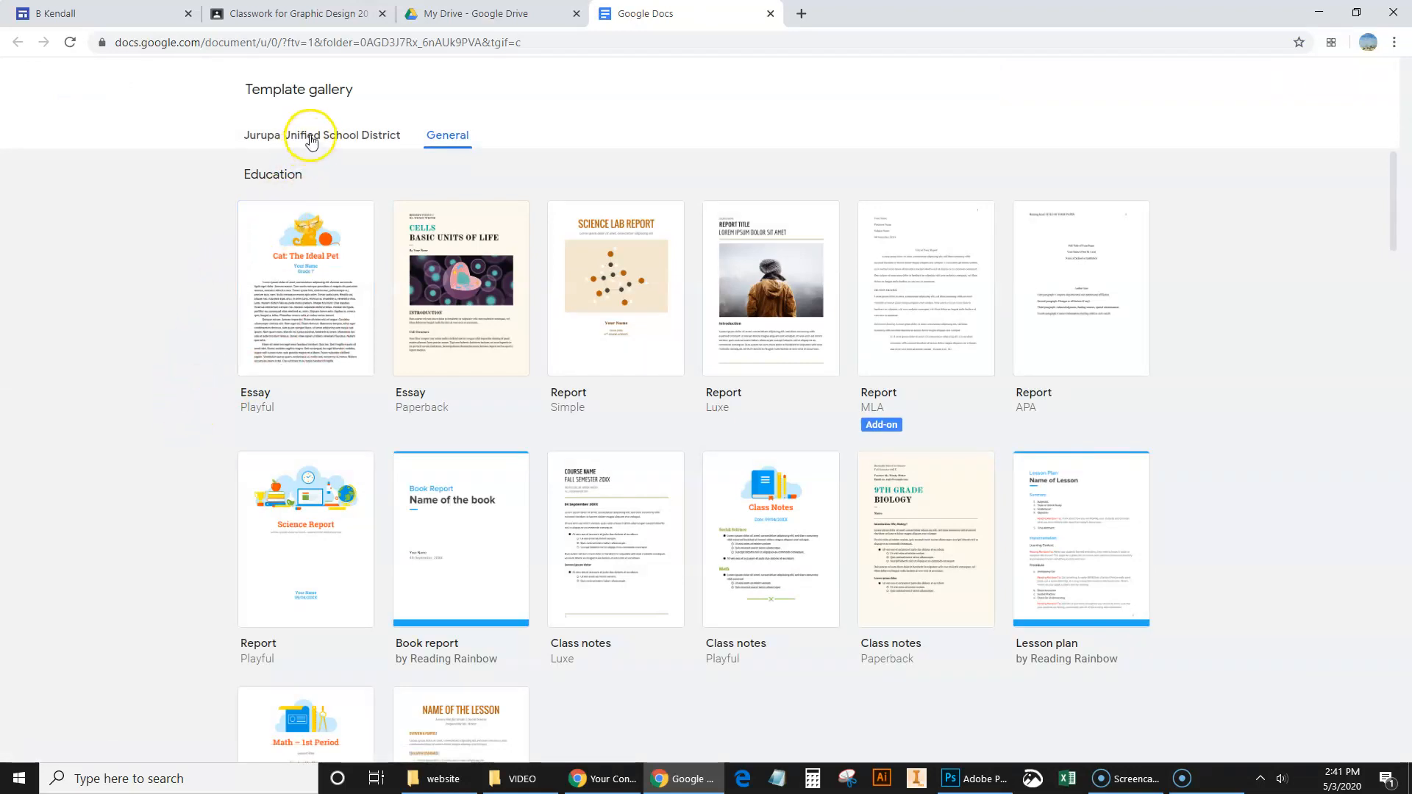
- Browse the district and general templates, then create a resume from the Spearmint template
left_click(321, 135)
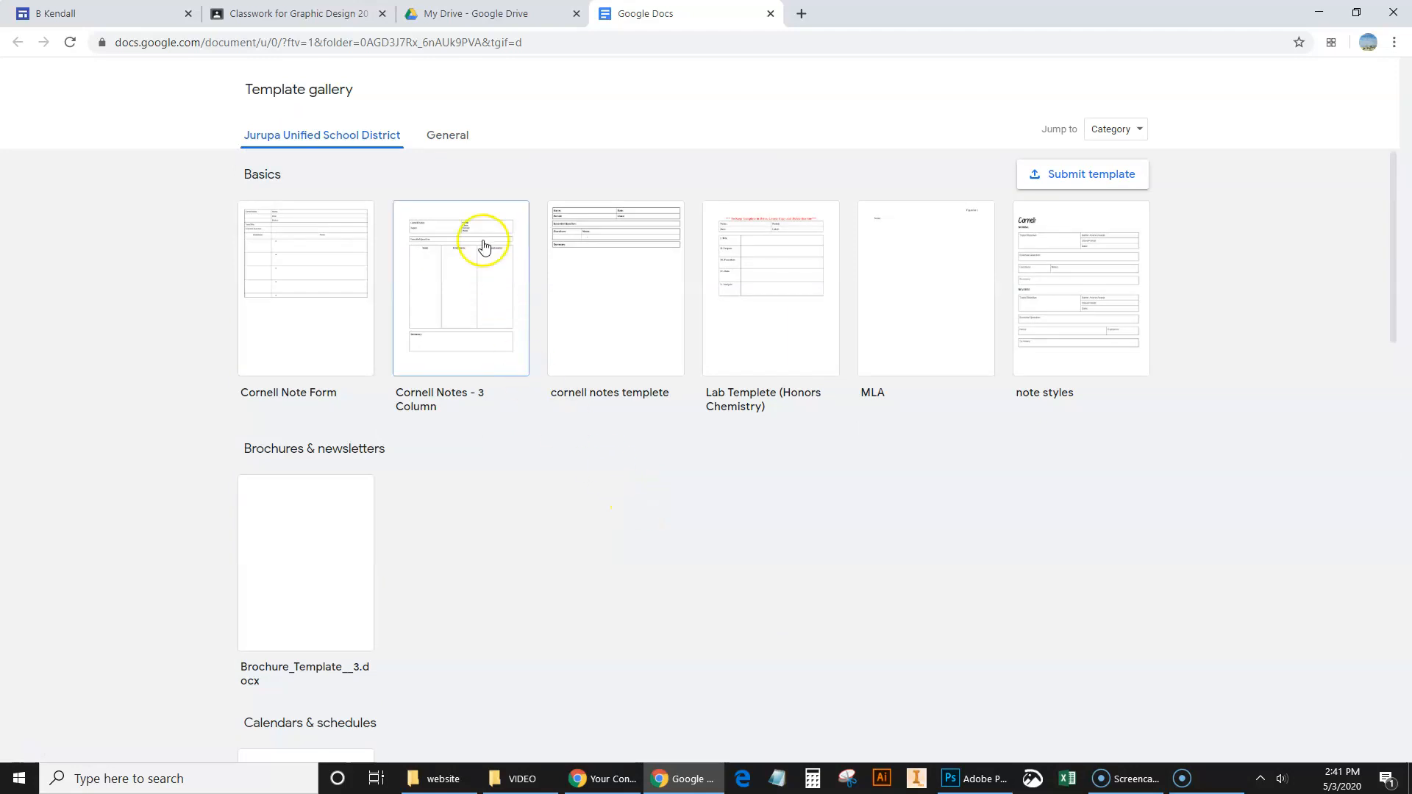
left_click(447, 135)
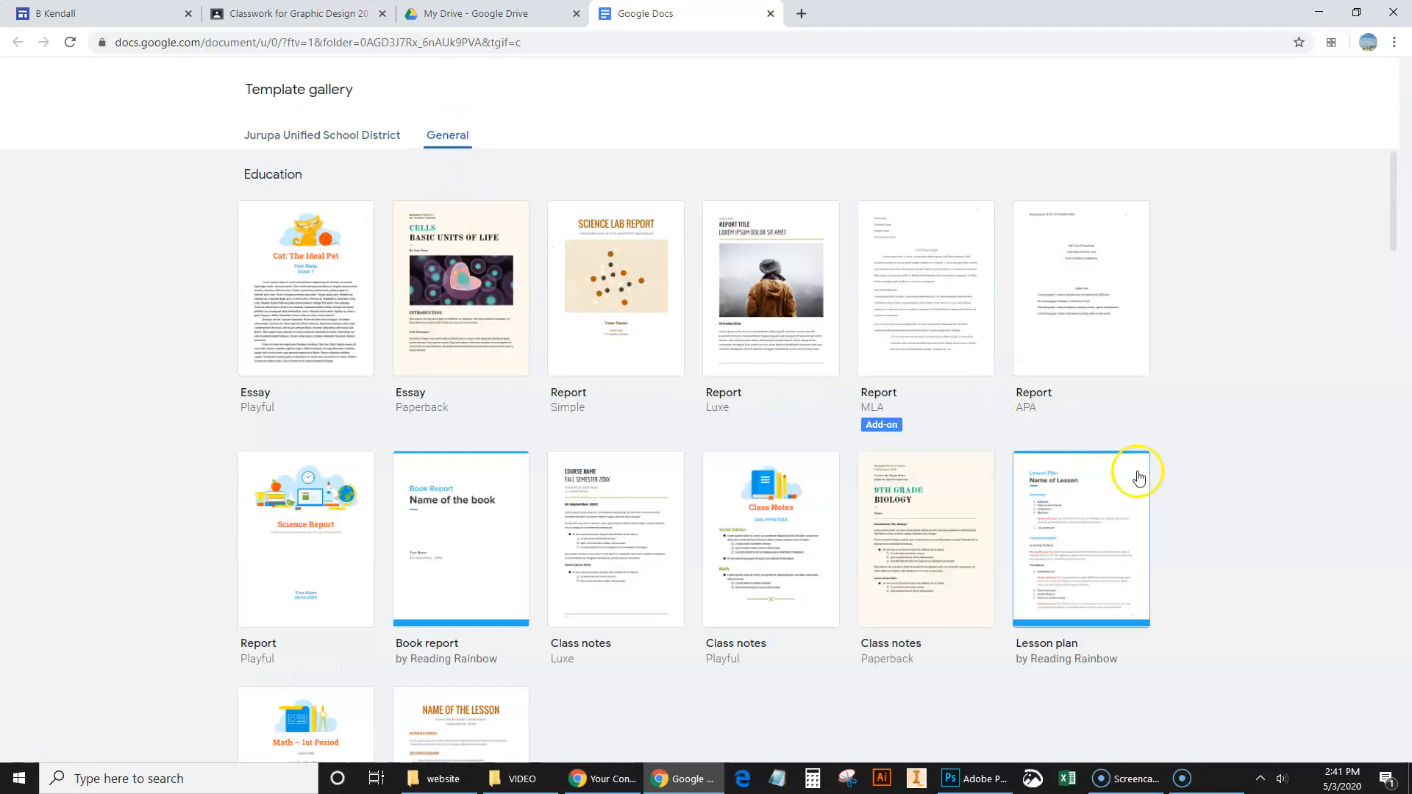
scroll("down", 3)
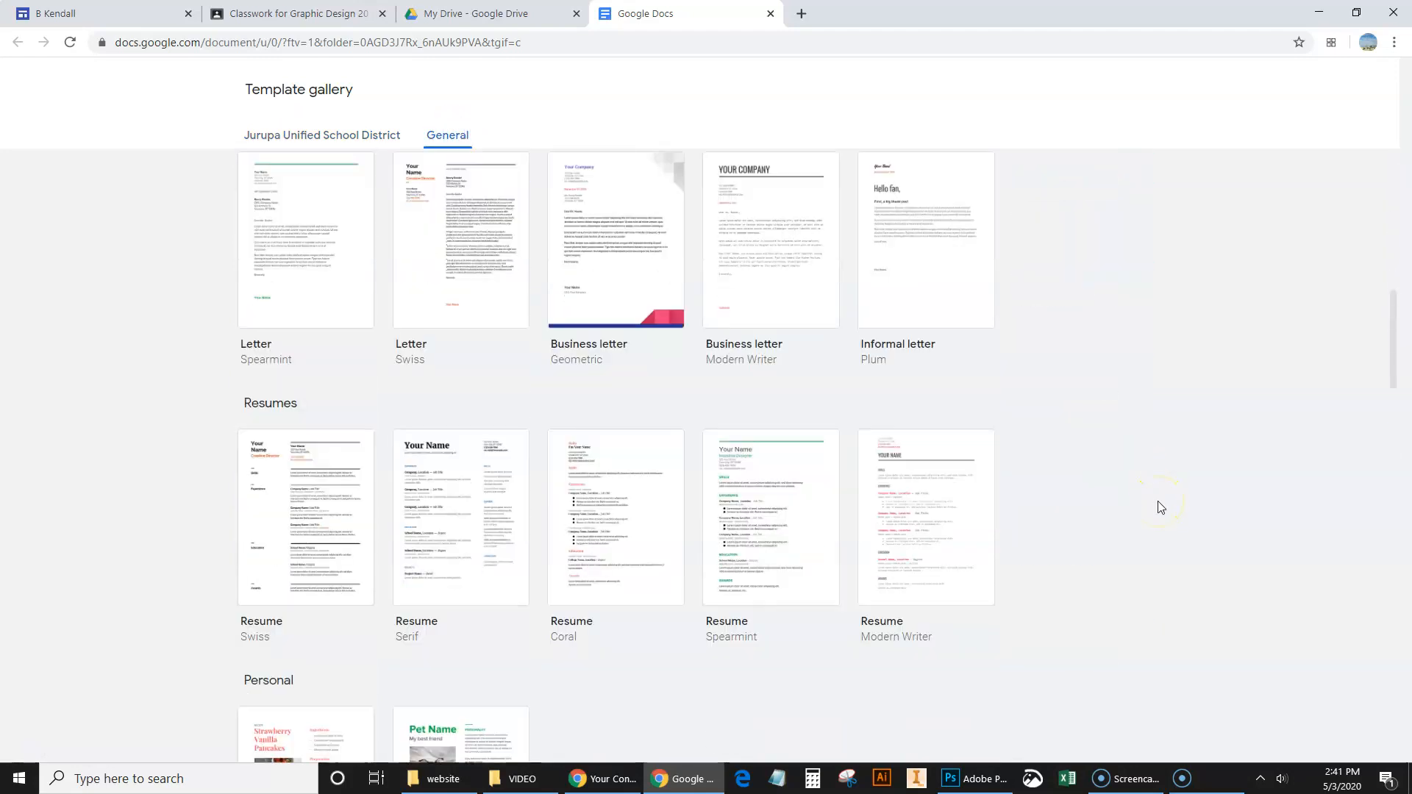
scroll("down", 3)
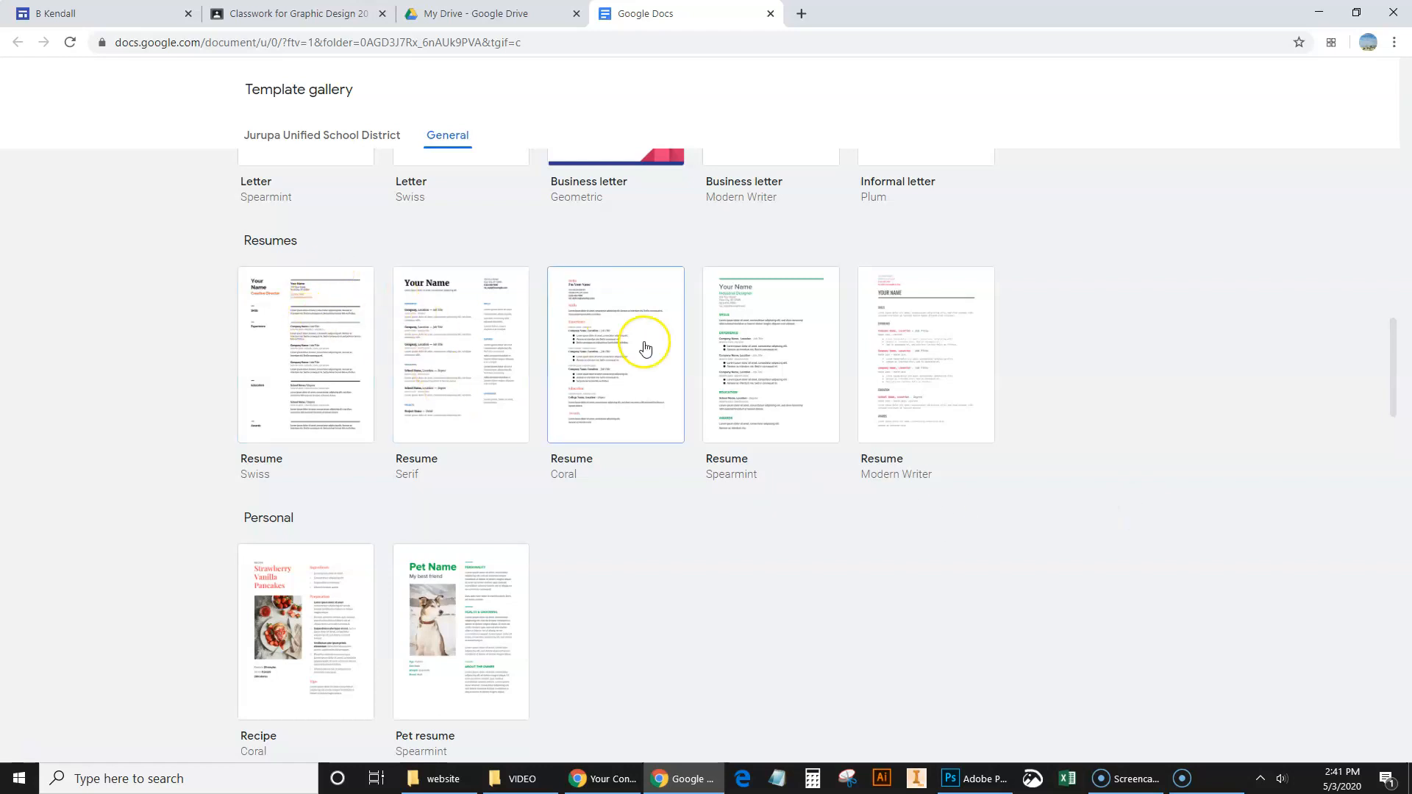
mouse_move(865, 407)
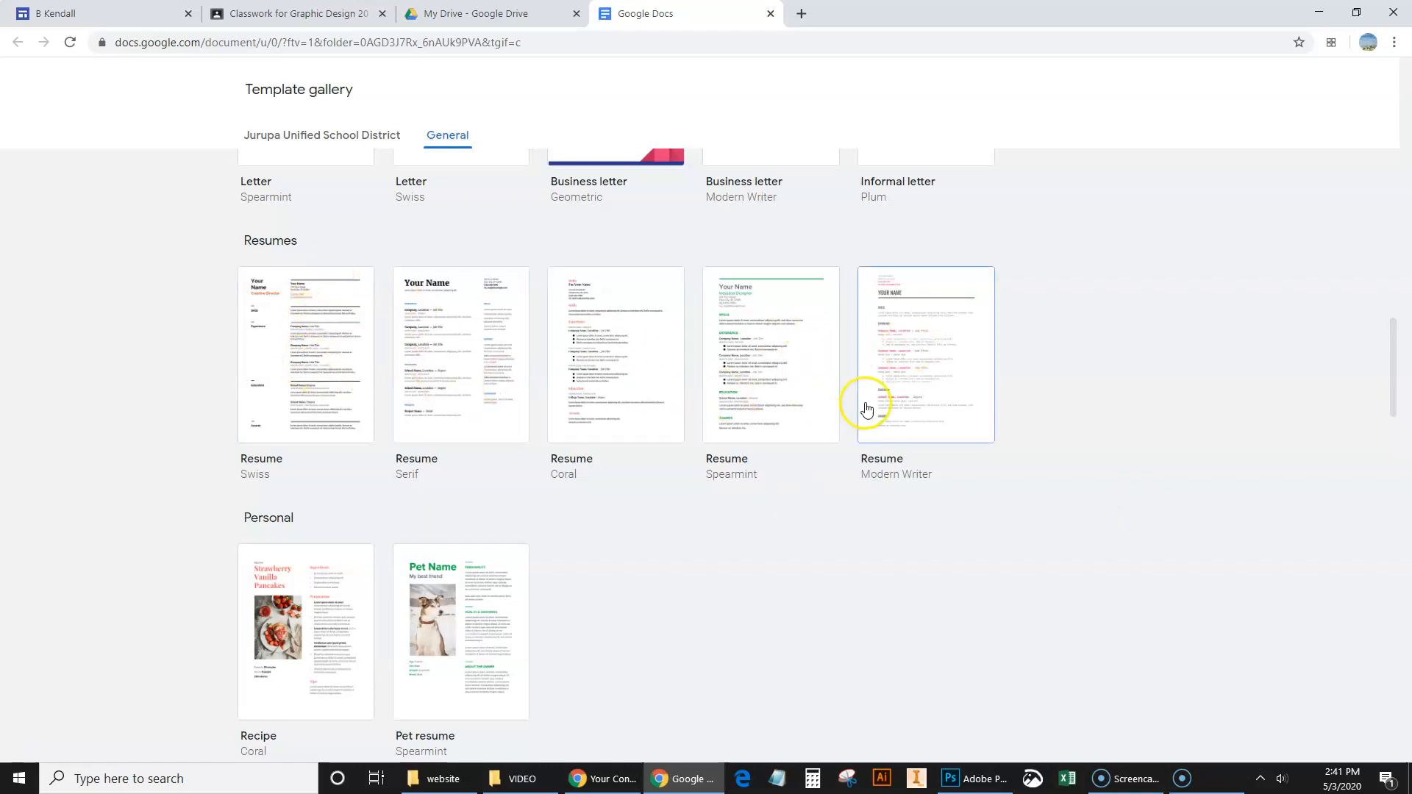
mouse_move(953, 421)
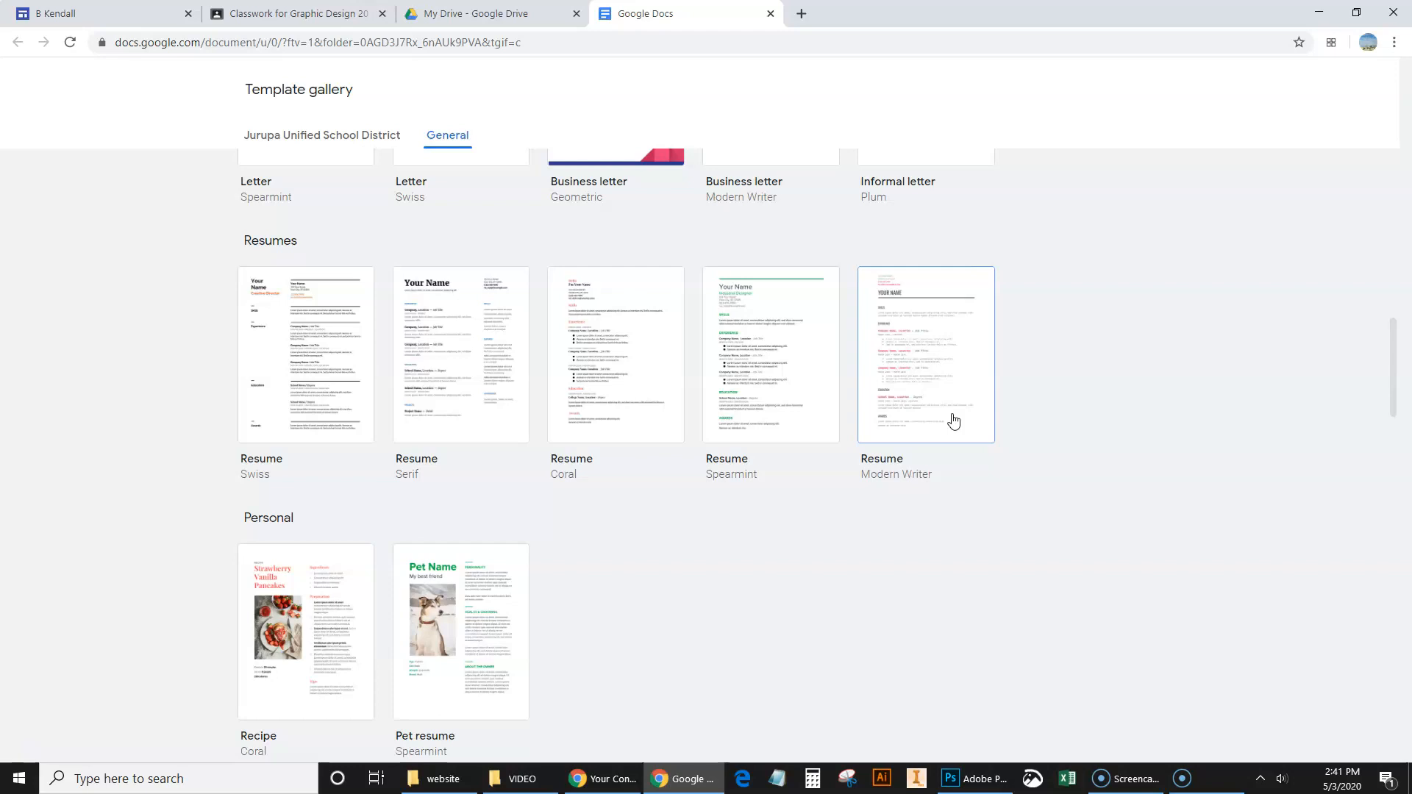
mouse_move(779, 395)
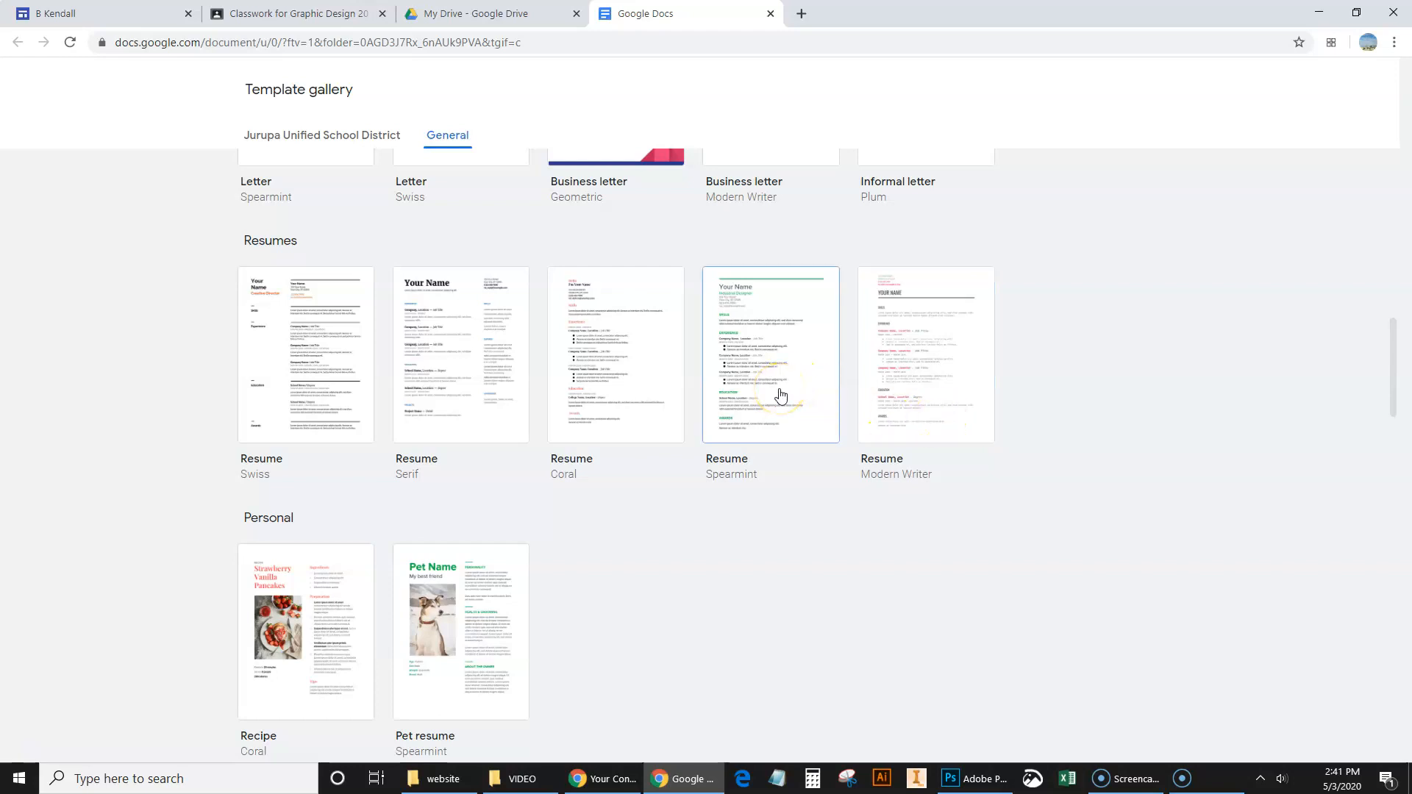
mouse_move(778, 390)
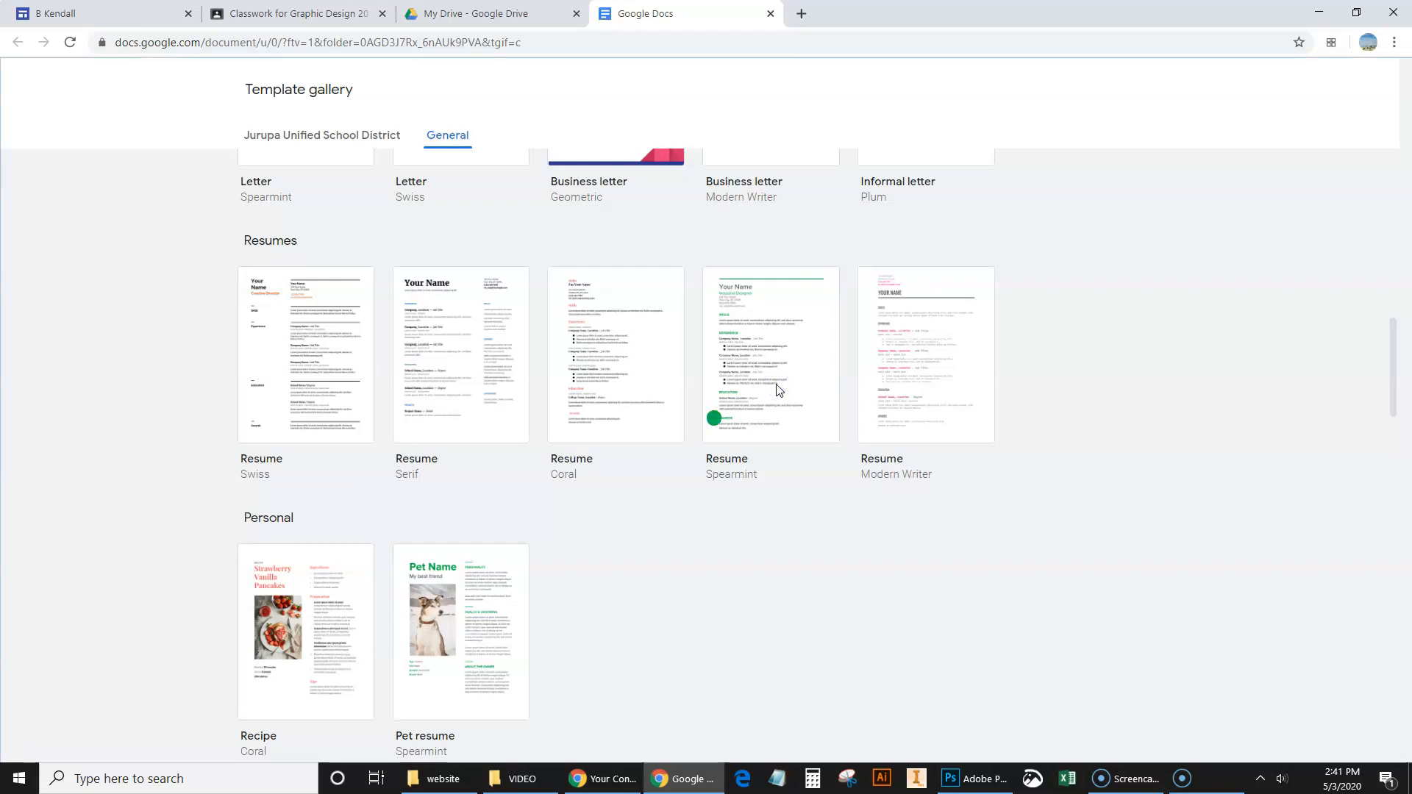
left_click(770, 354)
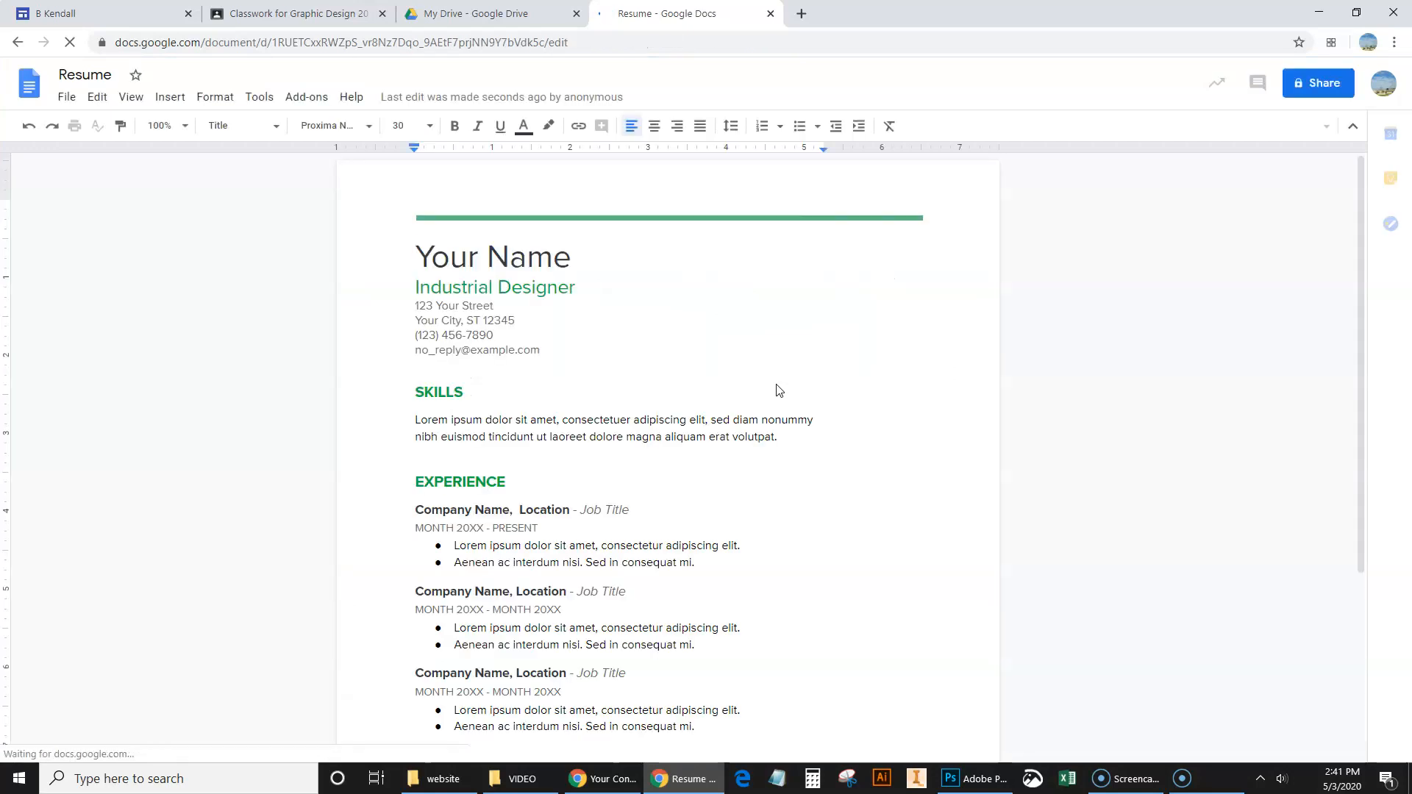
left_click(569, 256)
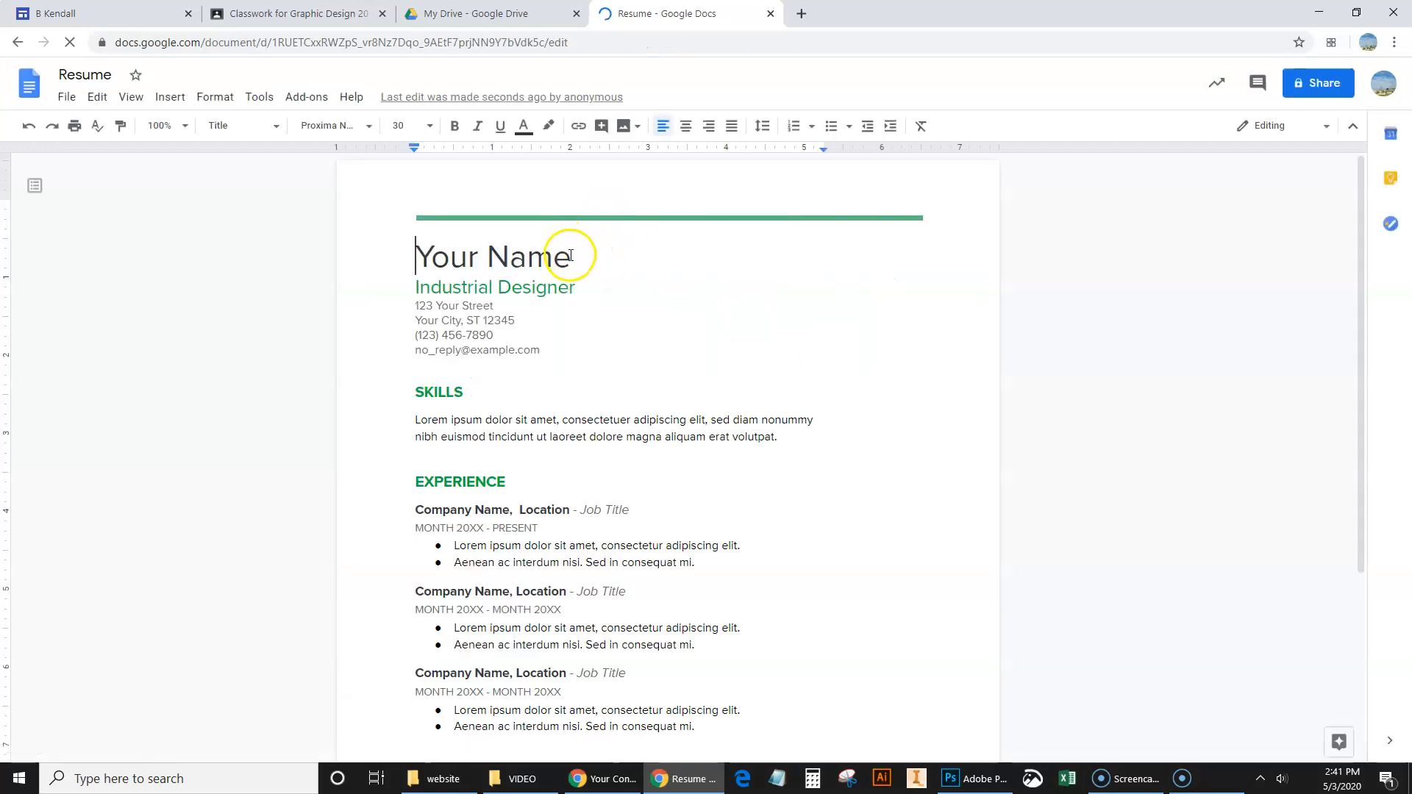
double_click(491, 257)
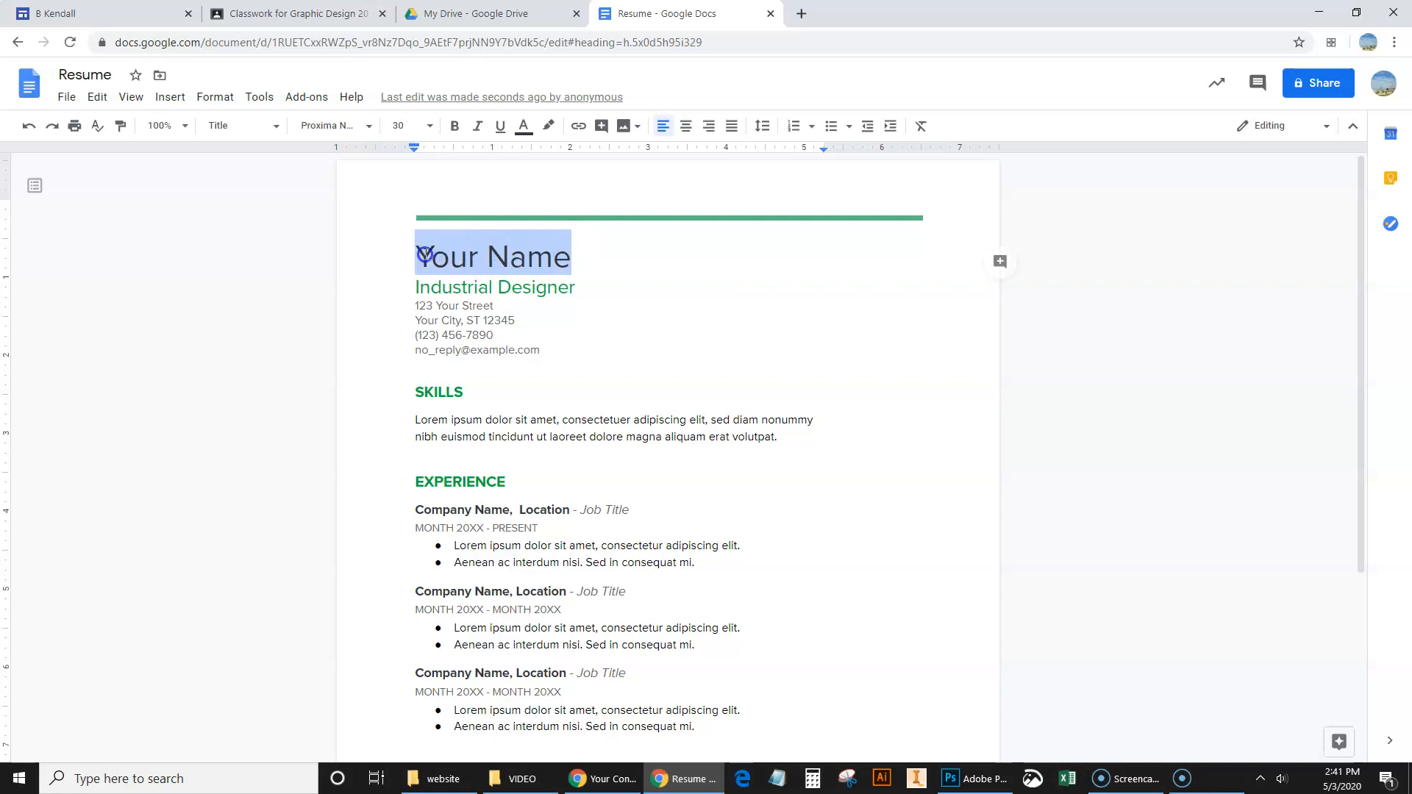
type("Bryan")
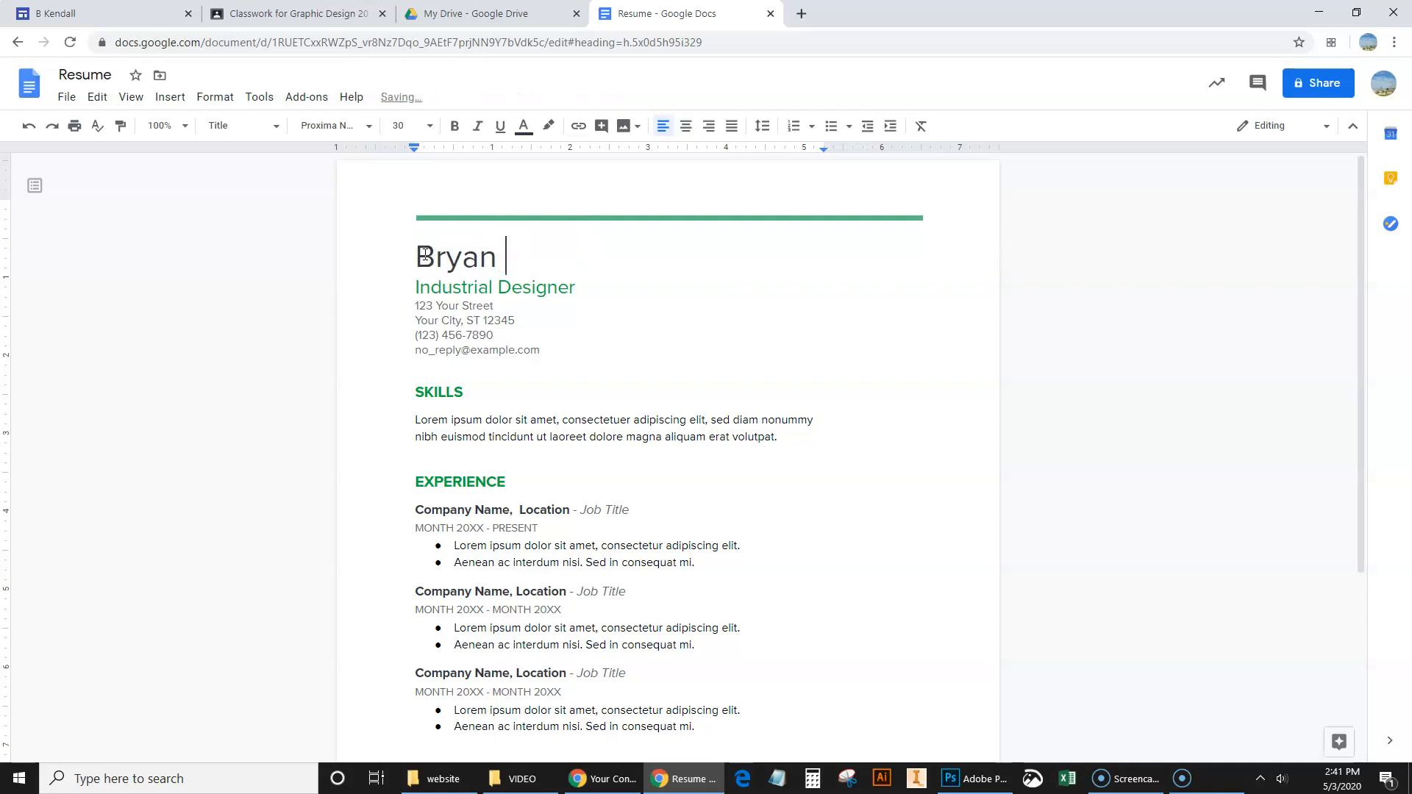
type("Kendall")
left_click(495, 287)
type("Graphic")
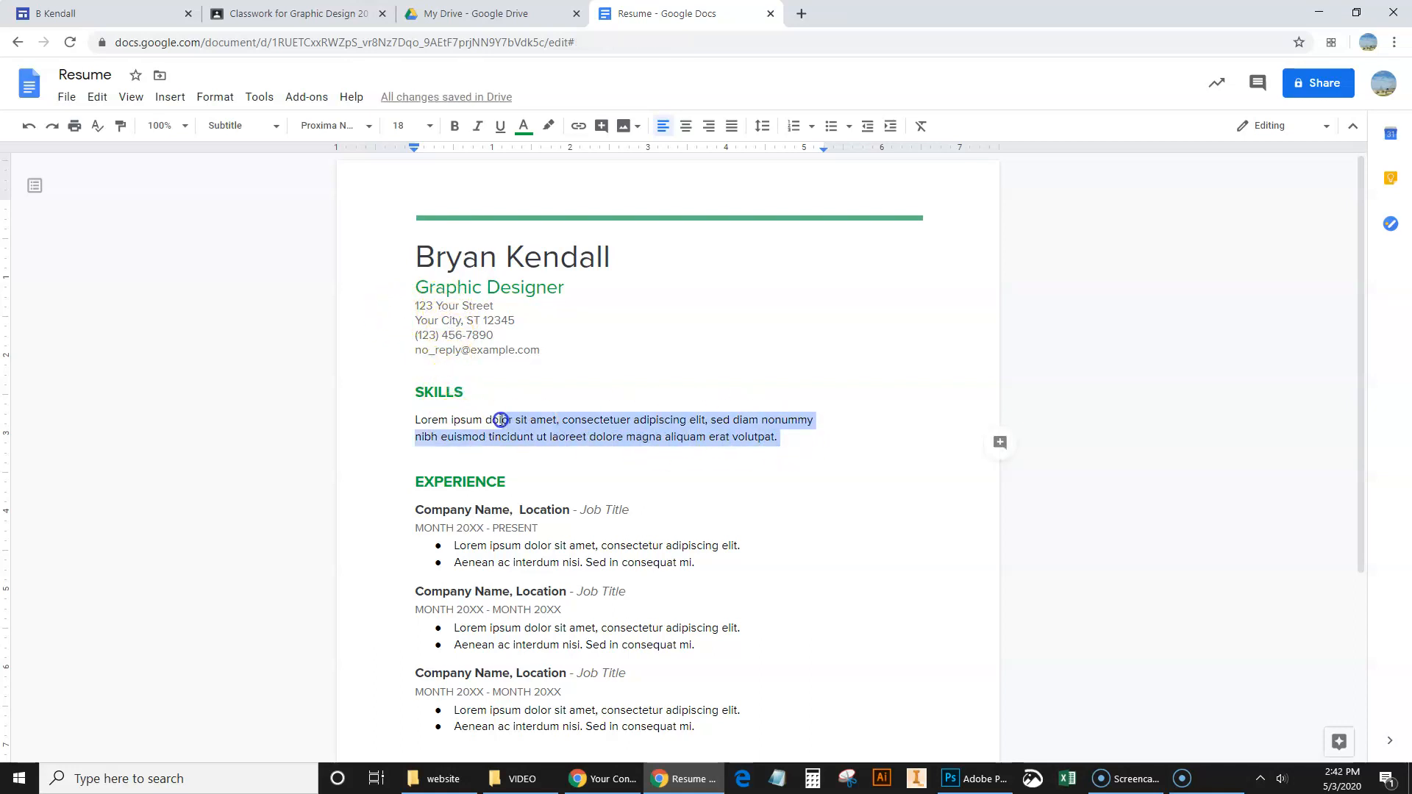
- Review the skills paragraph and keep Graphic Designer as the subtitle under the name
left_click(237, 125)
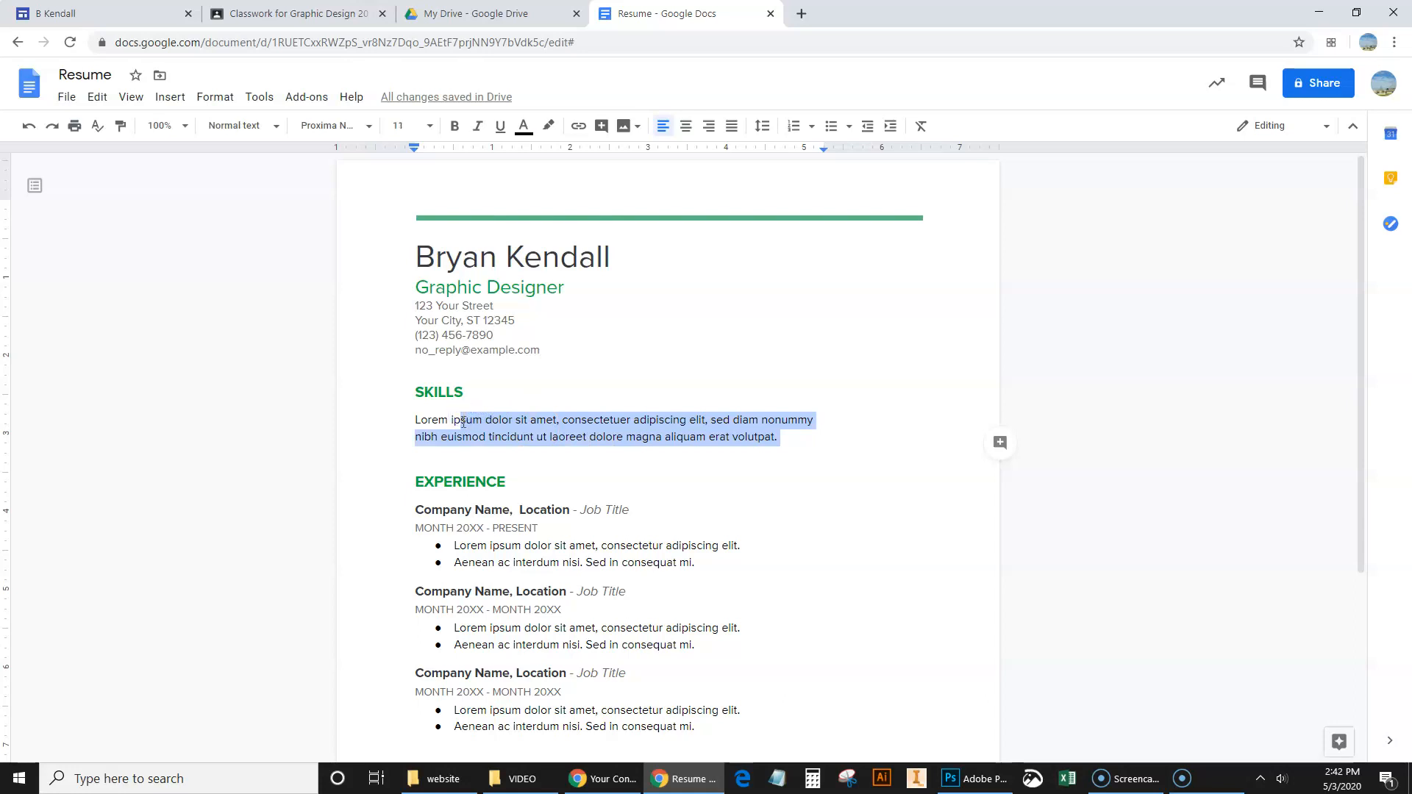
scroll("down", 3)
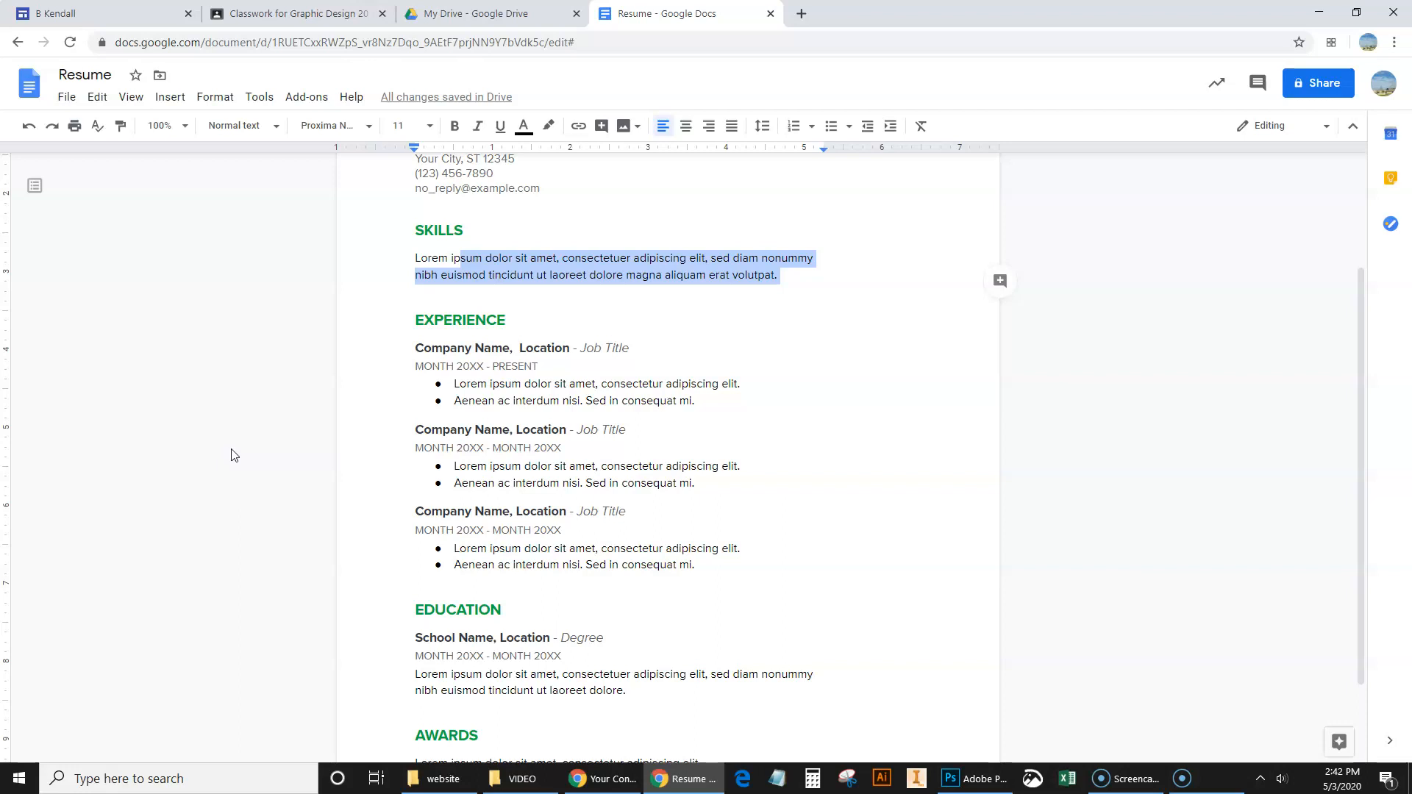
scroll("up", 3)
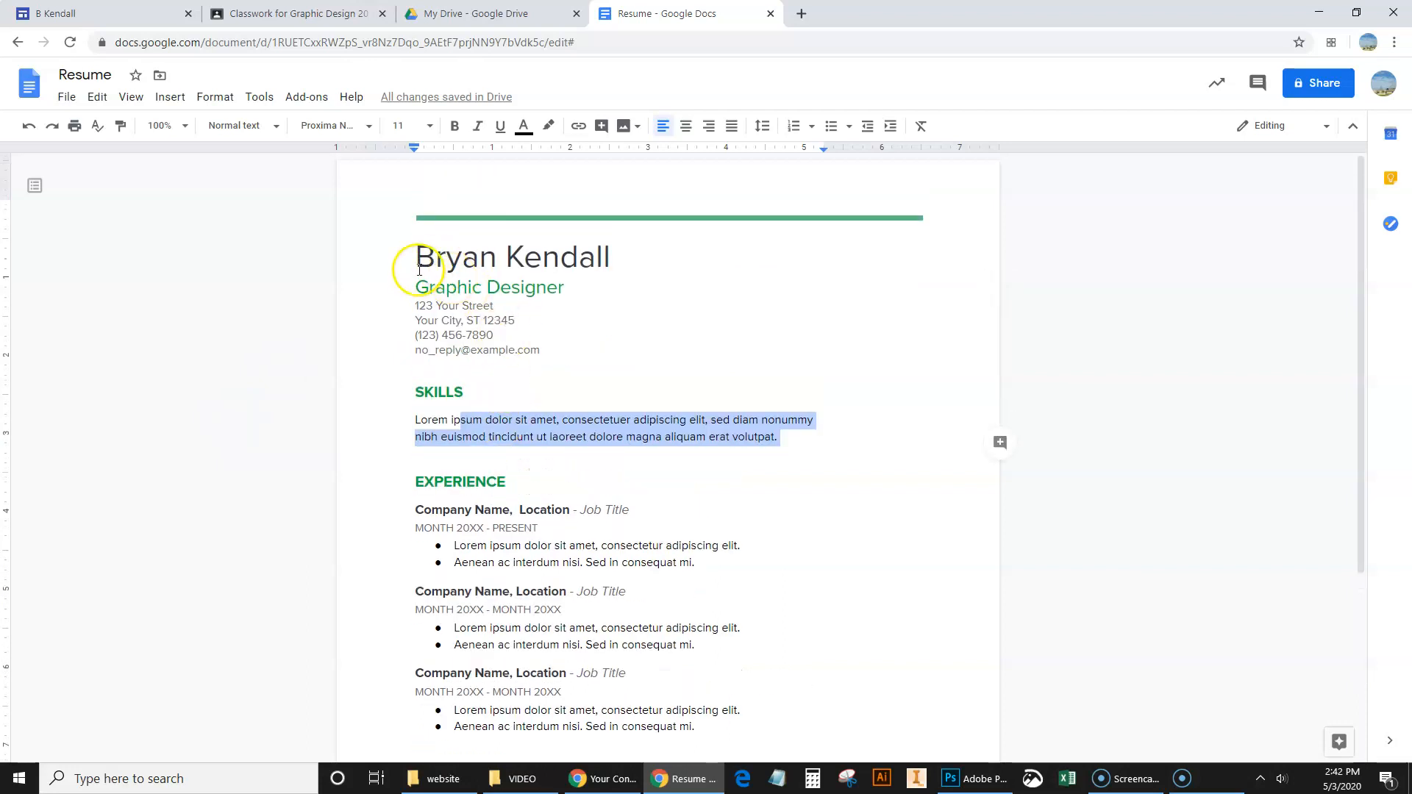
left_click(565, 288)
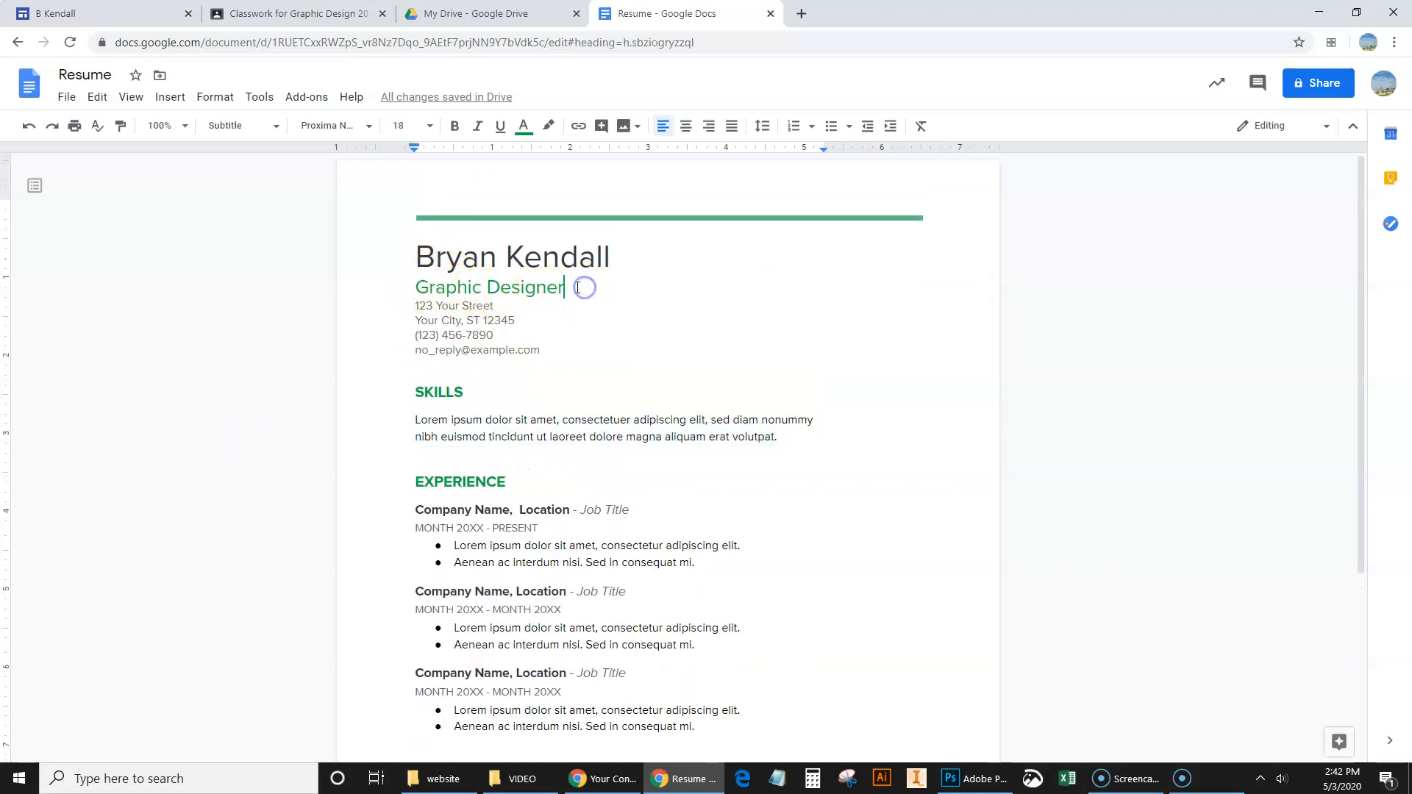
scroll("down", 3)
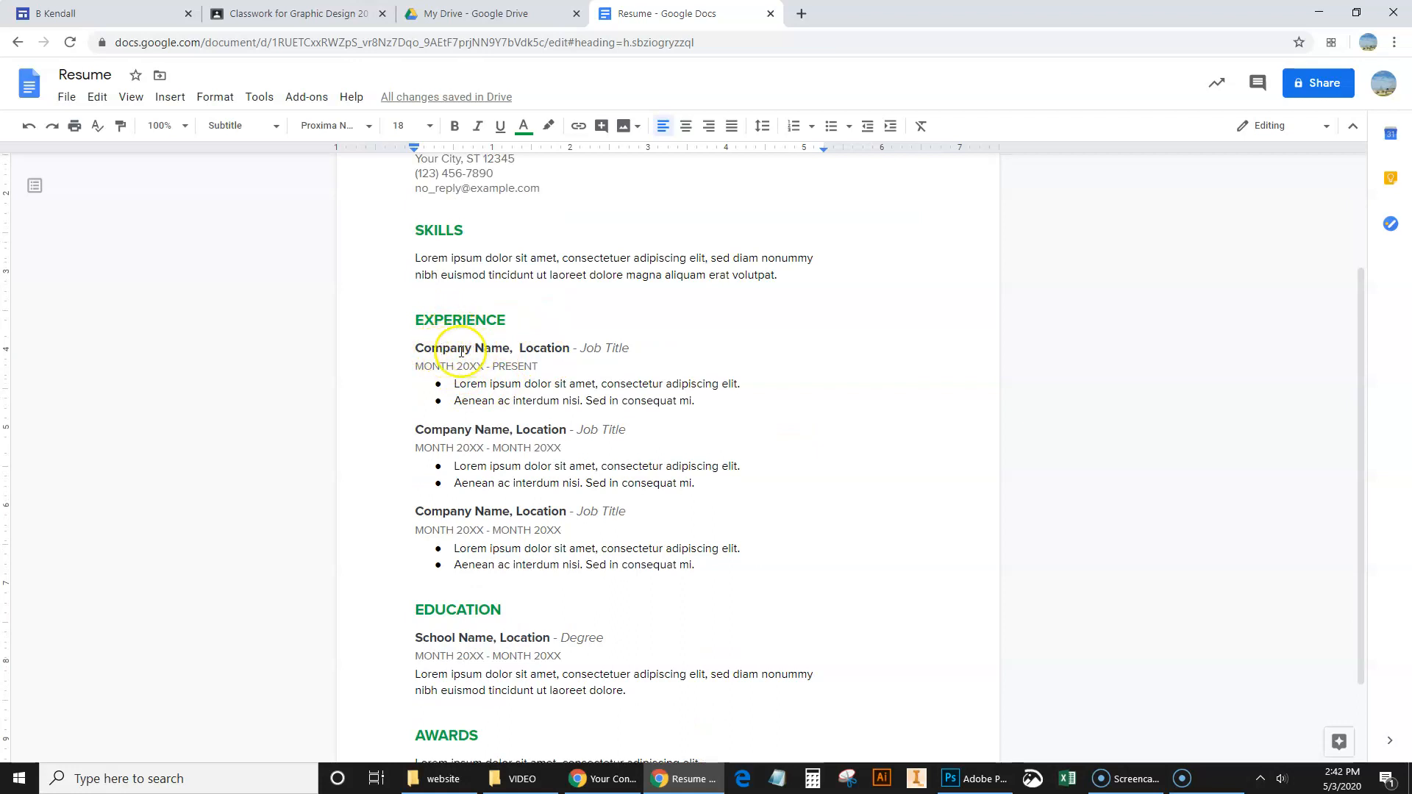
- Change the first entry's Job Title placeholder to Teacher
left_click(418, 348)
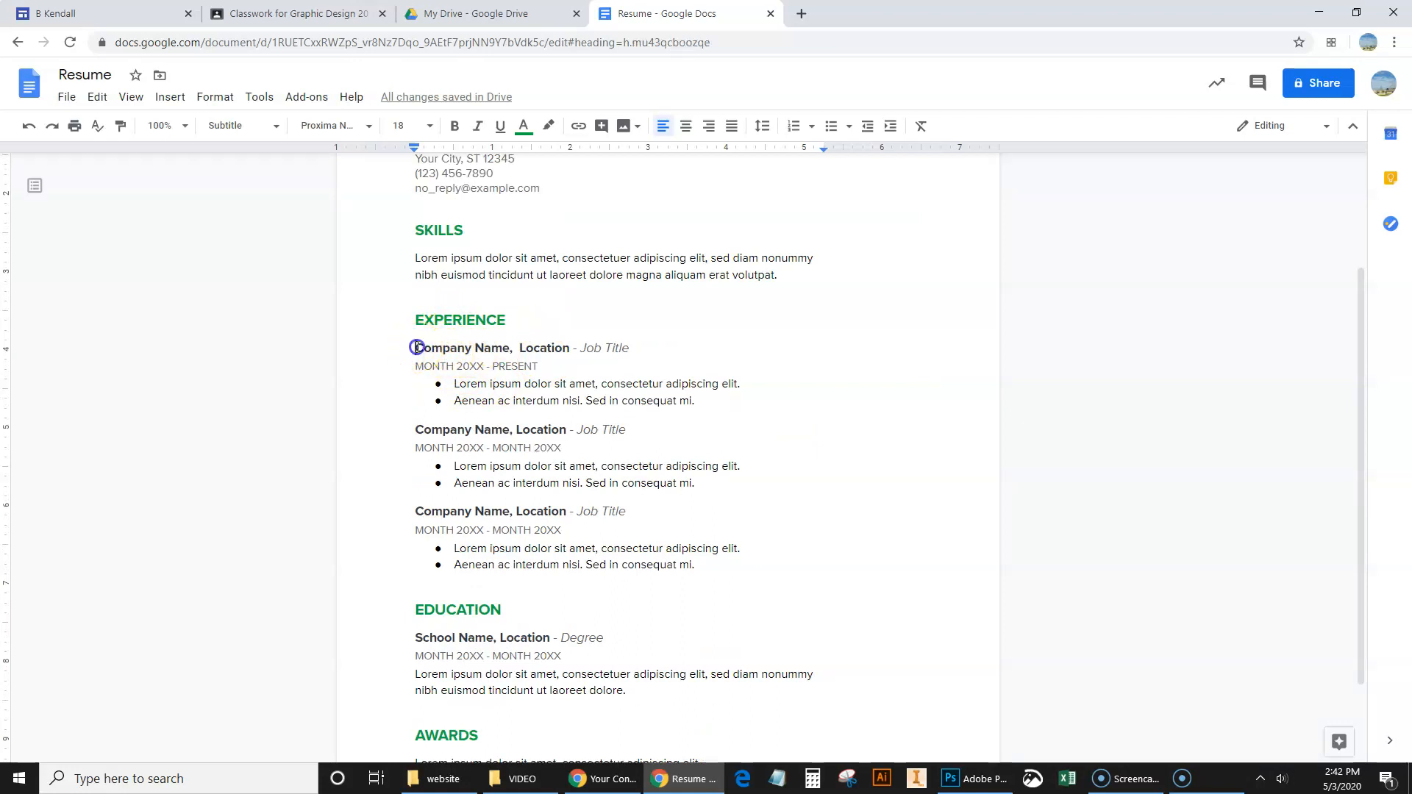
double_click(461, 348)
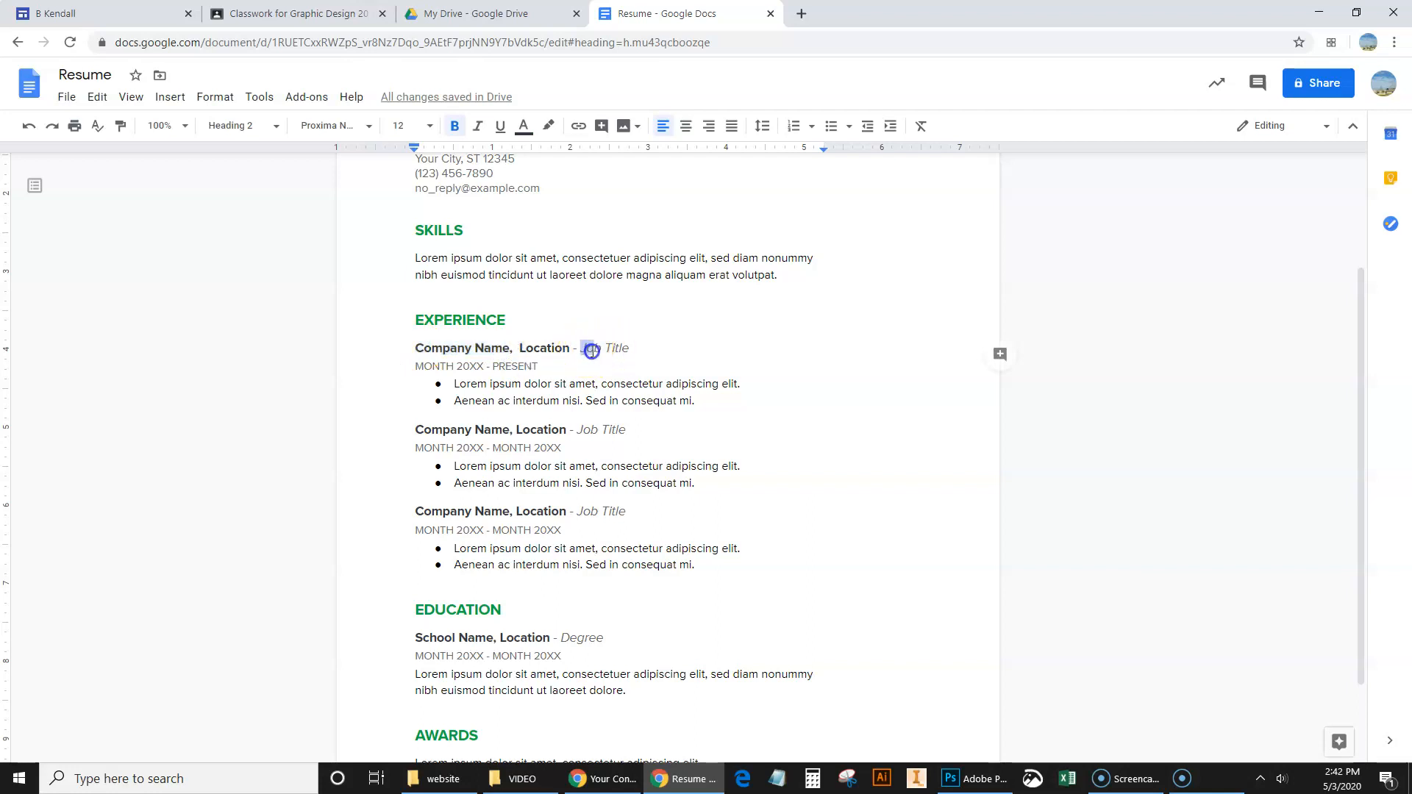
double_click(605, 348)
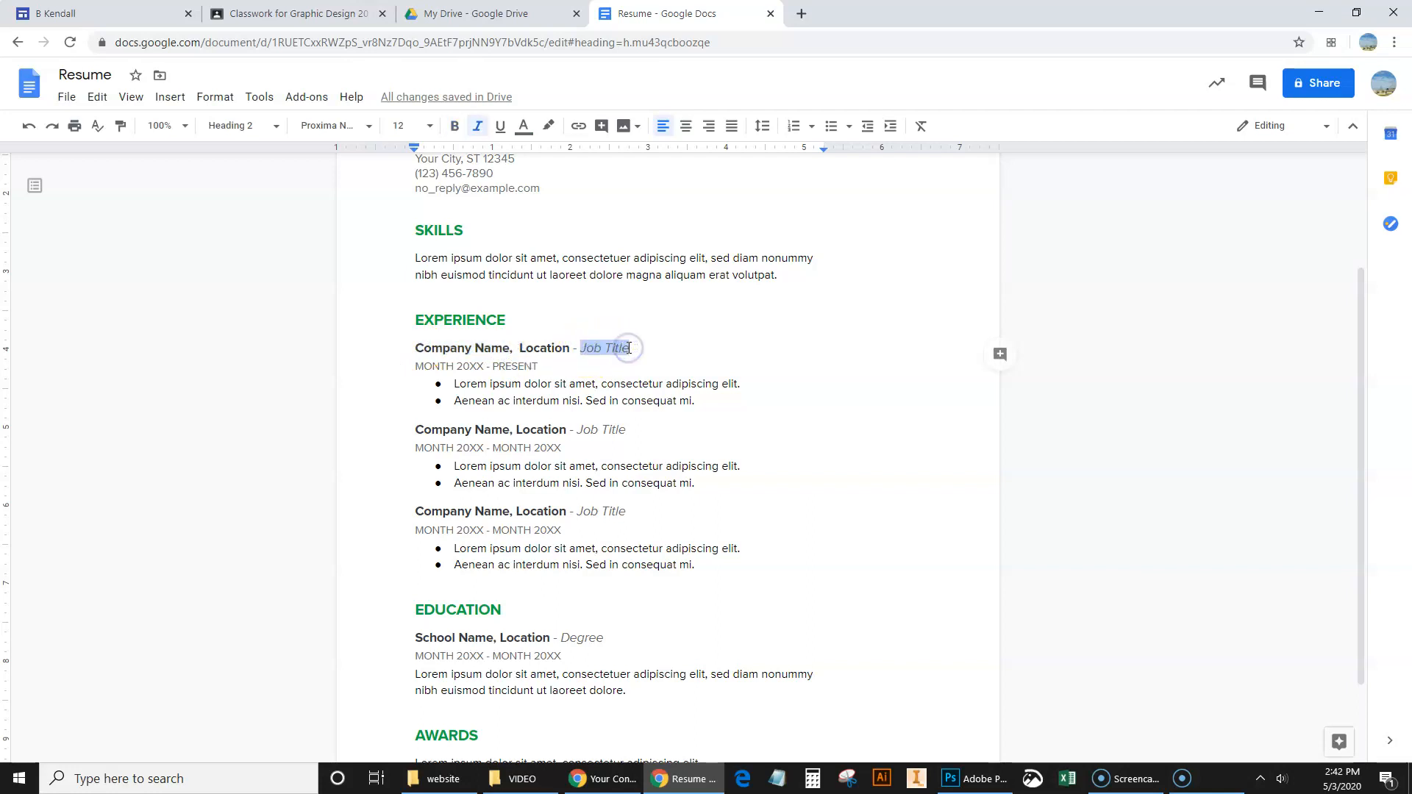
type("Teacher")
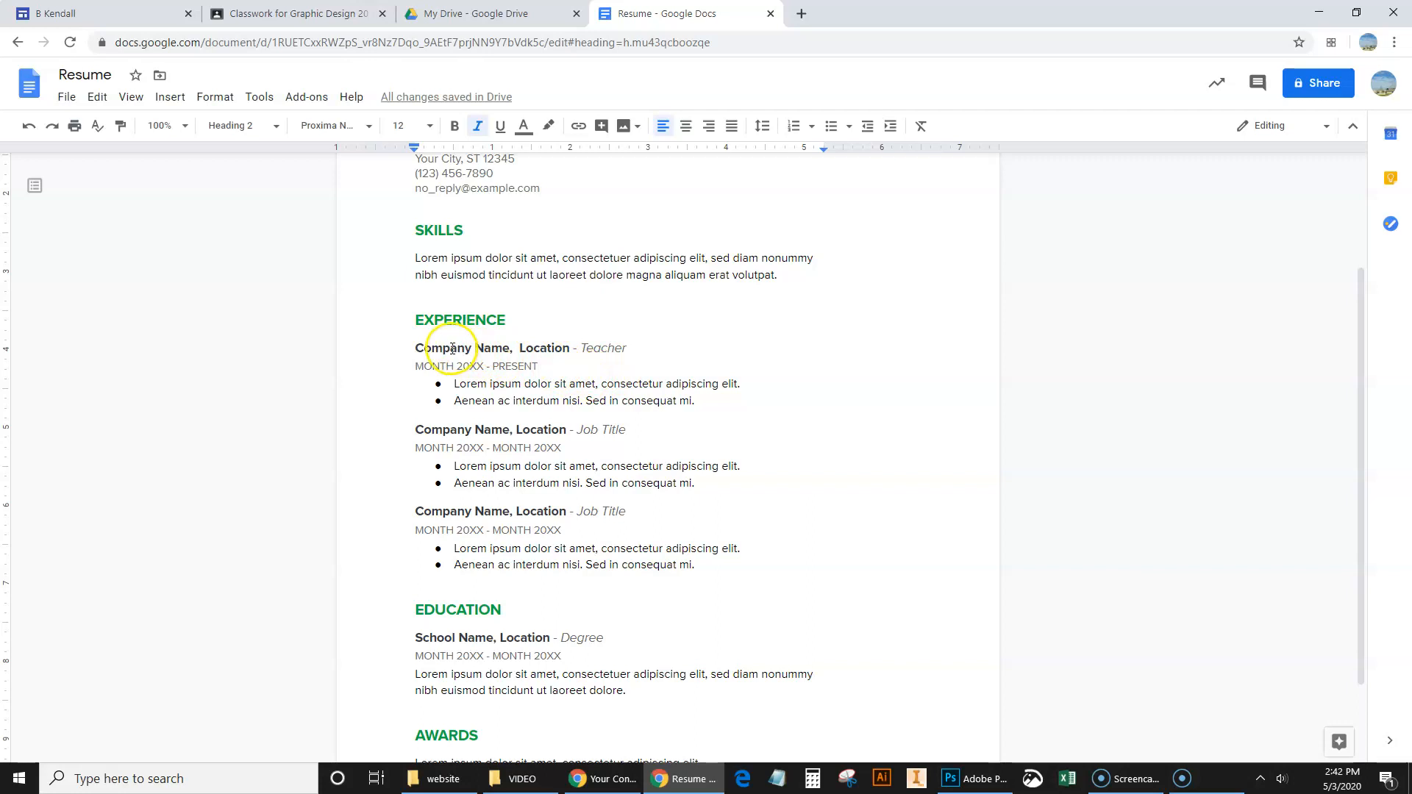
mouse_move(590, 349)
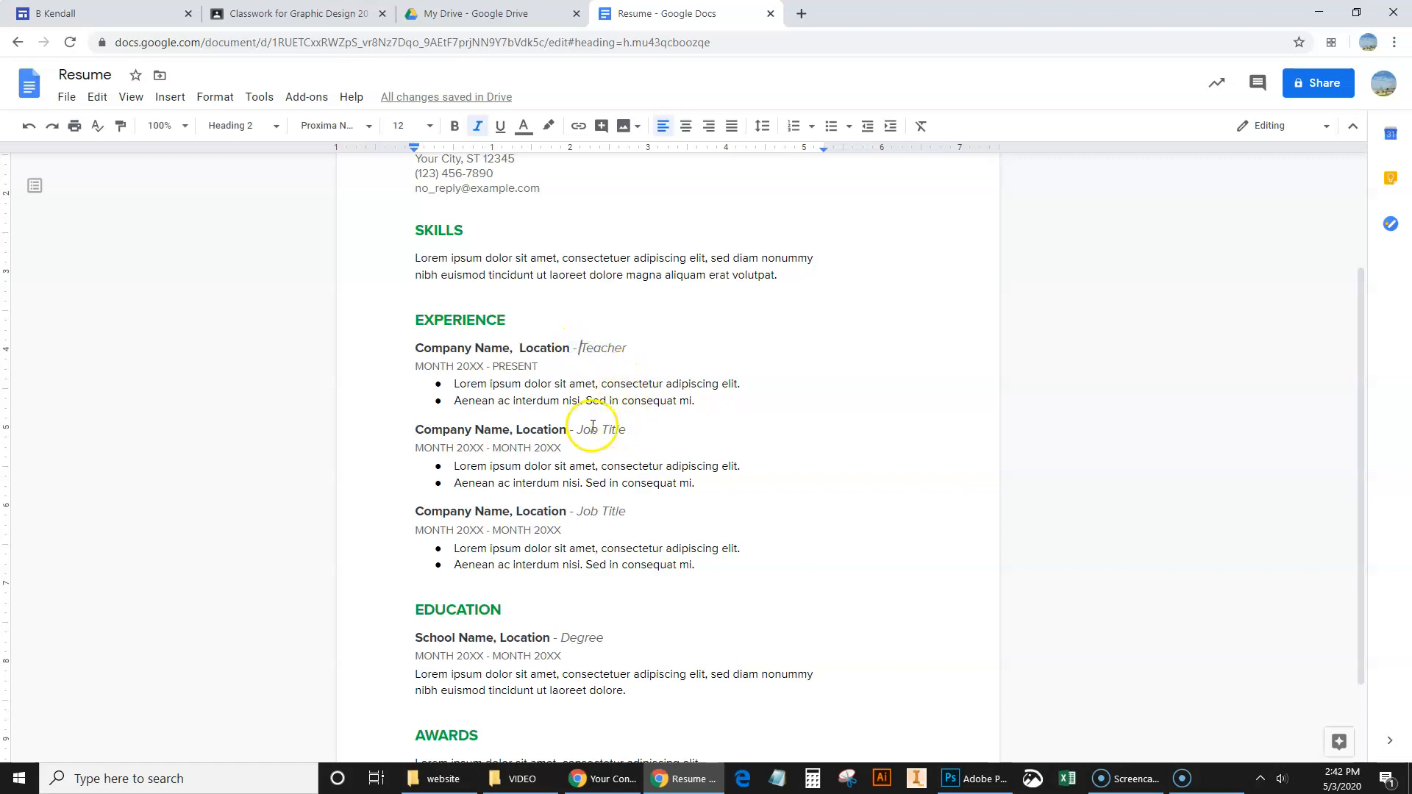
- Set the first entry's start date month to August for August 2017 - Present
left_click(561, 448)
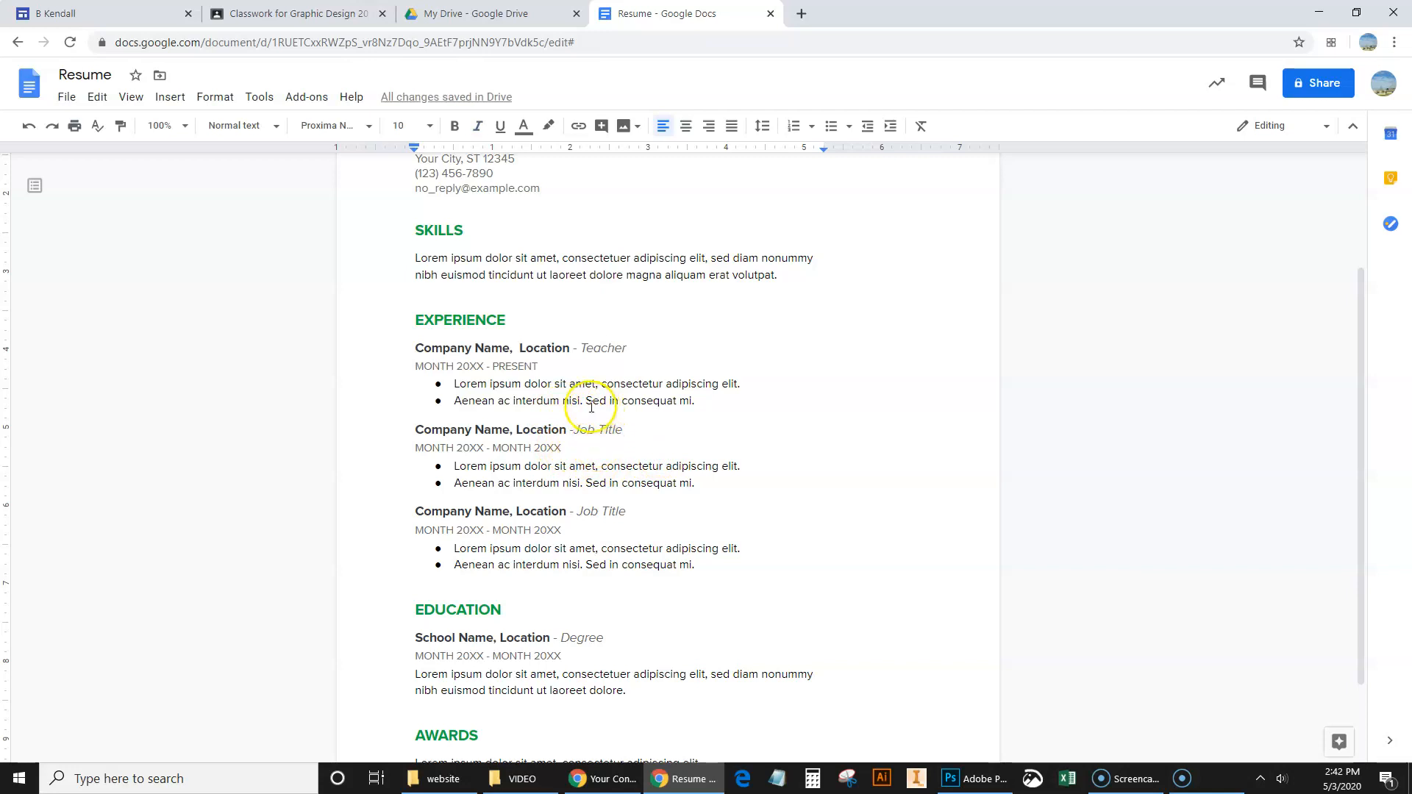
mouse_move(579, 430)
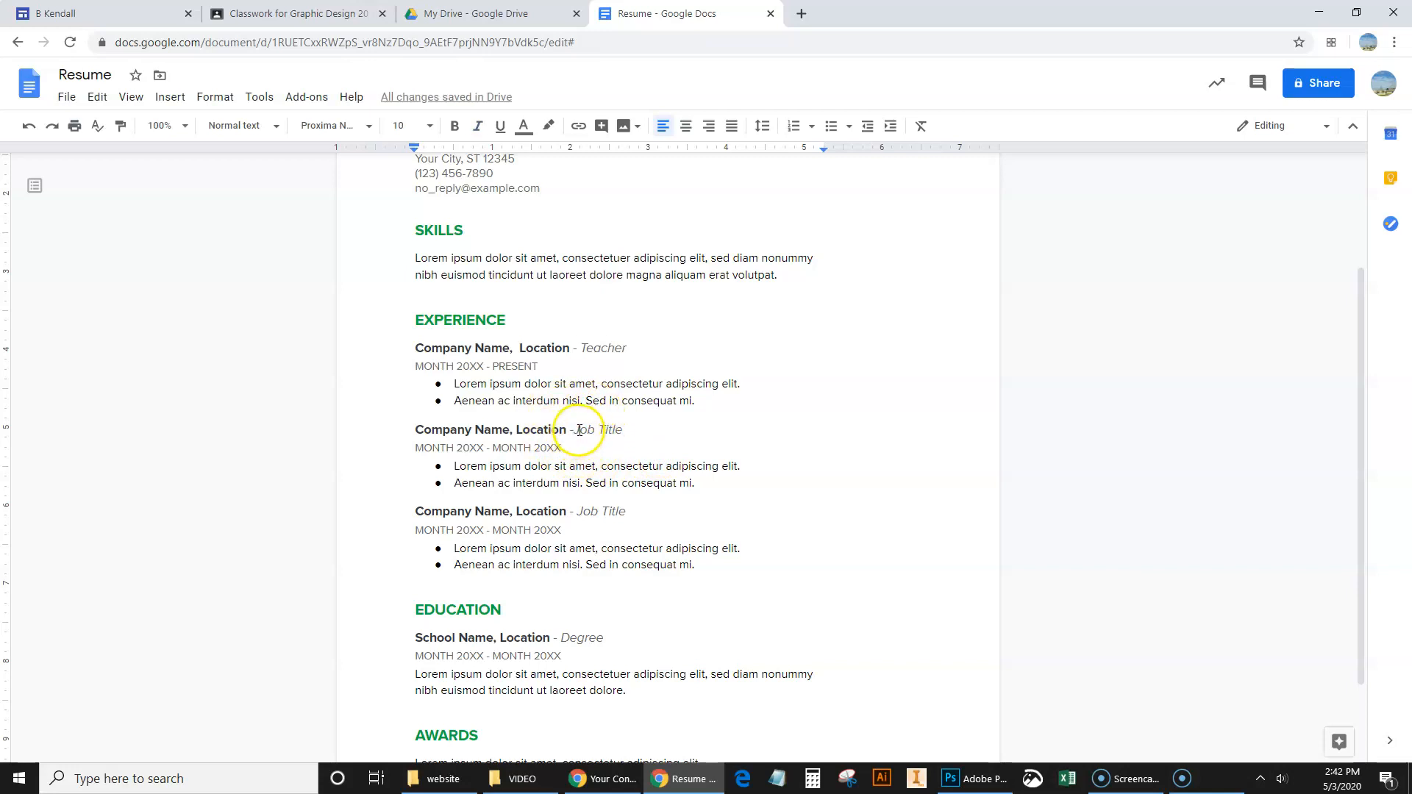
left_click(574, 429)
type("A")
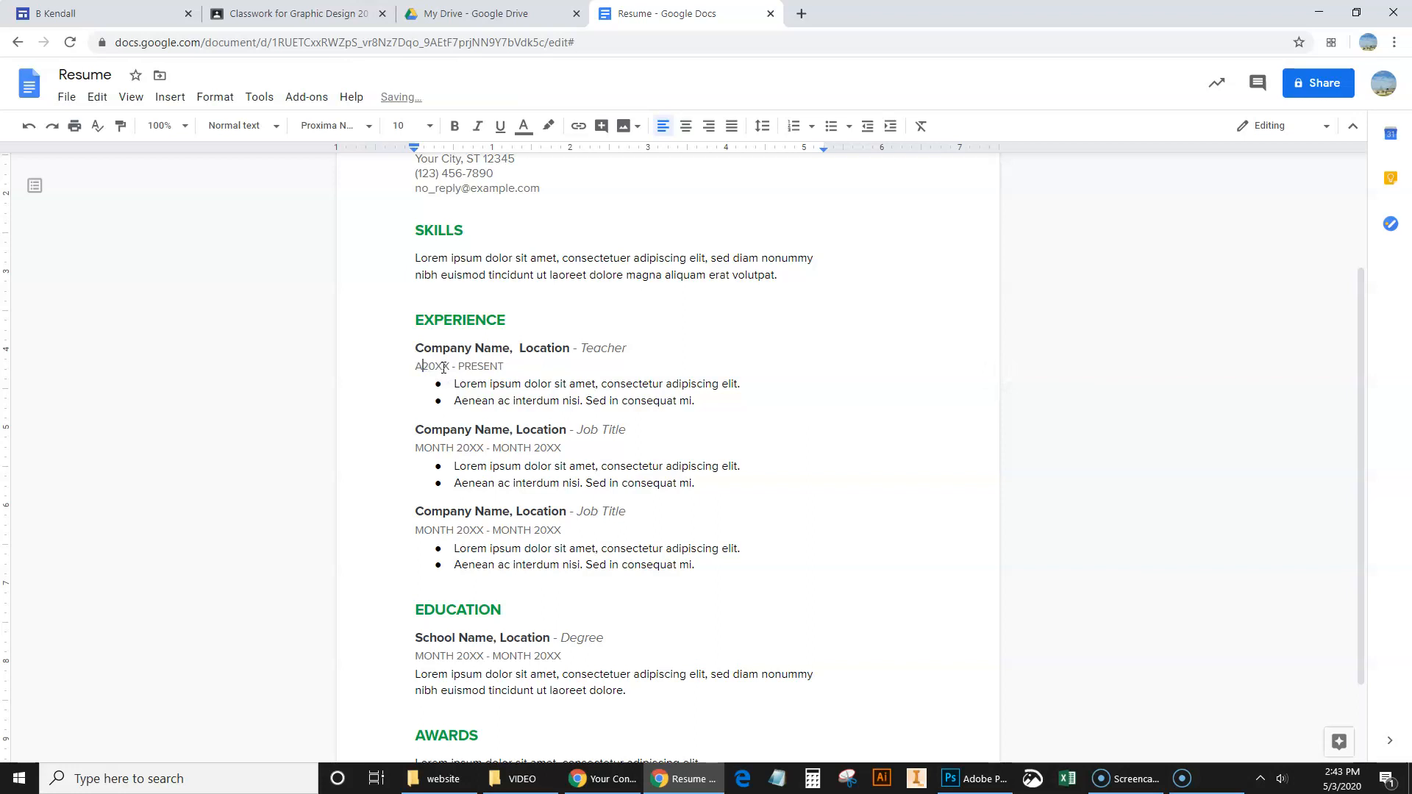
type("ugust 2017")
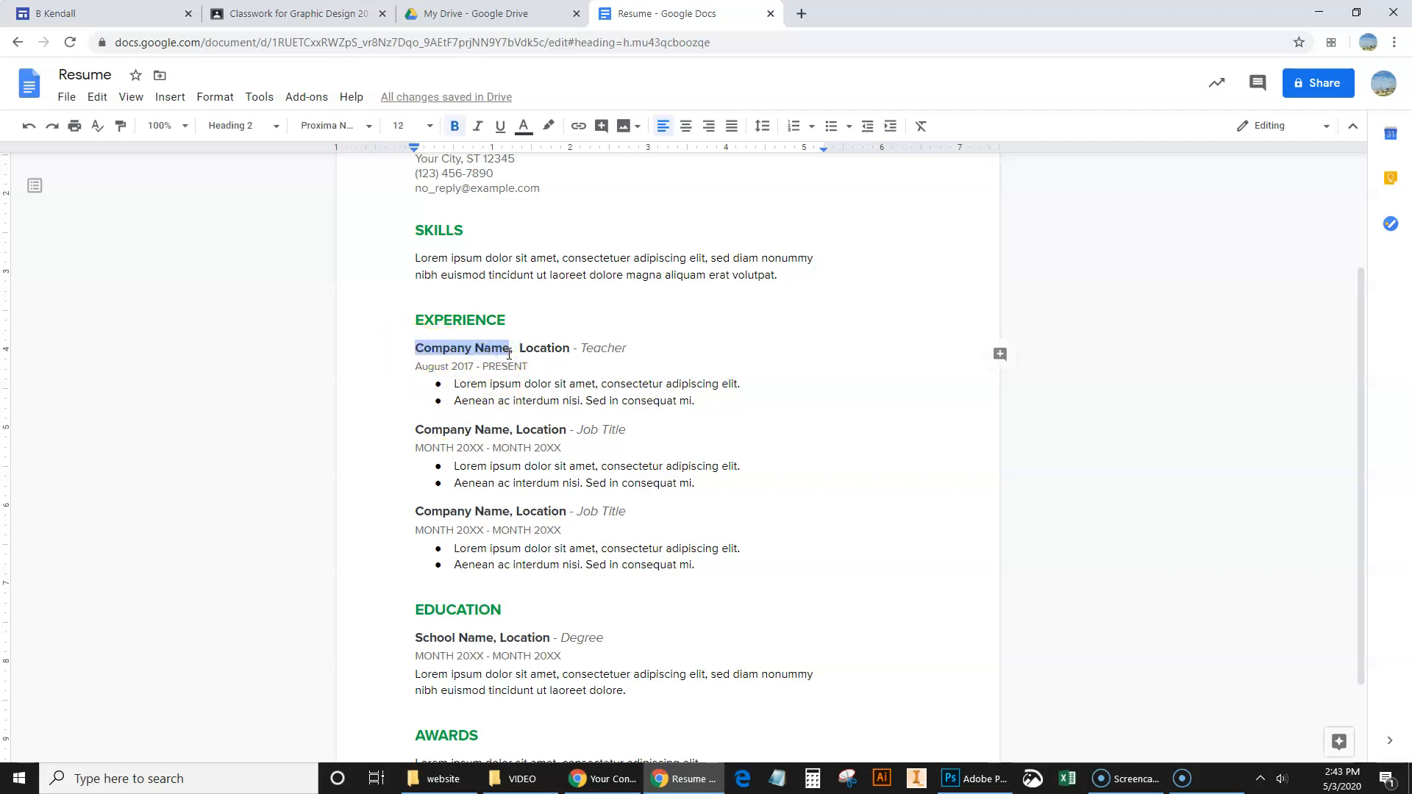
- Fill the first entry's company and location as JUSD, Jurupa Valley
type("JUSD,")
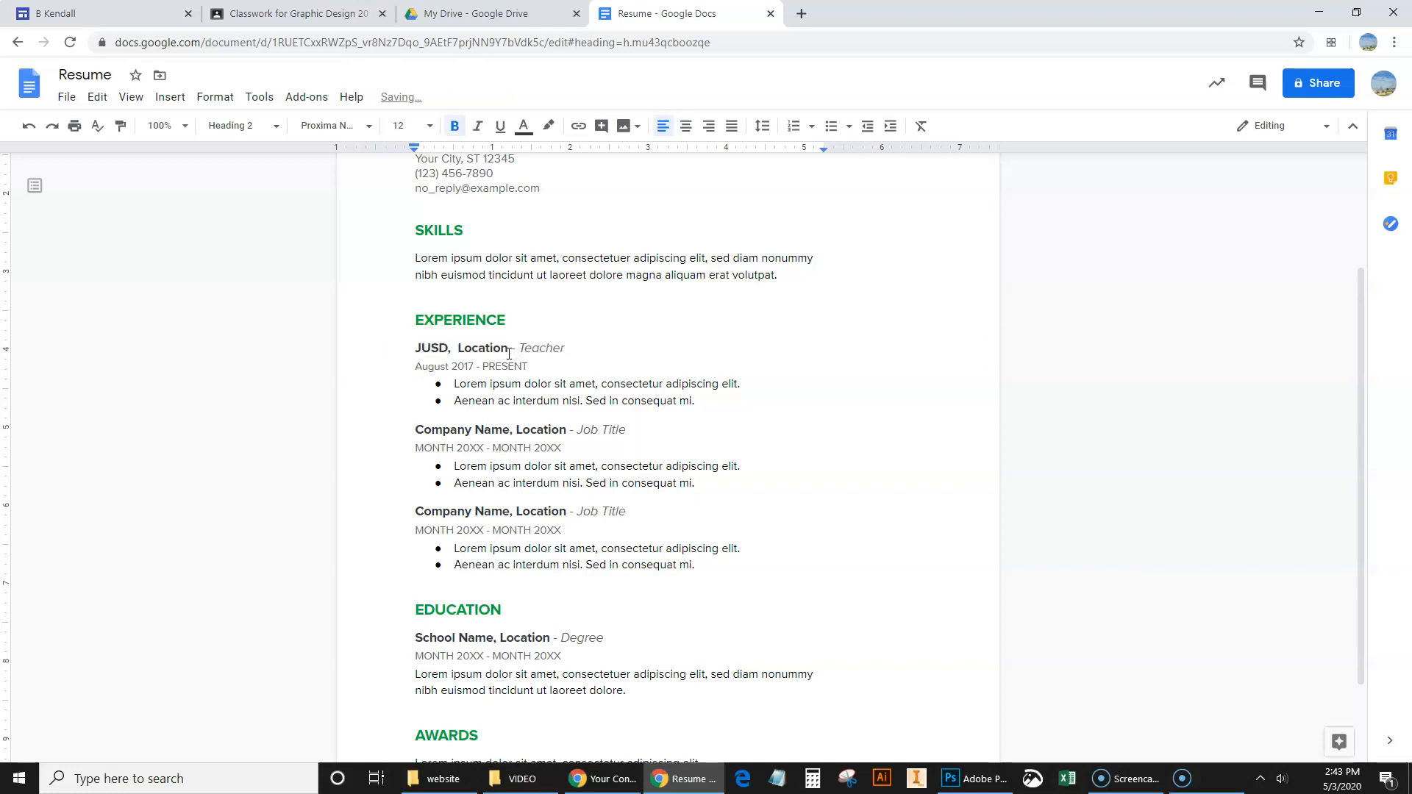
double_click(482, 347)
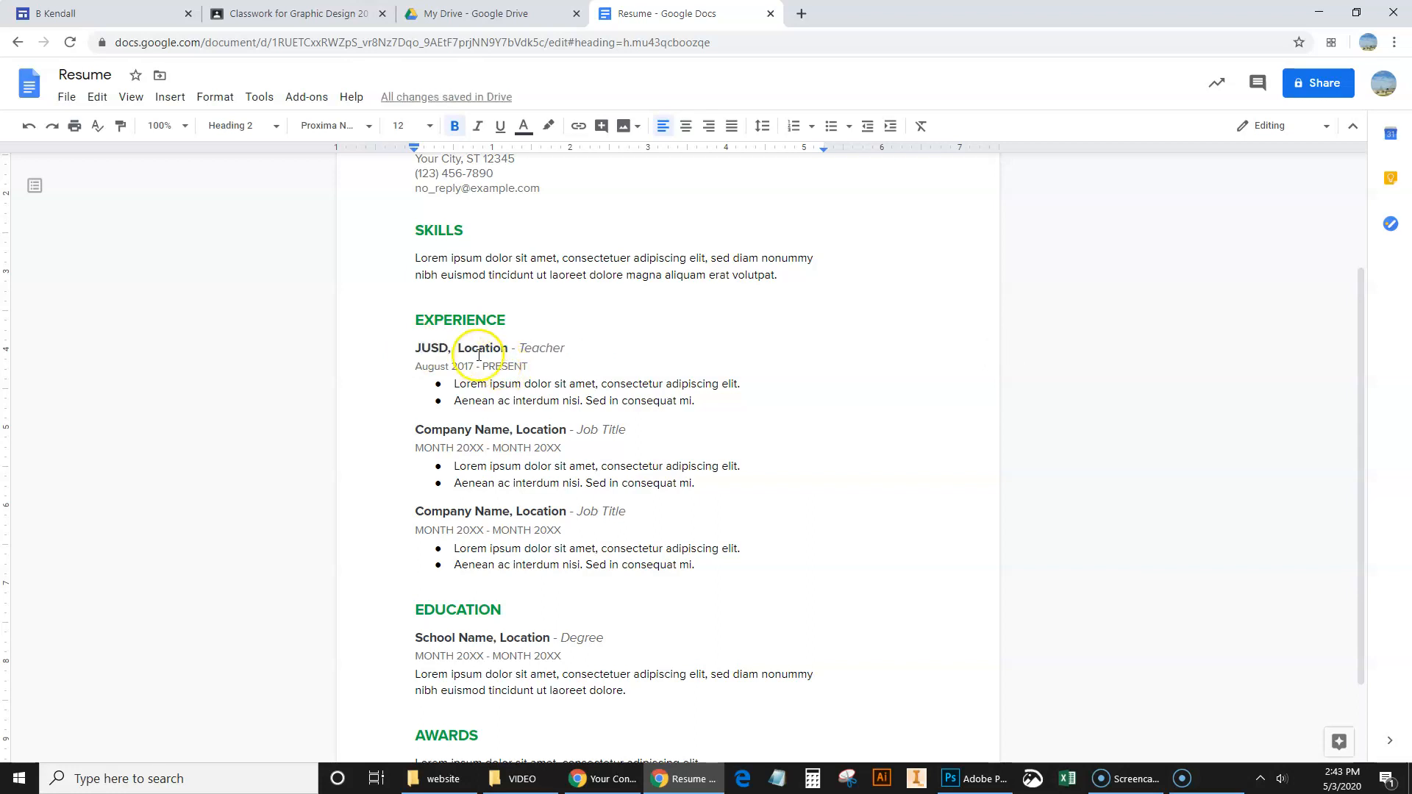
double_click(483, 348)
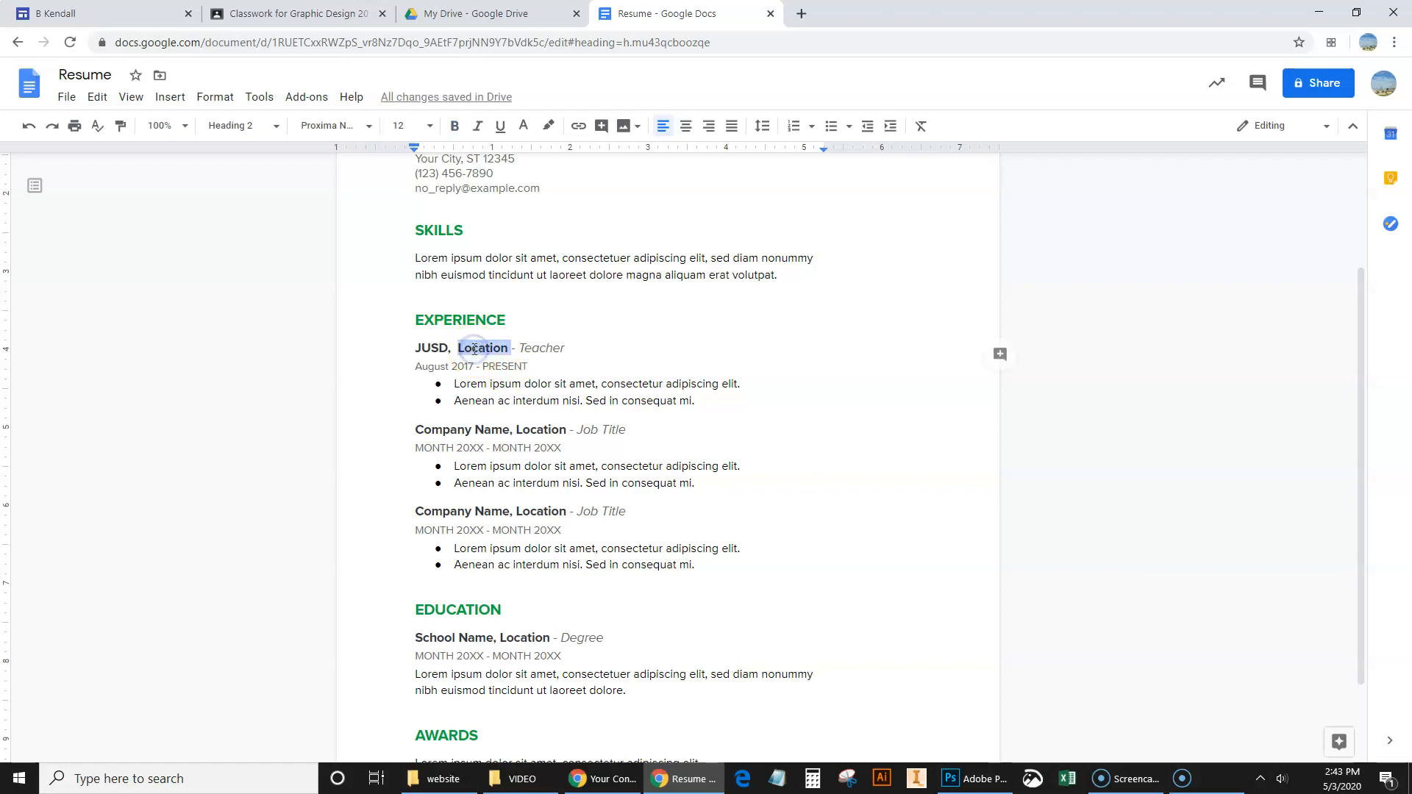
type("Jujupa Val")
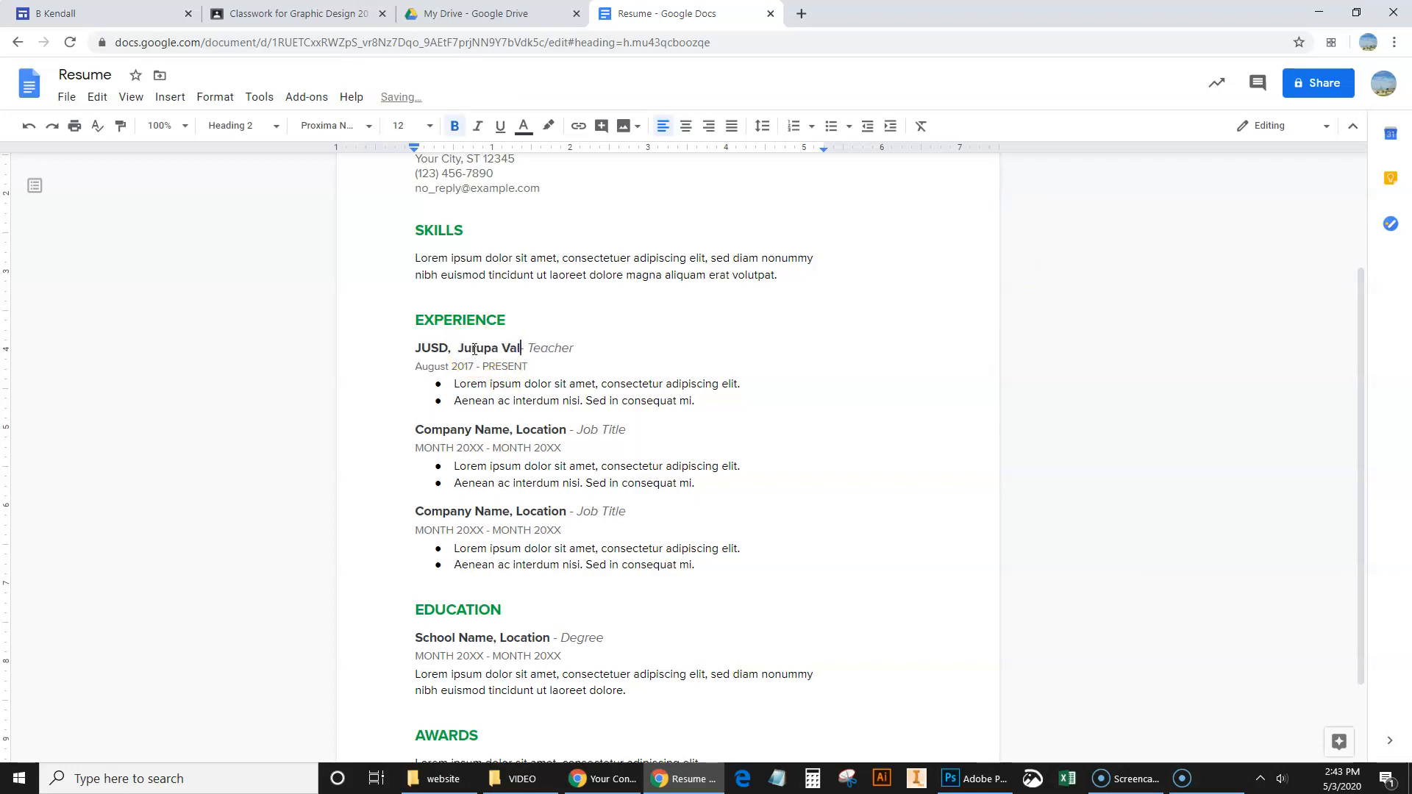
type("ley")
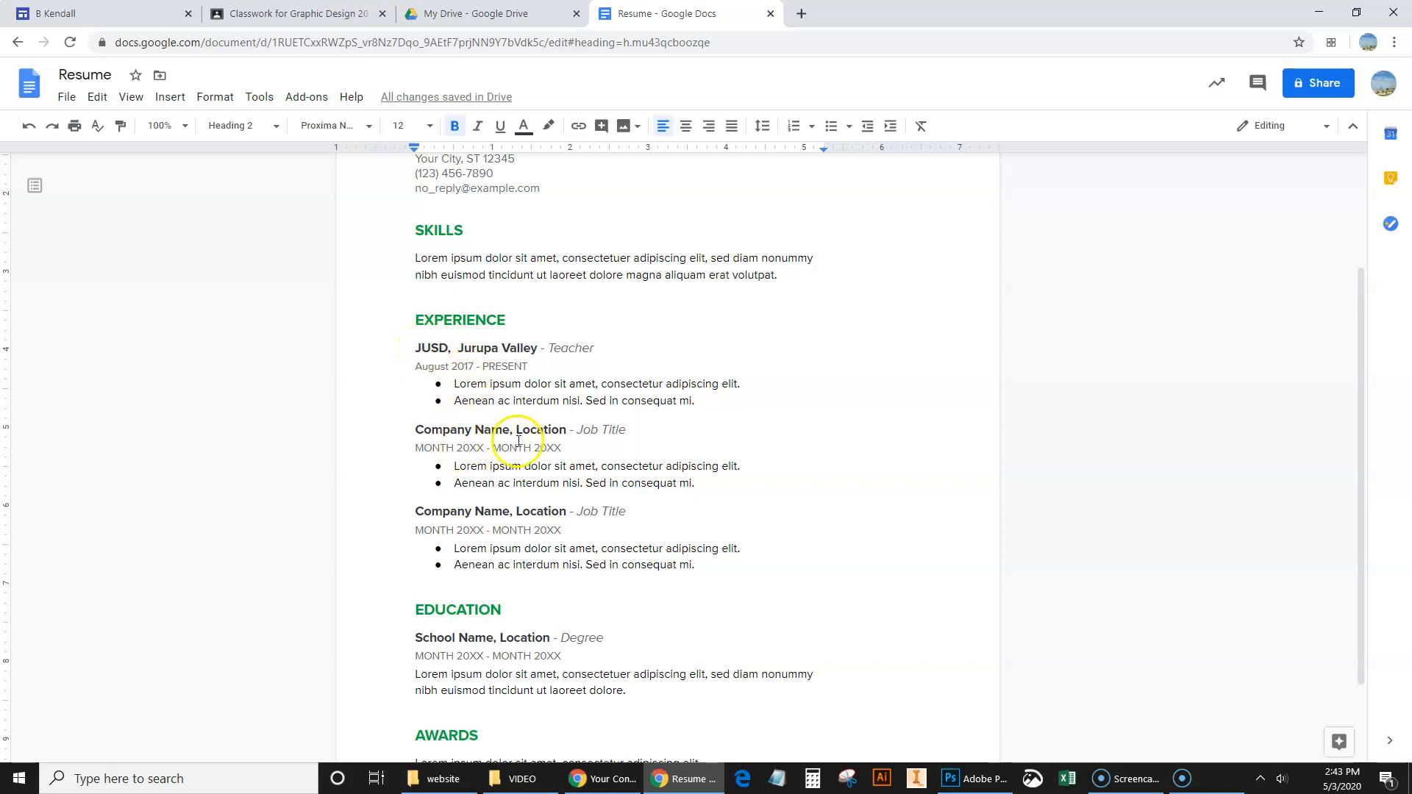
- Fill the second entry's location as Rubidoux HS and company as Jurupa Unified School District
double_click(542, 429)
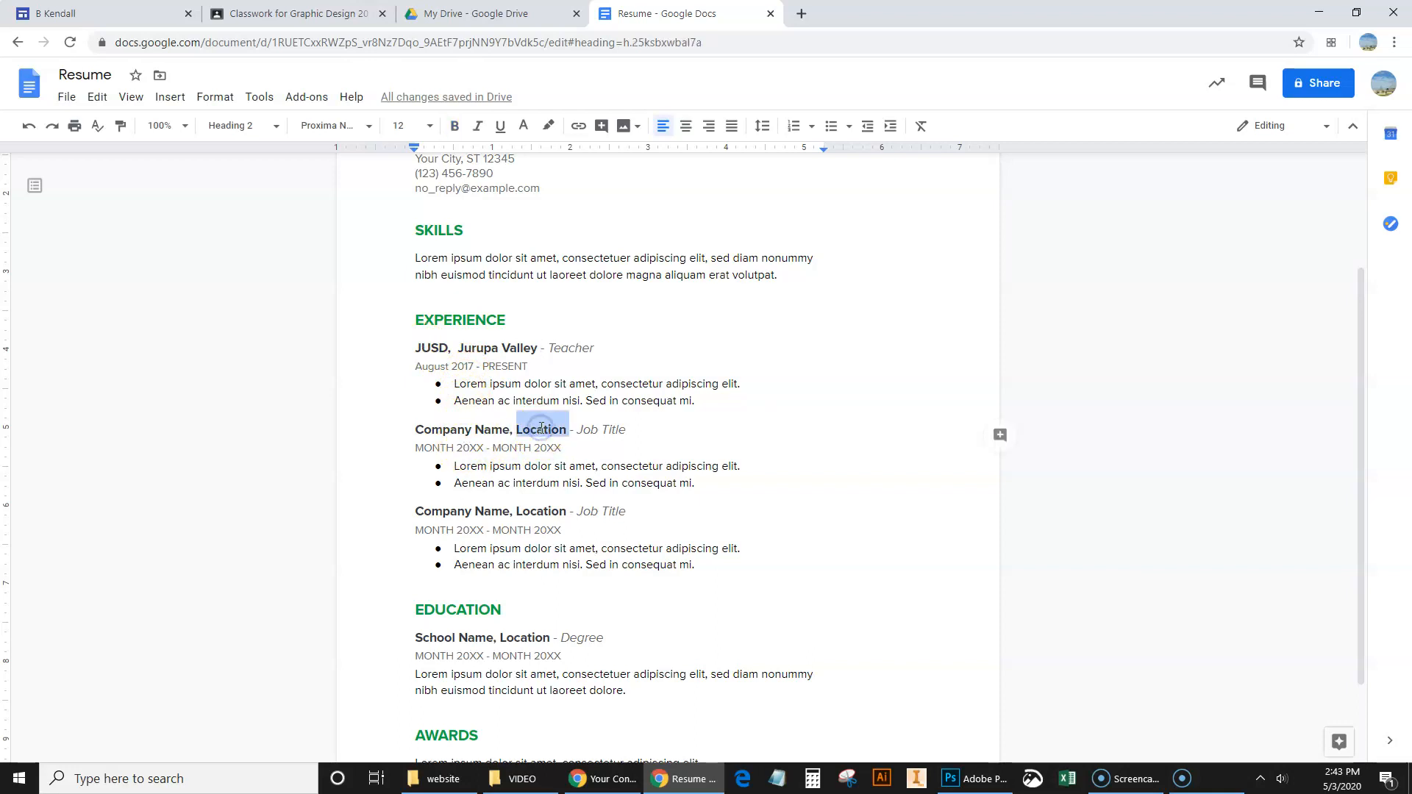
type("Rubid")
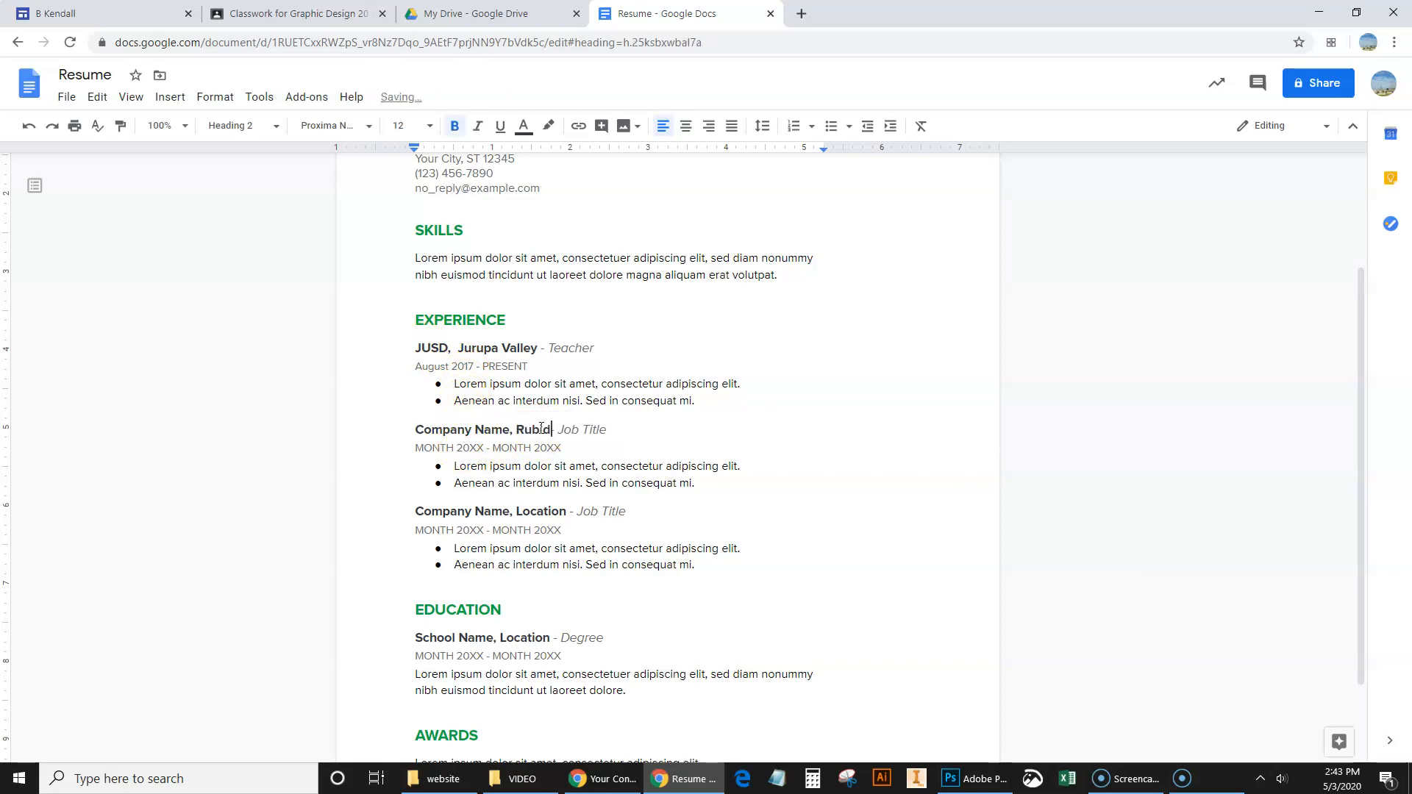
type("oux HS")
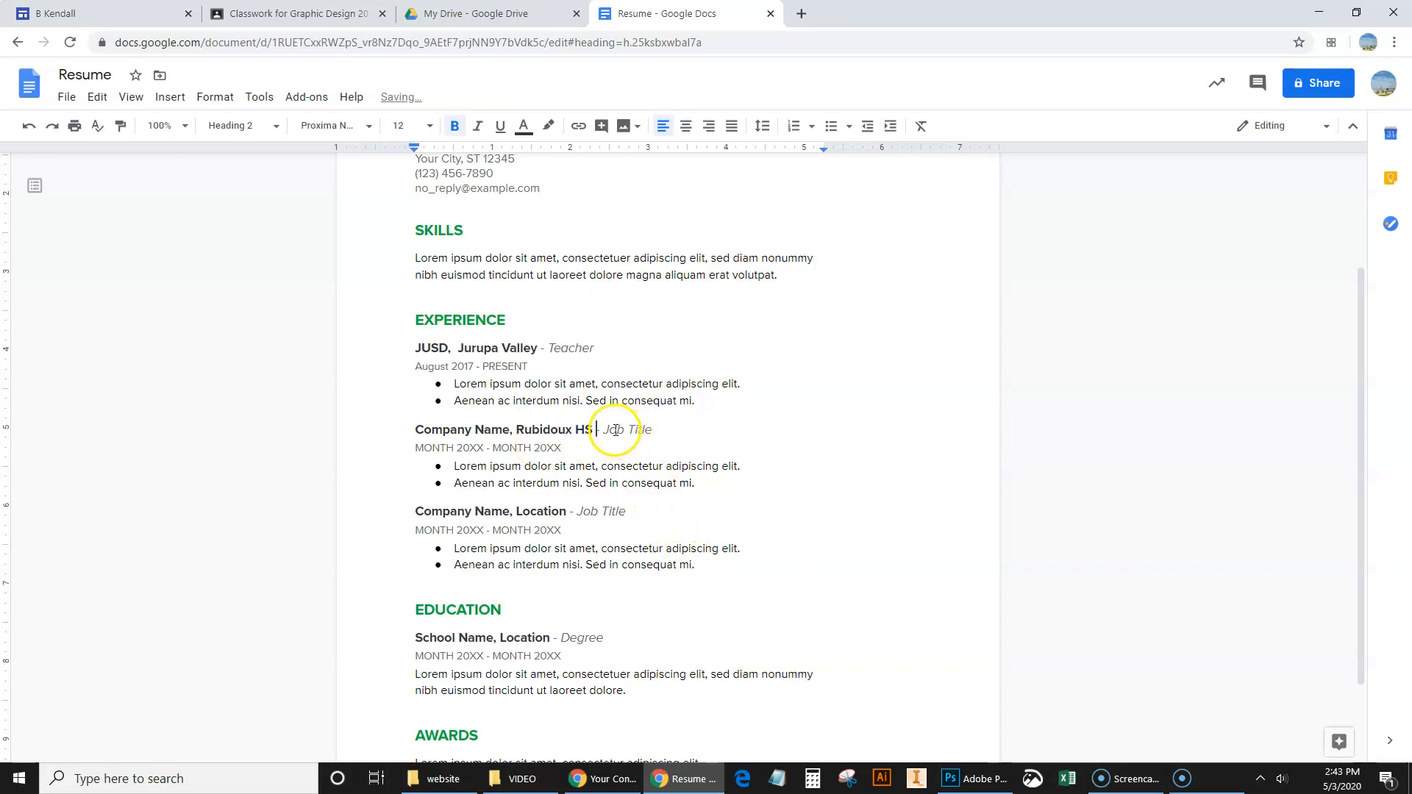
double_click(461, 429)
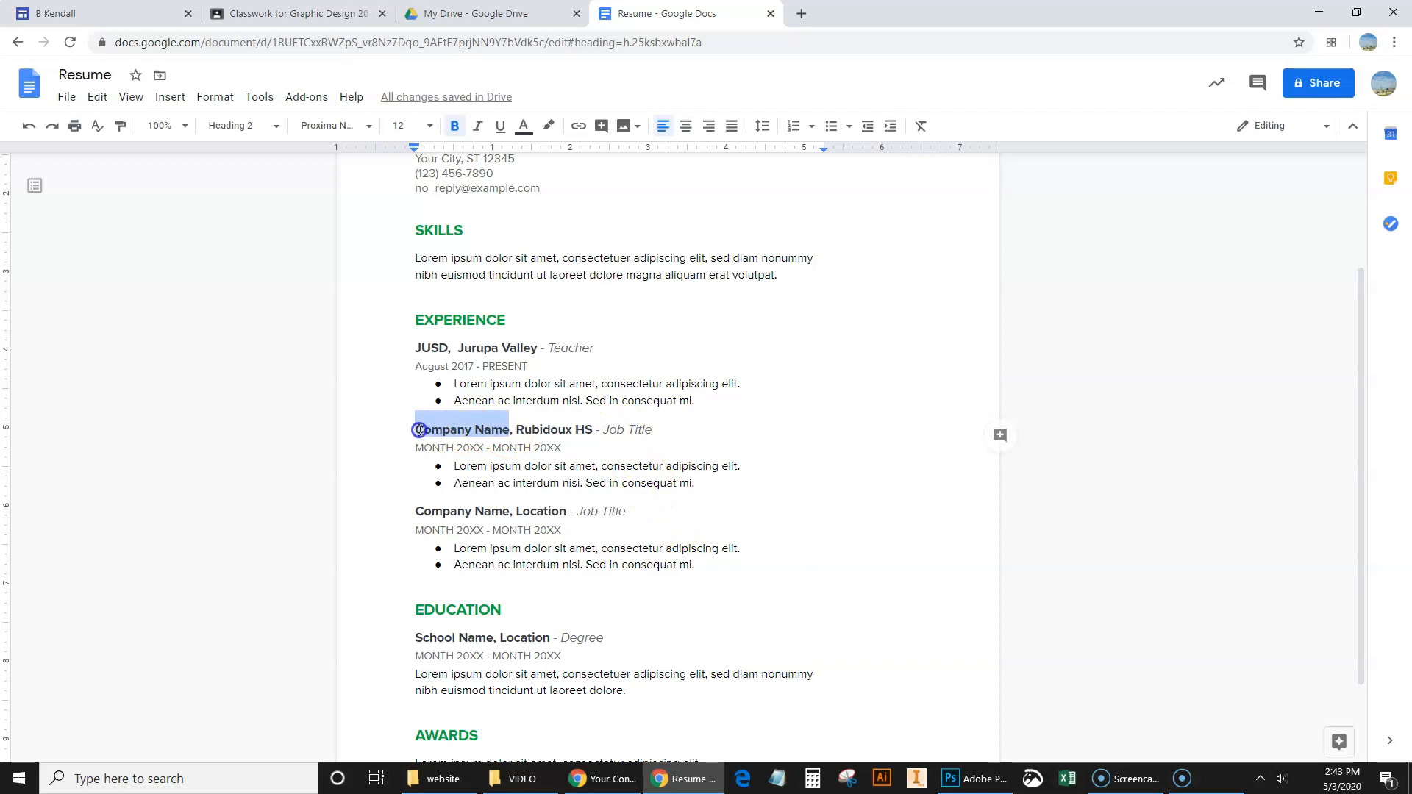
type("Jurupa")
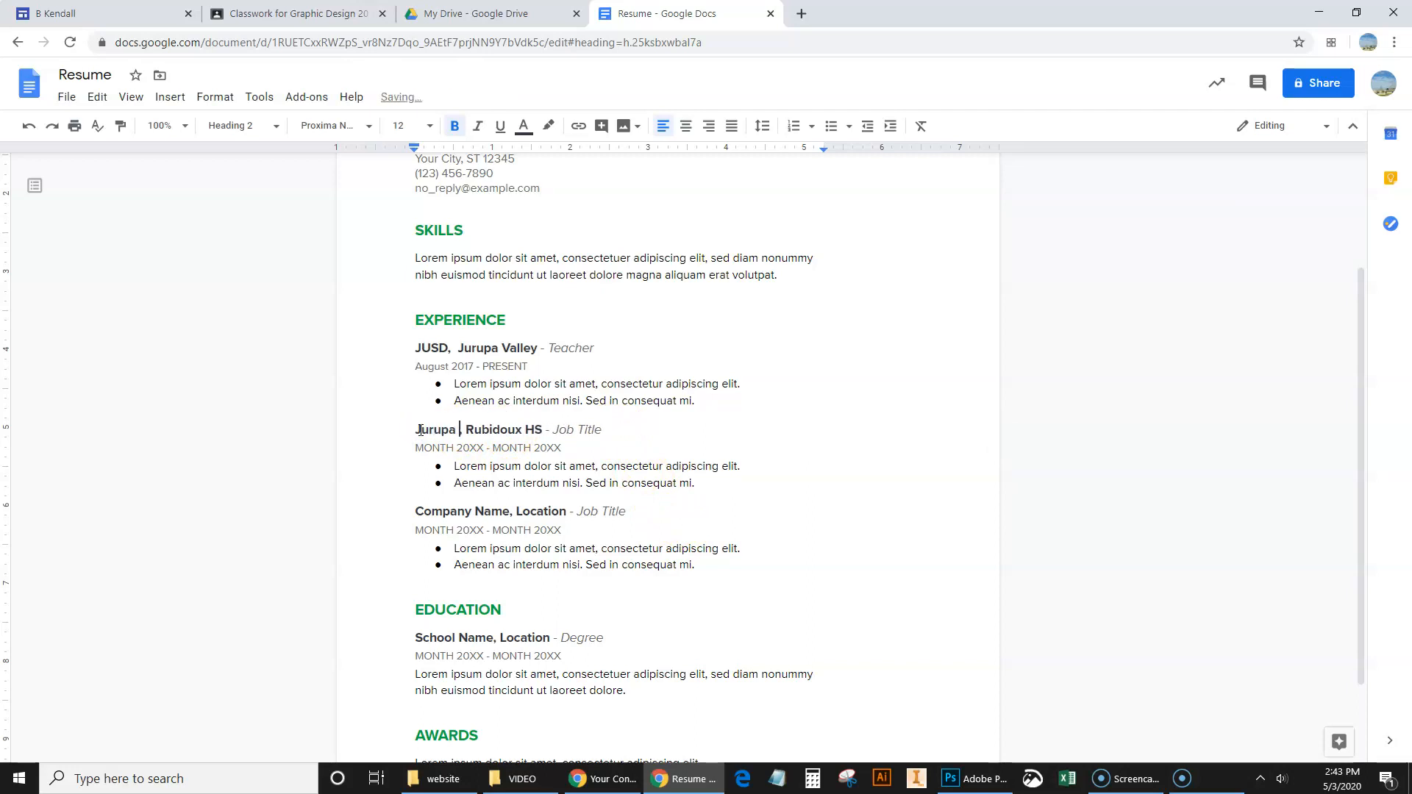
type("Unified,")
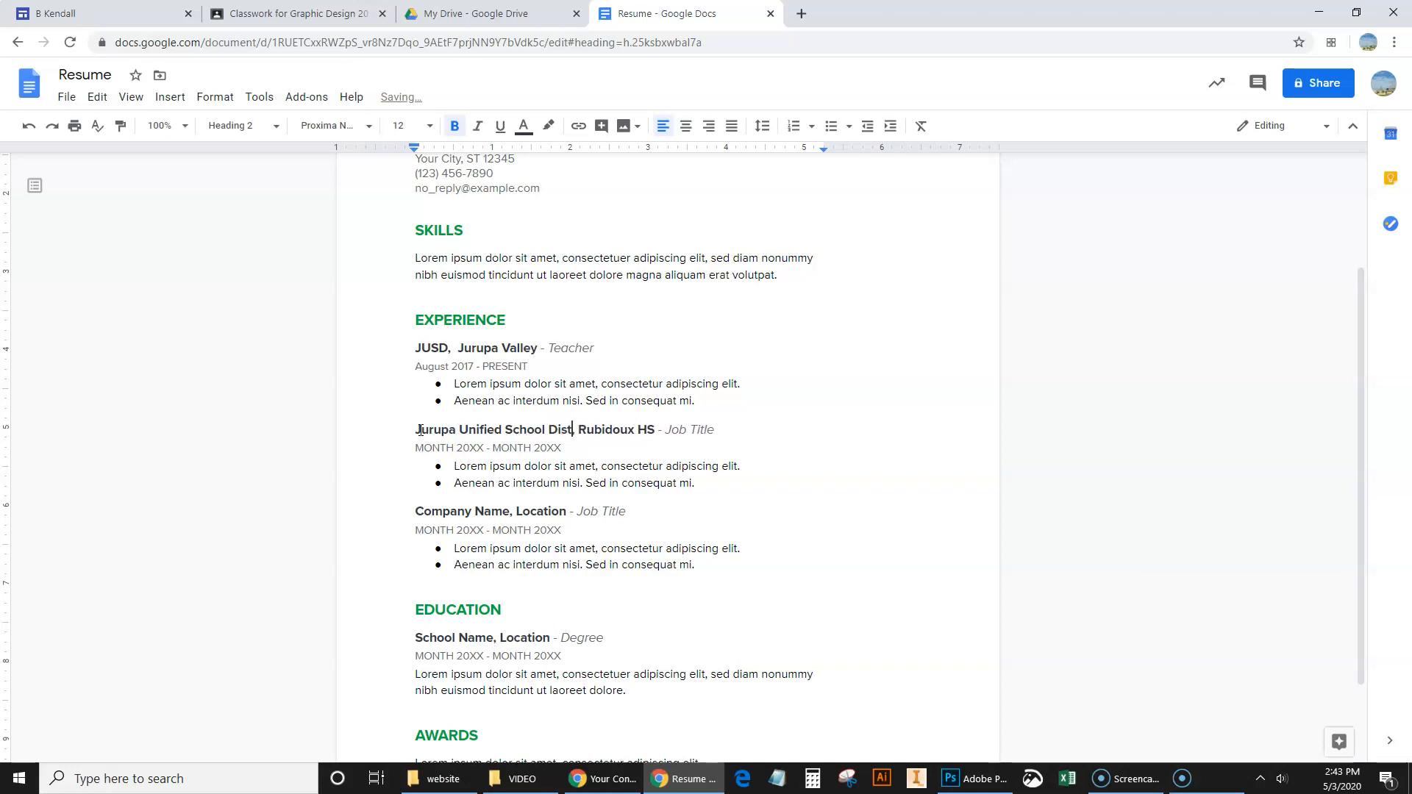
type("rict")
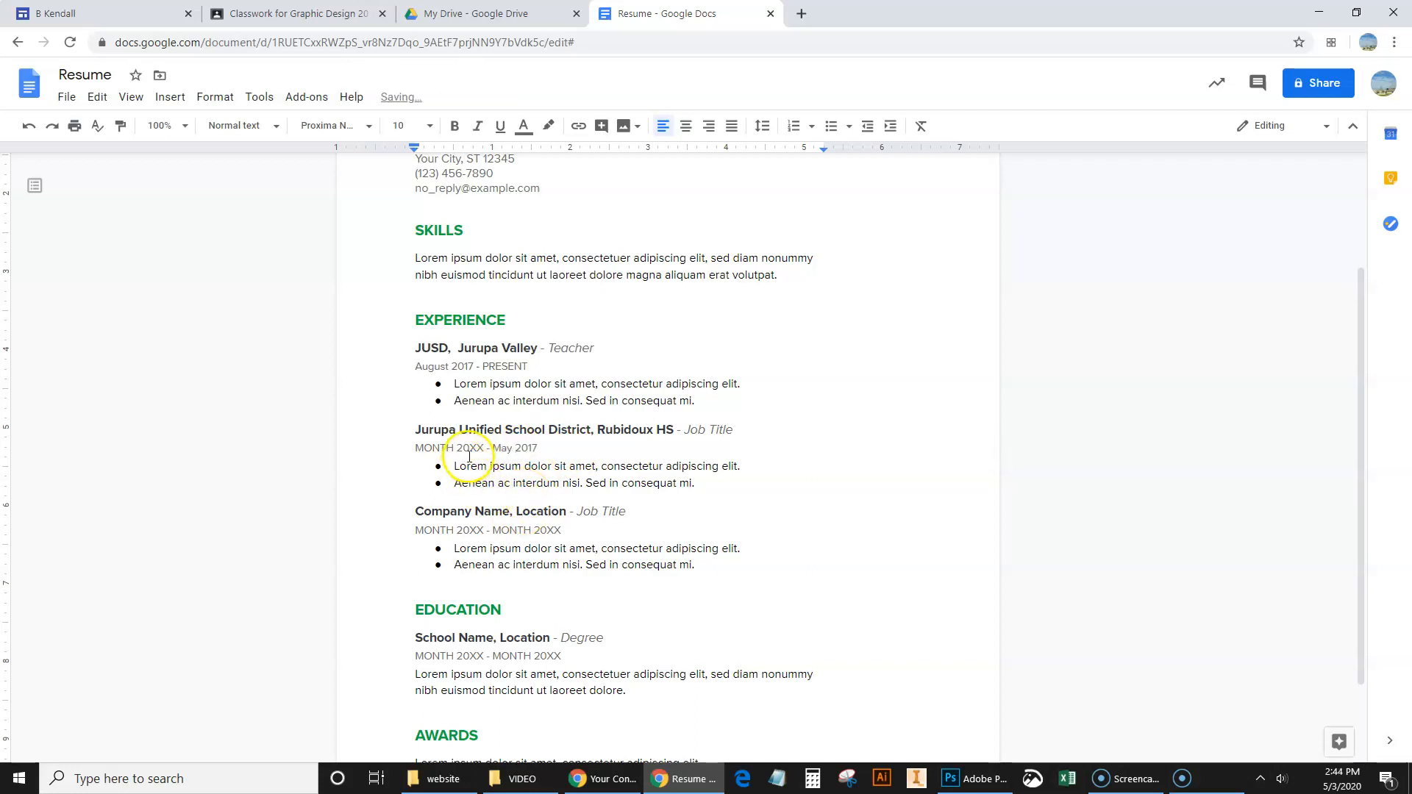
- Change the second entry's start year from 20XX to 2001
double_click(469, 447)
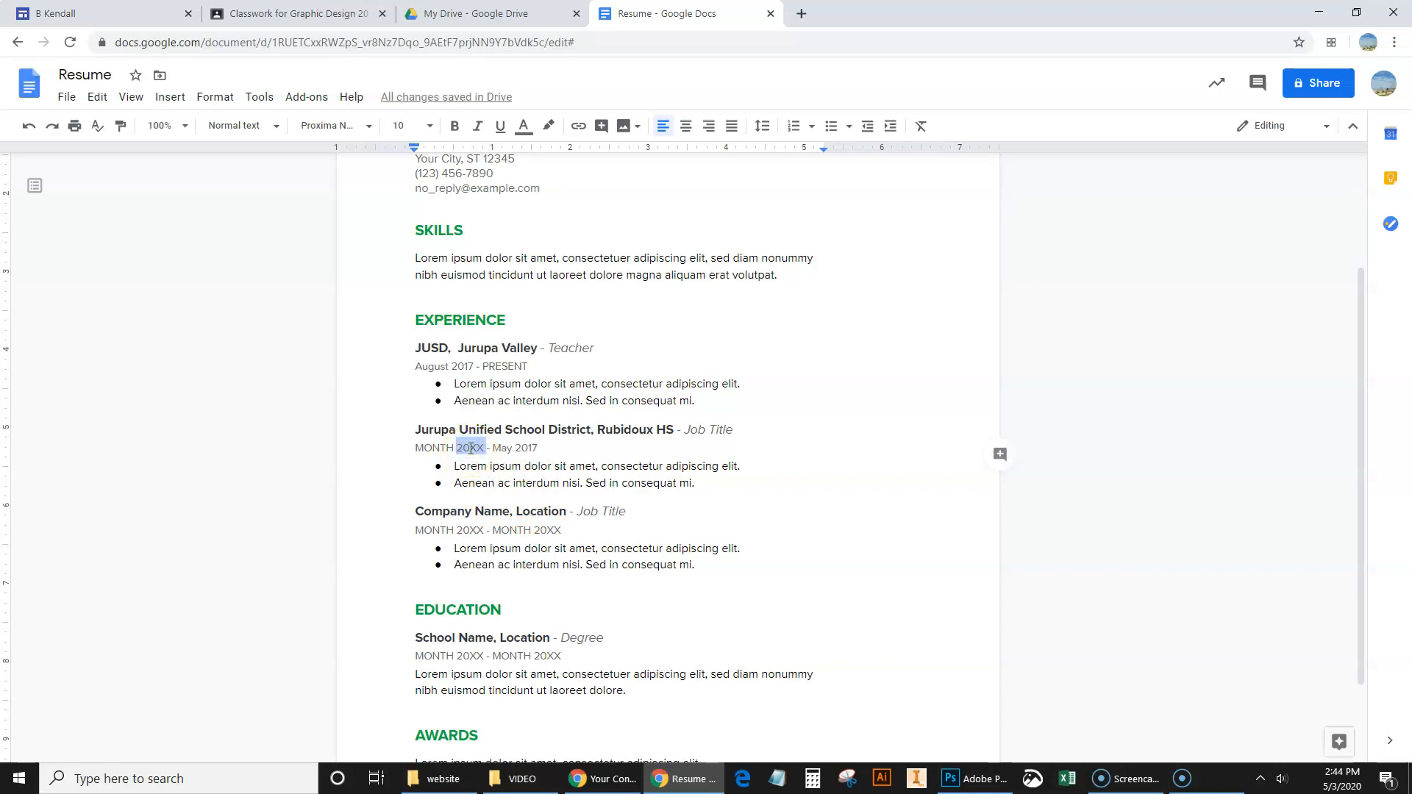
type("2")
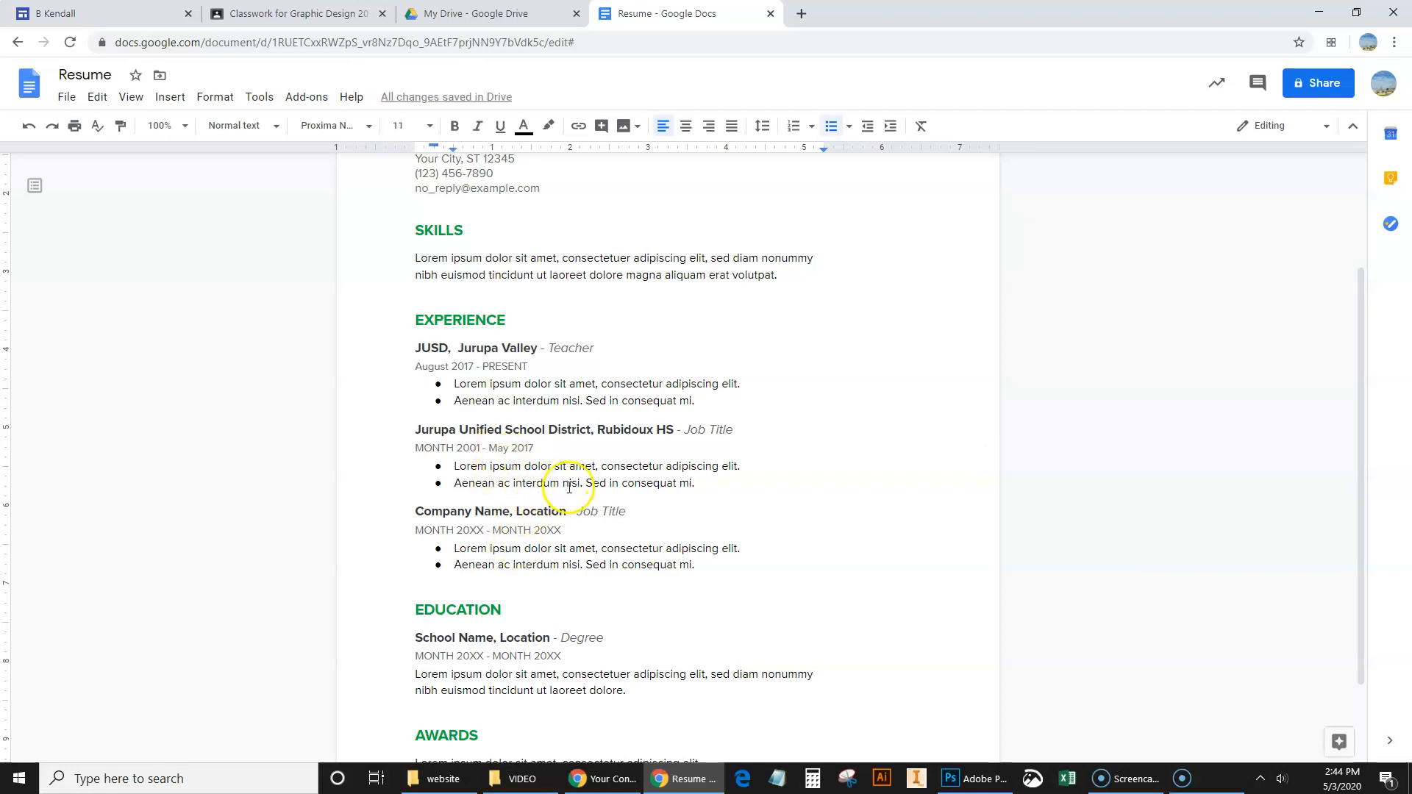
scroll("down", 3)
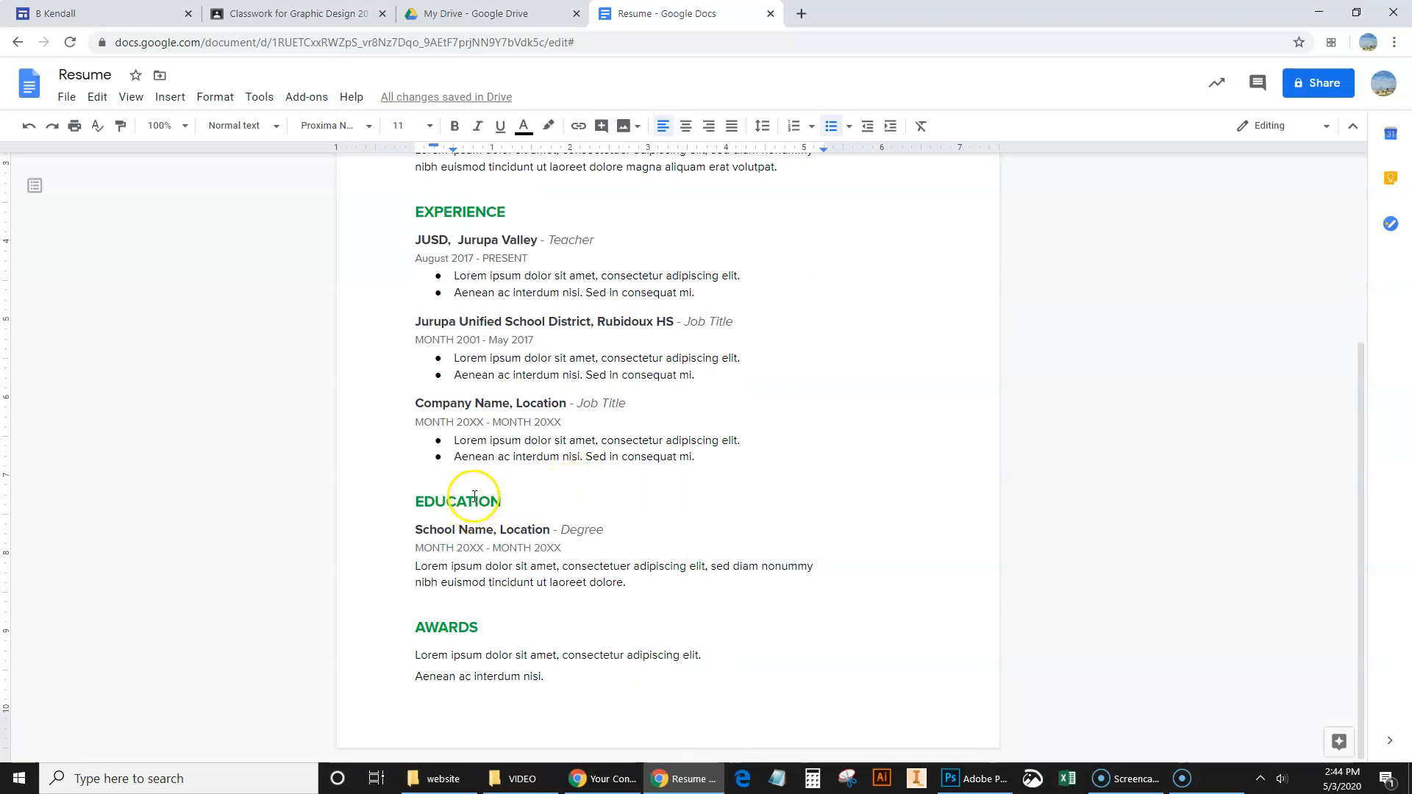
mouse_move(468, 662)
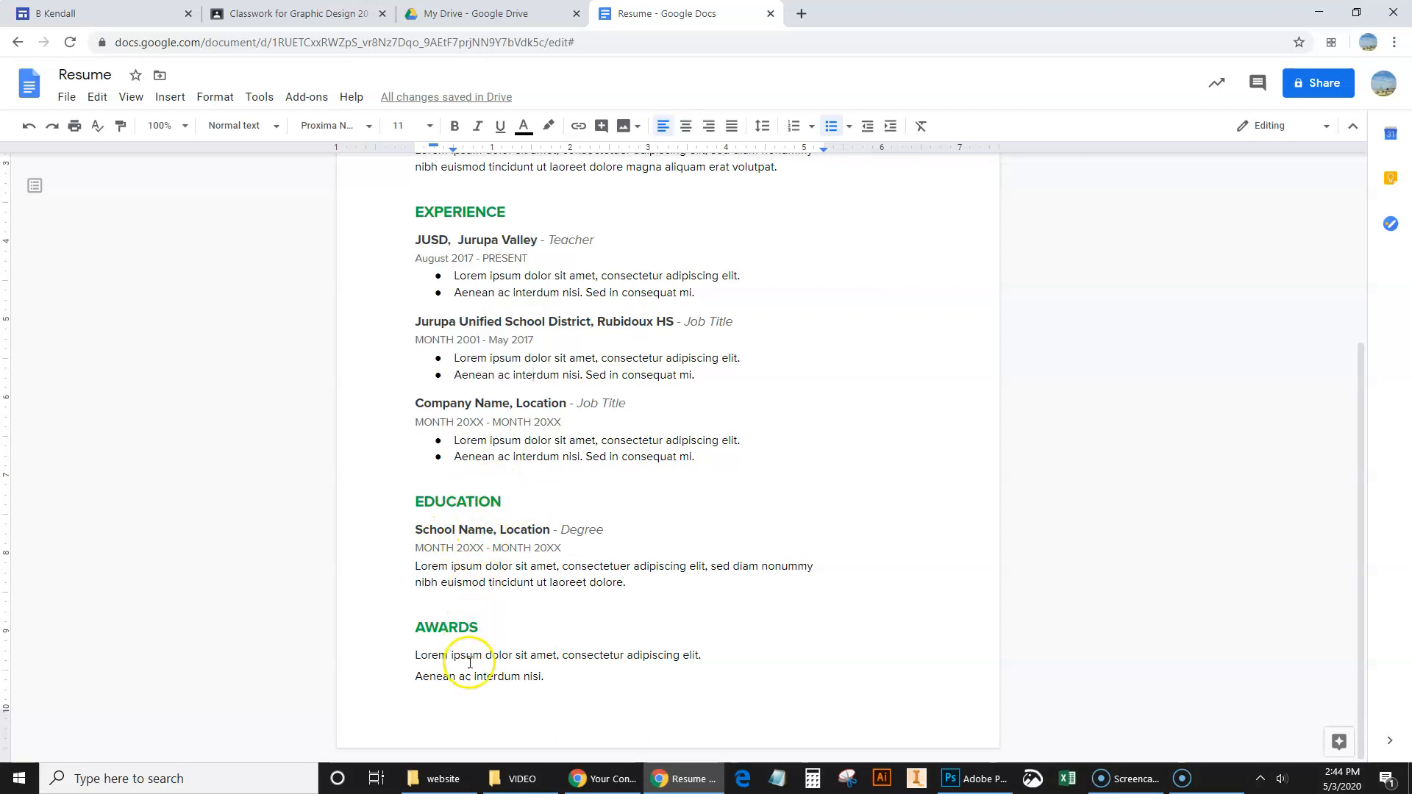
scroll("up", 3)
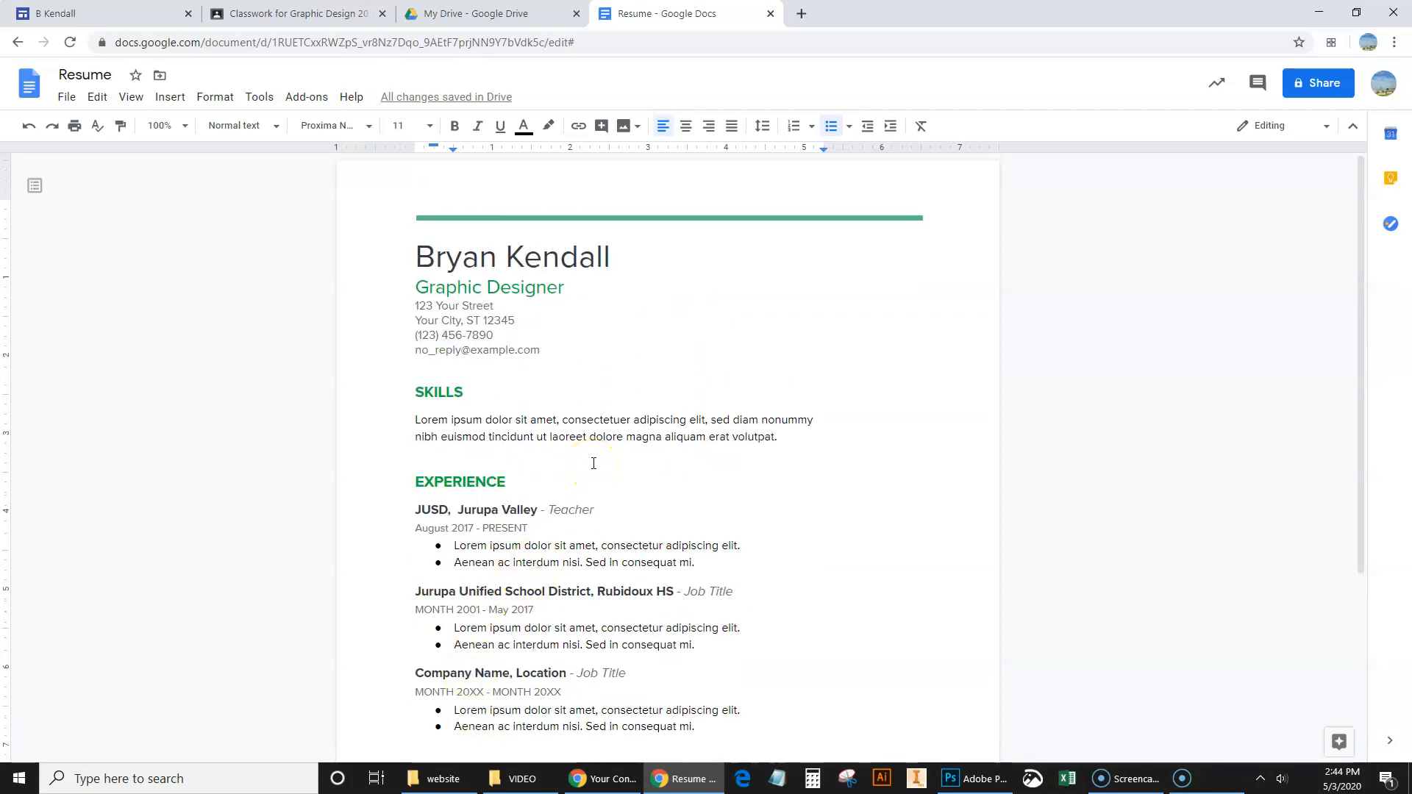
mouse_move(650, 577)
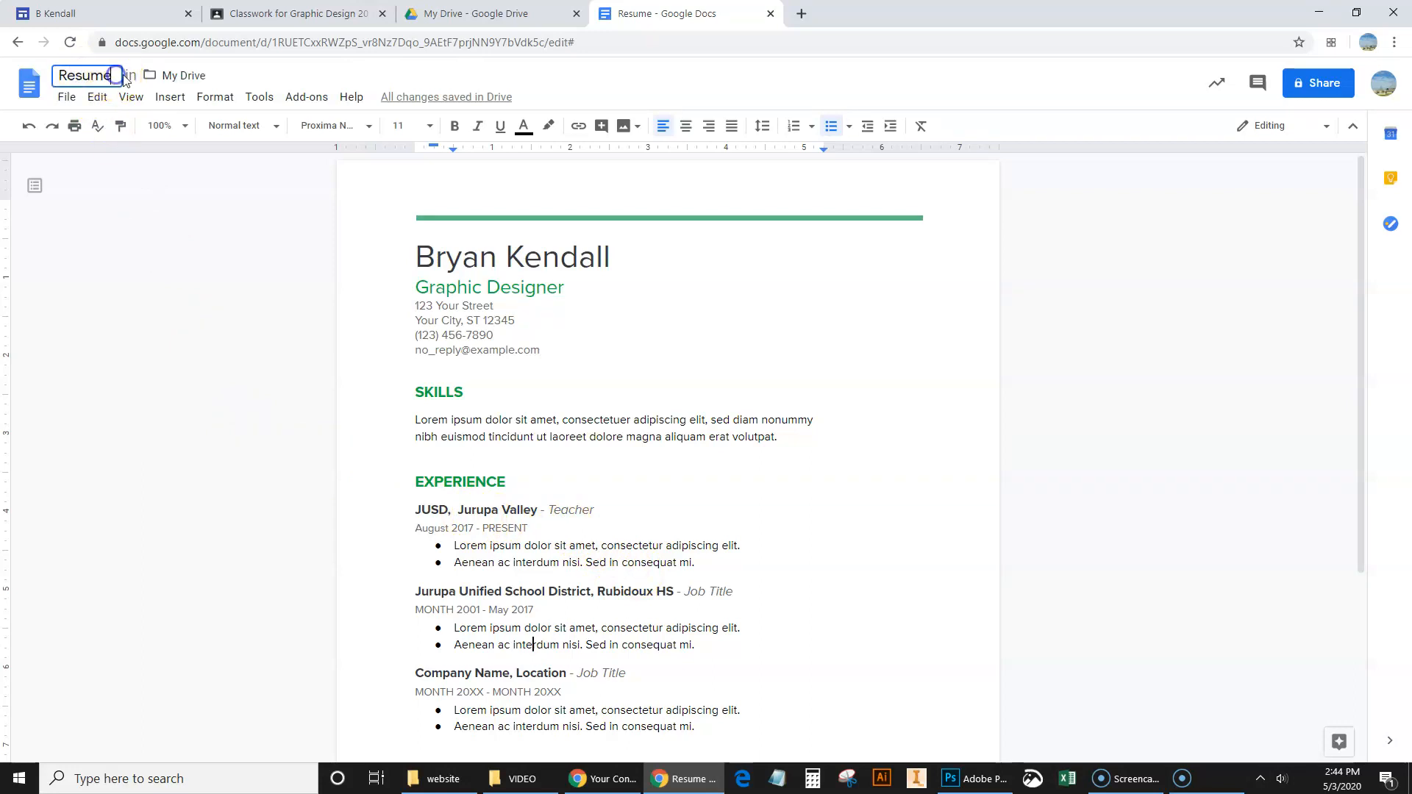
- Extend the document title to Resume Example 1
type("Ex")
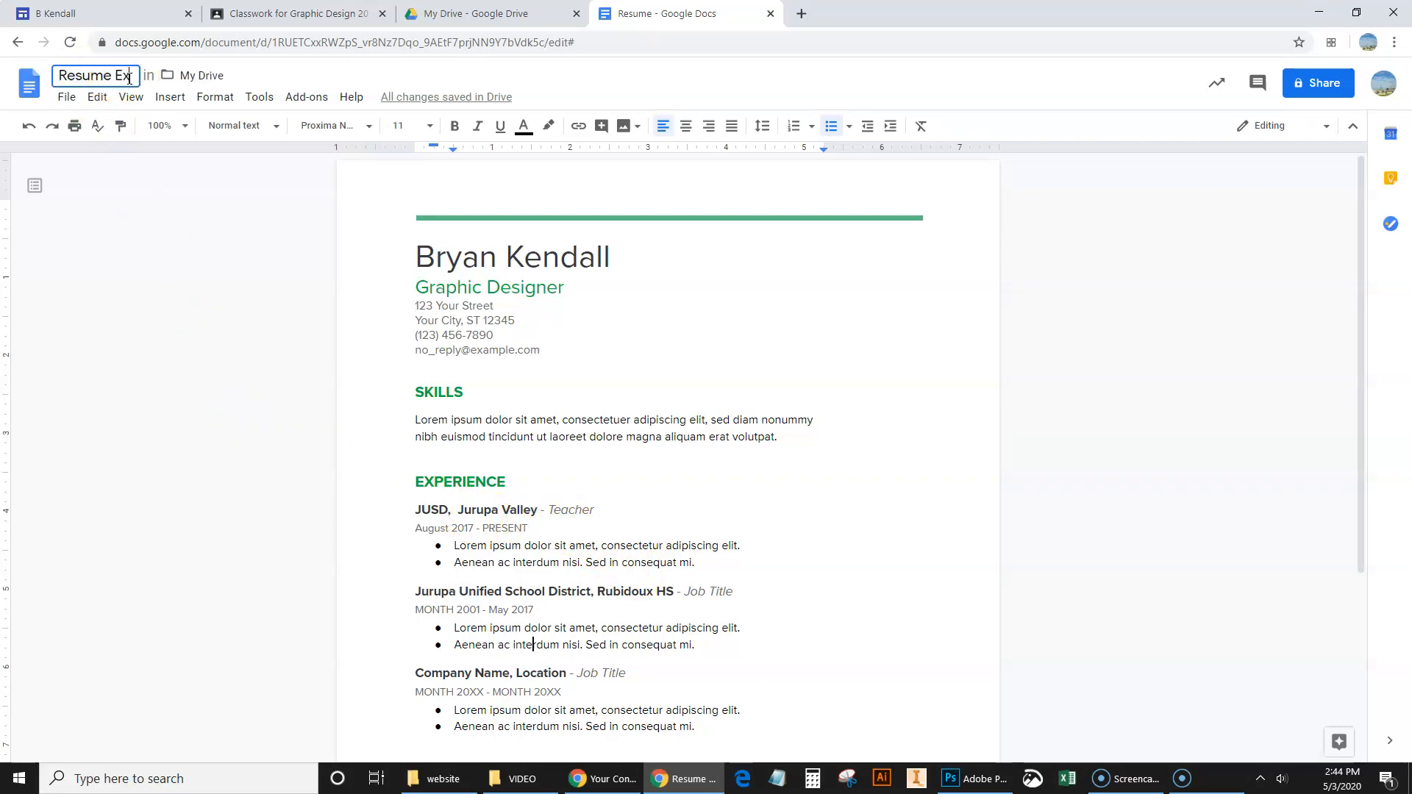
type("ample 1")
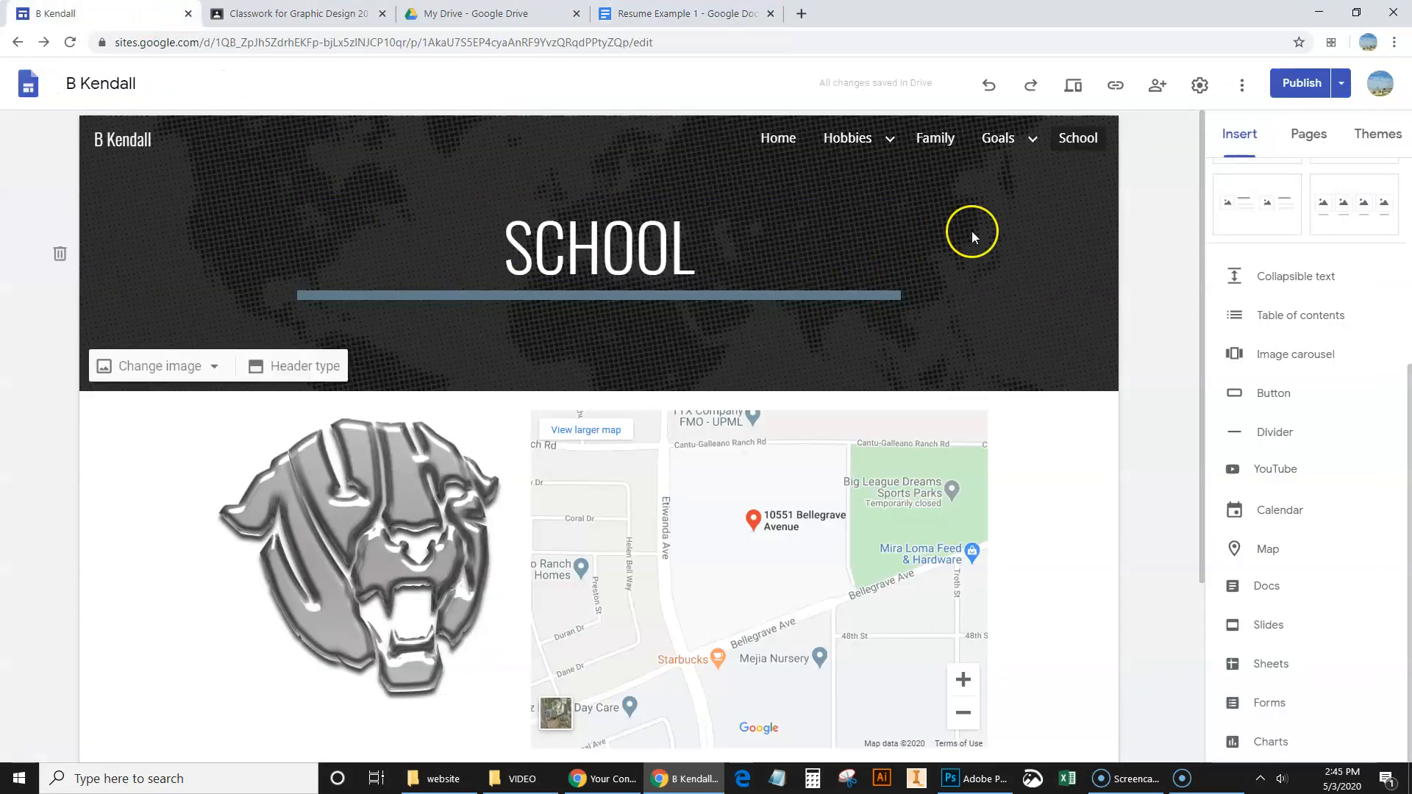
- Create a new page named Resume from the Pages panel and place it after Home in navigation
left_click(847, 138)
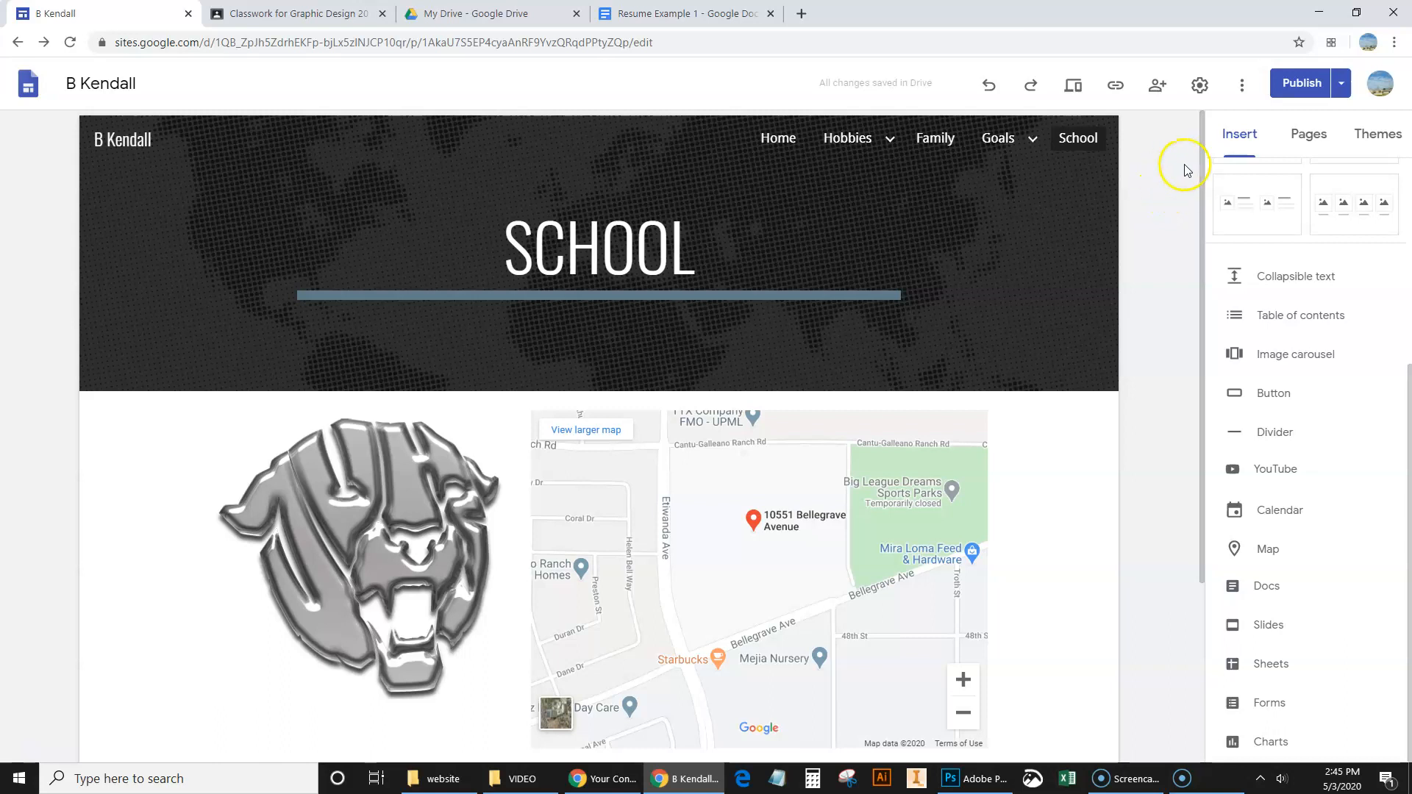
left_click(1309, 133)
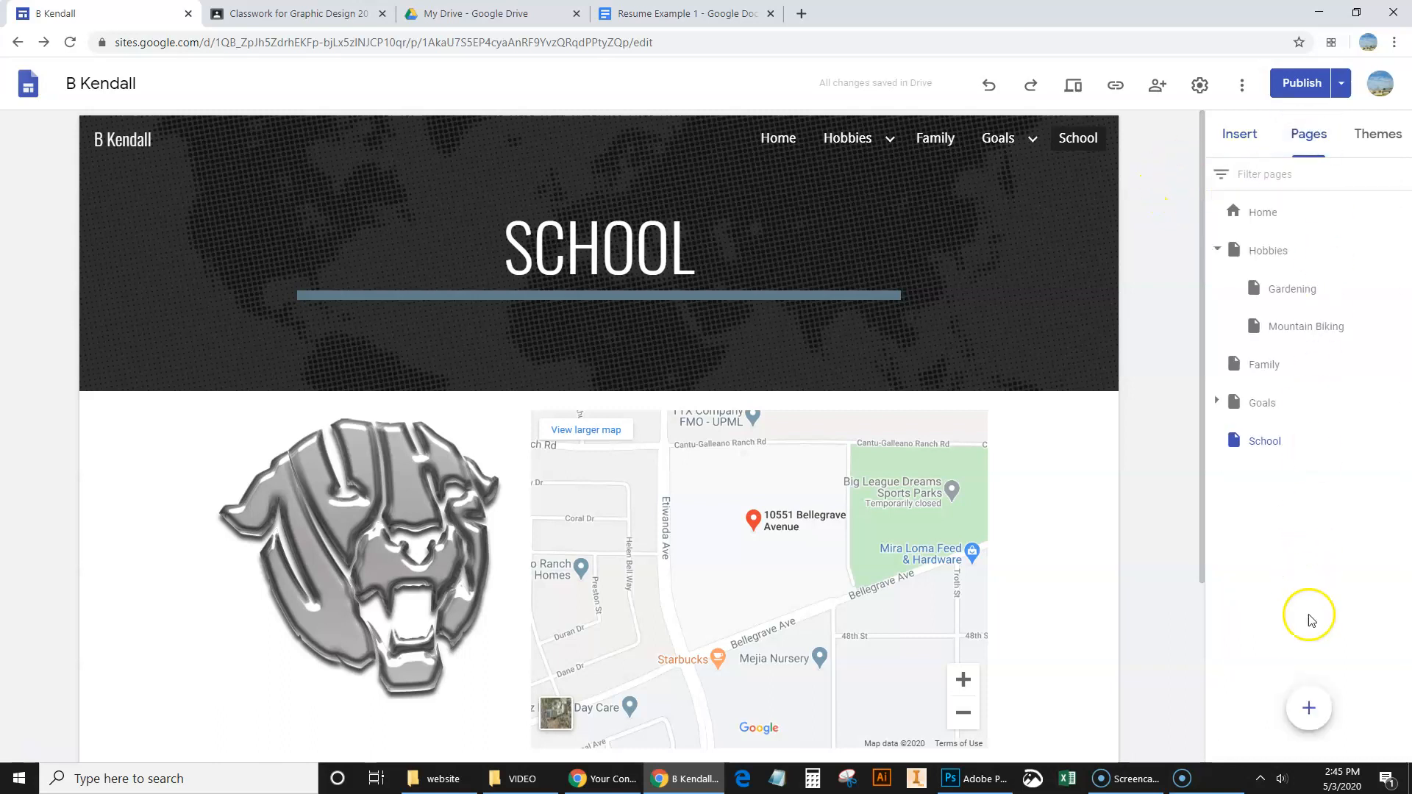
left_click(1308, 707)
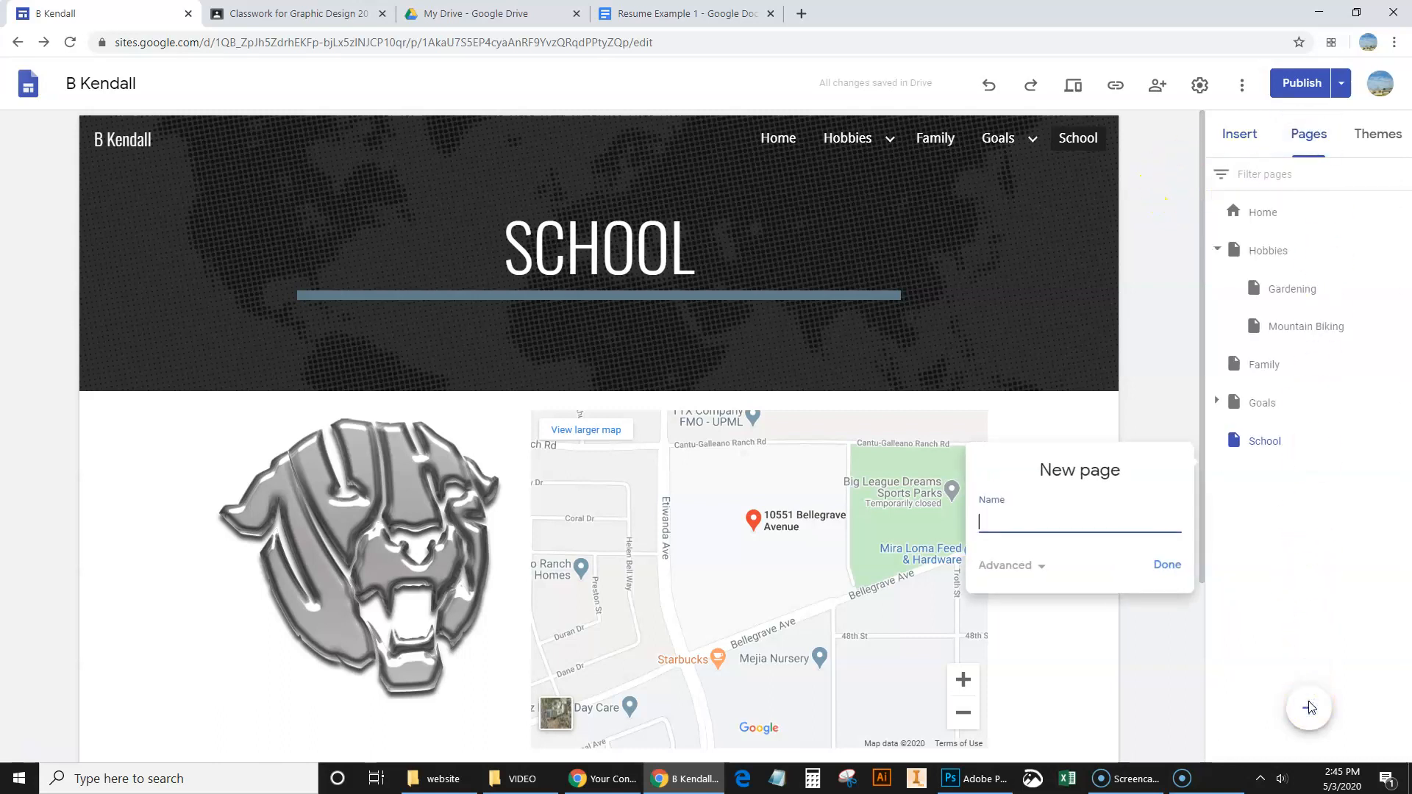
type("Resume")
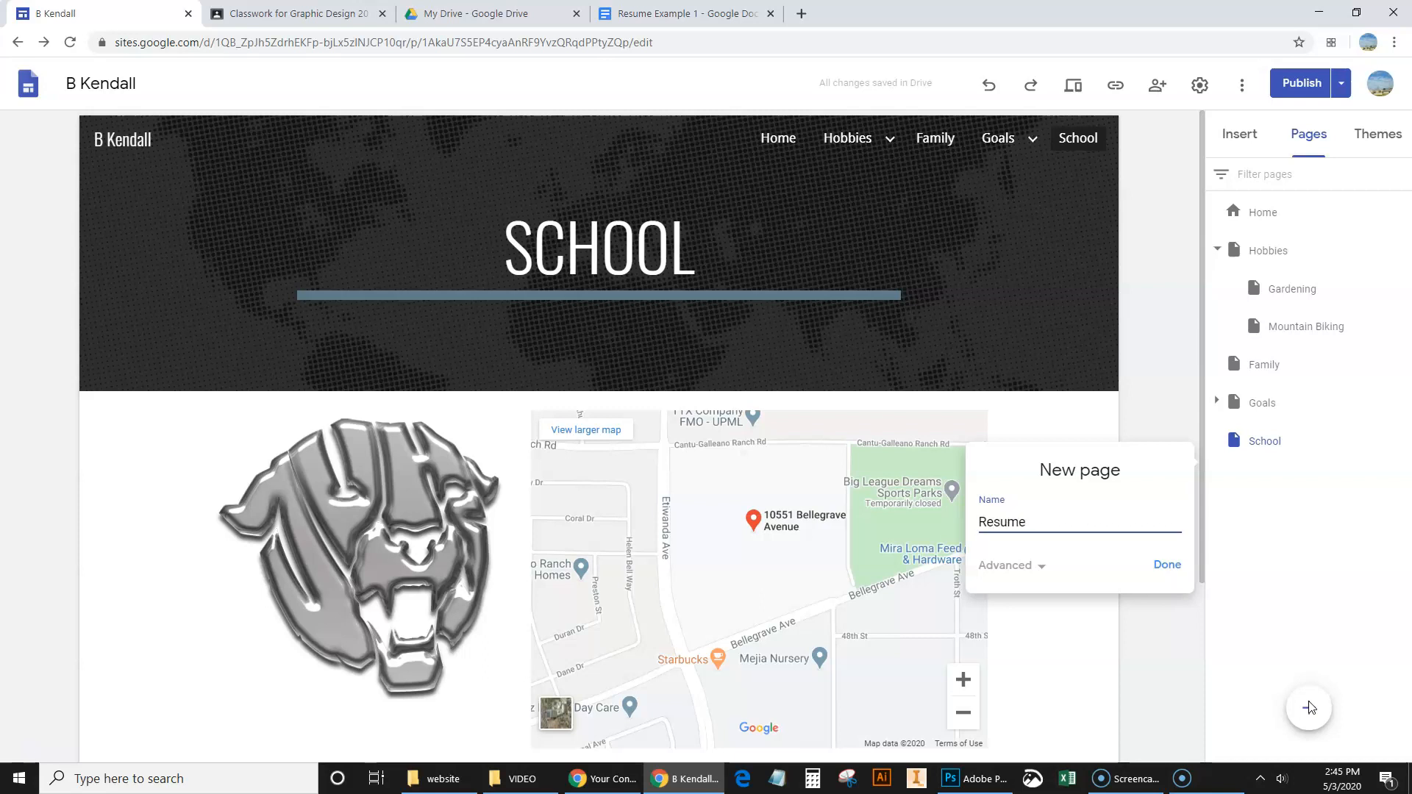
left_click(1167, 565)
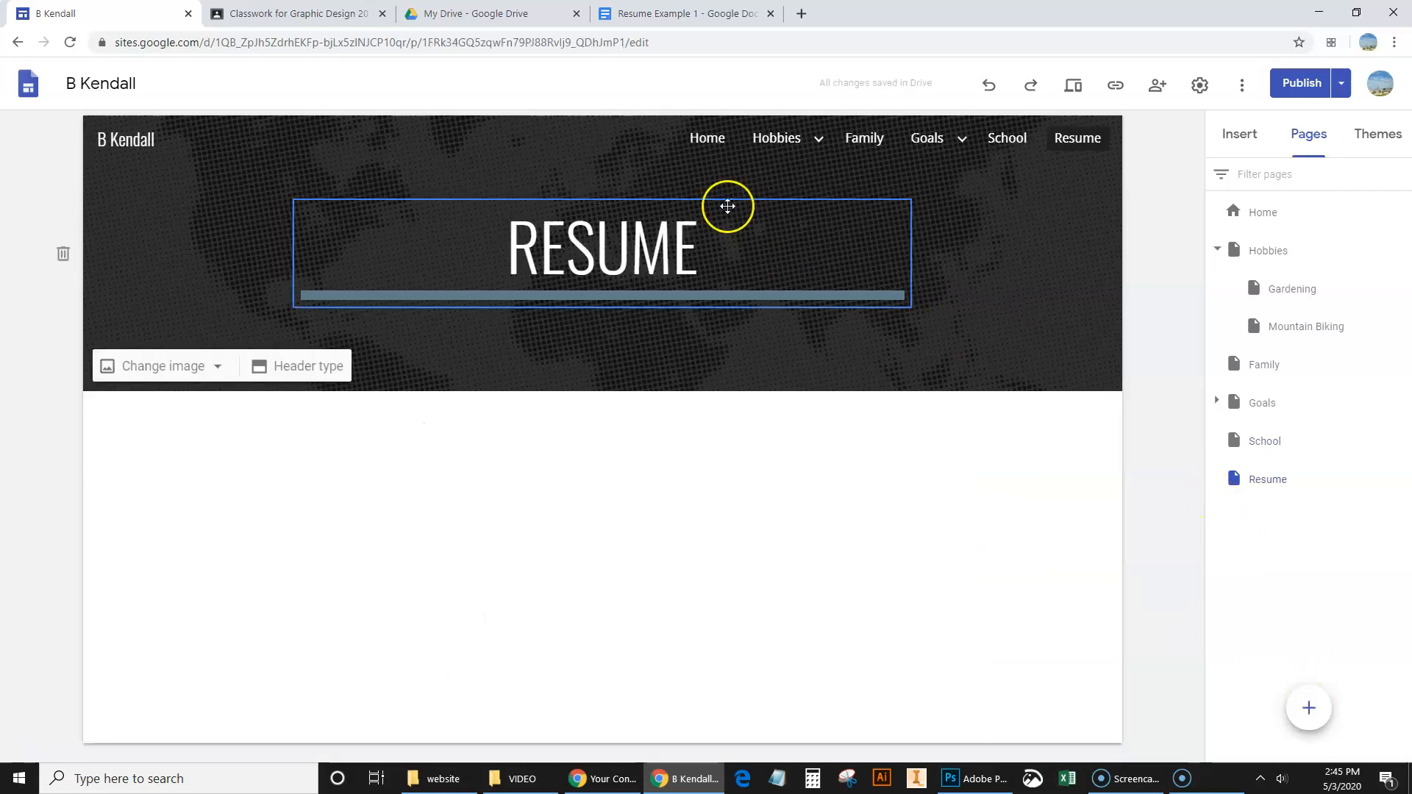
left_click(817, 138)
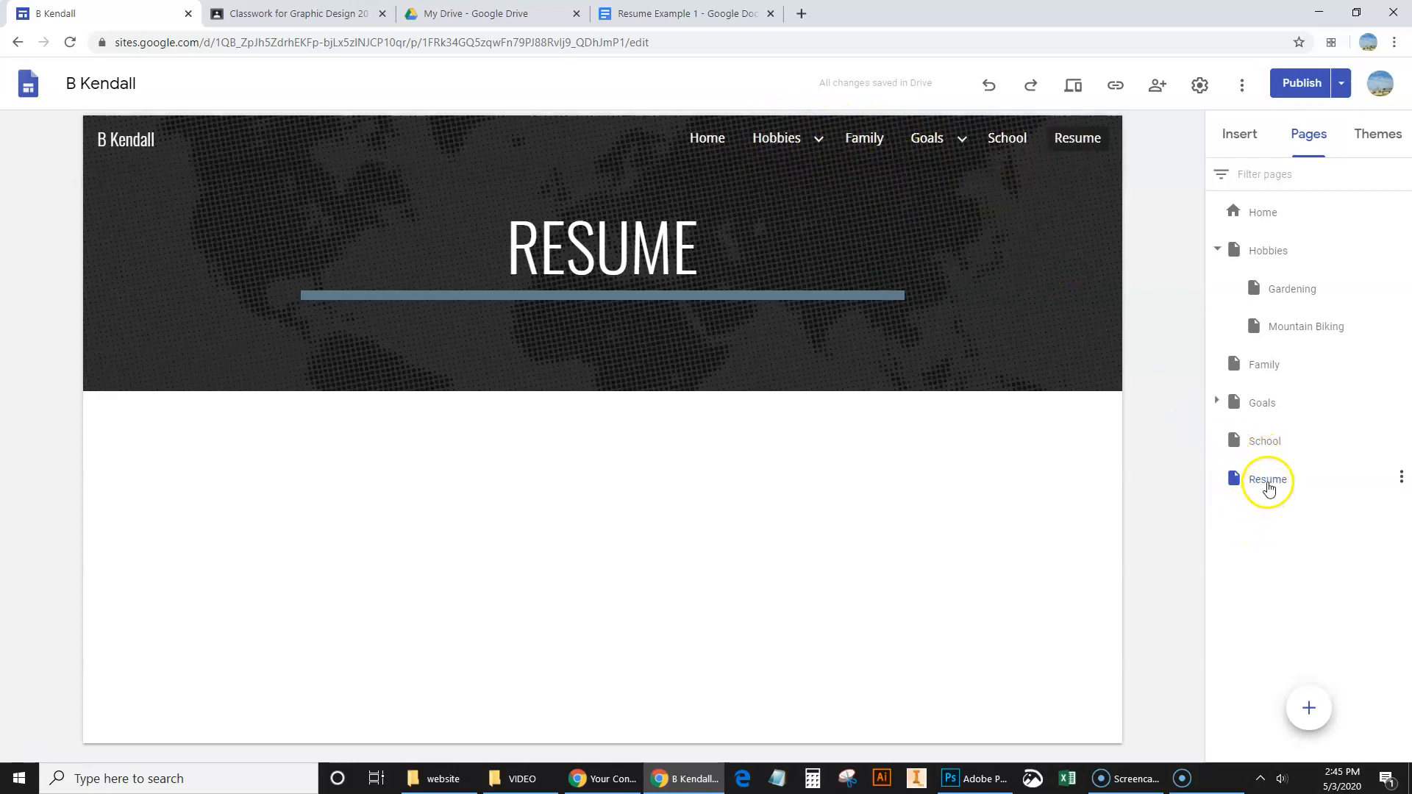
mouse_move(1290, 403)
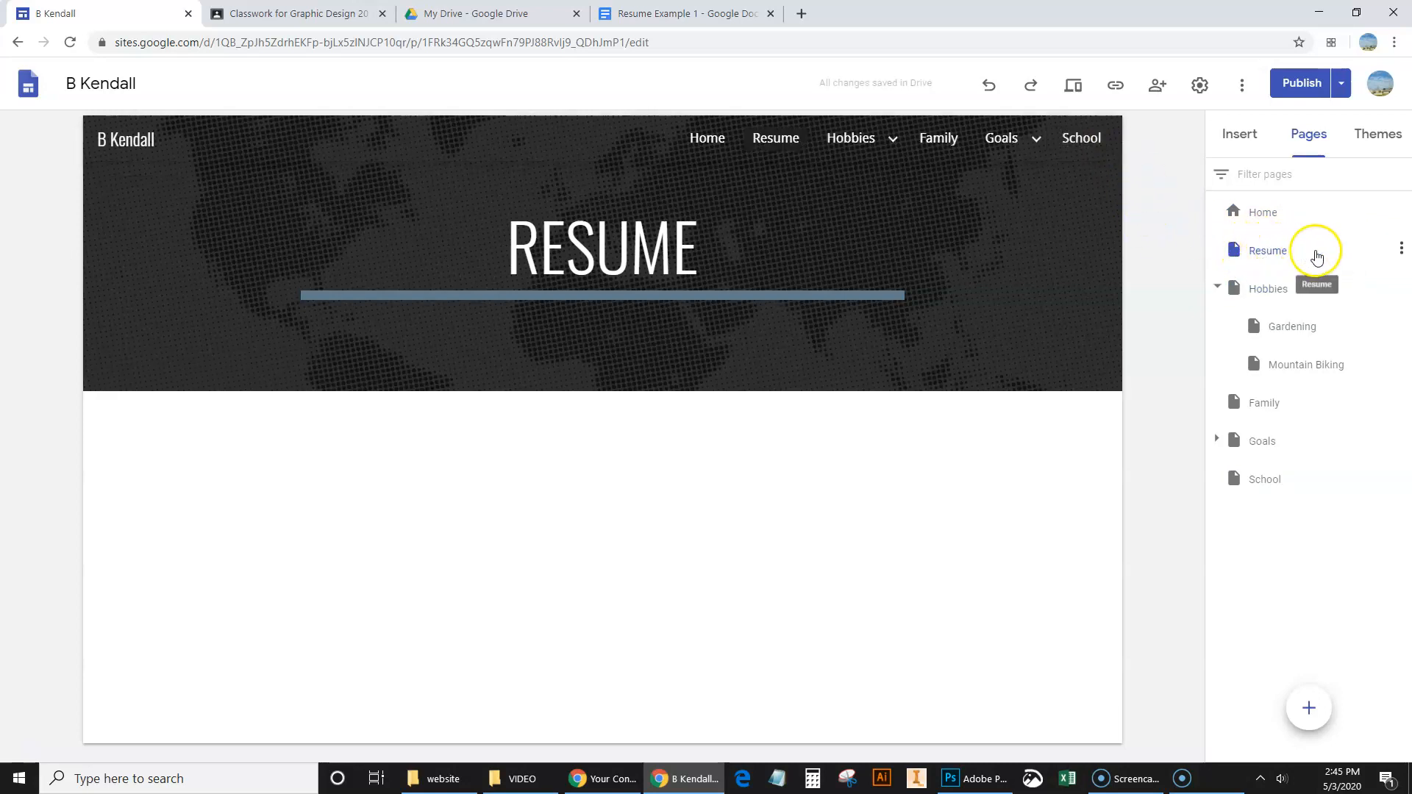
mouse_move(742, 153)
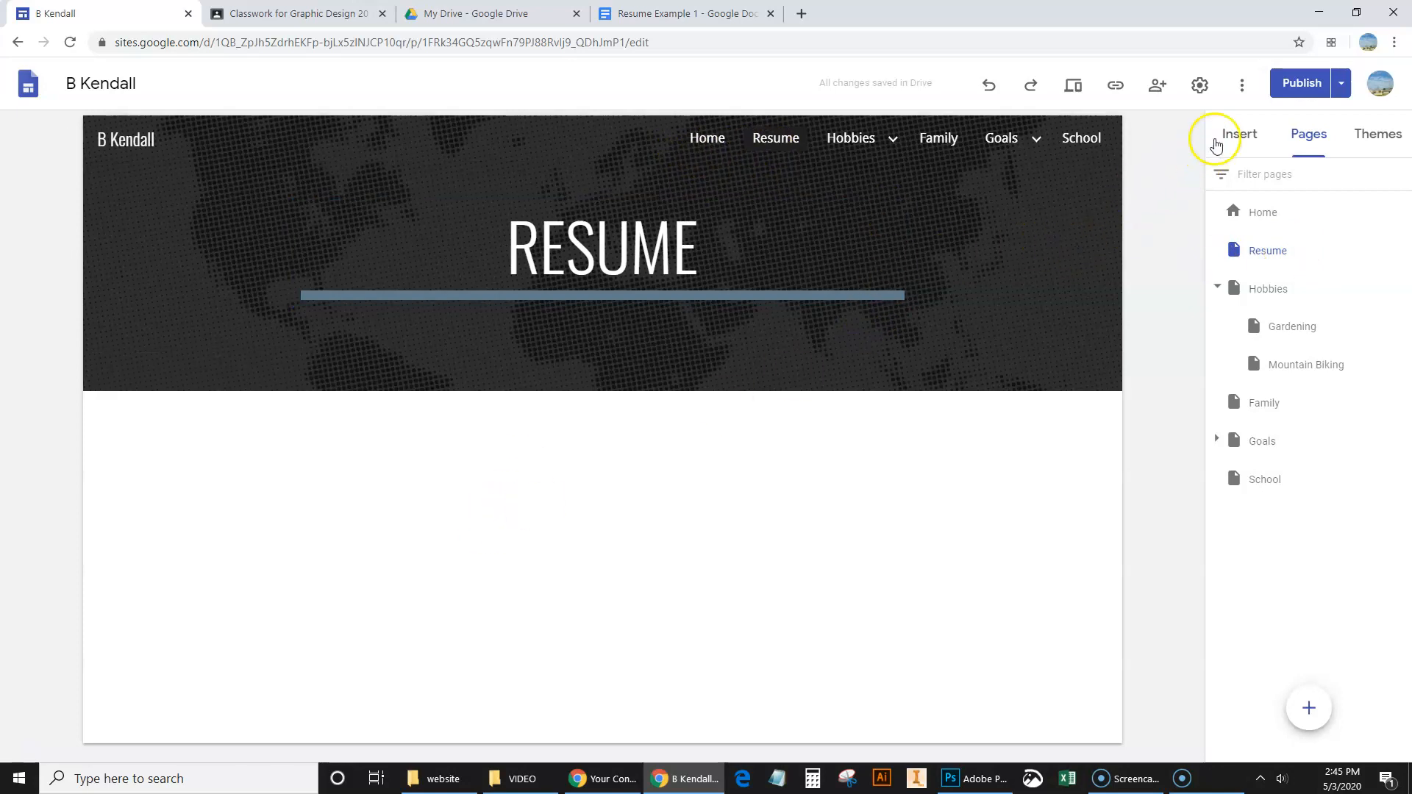
- Insert the Resume Example 1 Google Docs file as an embed on the Resume page
left_click(1238, 133)
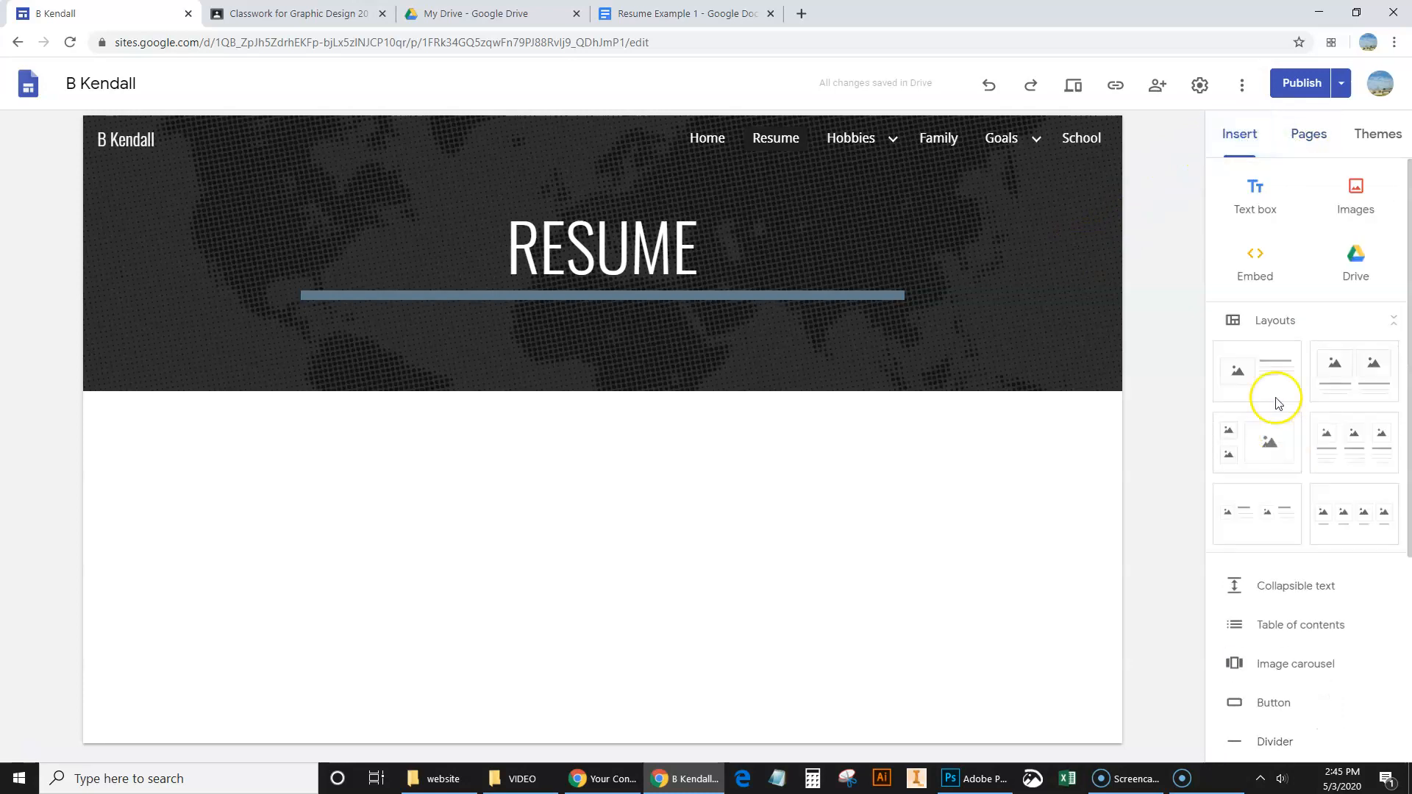
scroll("down", 3)
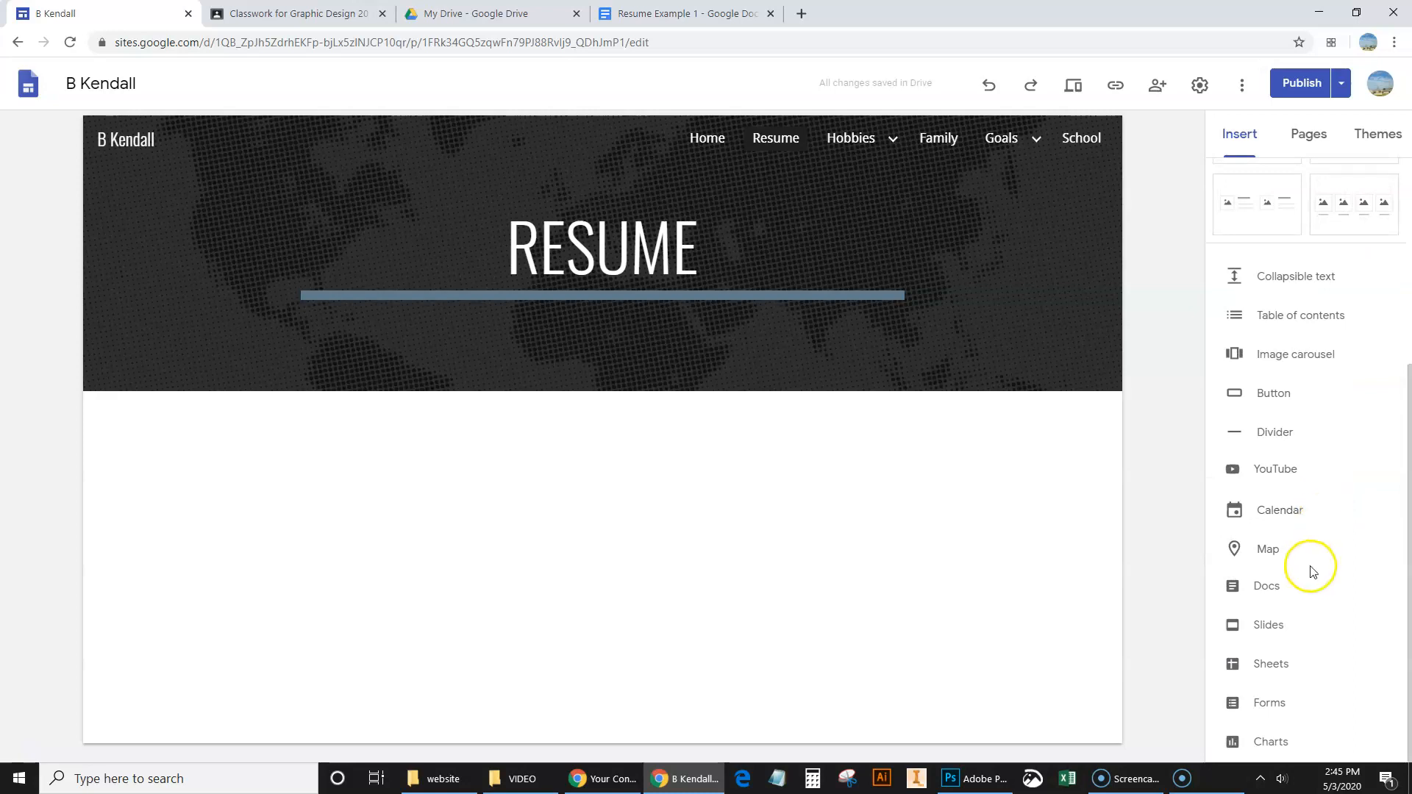
scroll("up", 3)
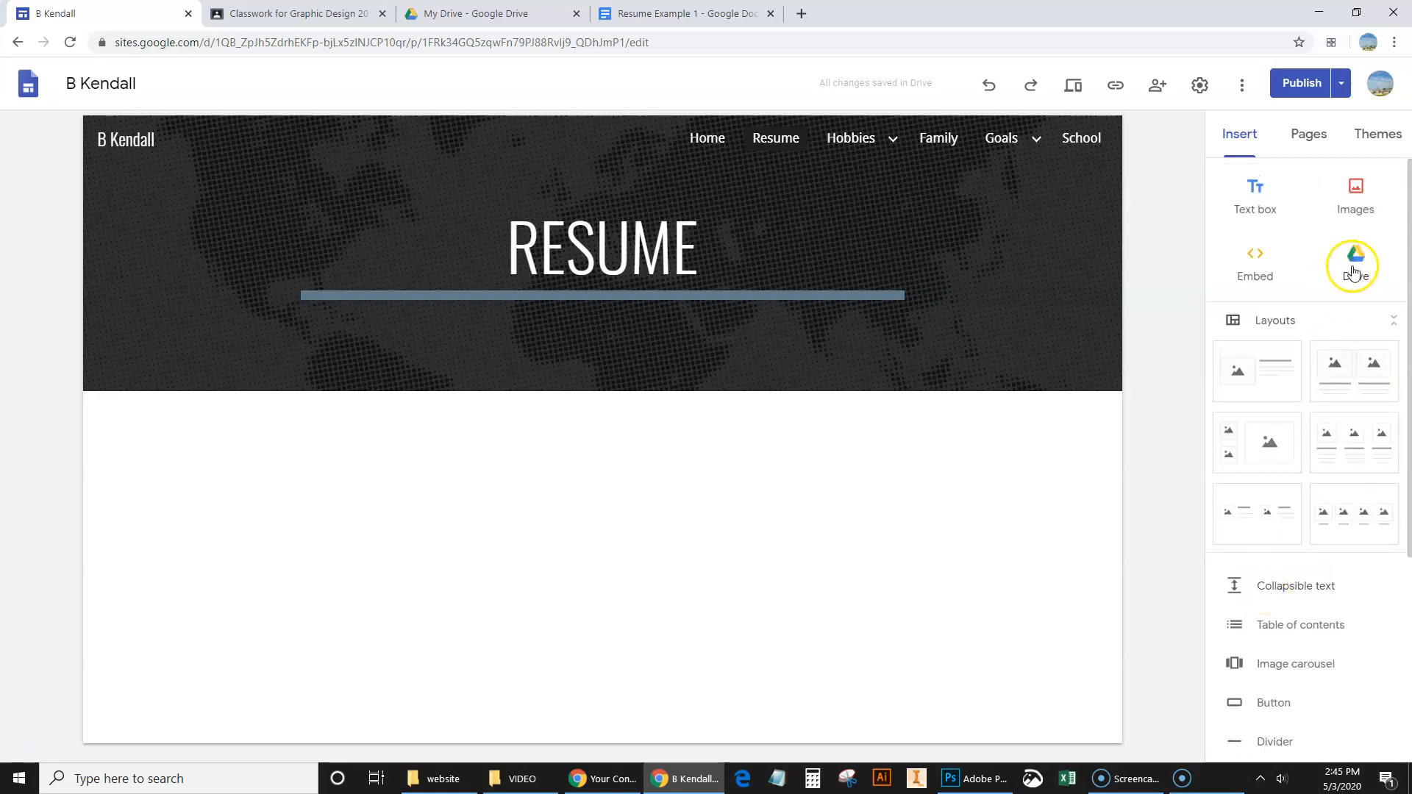
scroll("down", 3)
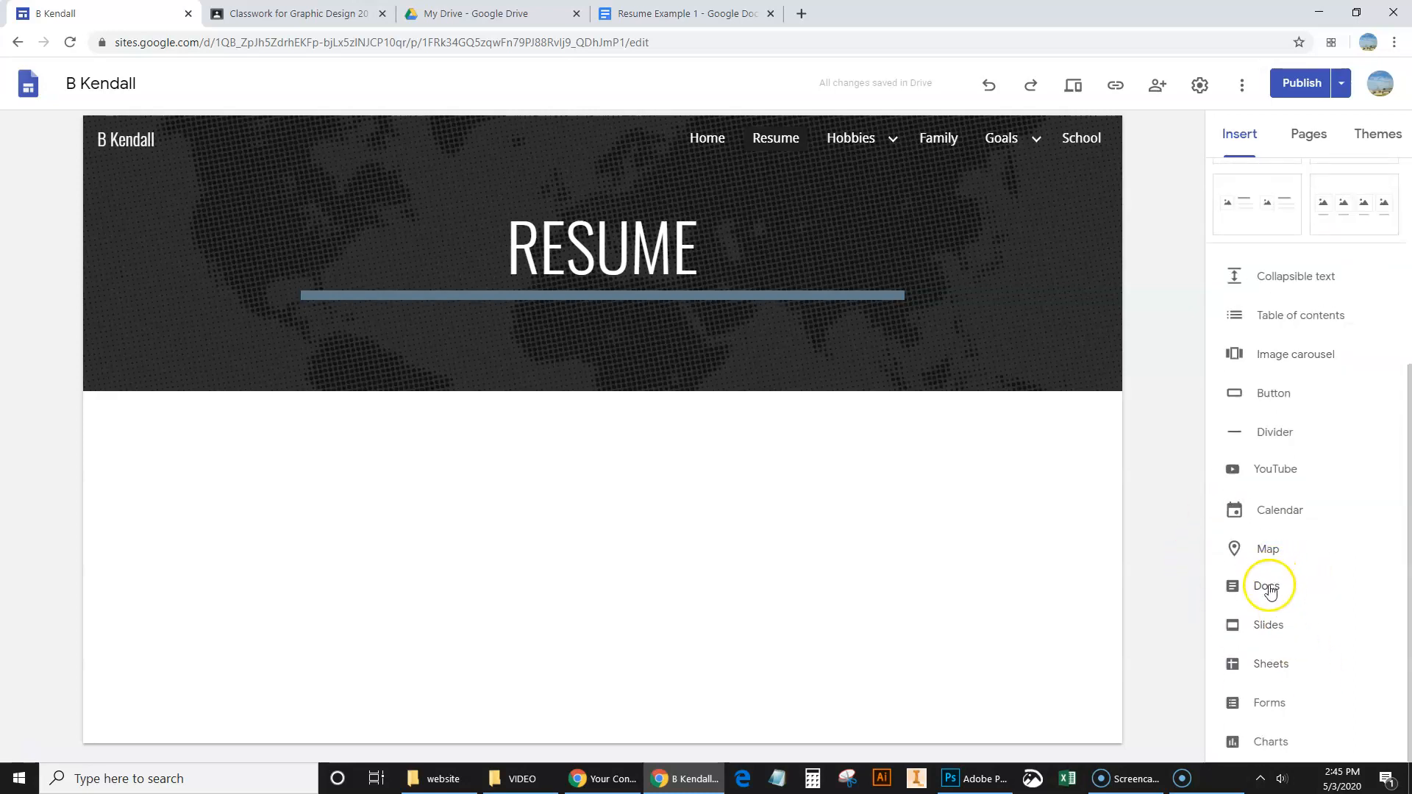
left_click(1267, 586)
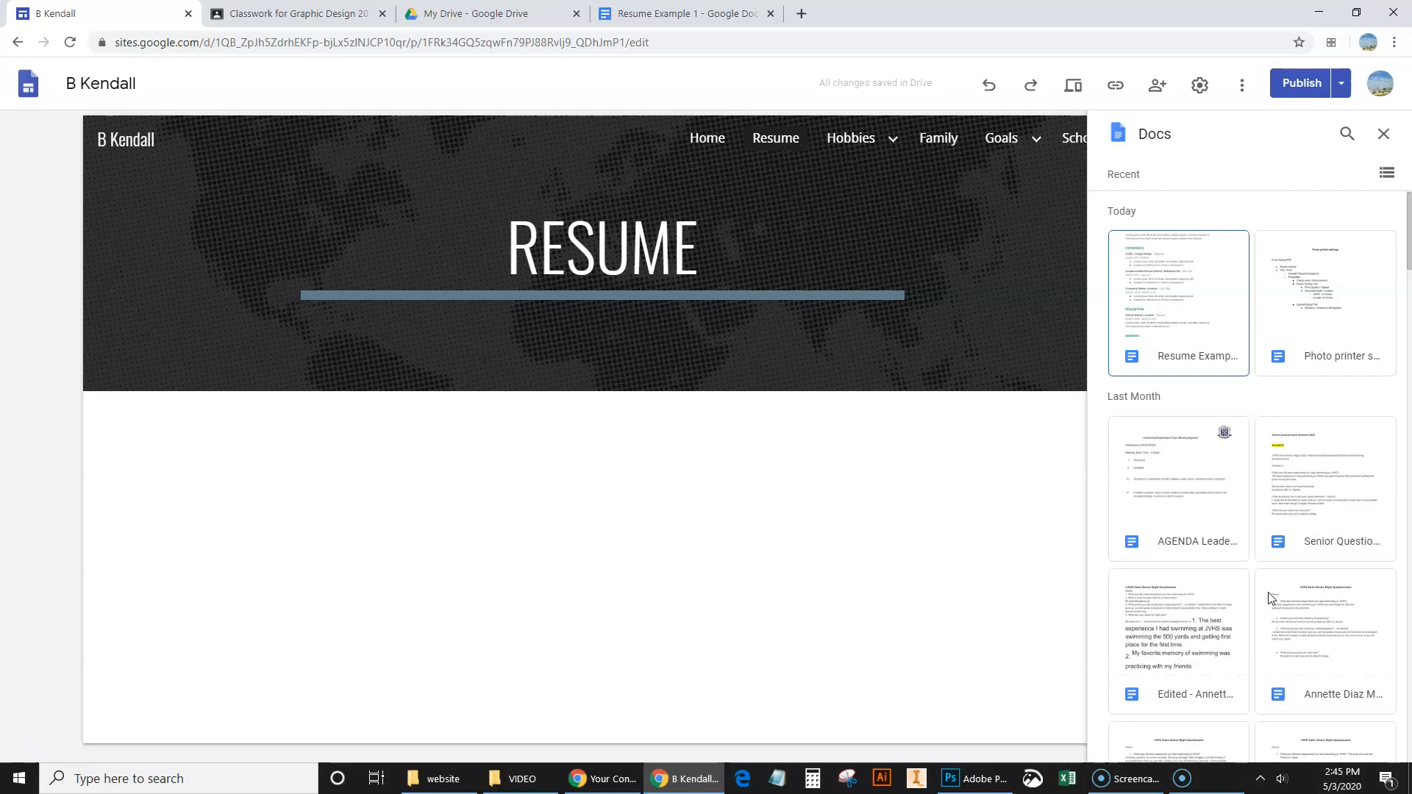
mouse_move(1204, 400)
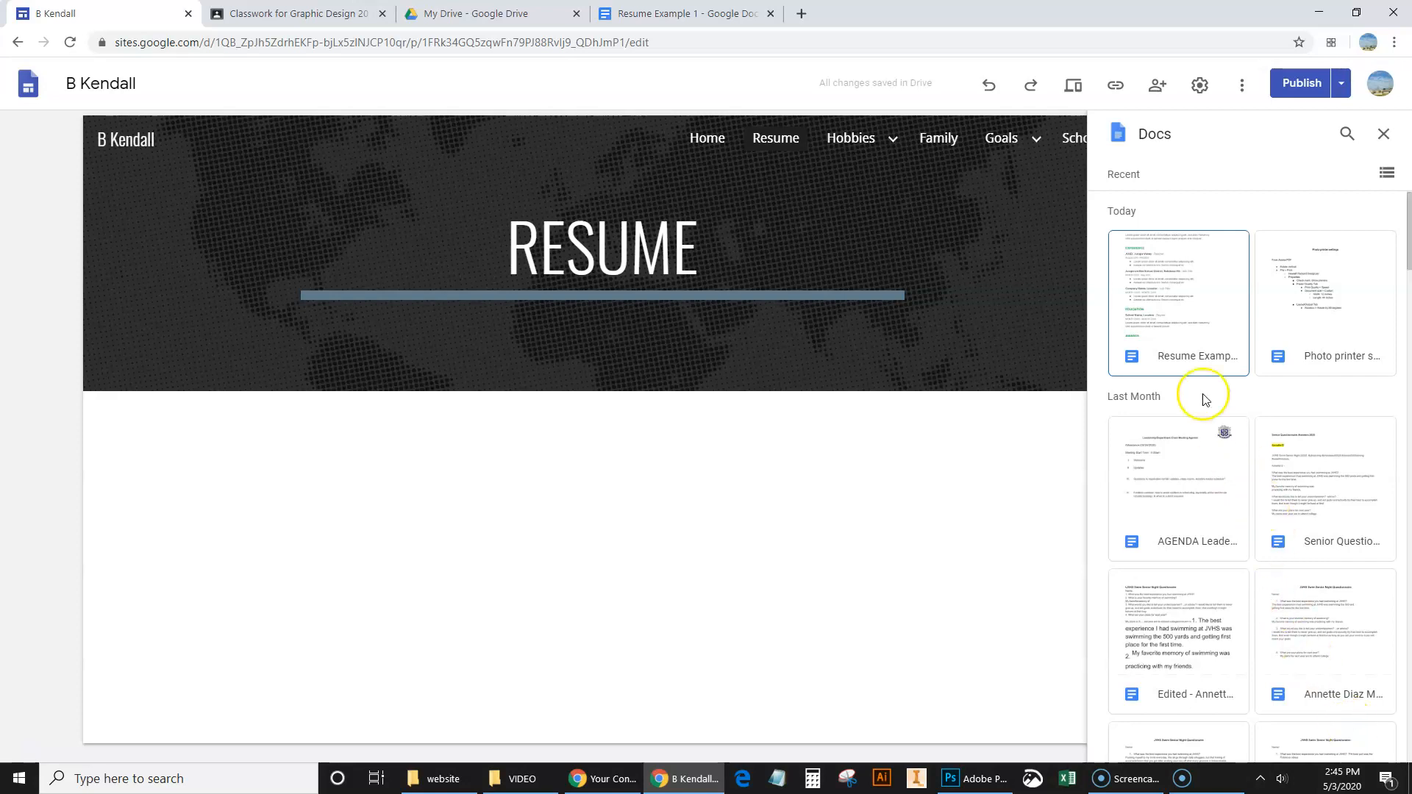
mouse_move(1169, 286)
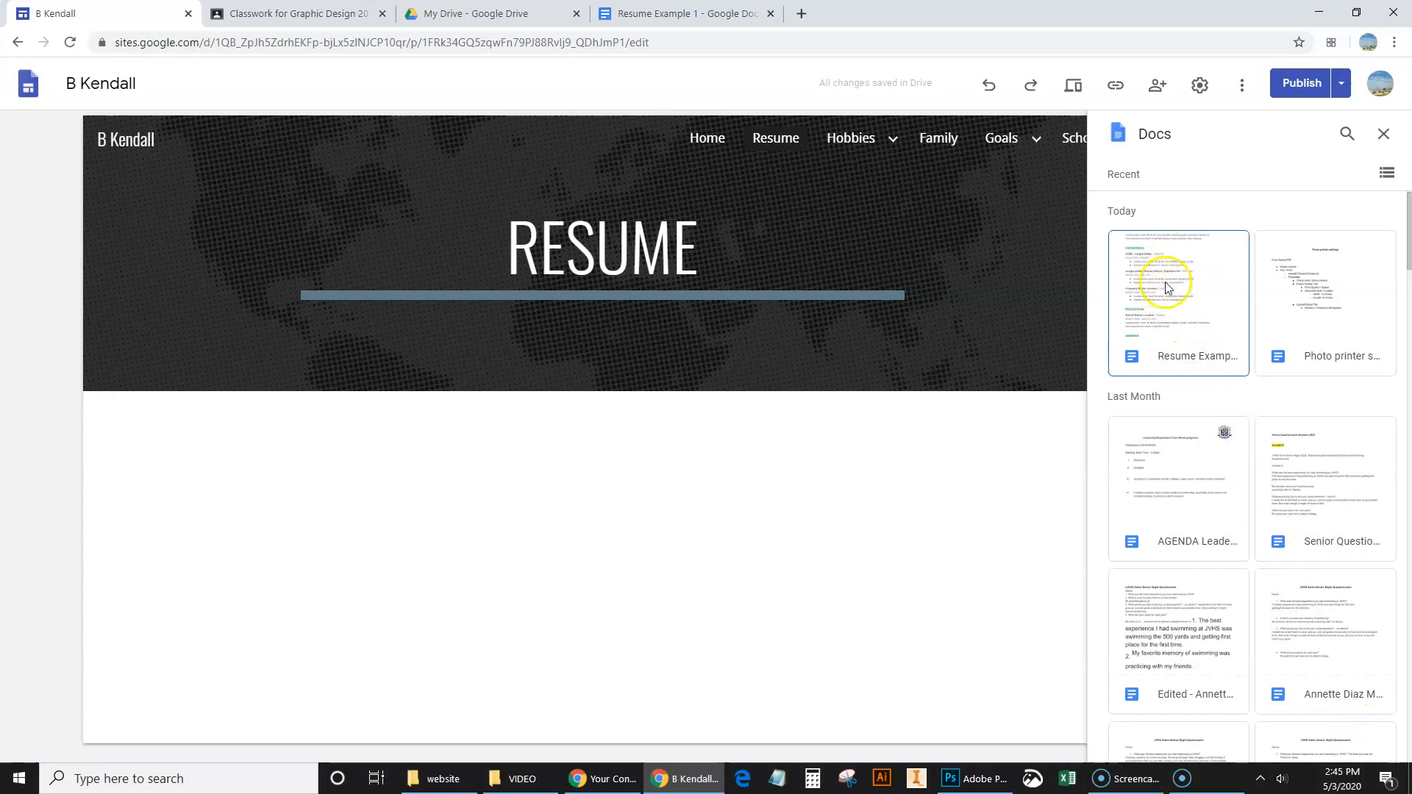
left_click(1176, 301)
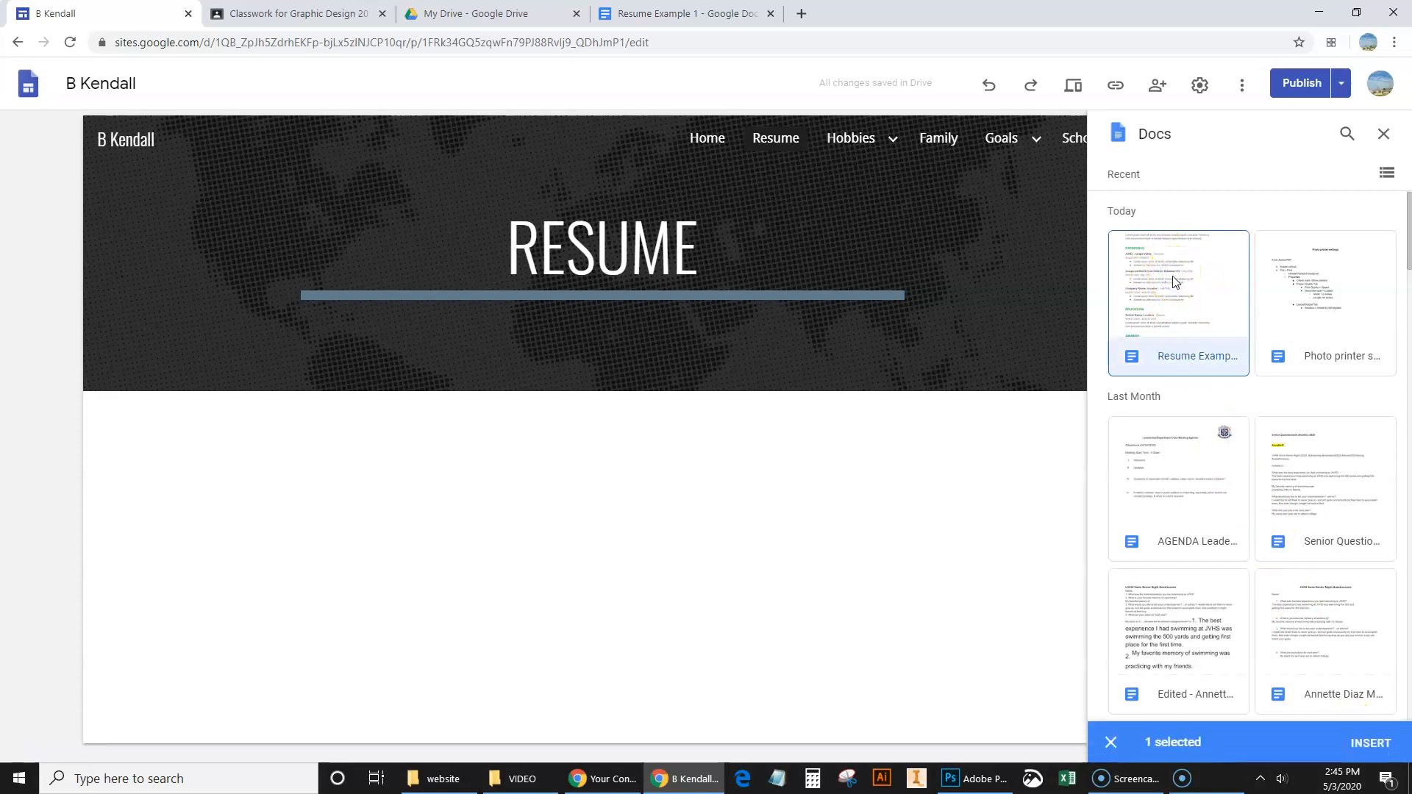
mouse_move(1170, 315)
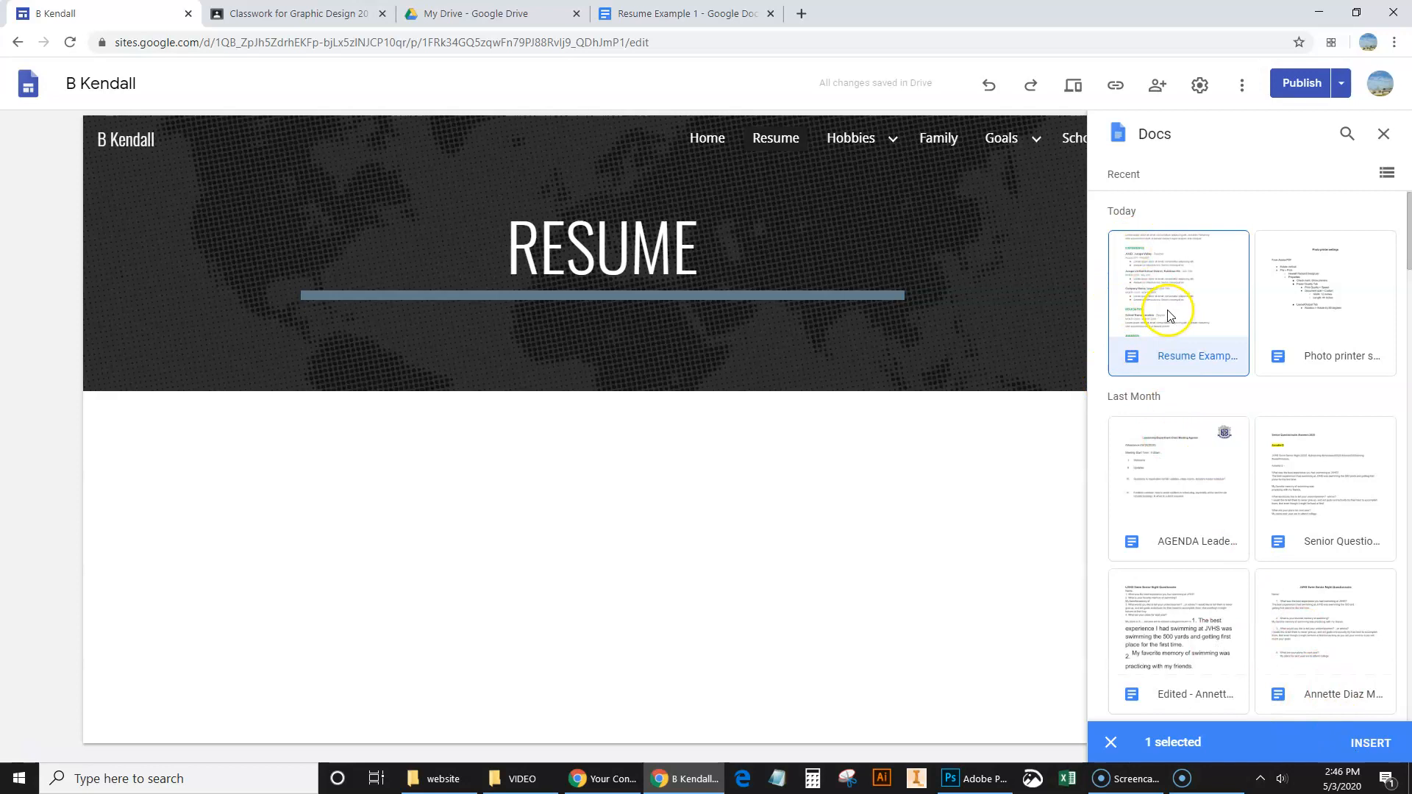
left_click(1368, 742)
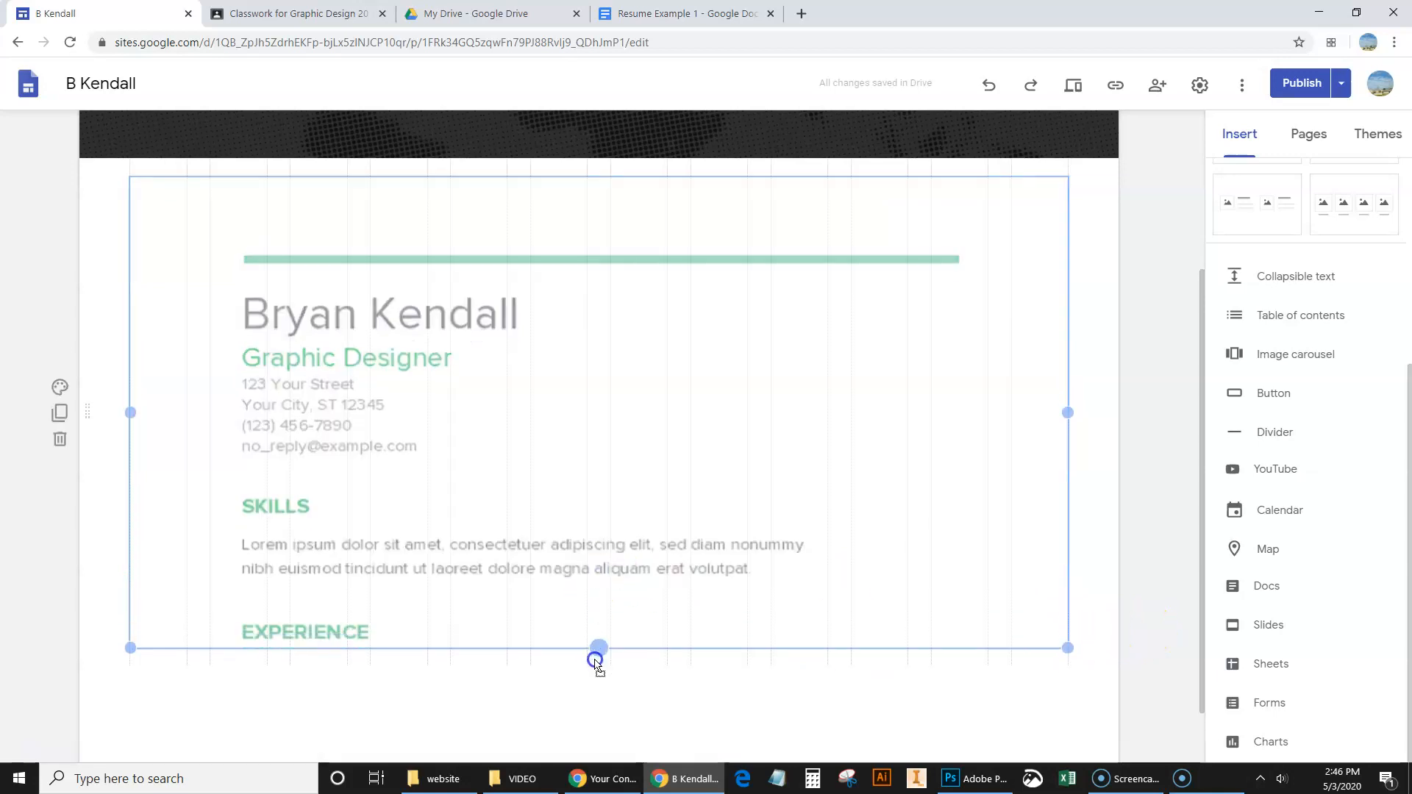
- Stretch the embedded Doc taller, then scroll through it down to Awards and back to the name
left_click(603, 779)
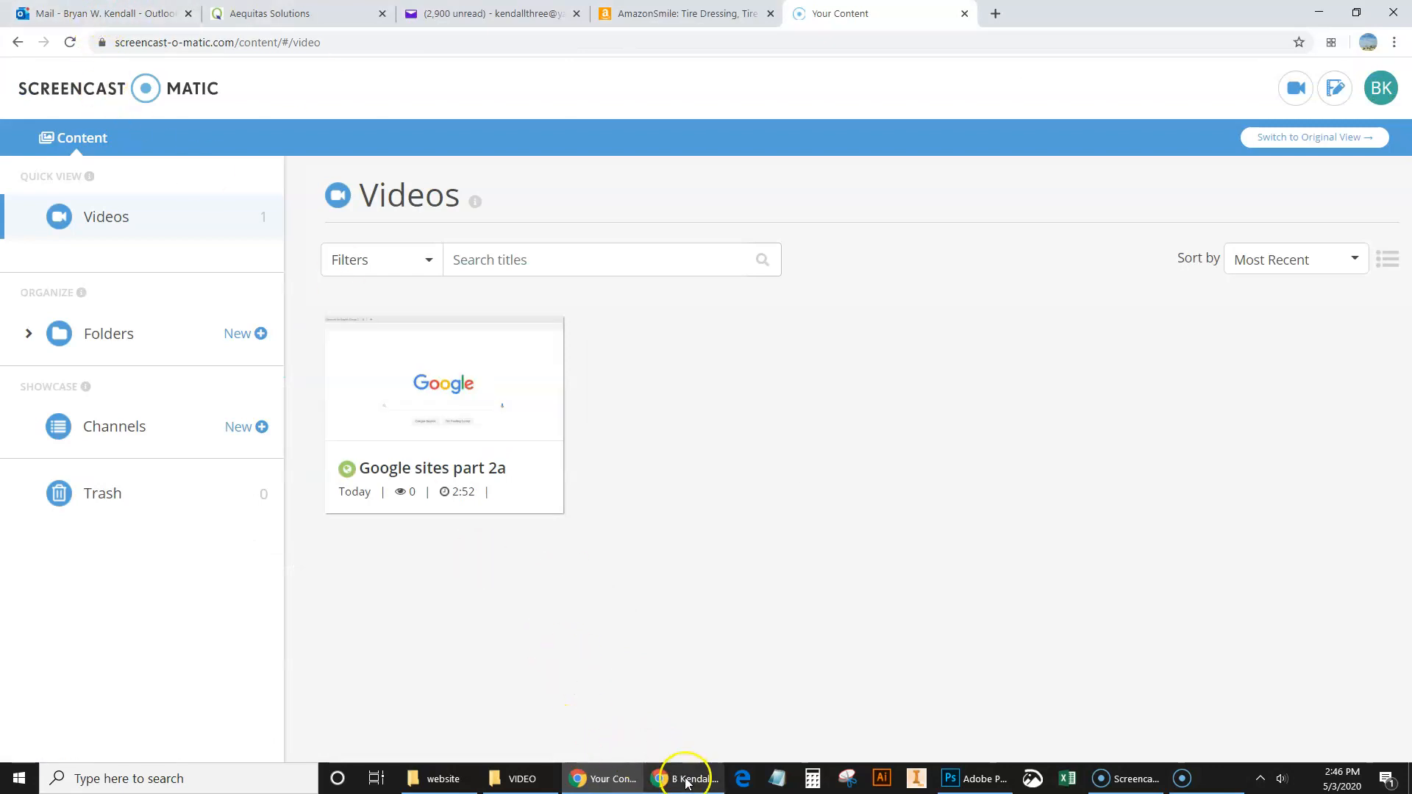
left_click(685, 778)
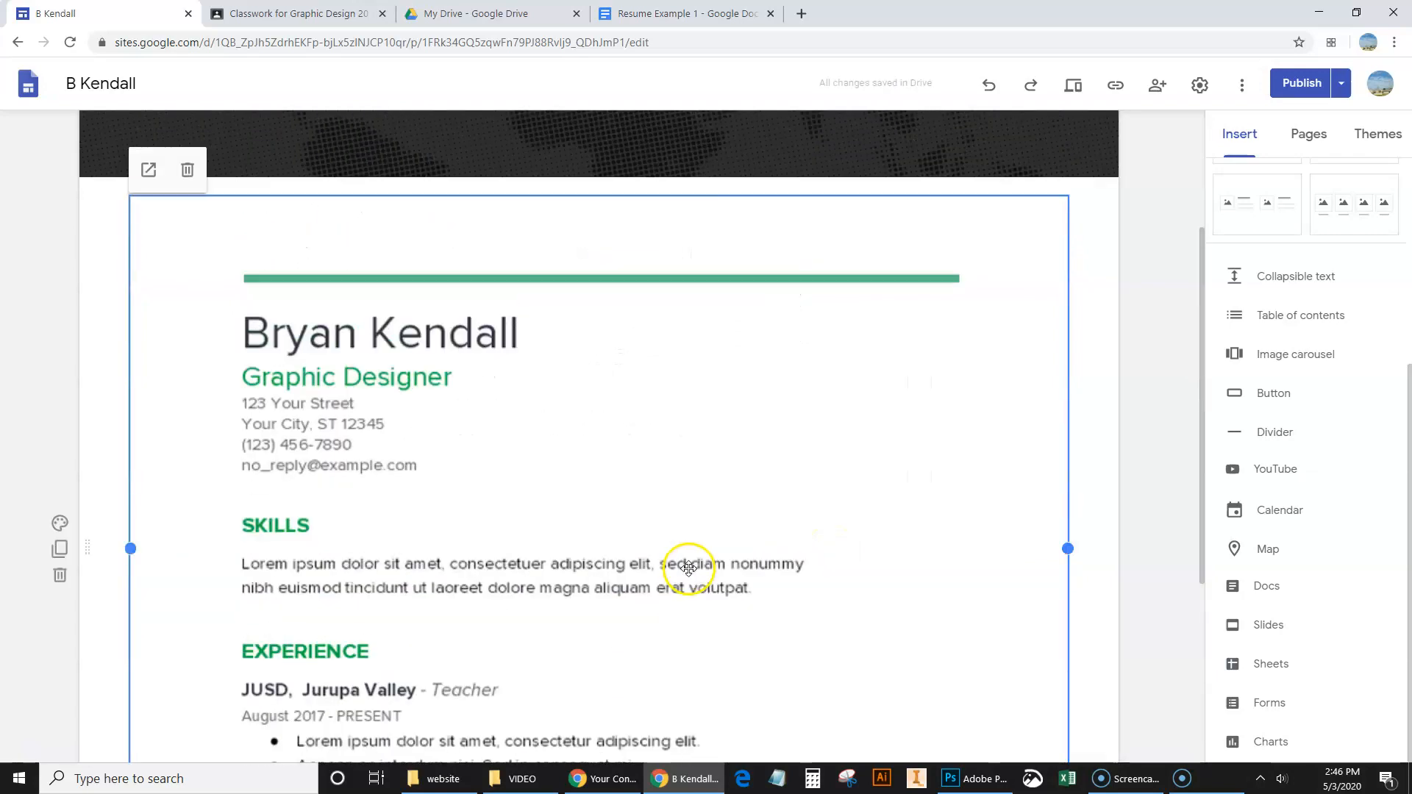
scroll("down", 3)
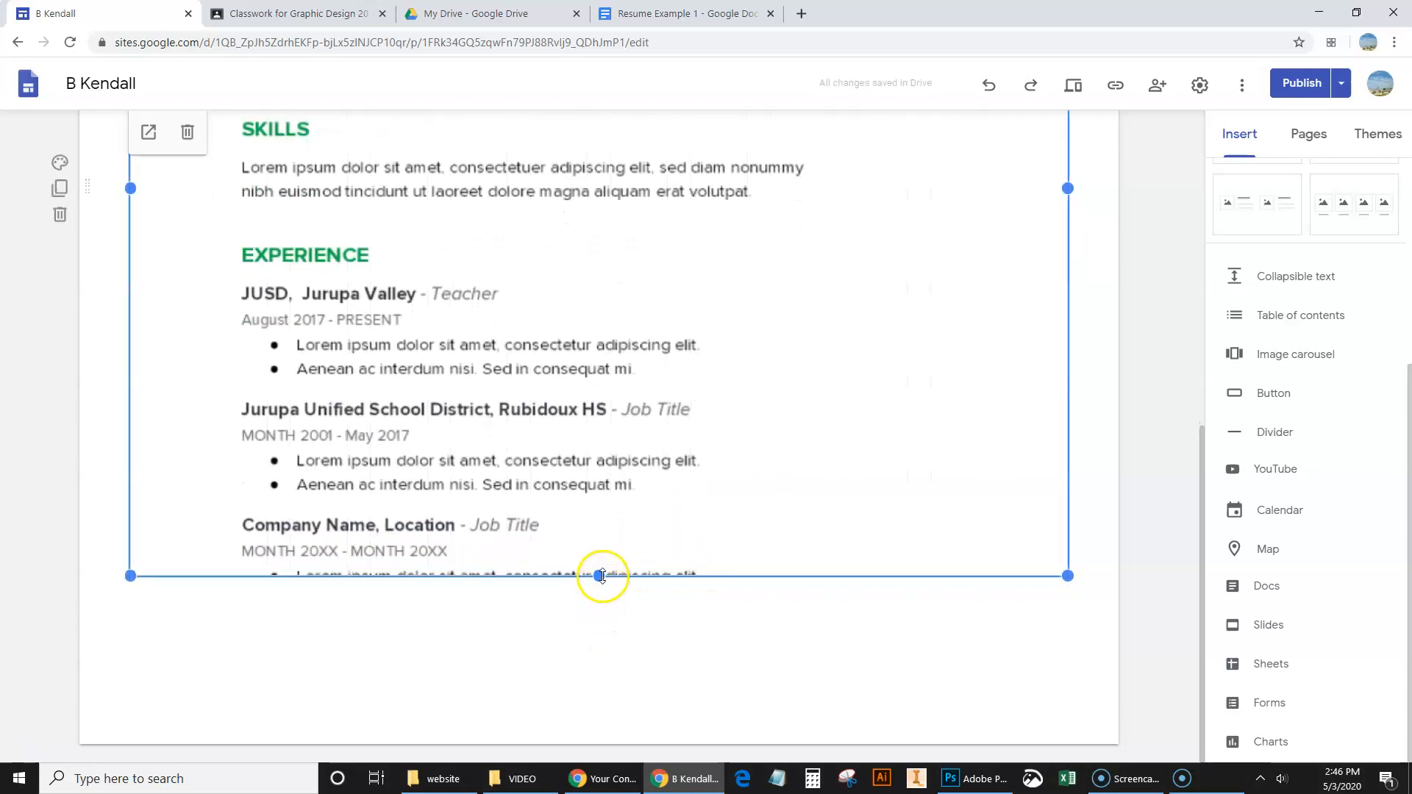
scroll("down", 3)
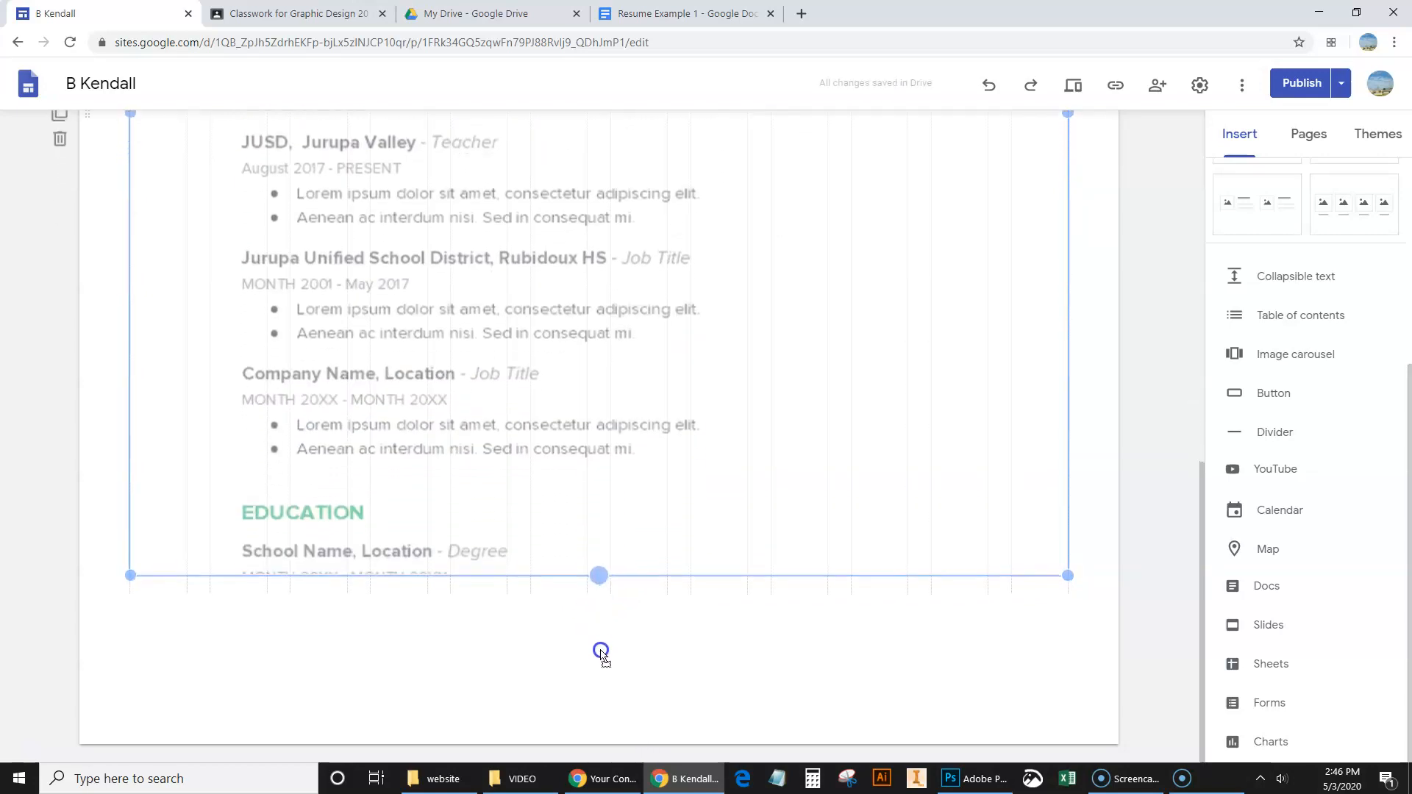
scroll("down", 3)
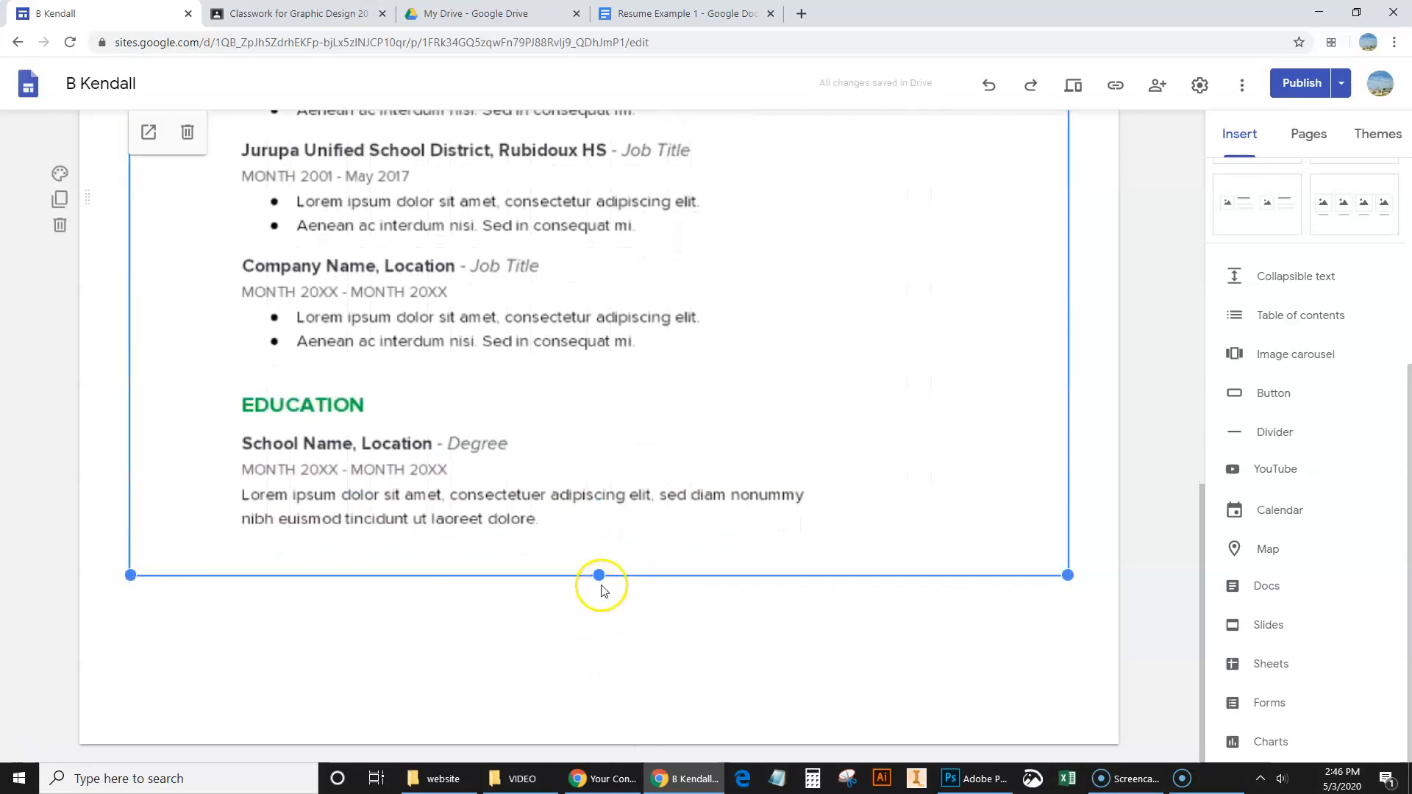
scroll("down", 3)
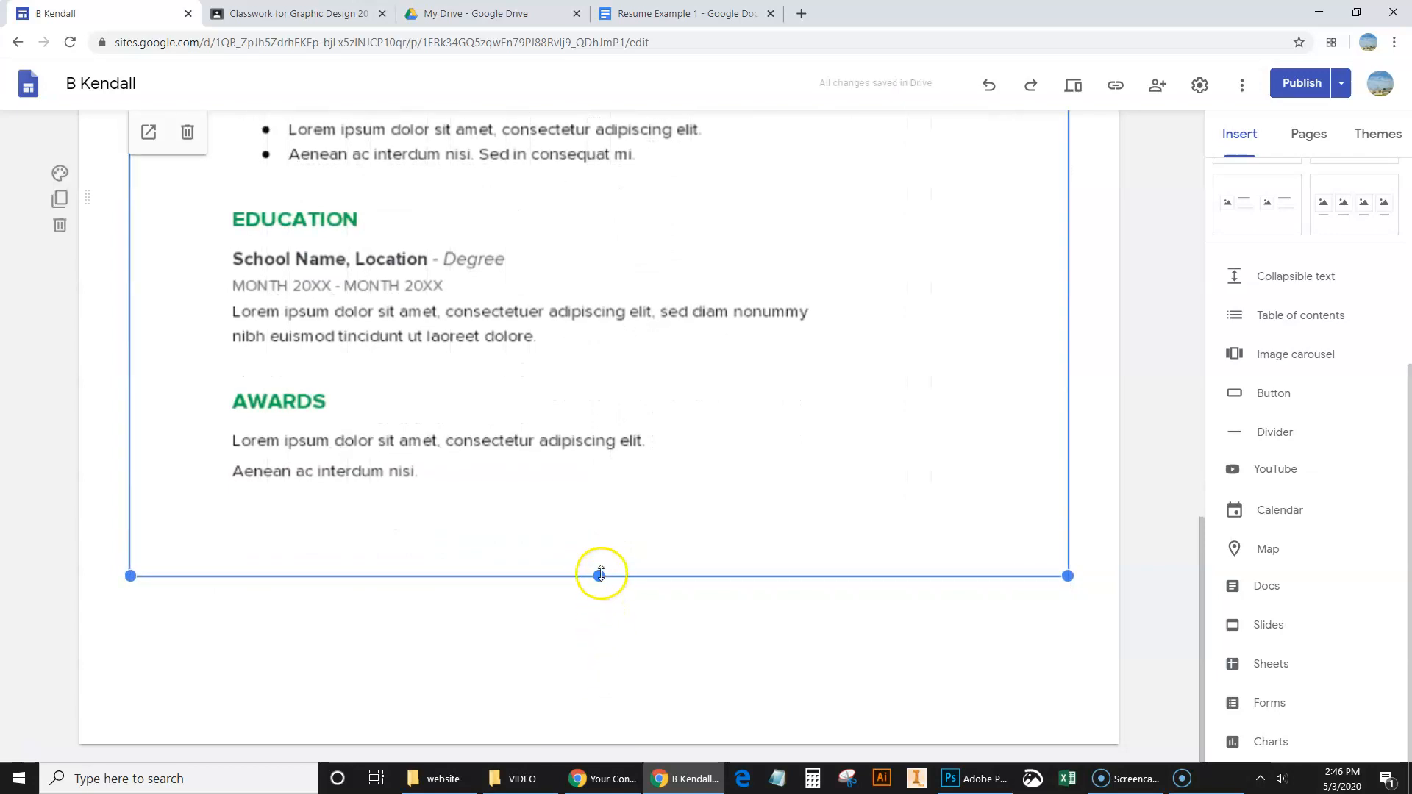
scroll("up", 3)
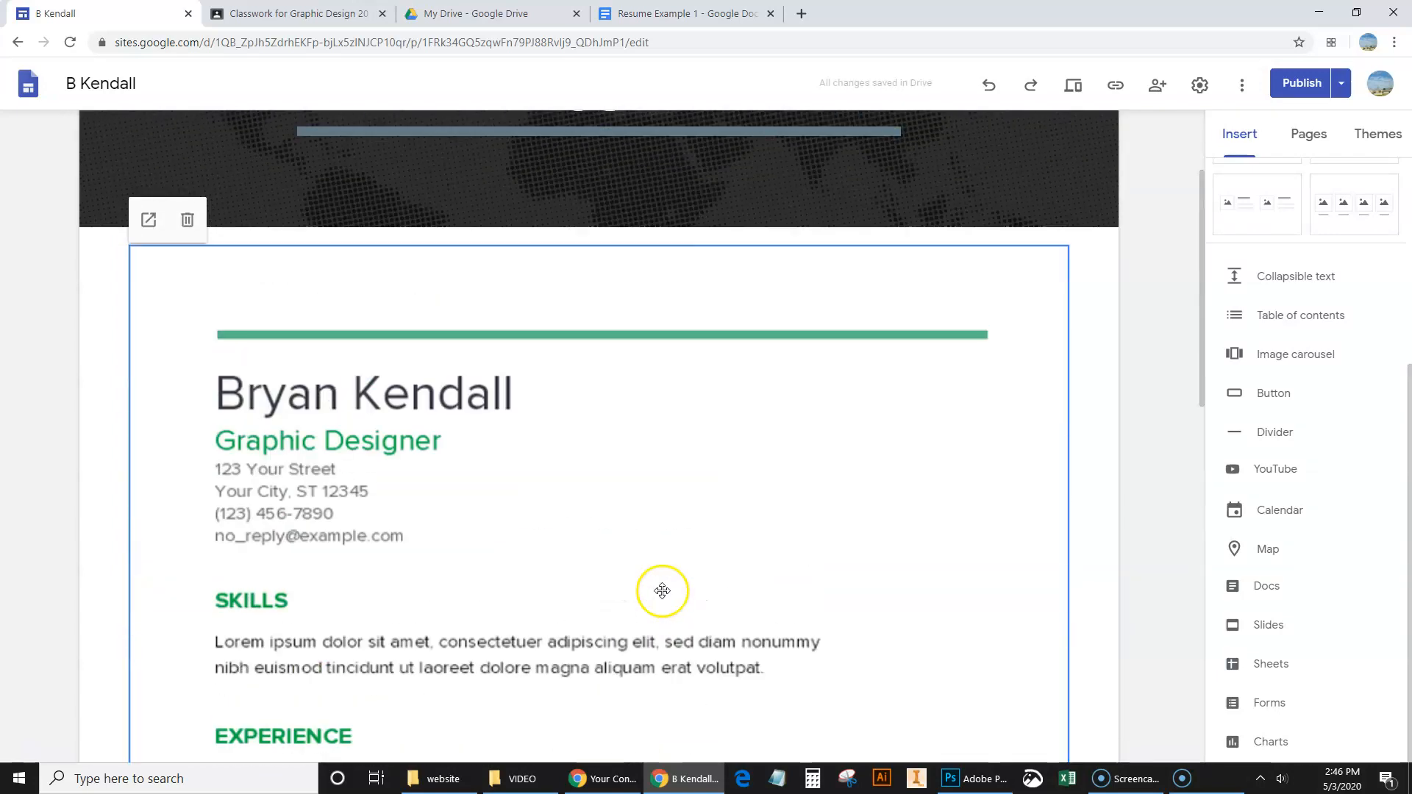
scroll("up", 3)
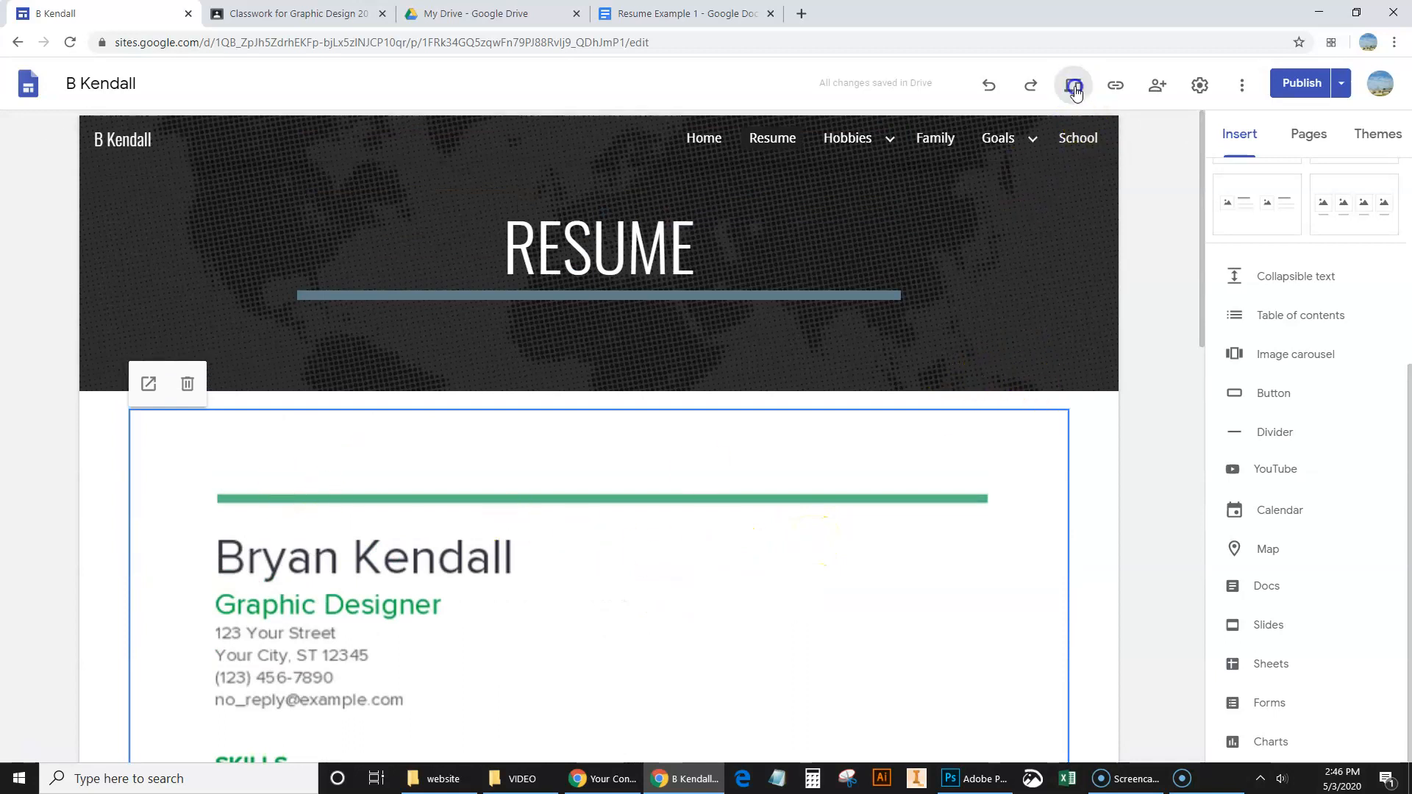
left_click(1073, 84)
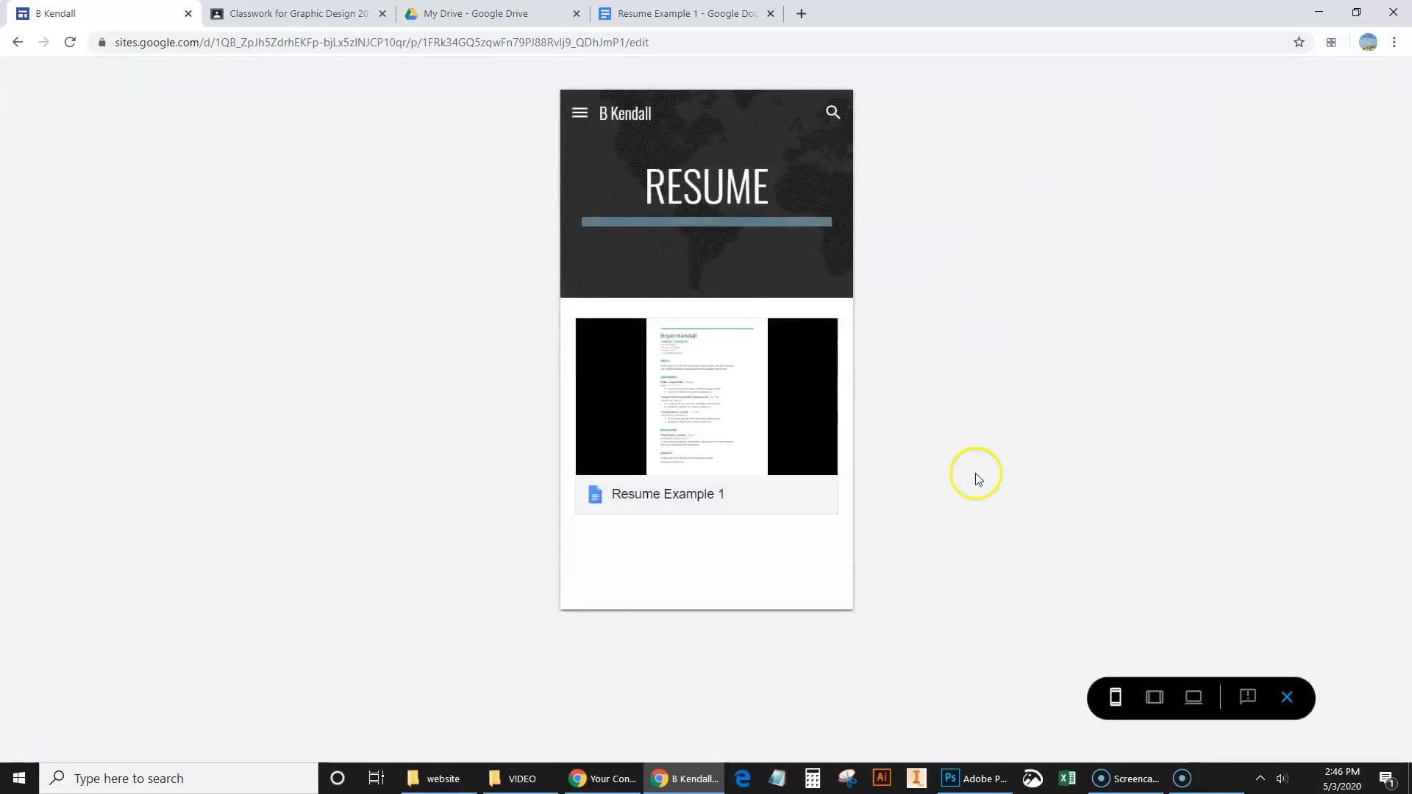
left_click(1192, 698)
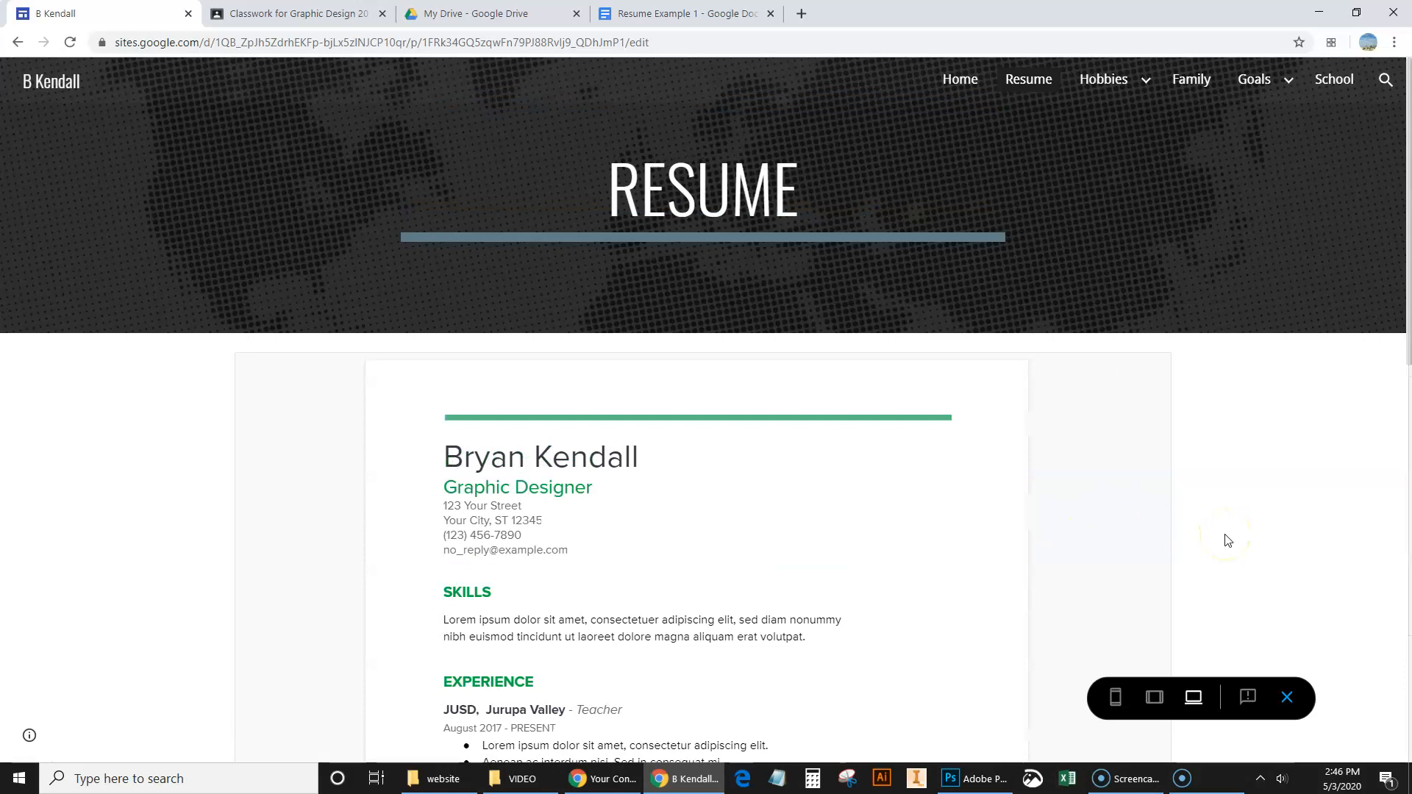
mouse_move(1097, 411)
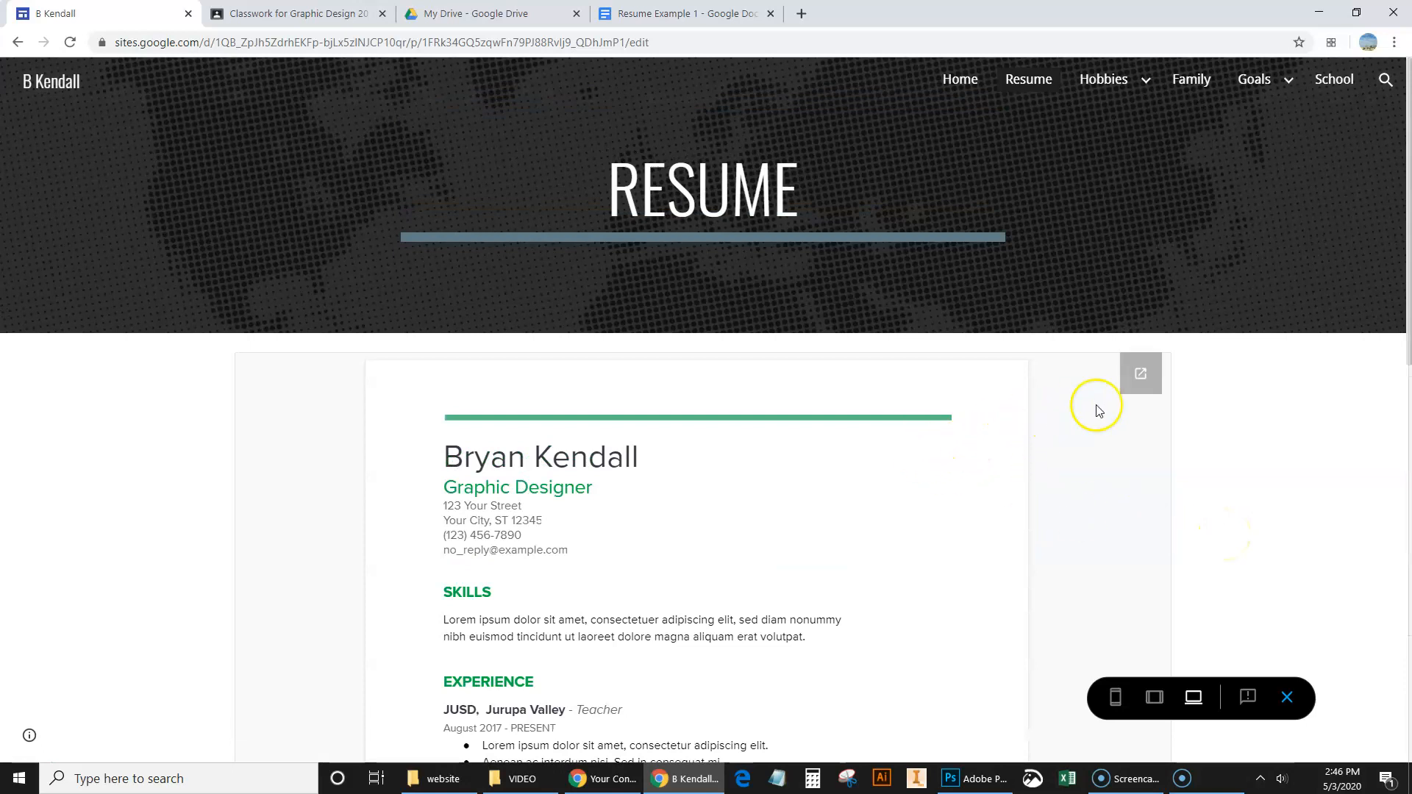
mouse_move(1140, 373)
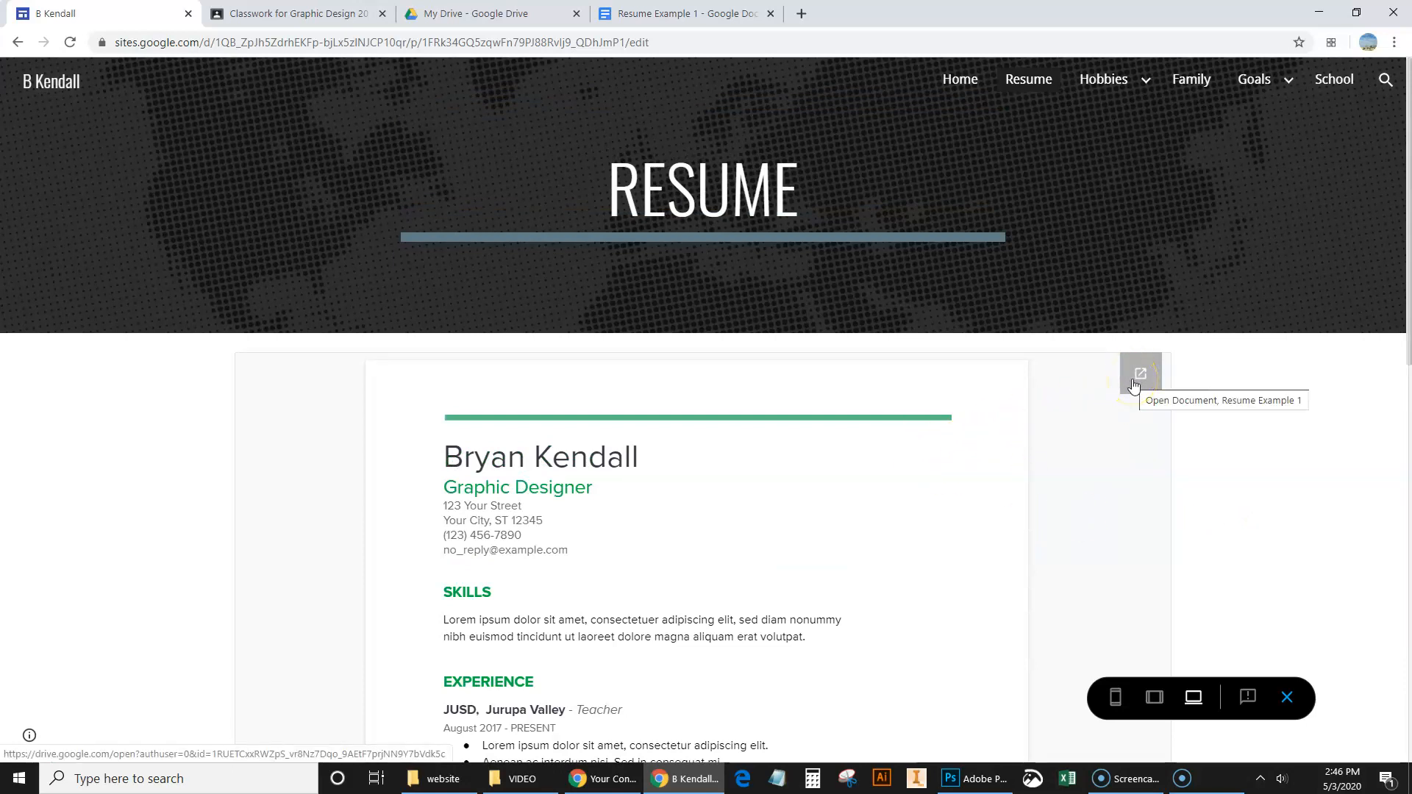
mouse_move(1128, 486)
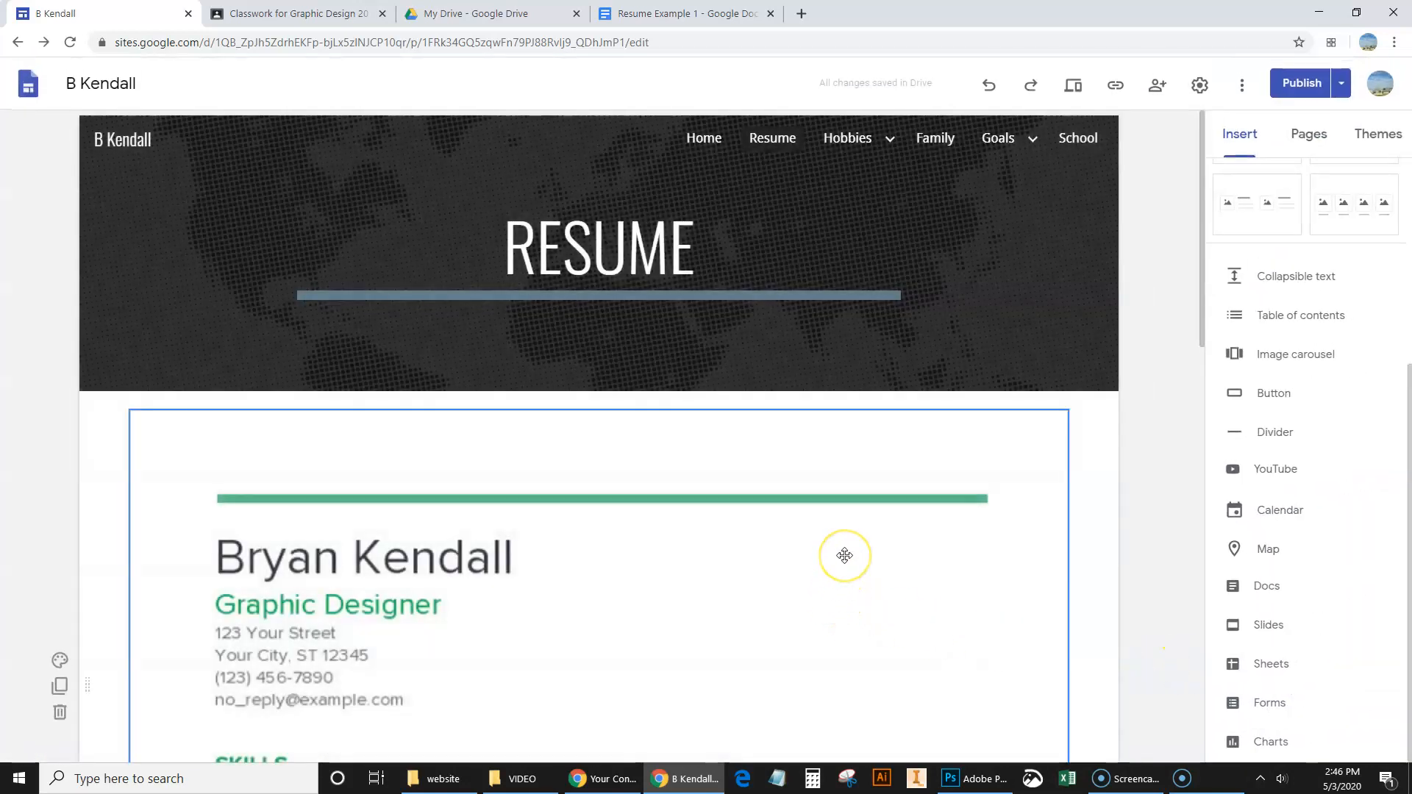
mouse_move(763, 582)
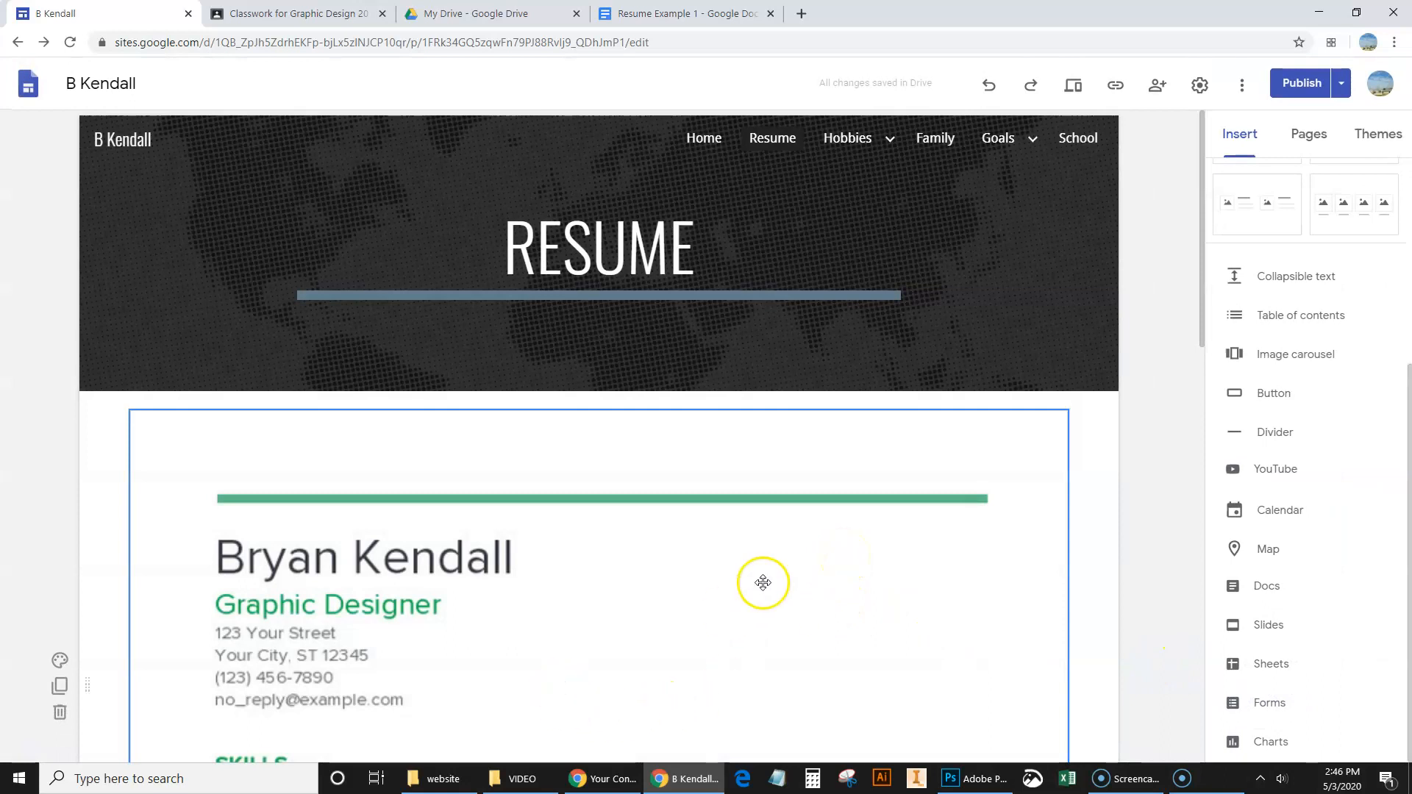
- Check the School page, then reorder Resume below School in the Pages panel
left_click(1078, 137)
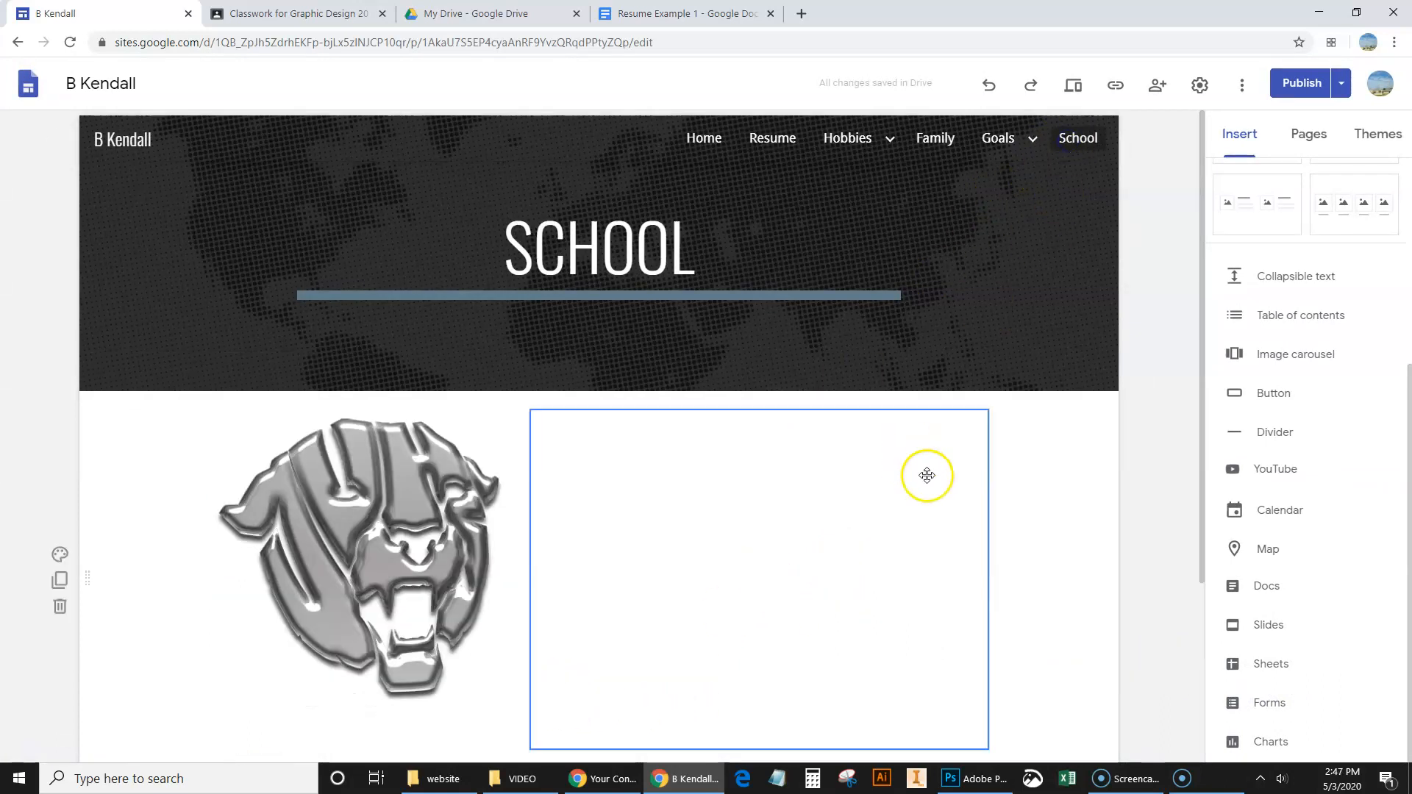
mouse_move(878, 614)
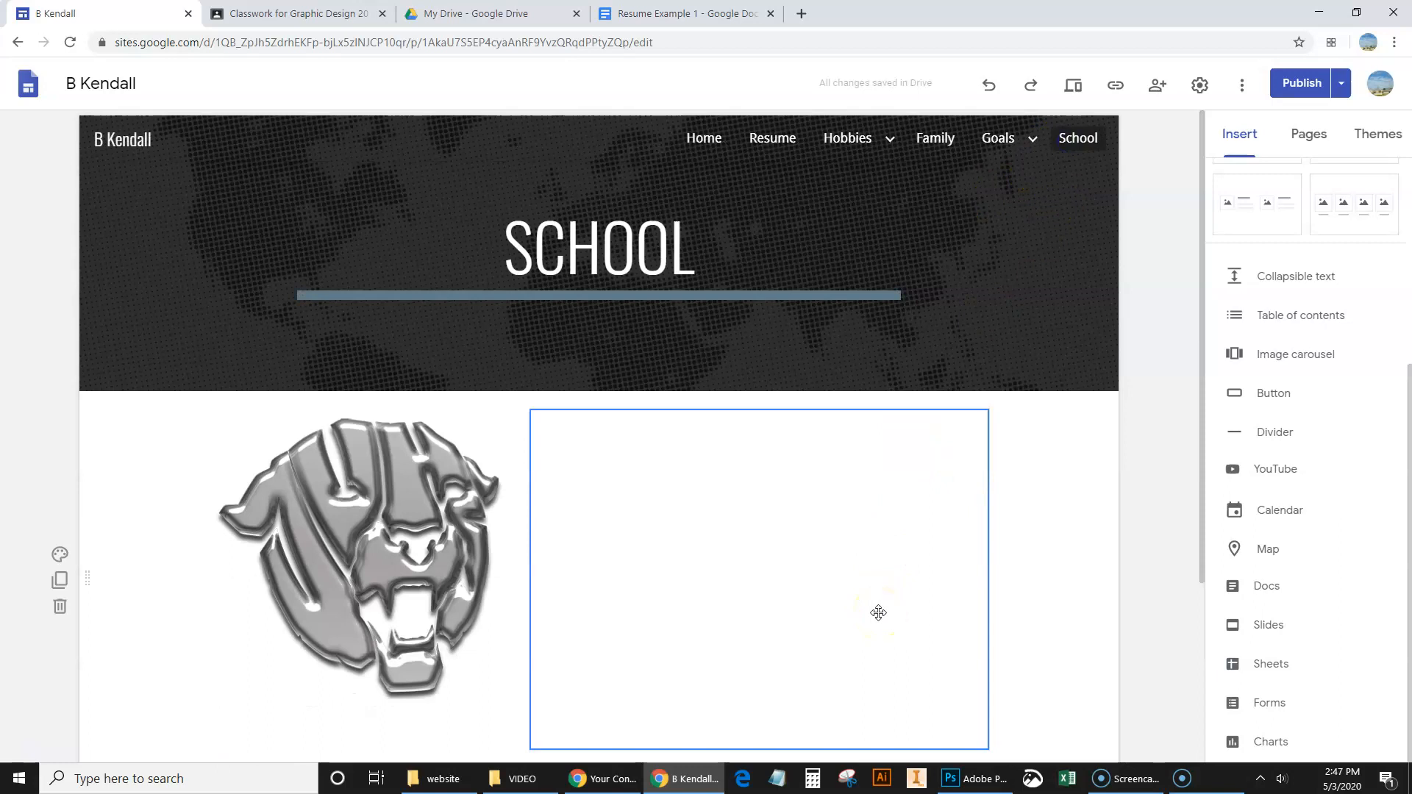
left_click(1267, 549)
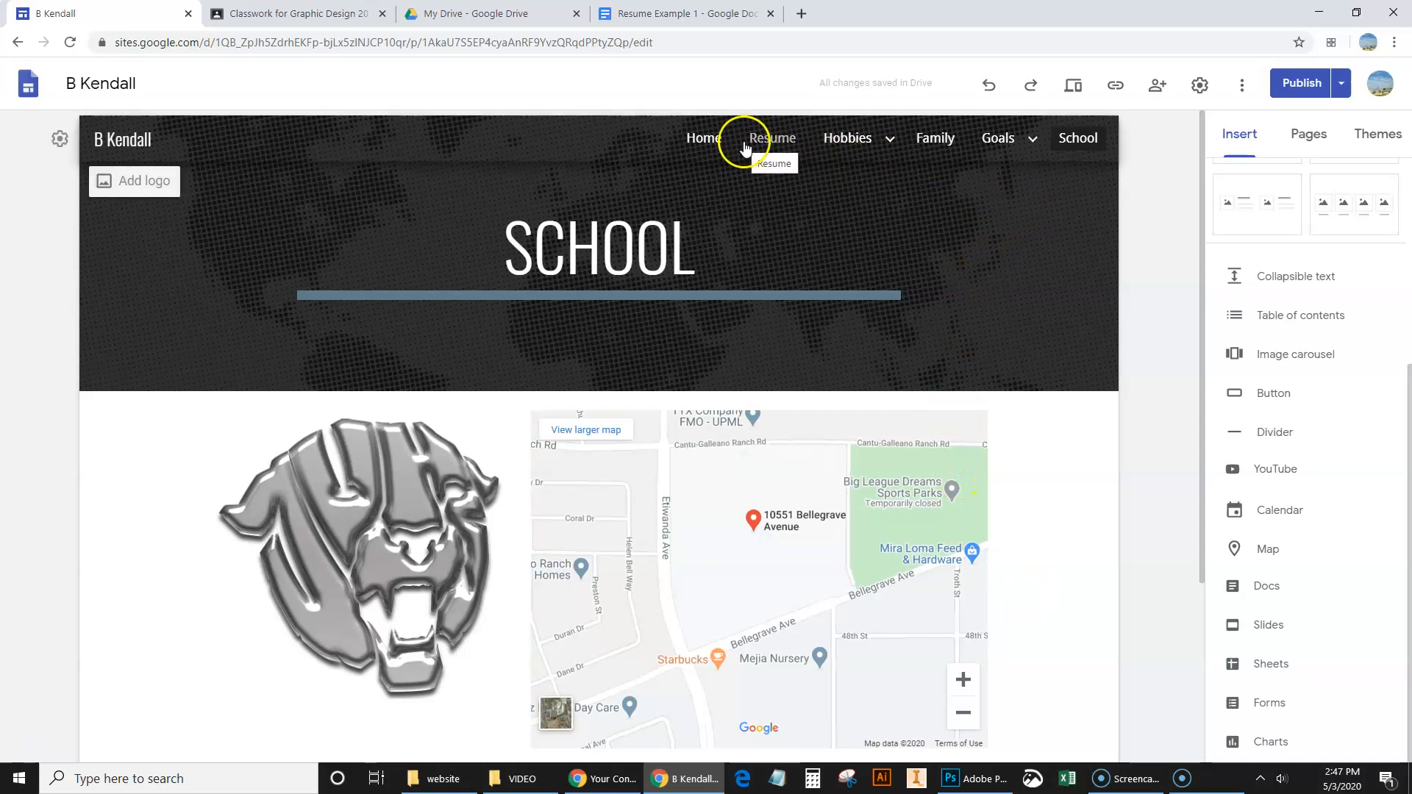
left_click(772, 138)
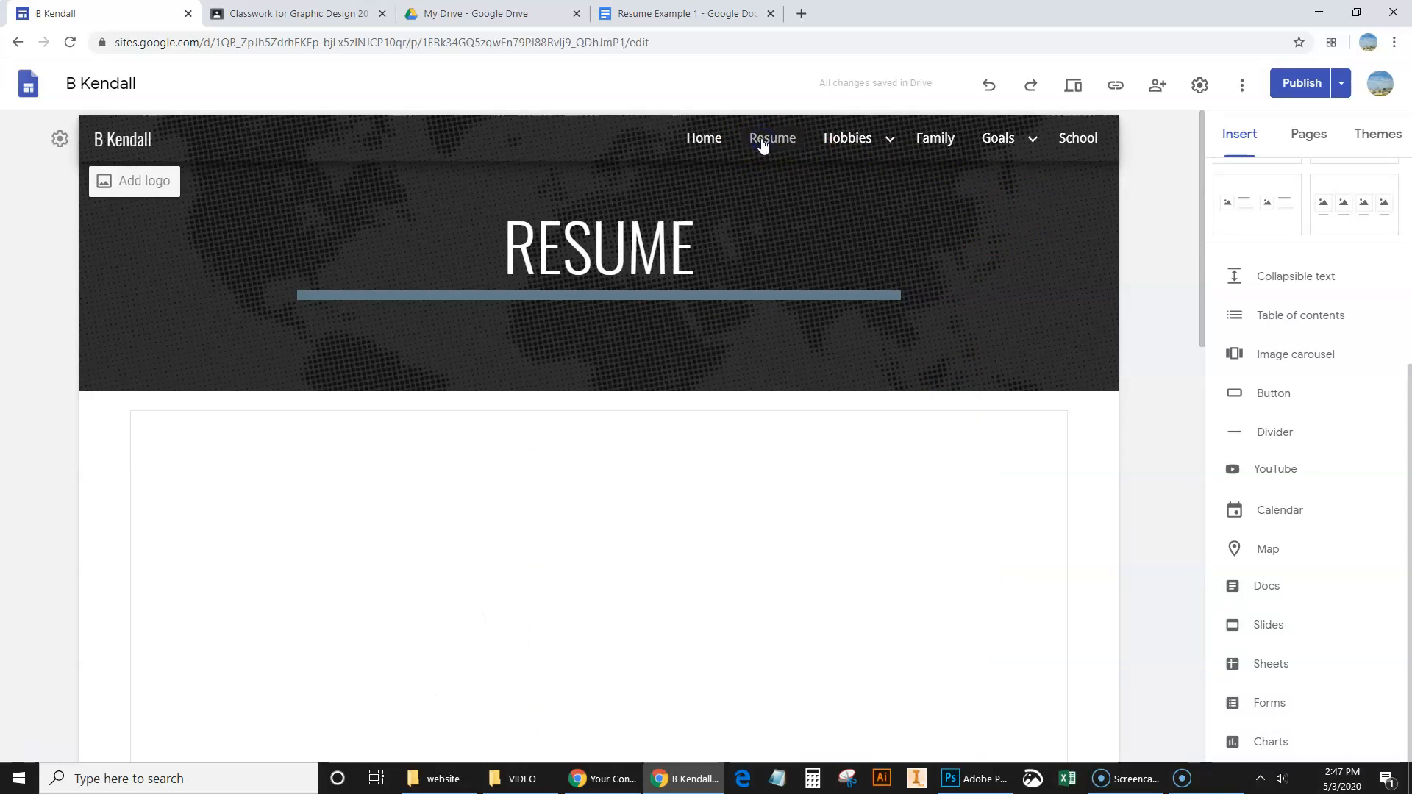
left_click(1309, 133)
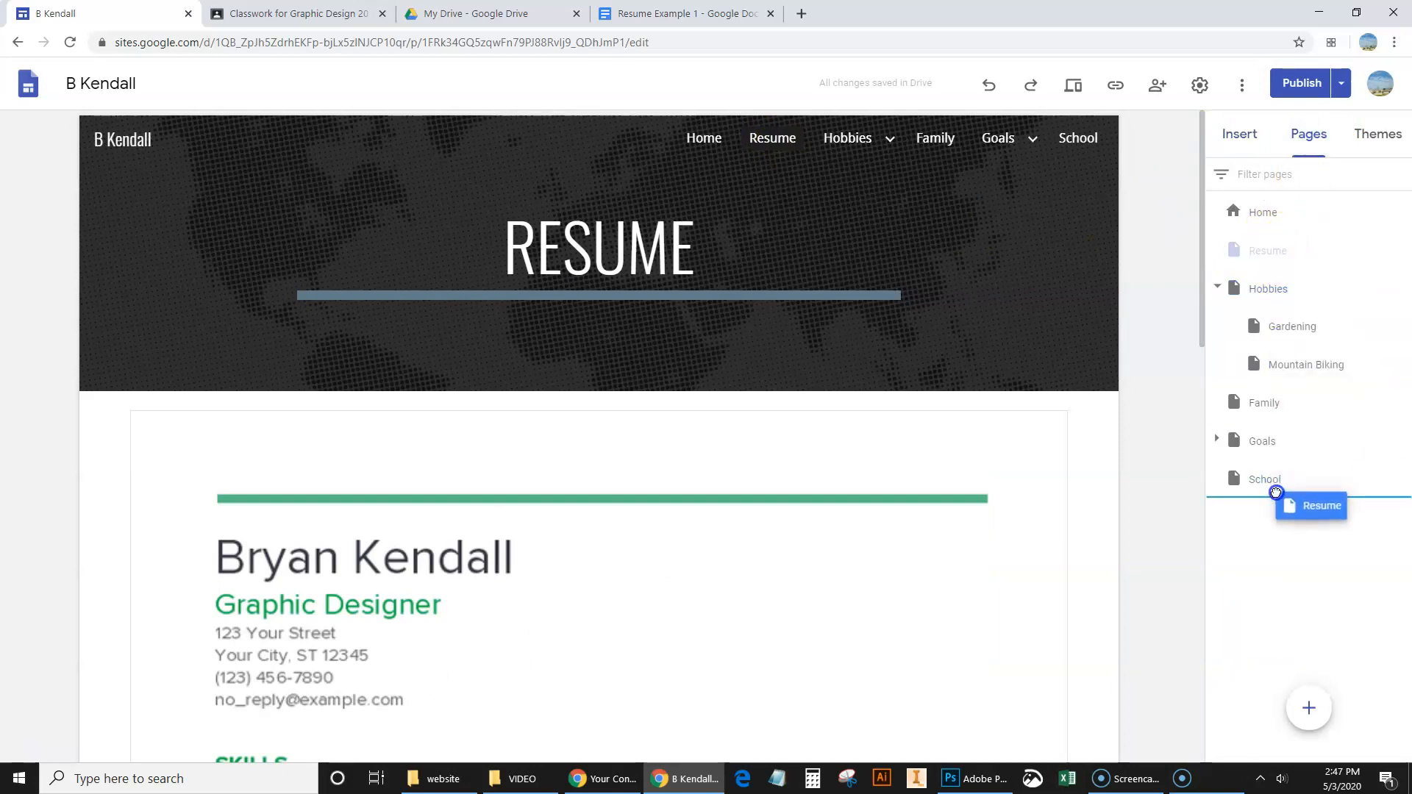
left_click(1238, 133)
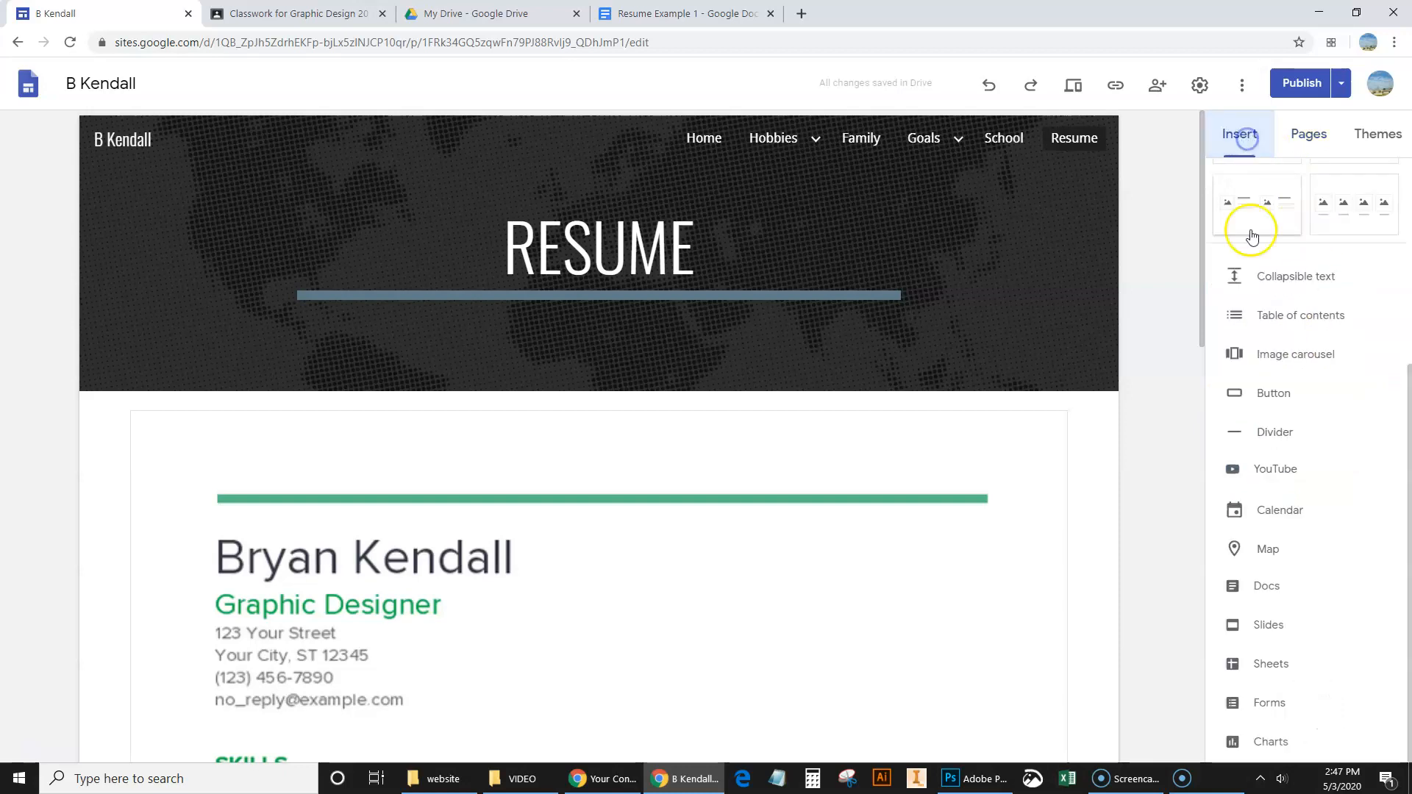
mouse_move(1283, 486)
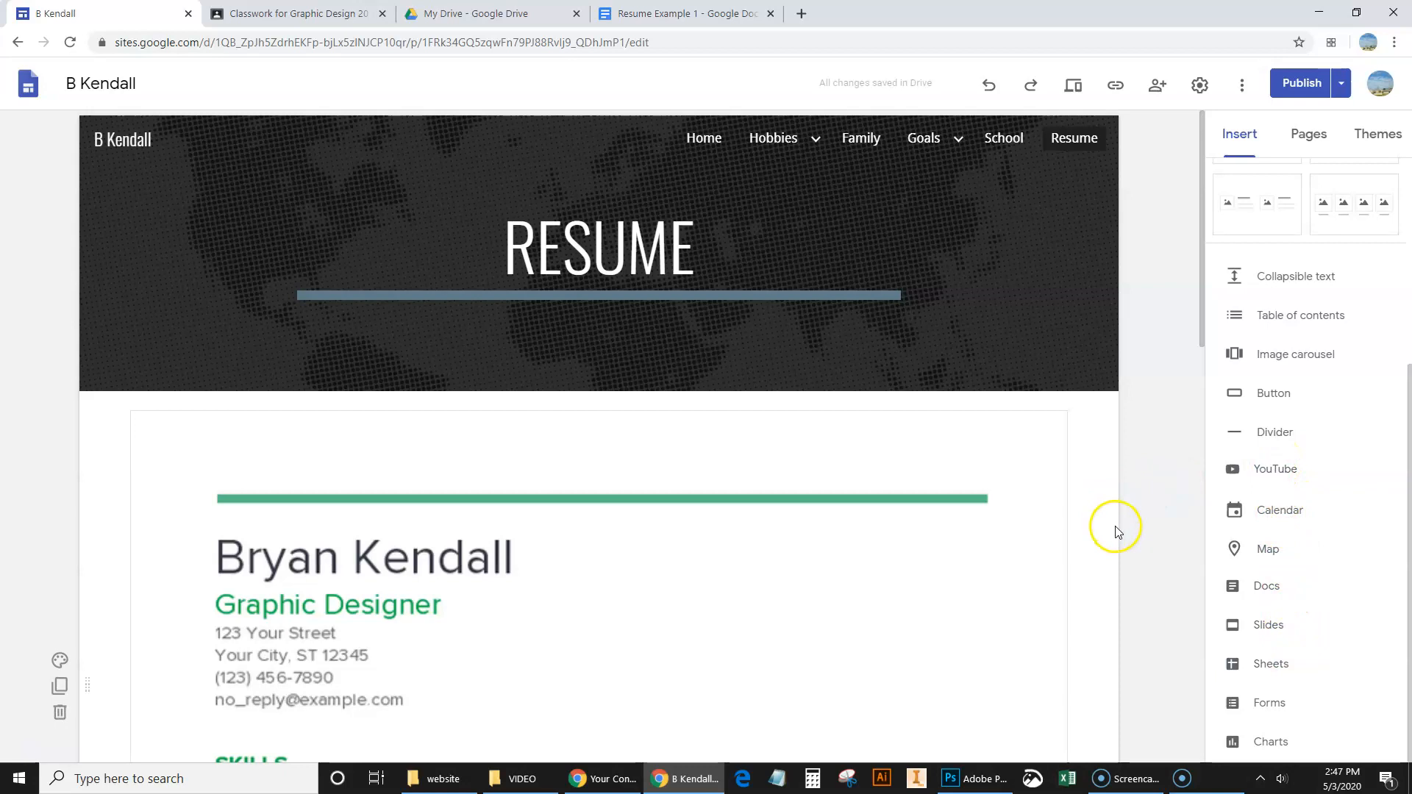
mouse_move(1148, 554)
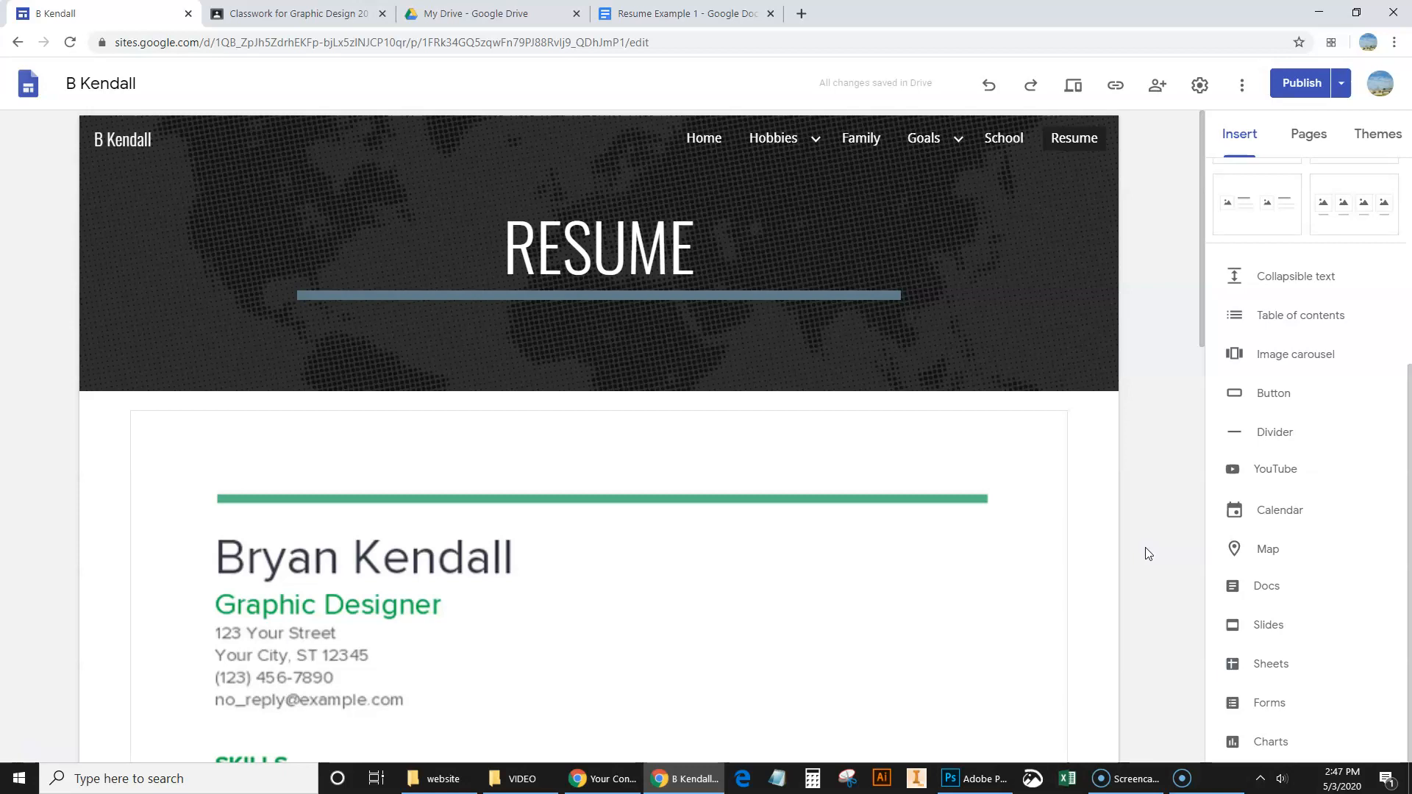
mouse_move(1294, 45)
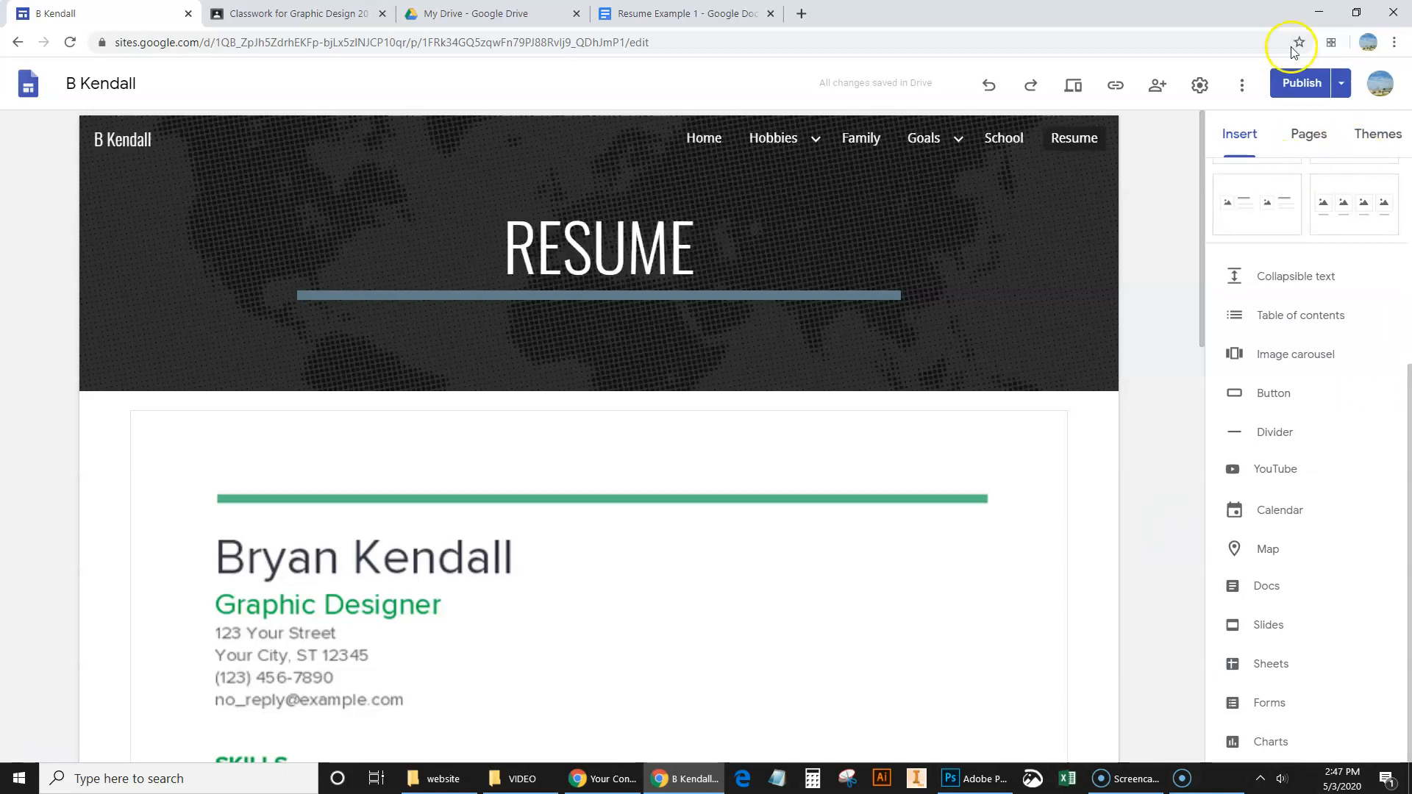
mouse_move(1300, 83)
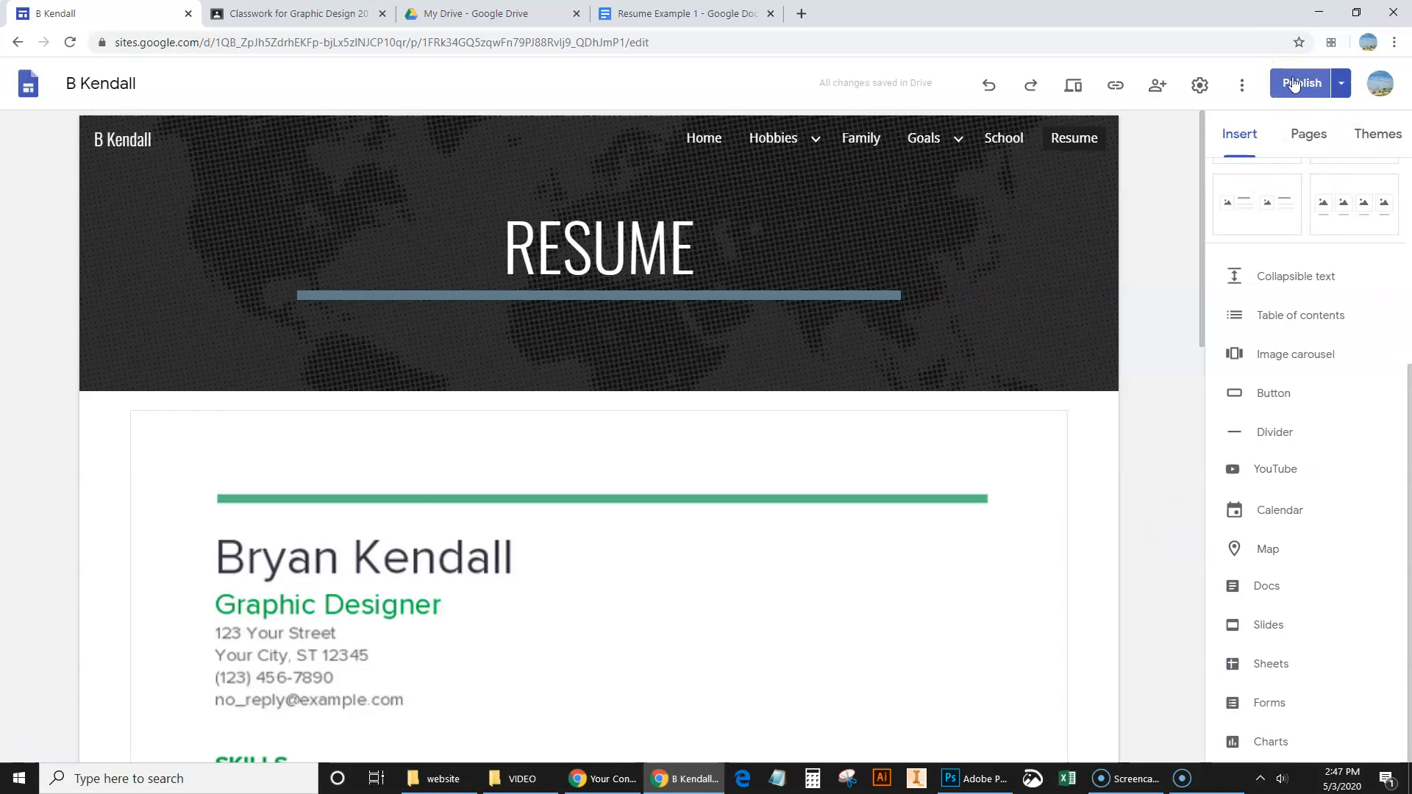
- Review the draft changes with the School and Resume pages and confirm Publish
left_click(1300, 83)
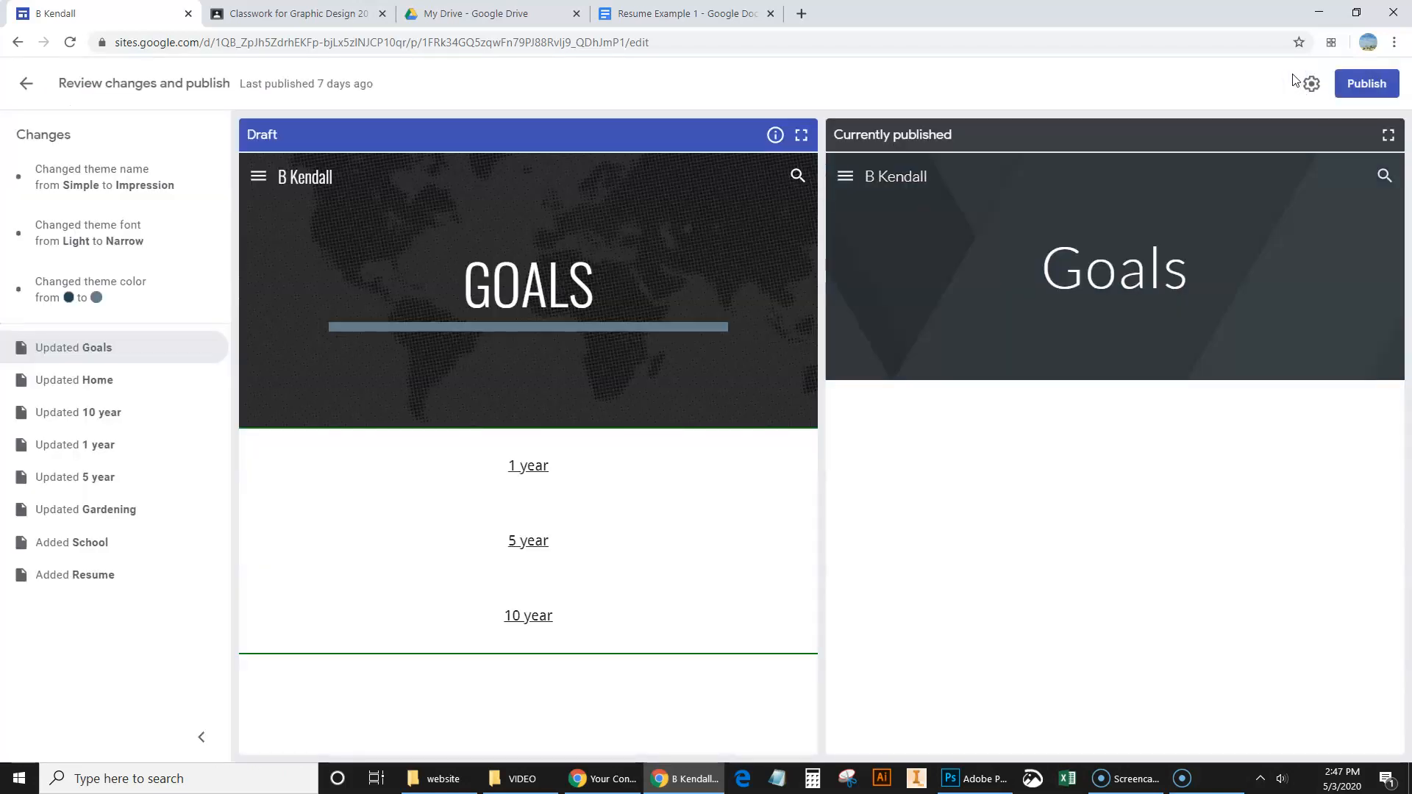
mouse_move(1264, 274)
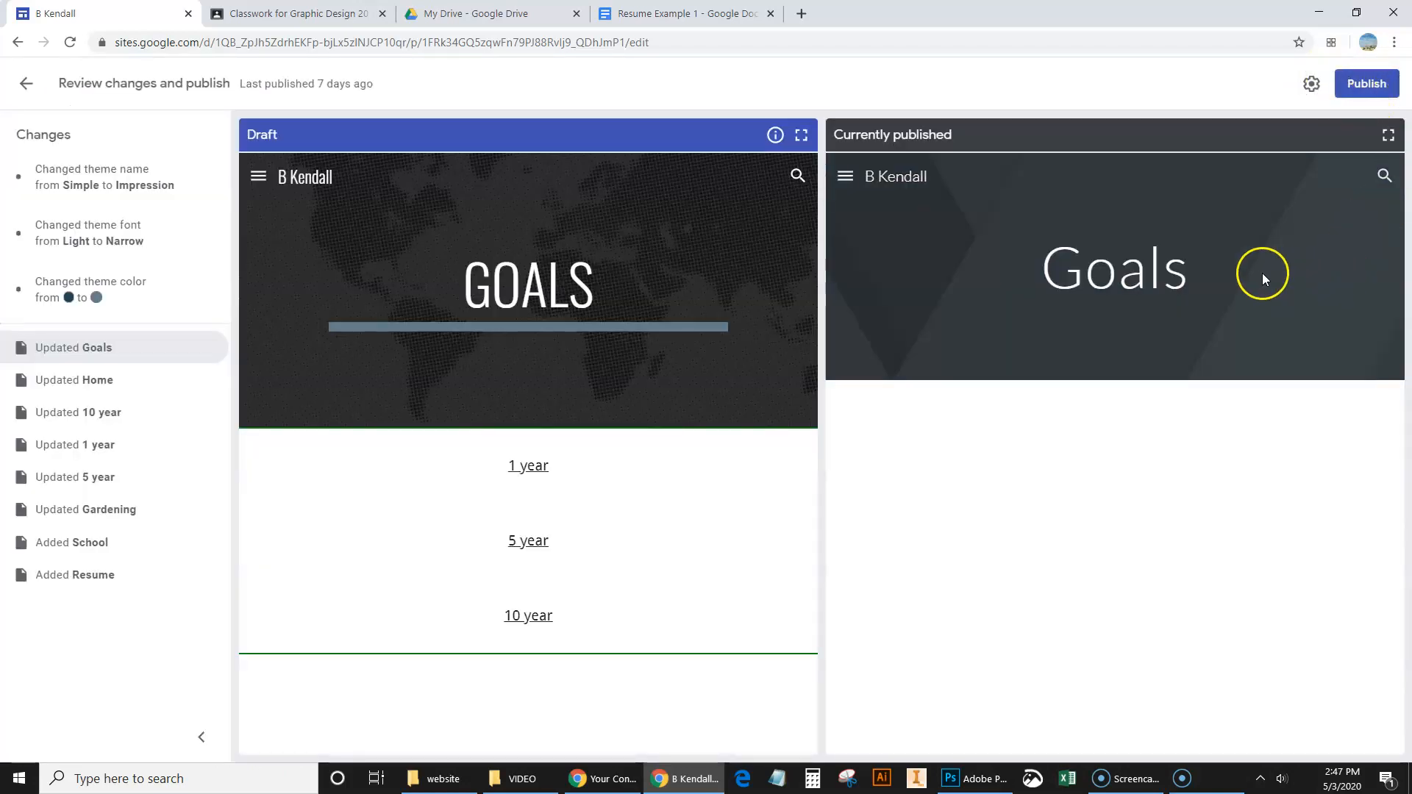
mouse_move(1116, 332)
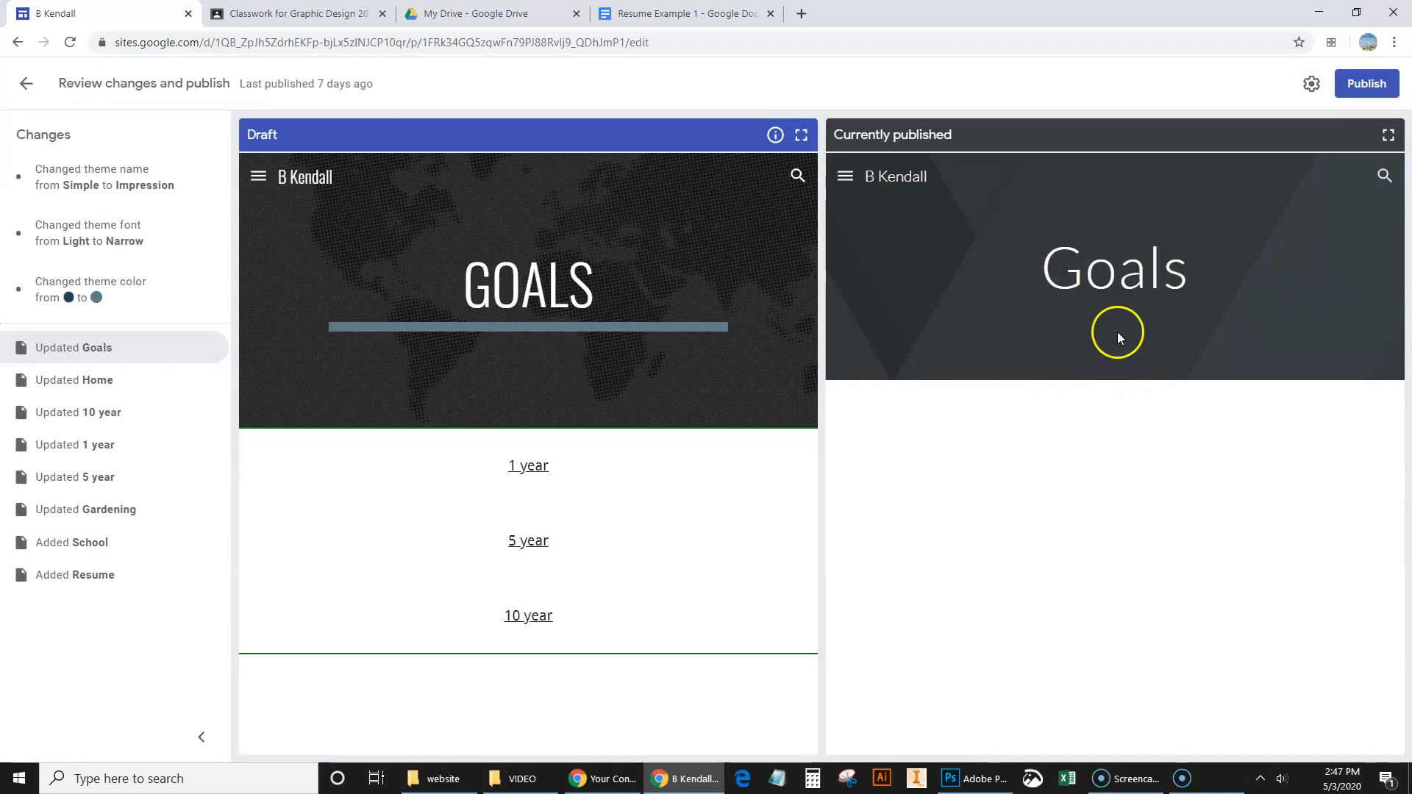
mouse_move(1071, 237)
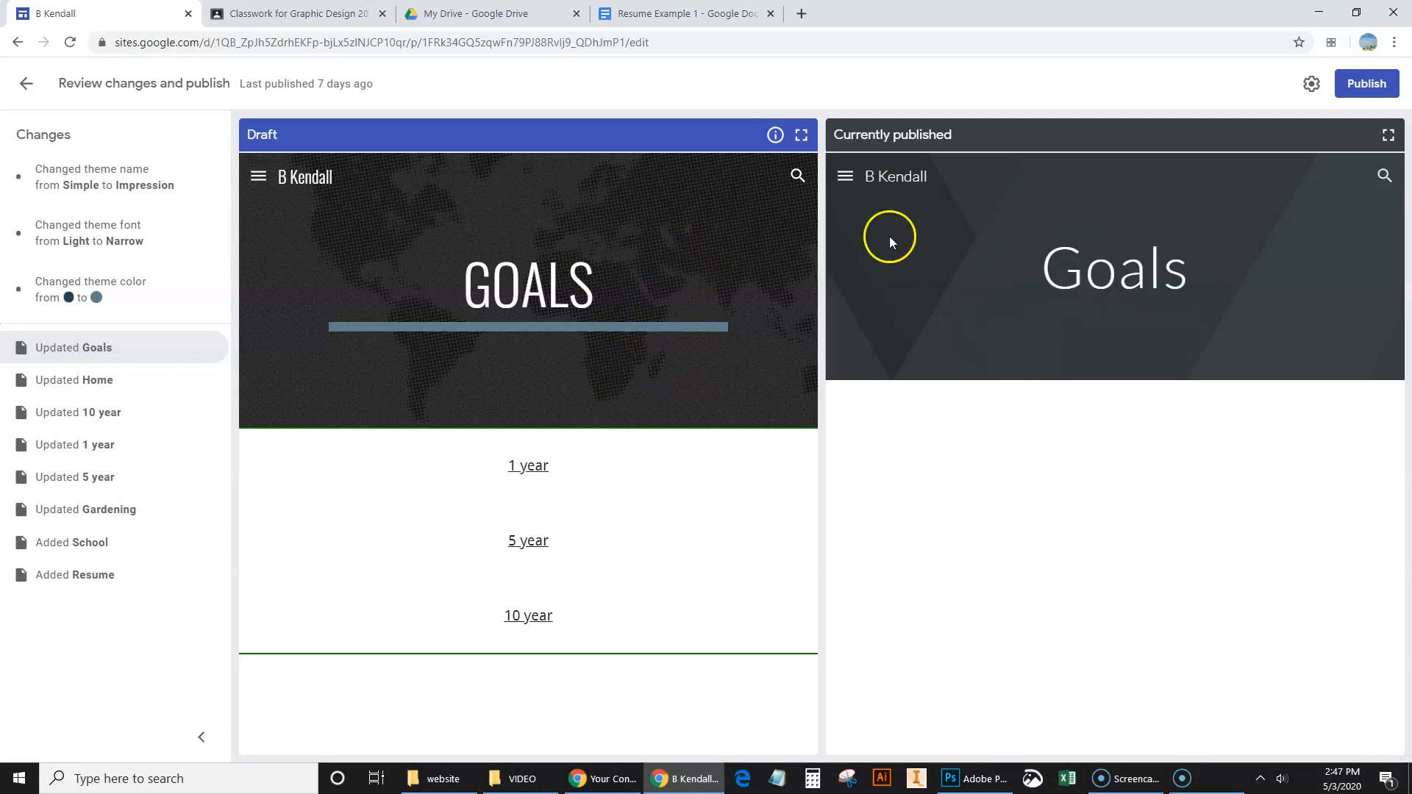
mouse_move(1365, 83)
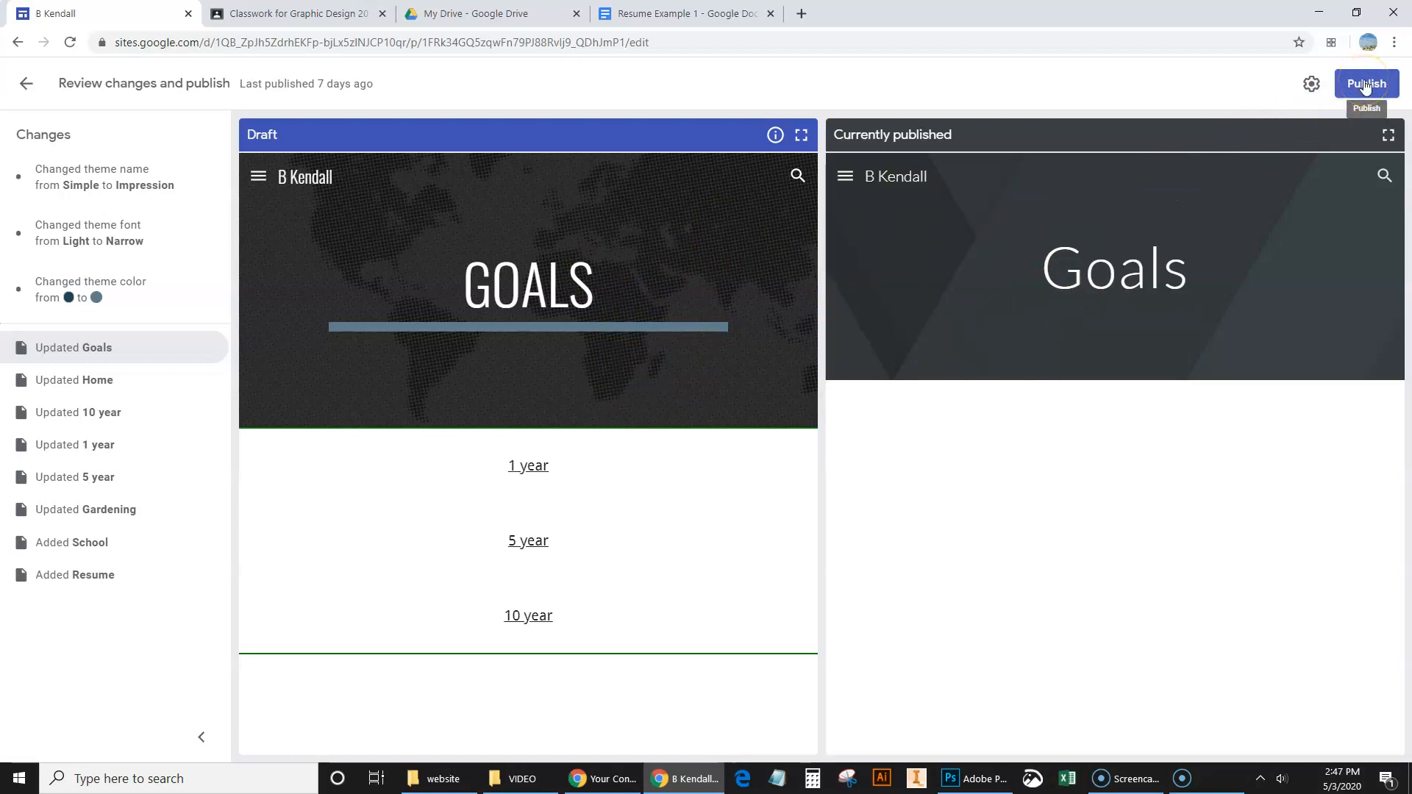
left_click(1367, 83)
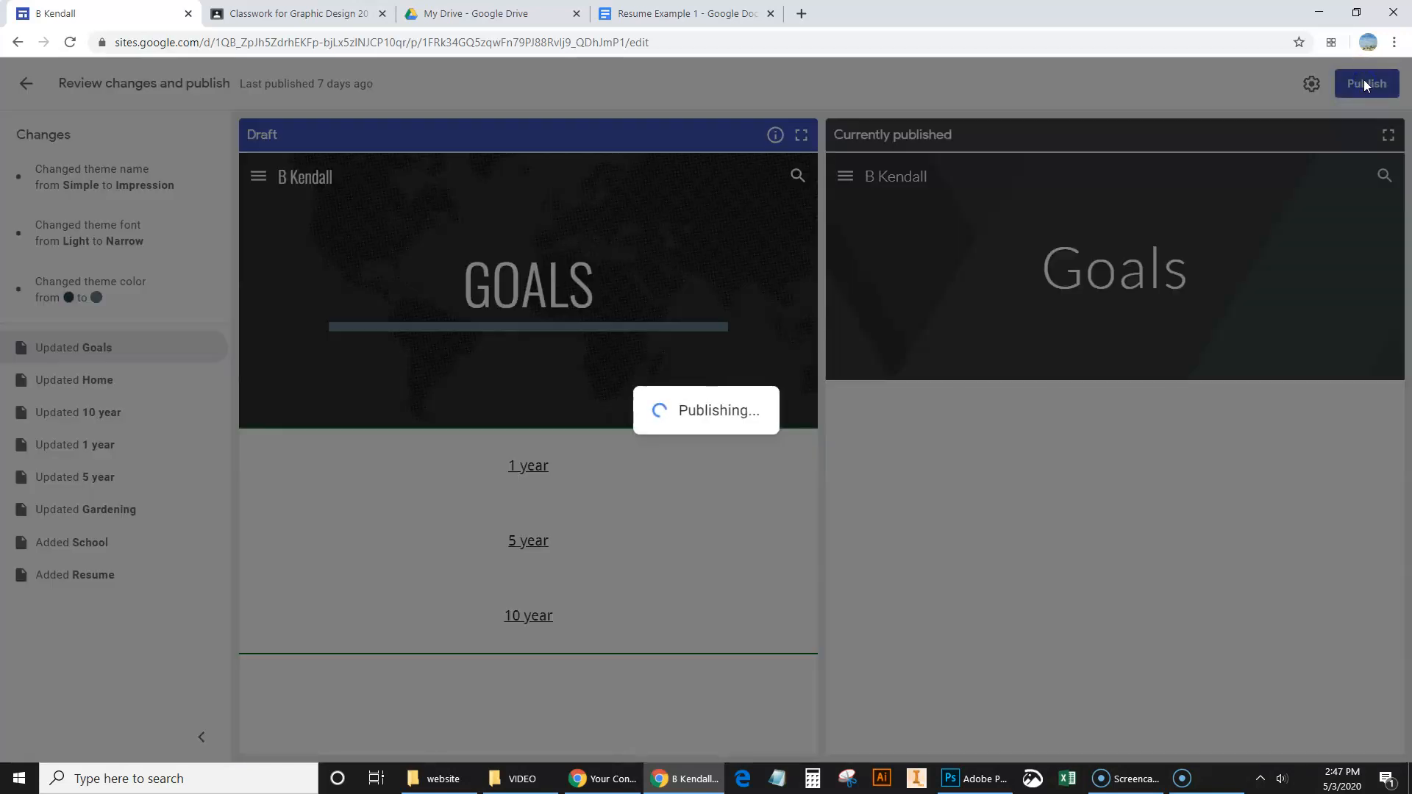
left_click(1365, 83)
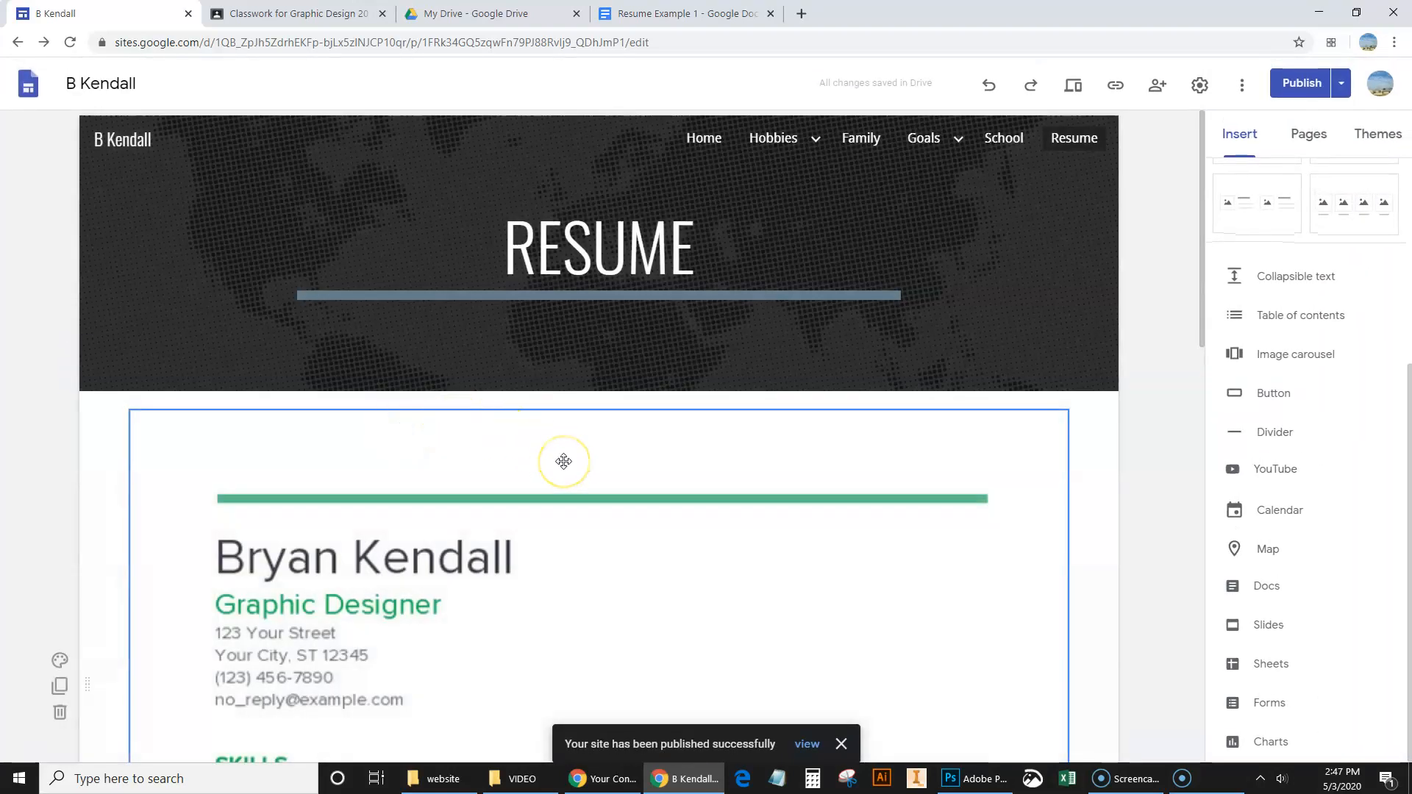
mouse_move(703, 400)
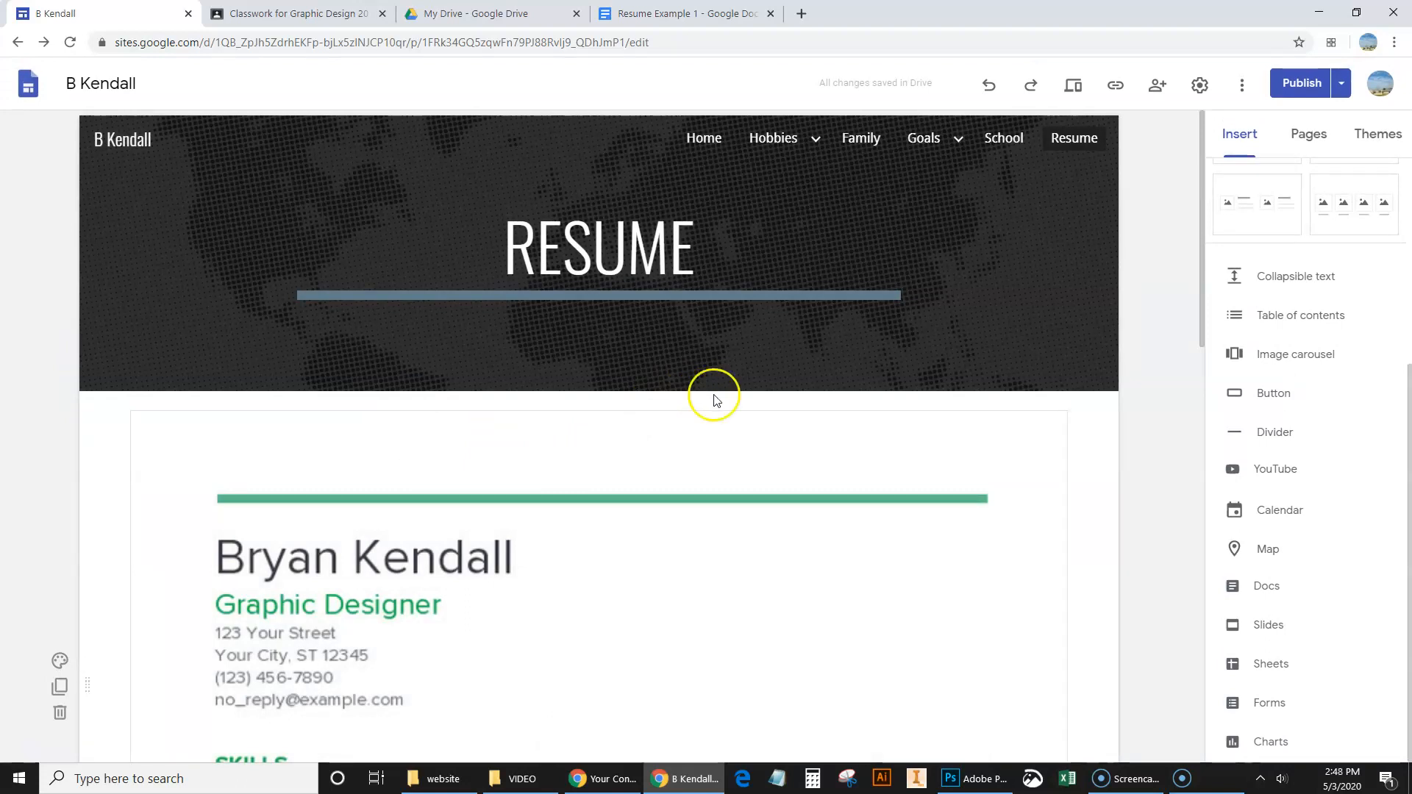
- Switch the editor to the Home page, headed WE ARE THE WATER
left_click(705, 137)
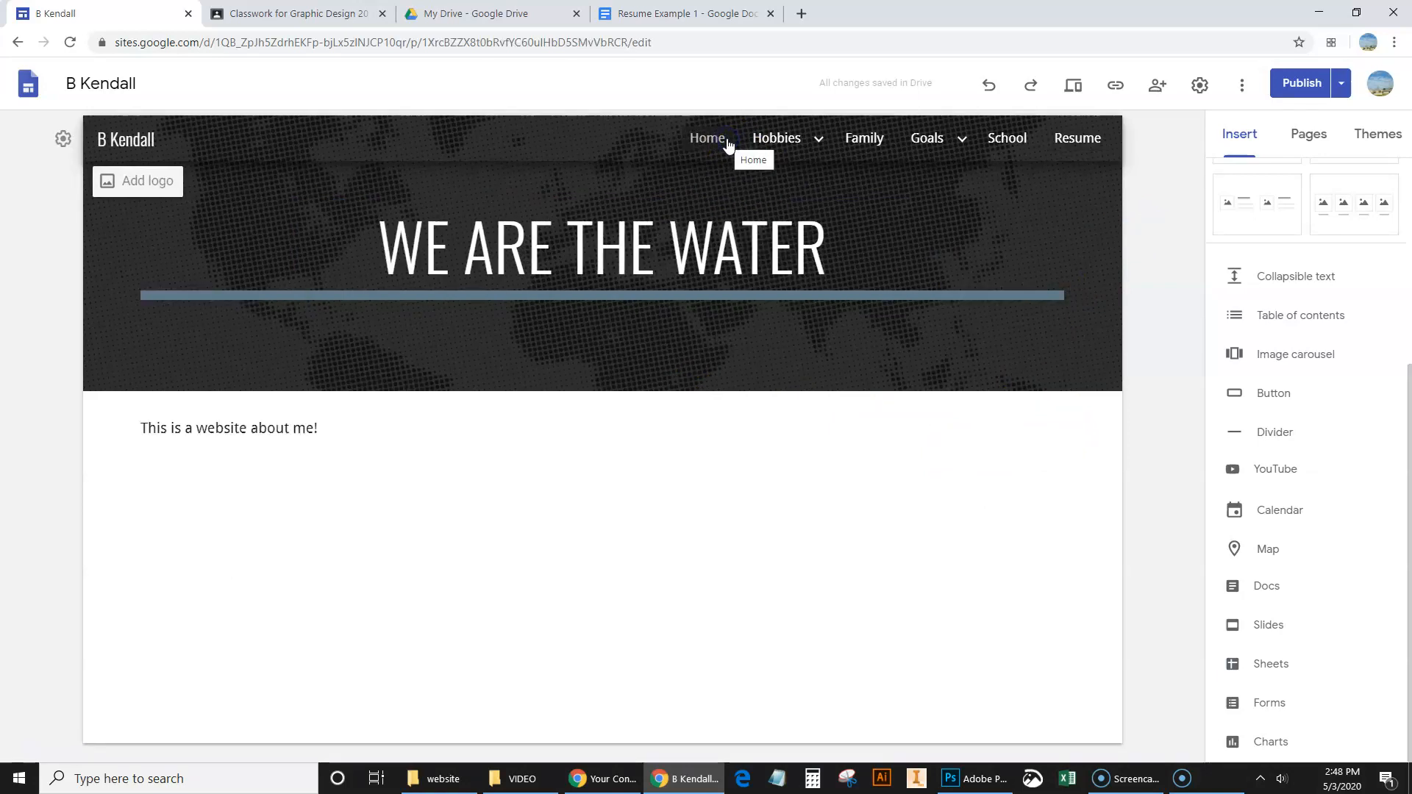